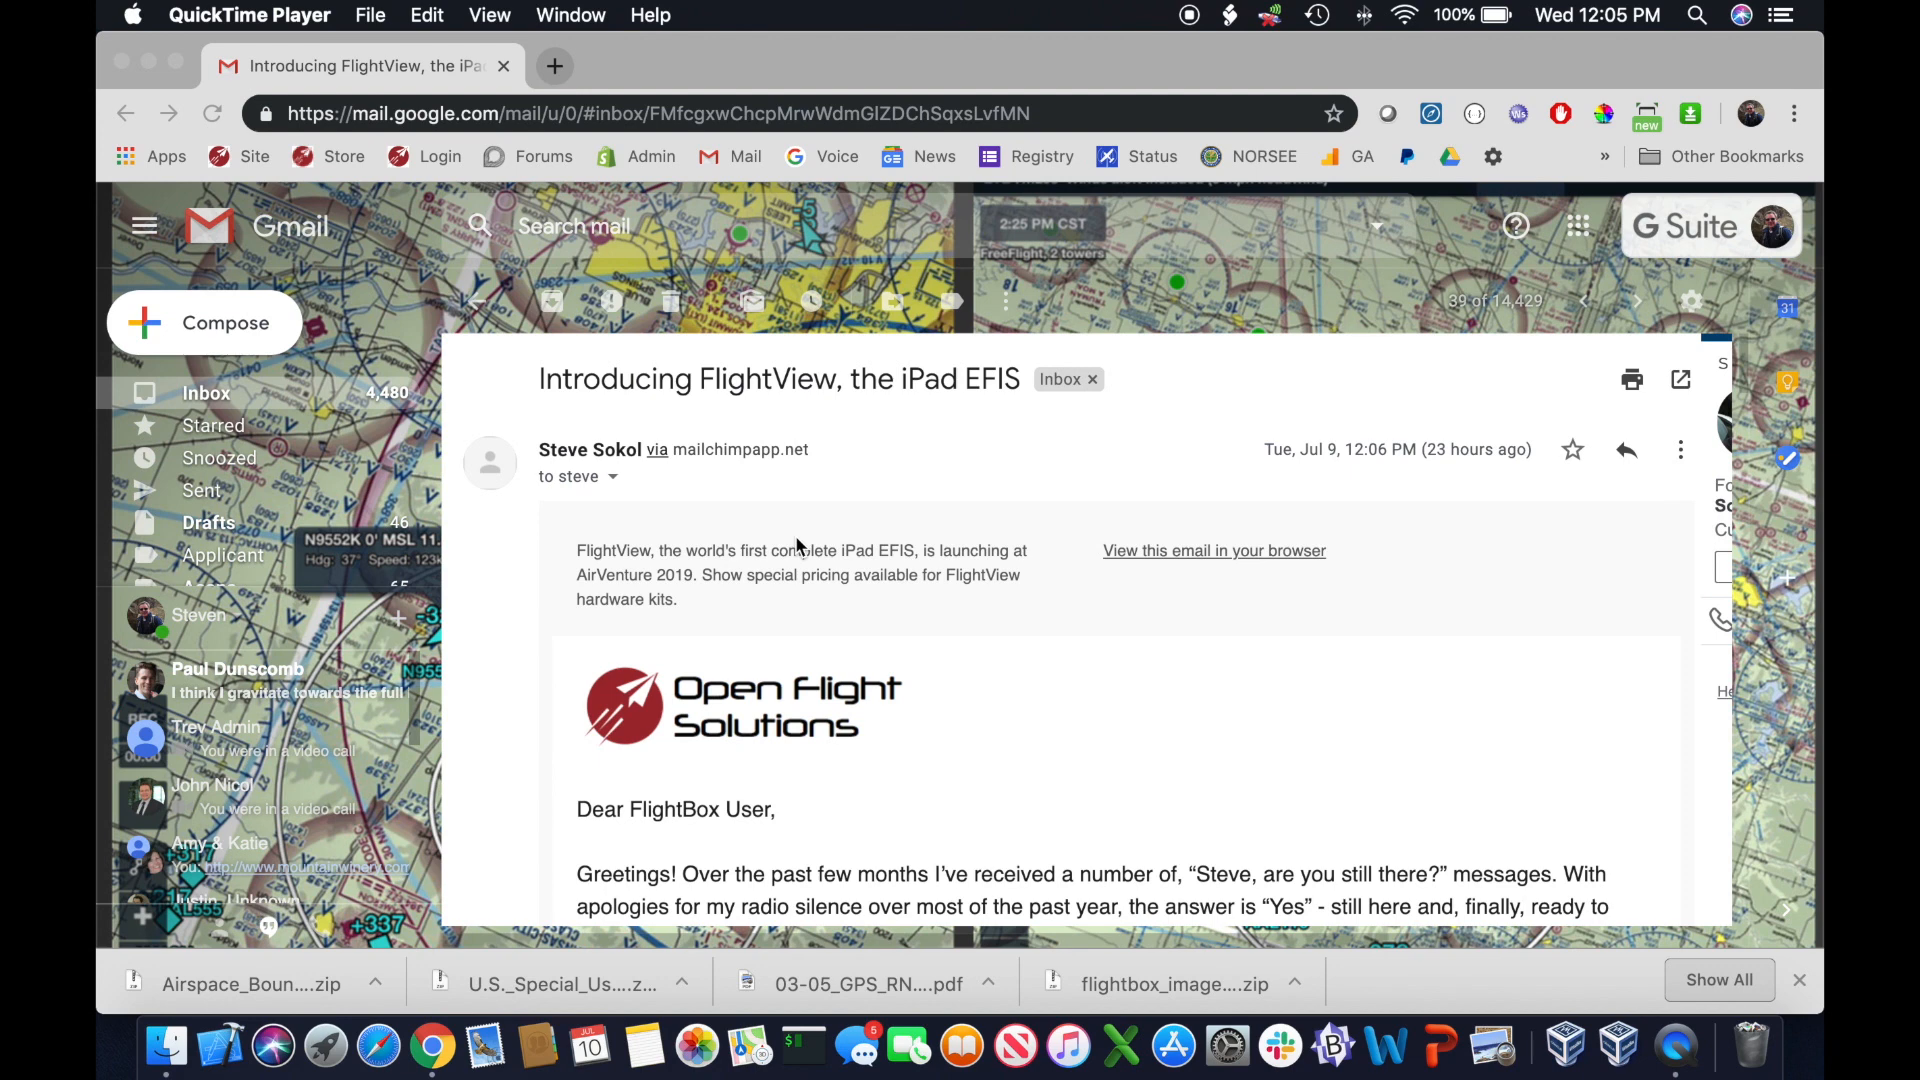
Scroll to the 'To try it out' steps and download the 'beta update file here' link
scroll("down", 3)
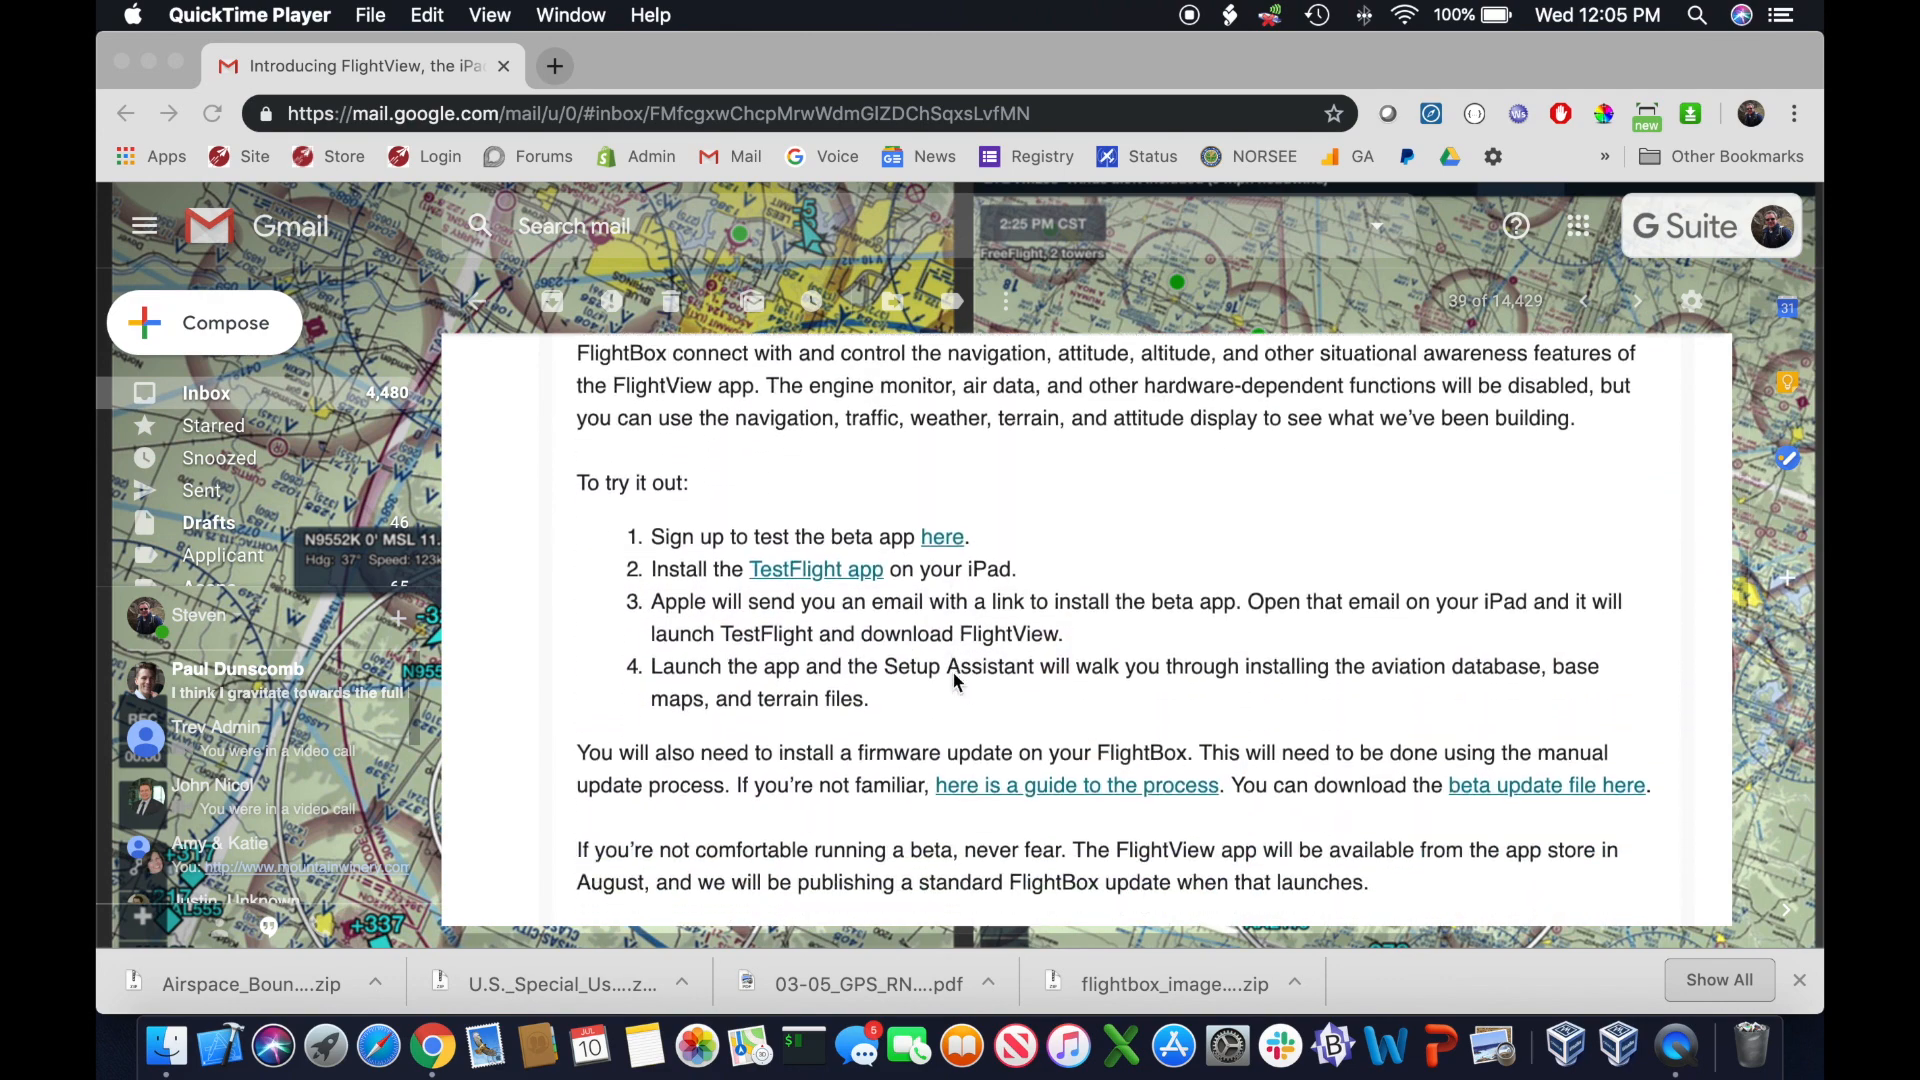
scroll("down", 3)
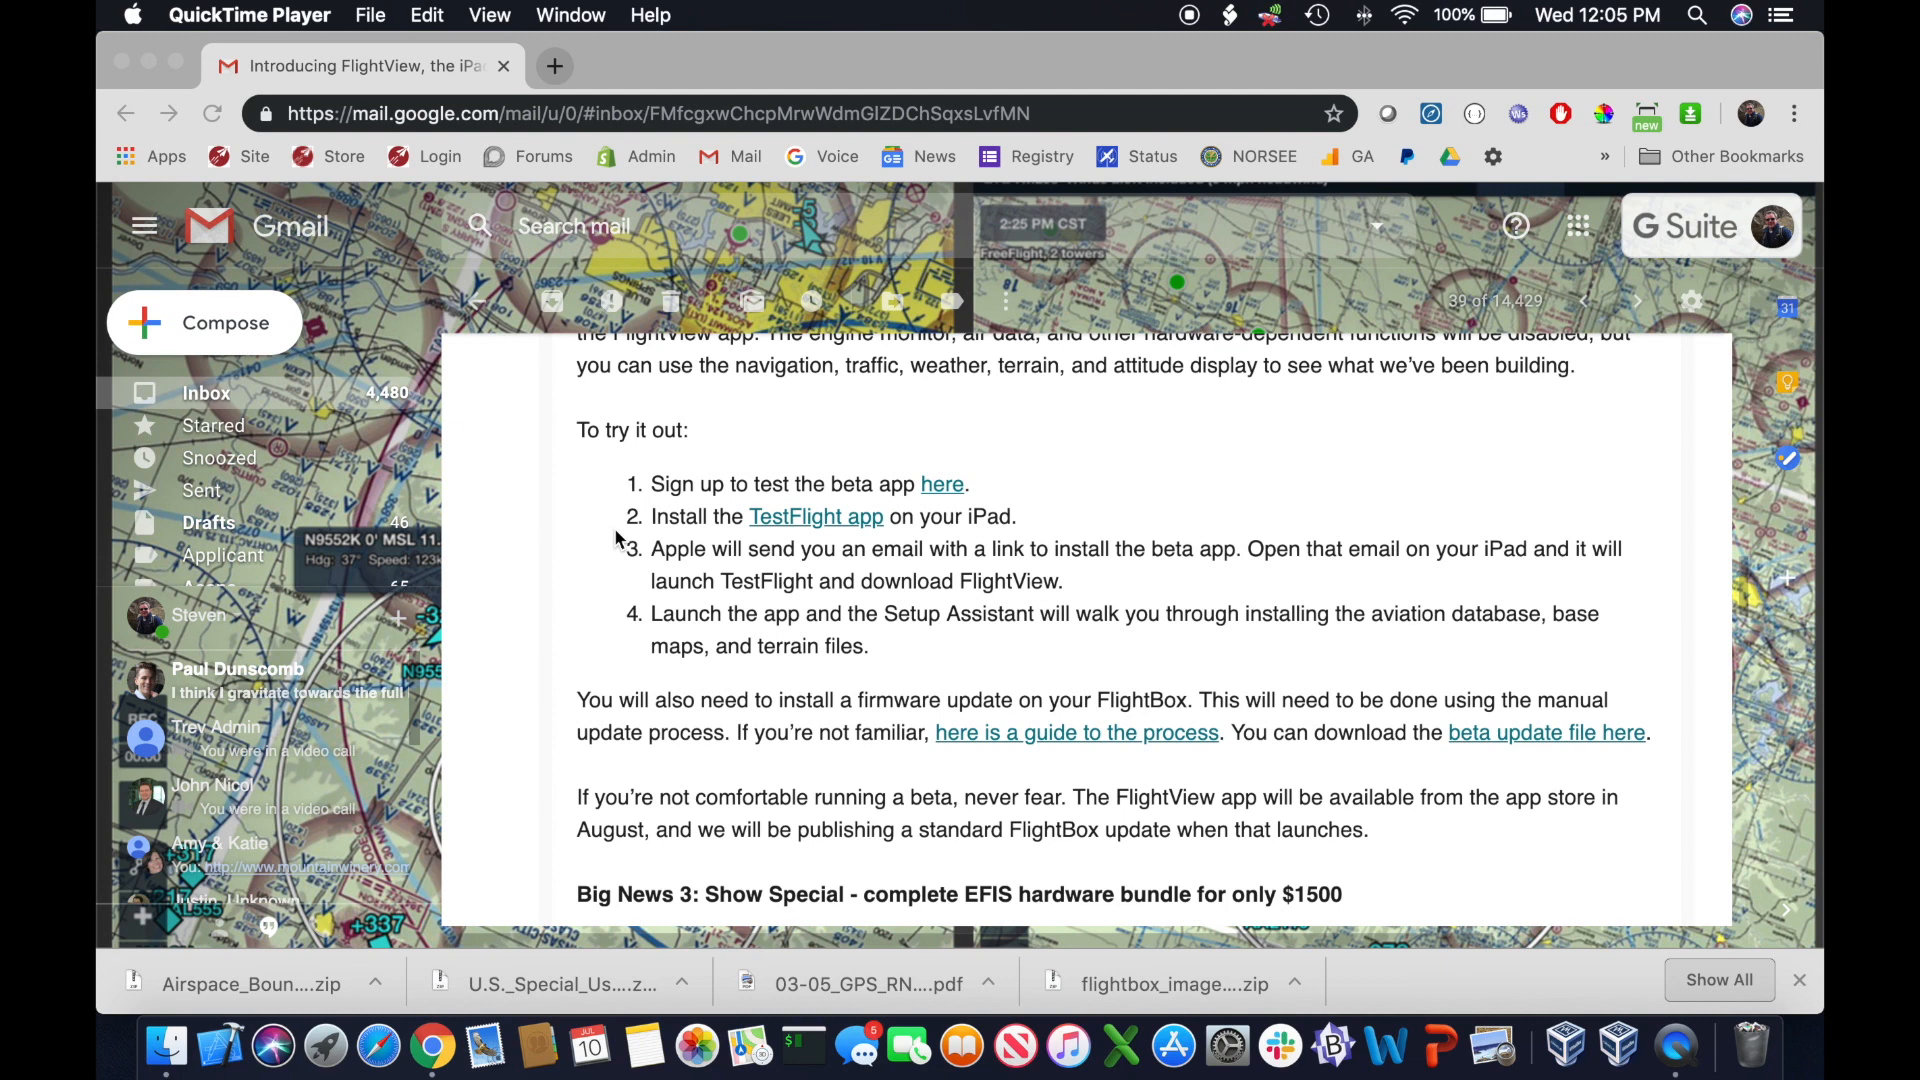
mouse_move(1520, 752)
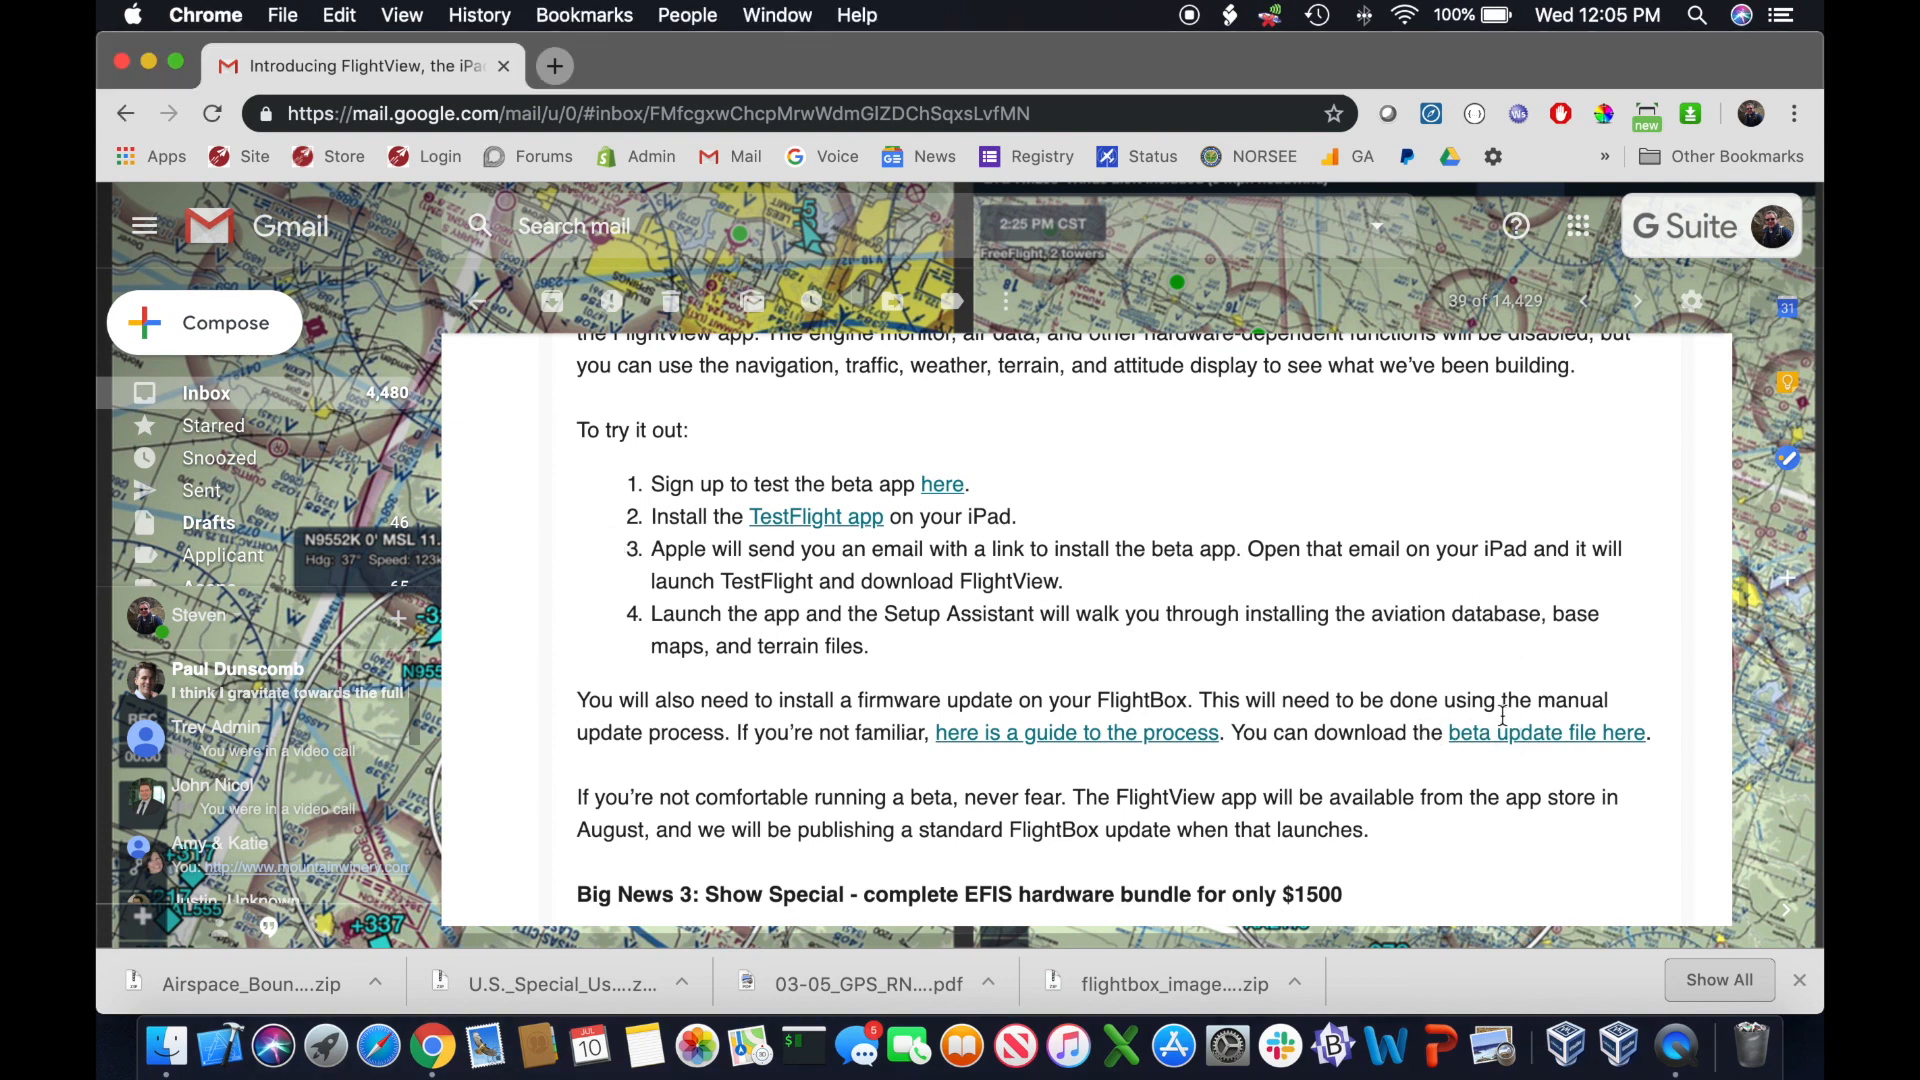
left_click(1546, 732)
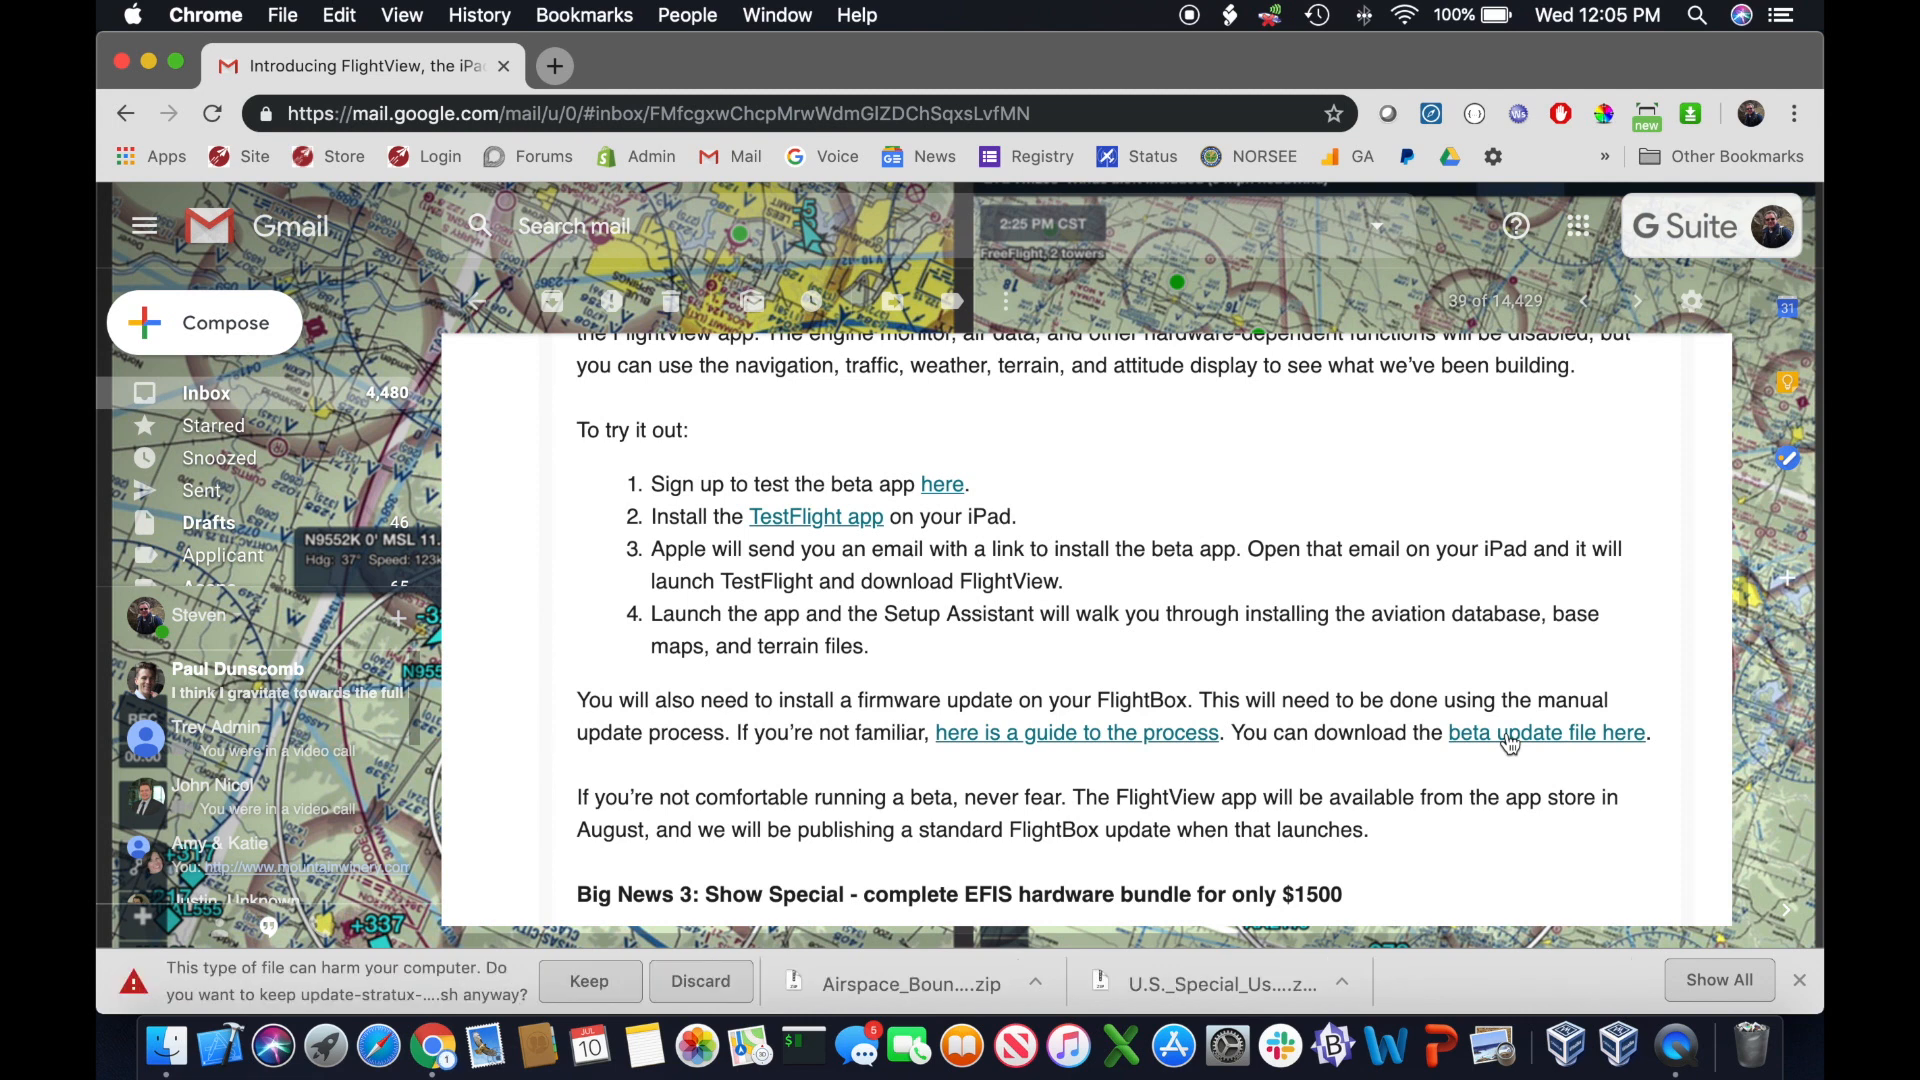
mouse_move(1294, 860)
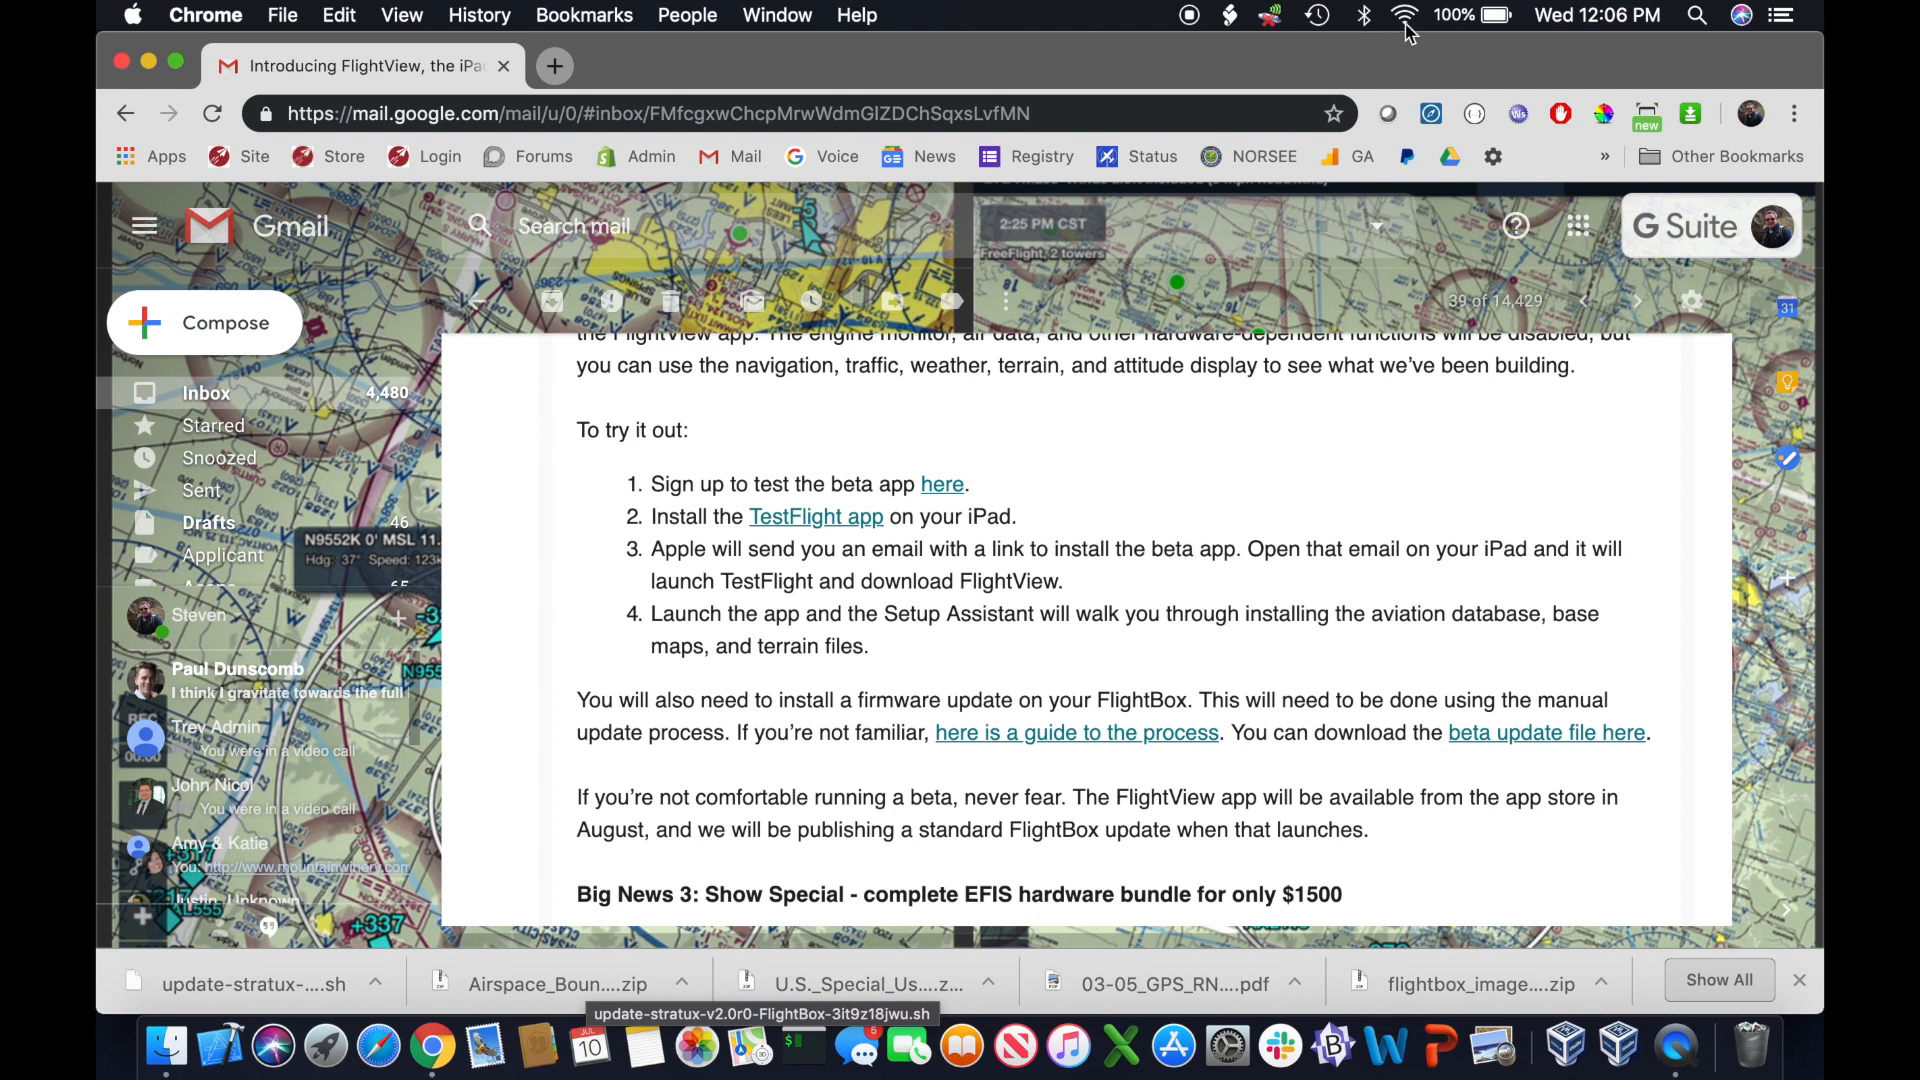
Join the FlightBox-b827eb57a8f9 Wi-Fi and load 192.168.10.1 showing FlightBox v1.5r3
left_click(1396, 14)
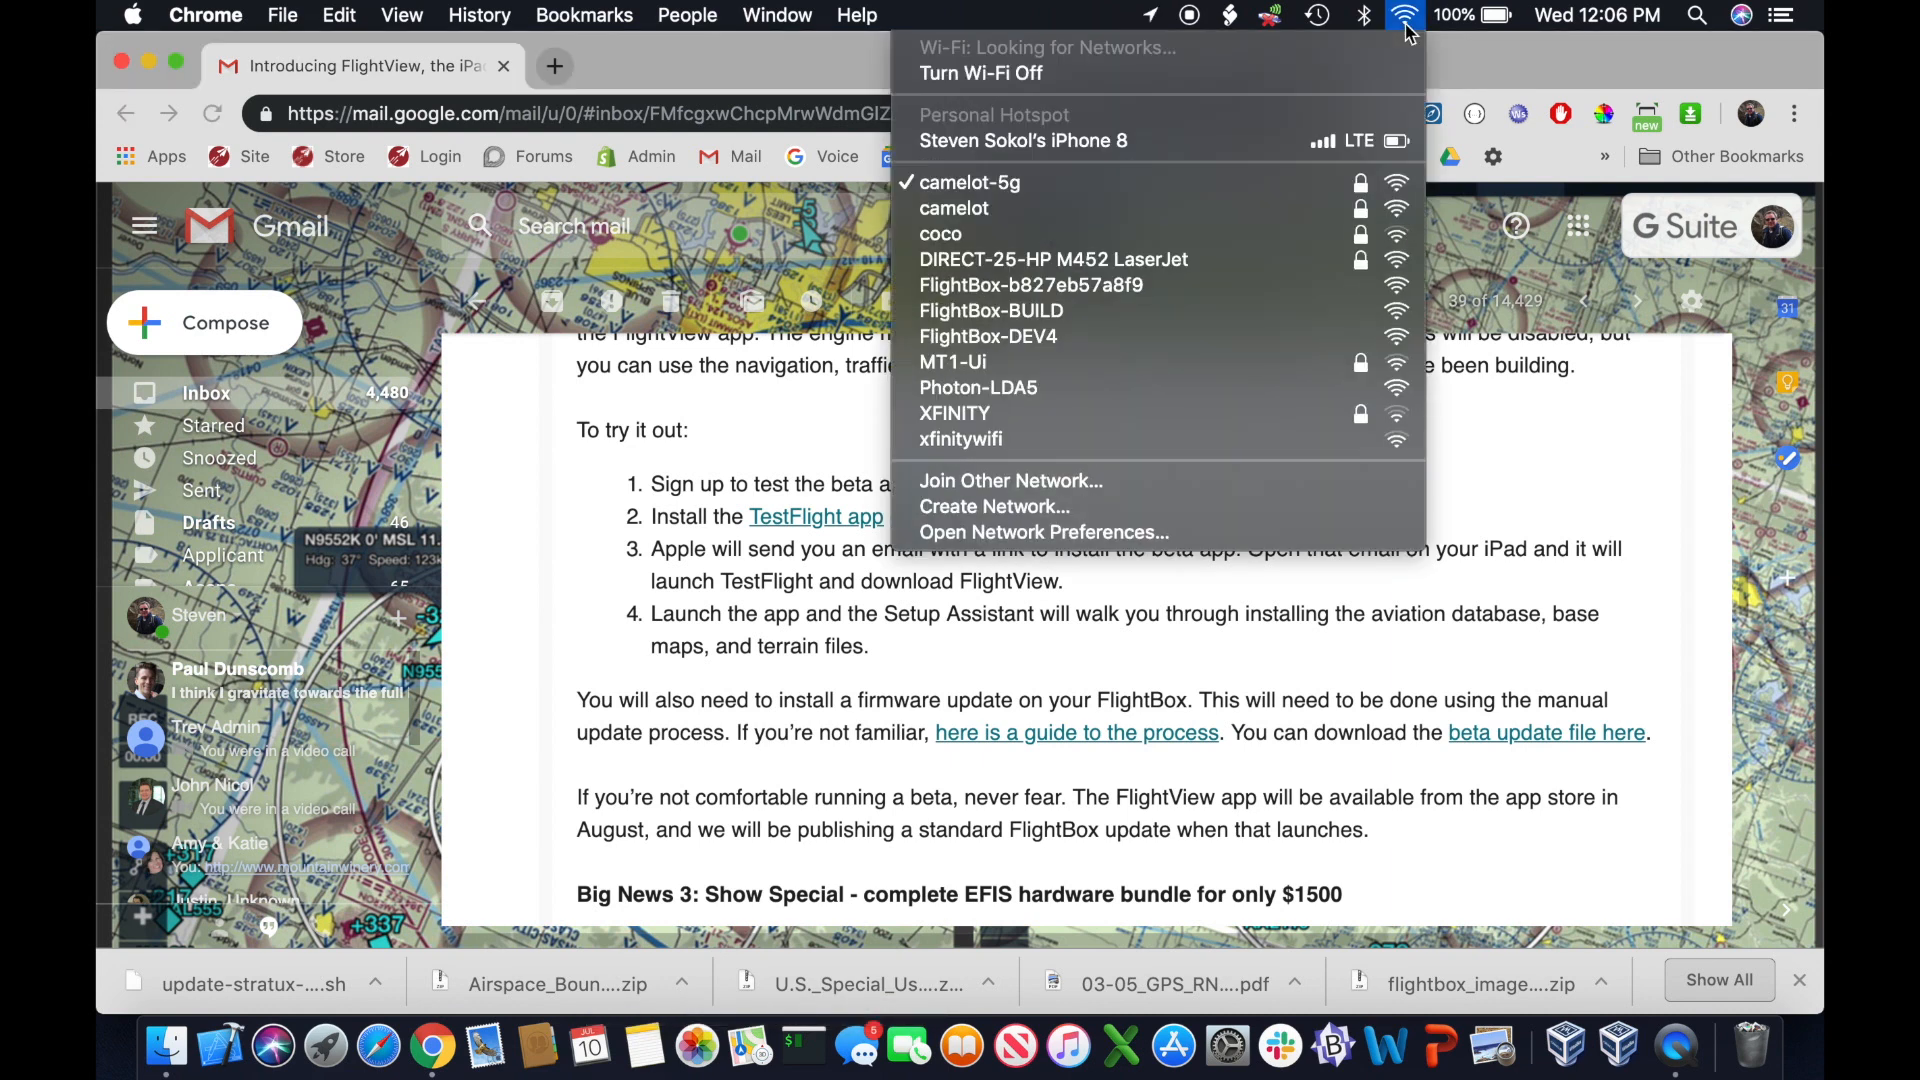
mouse_move(1244, 296)
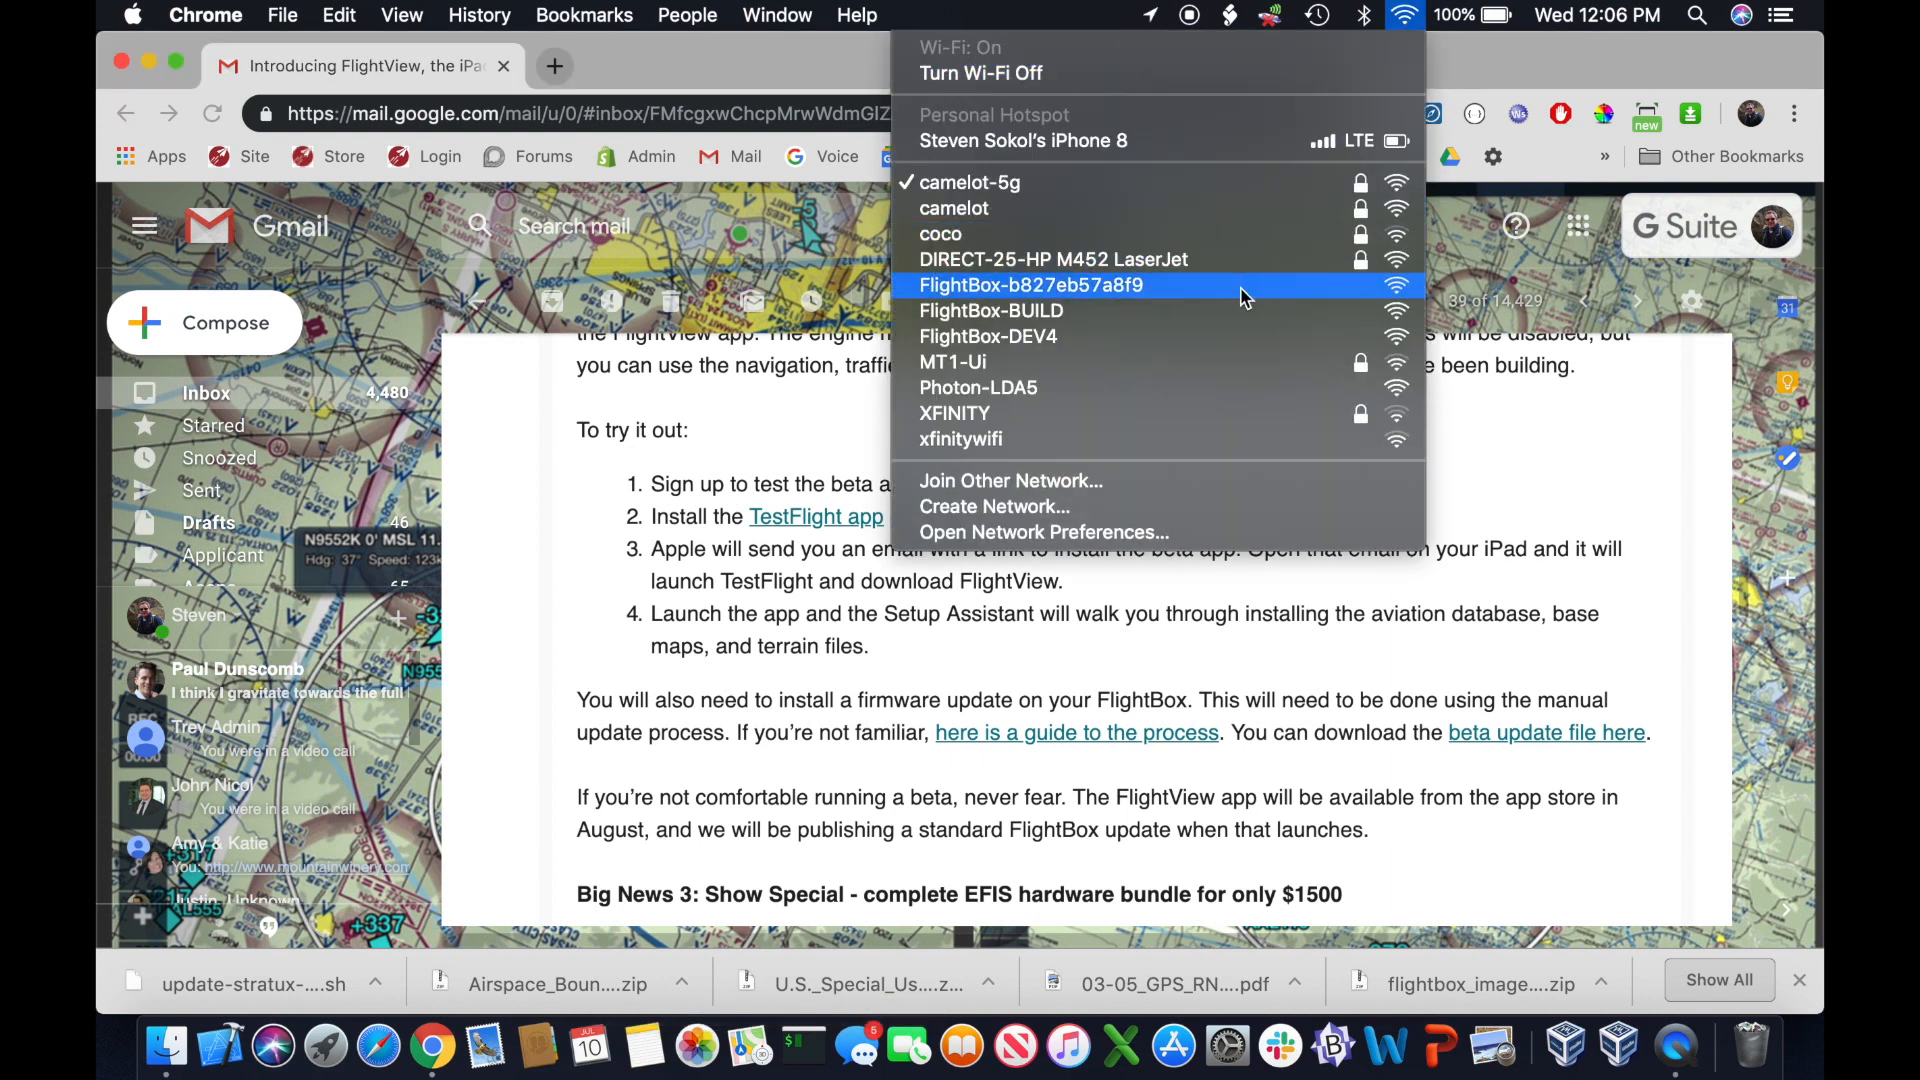
left_click(1396, 14)
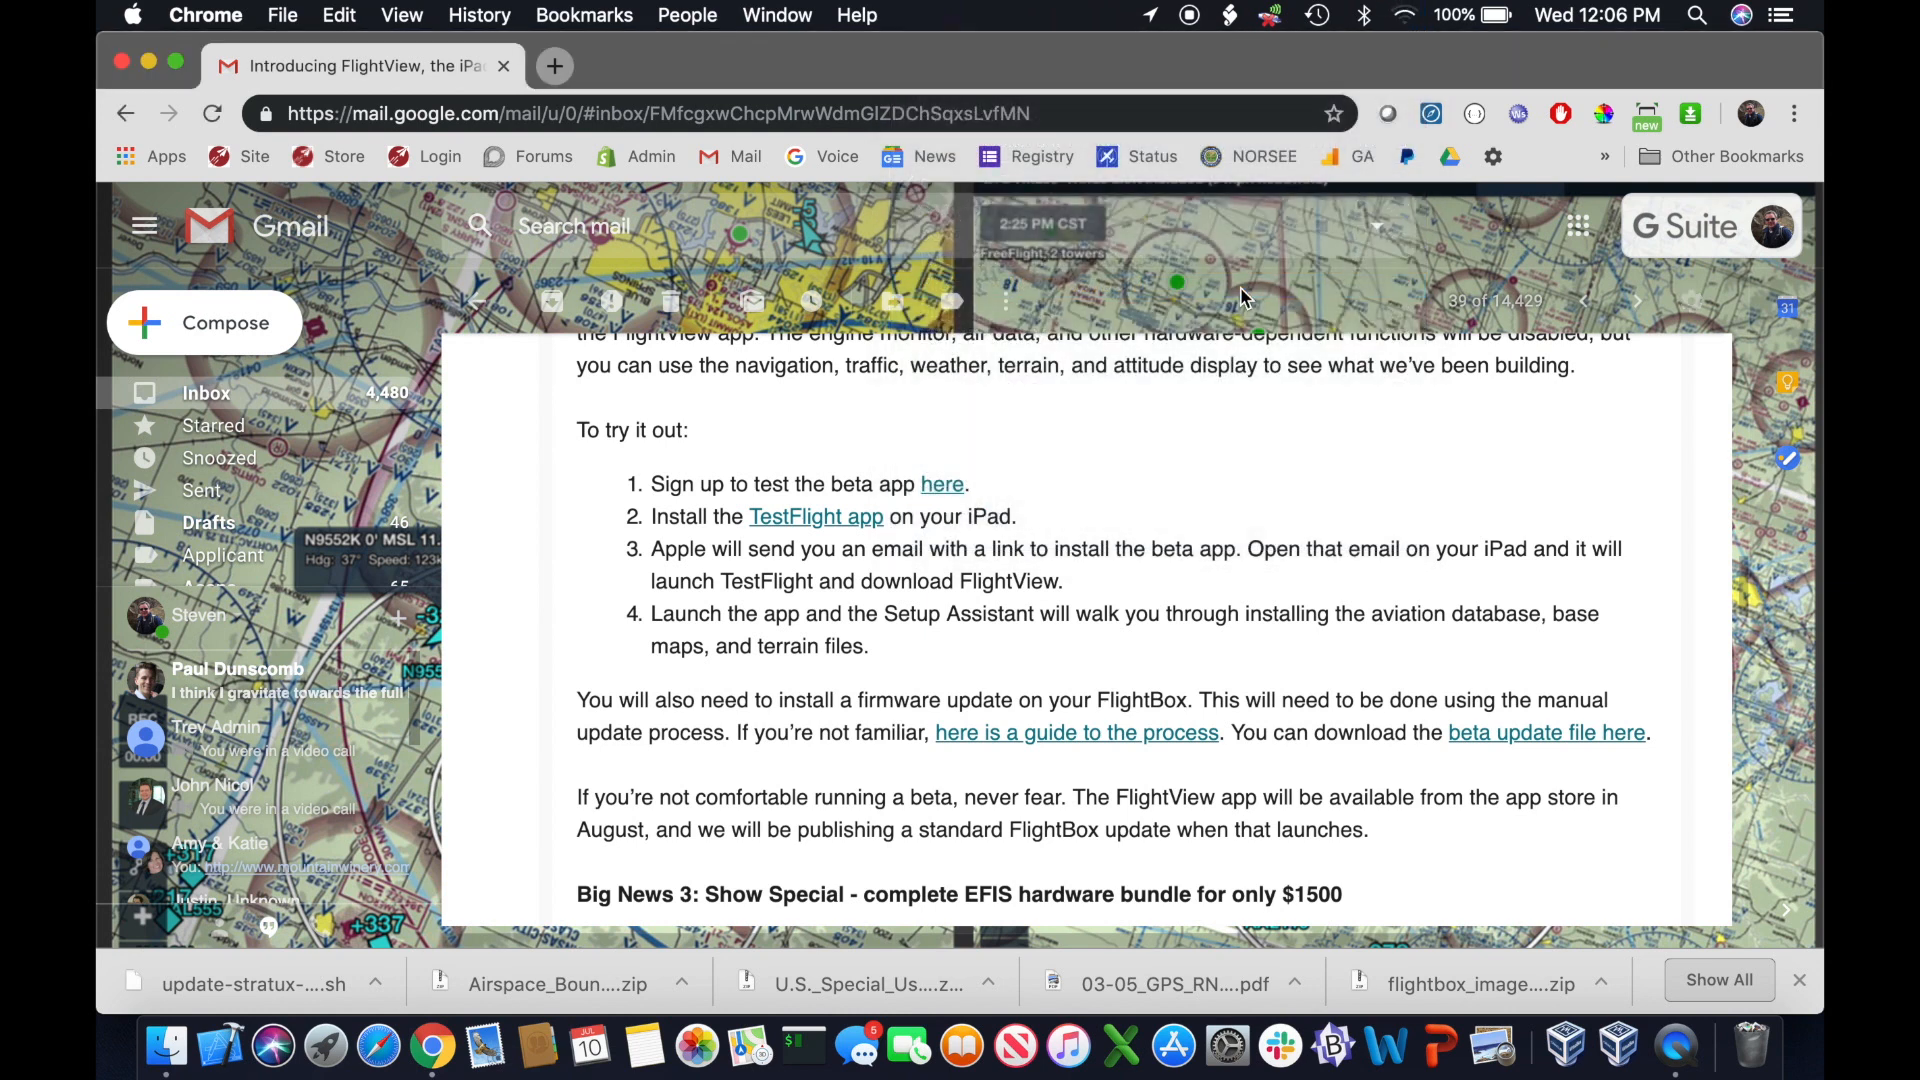
mouse_move(1110, 8)
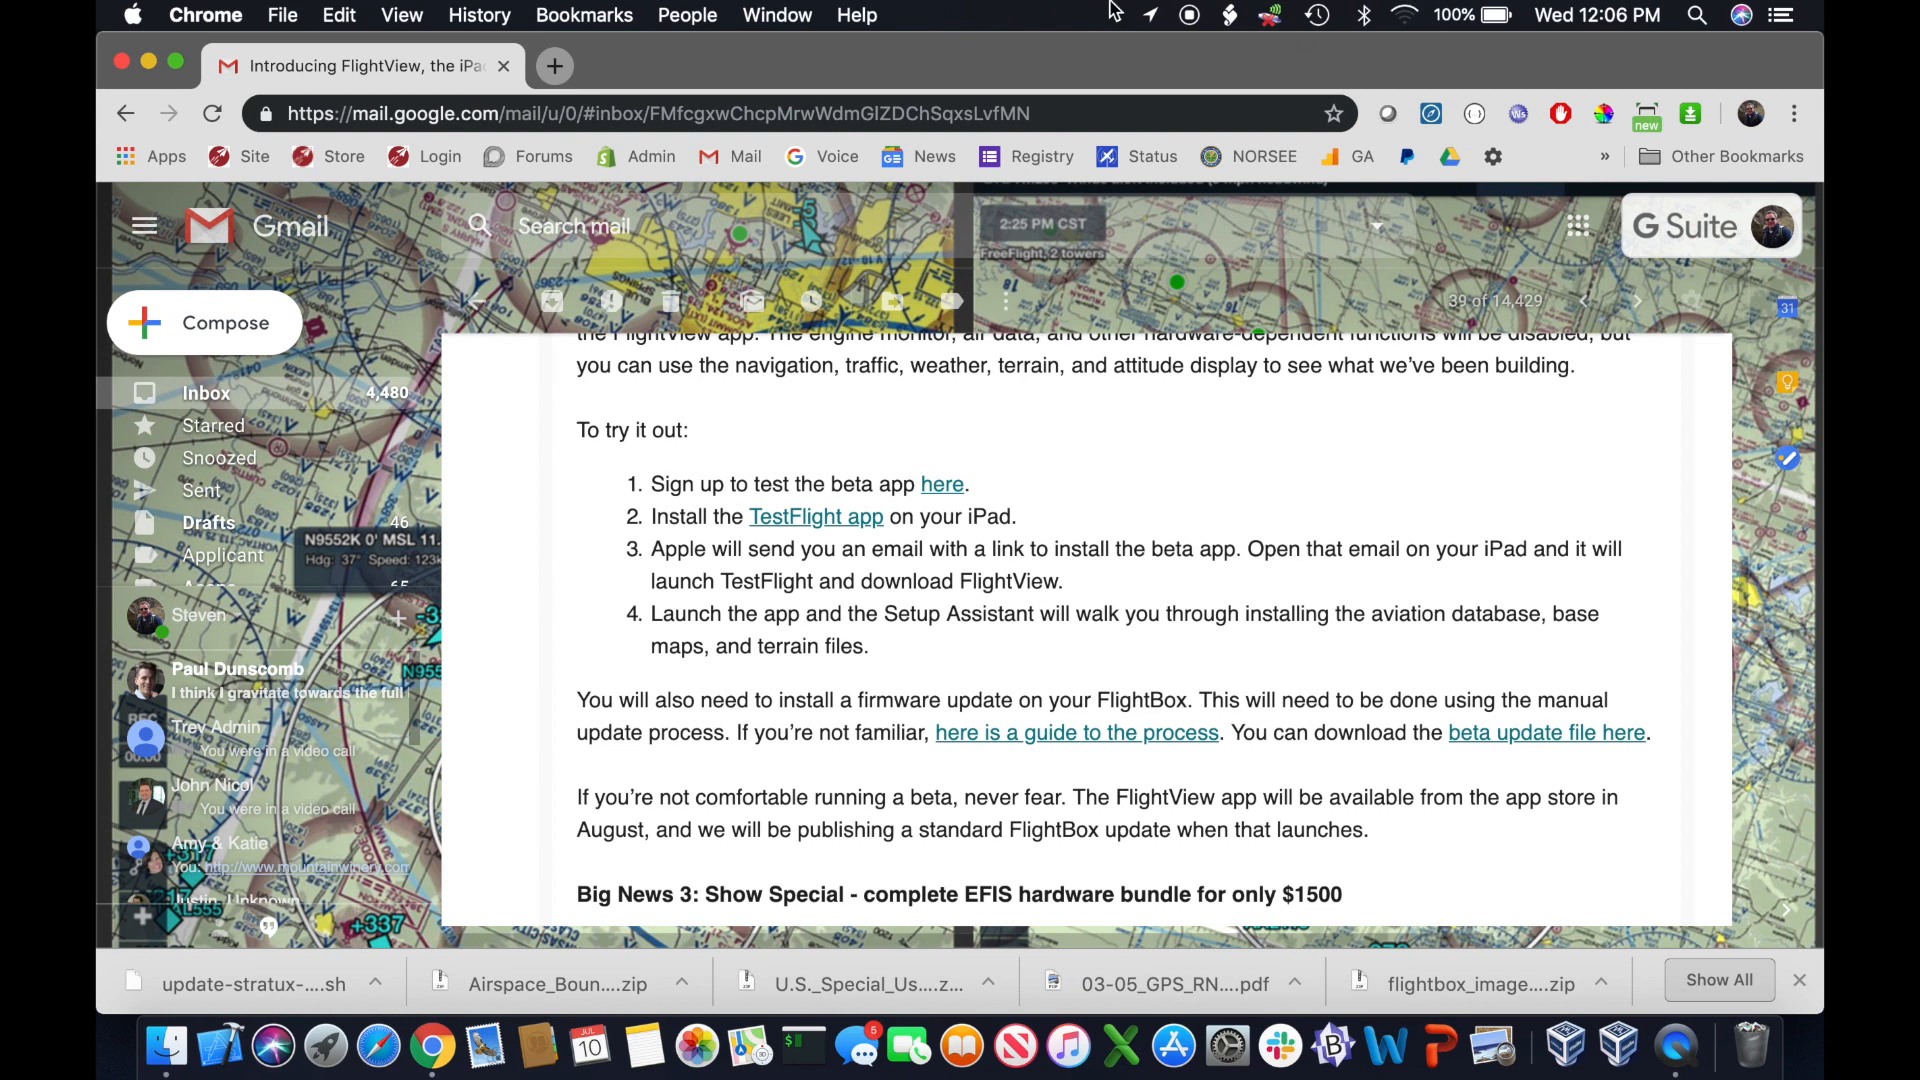
left_click(876, 66)
type("192.168.10.1/#/")
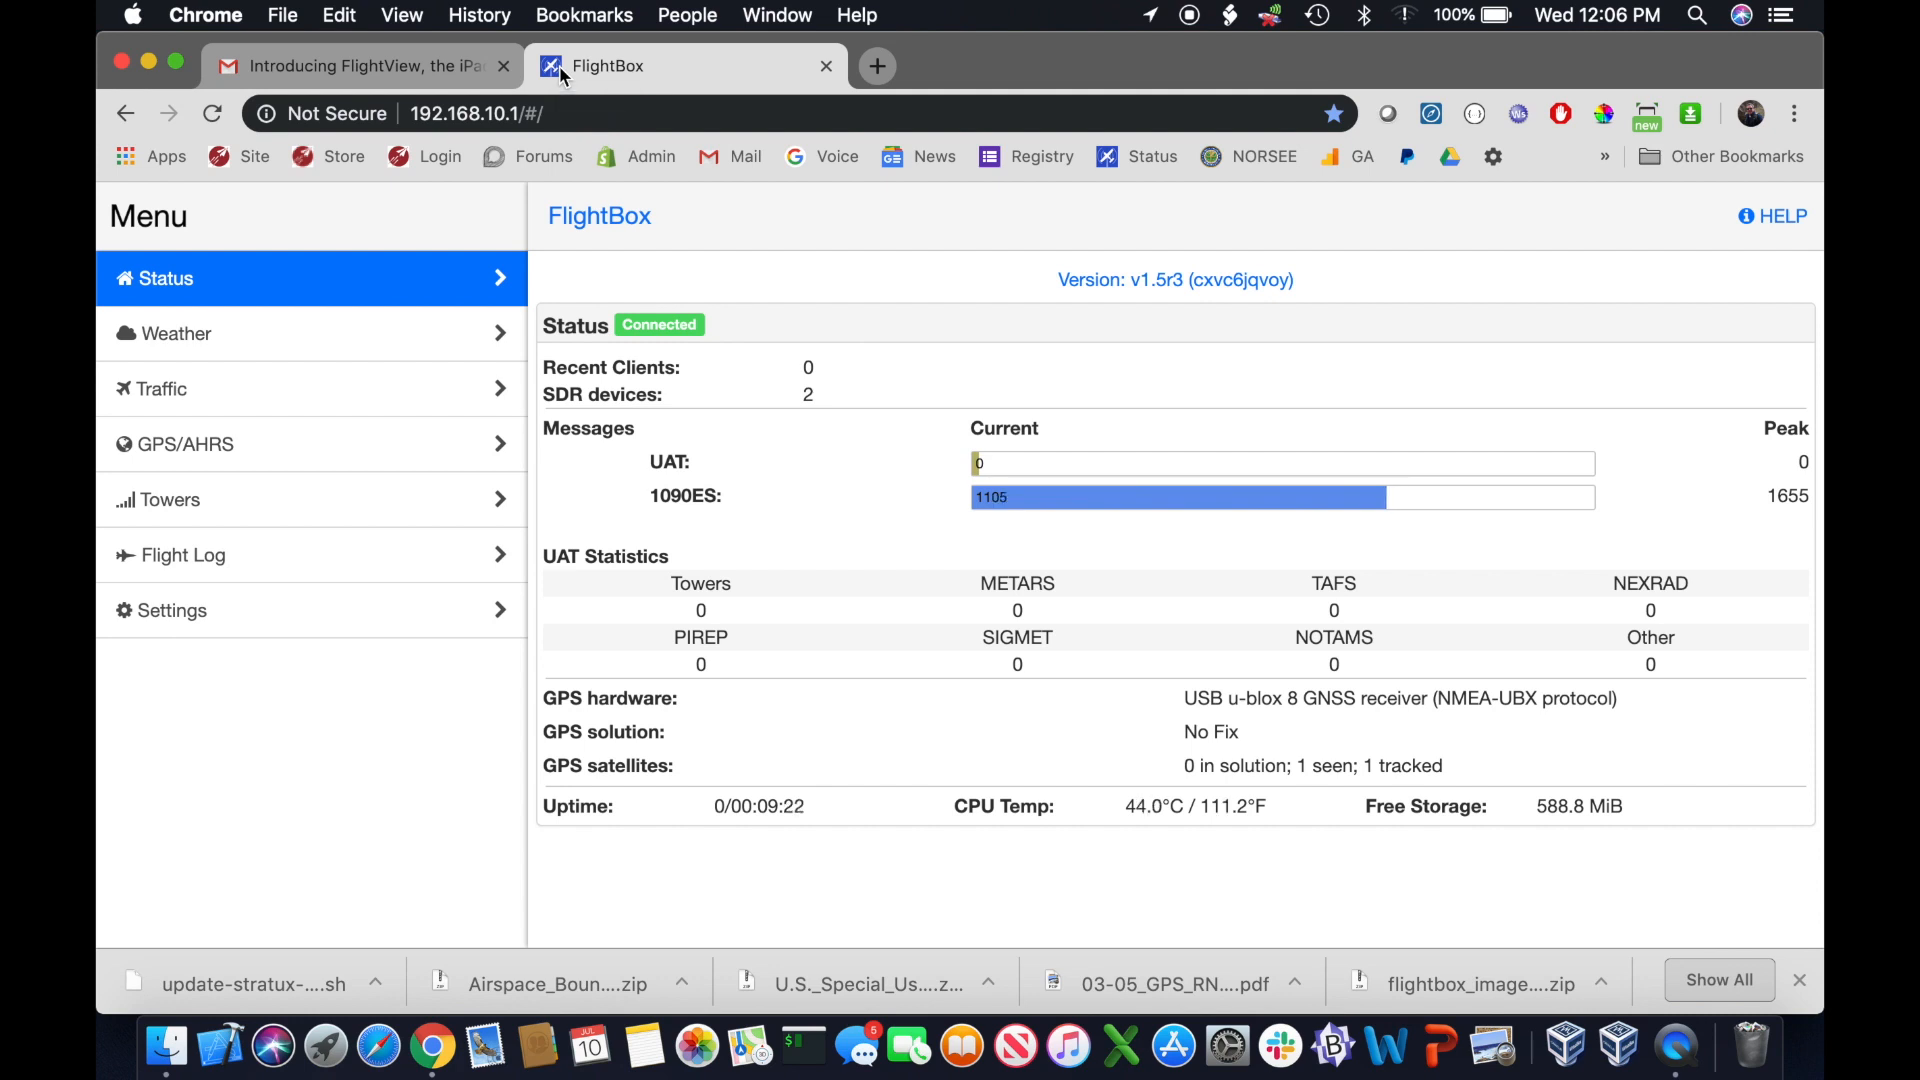
mouse_move(294, 476)
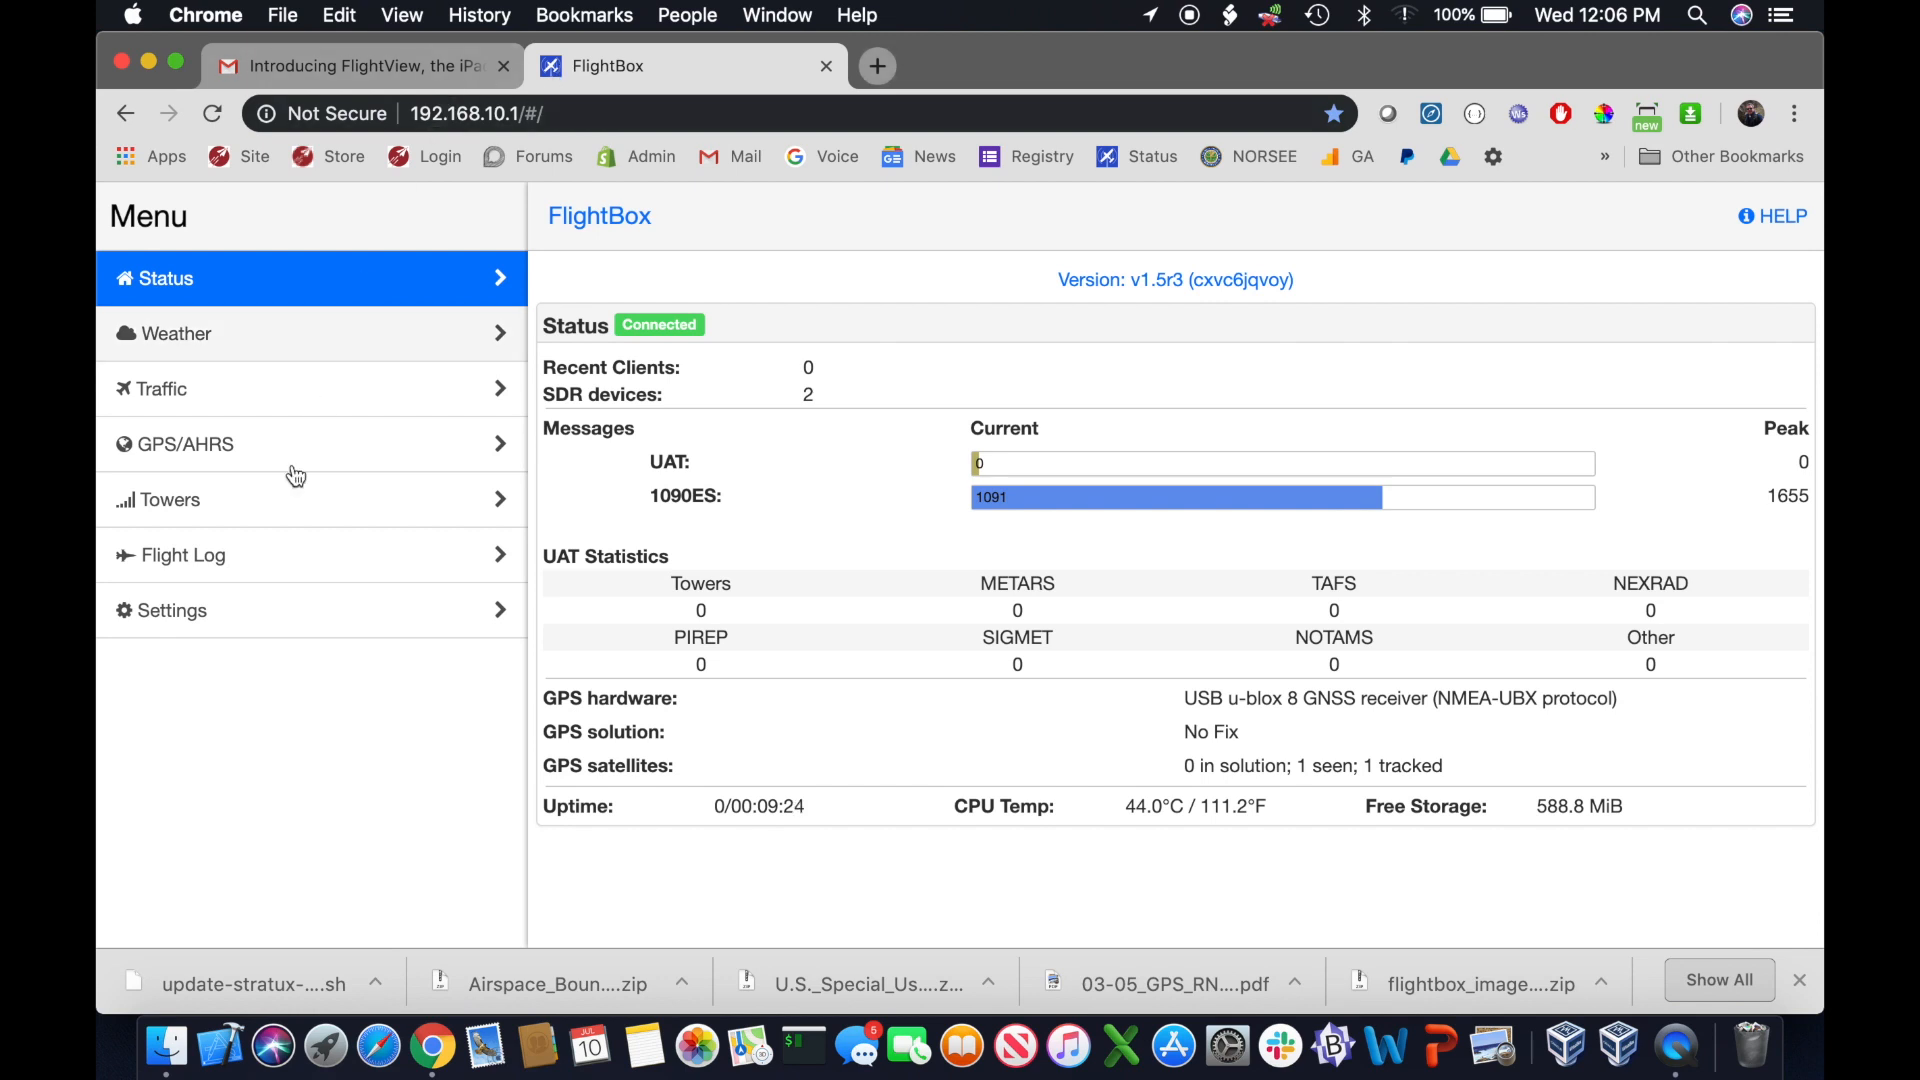
In Settings, select the downloaded update-stratux .sh file from Downloads as the System Update file
left_click(172, 610)
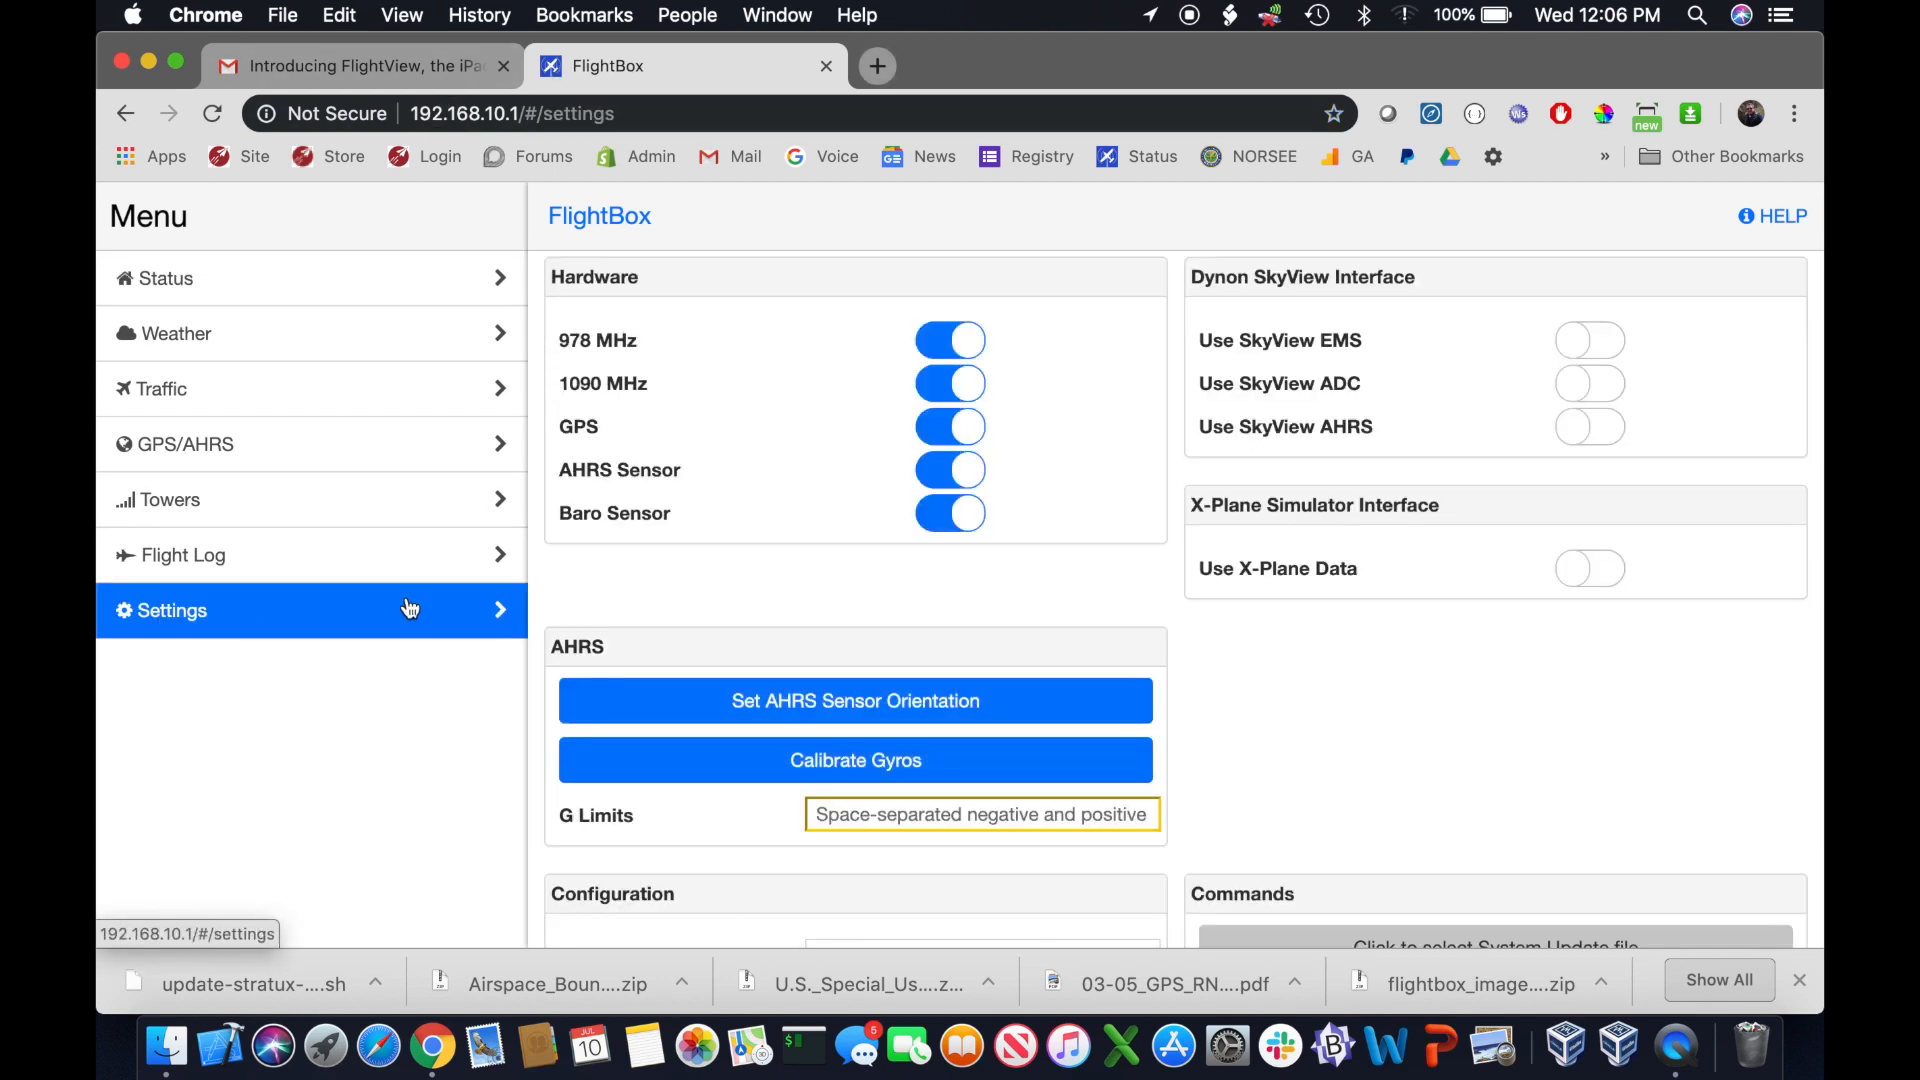
scroll("down", 3)
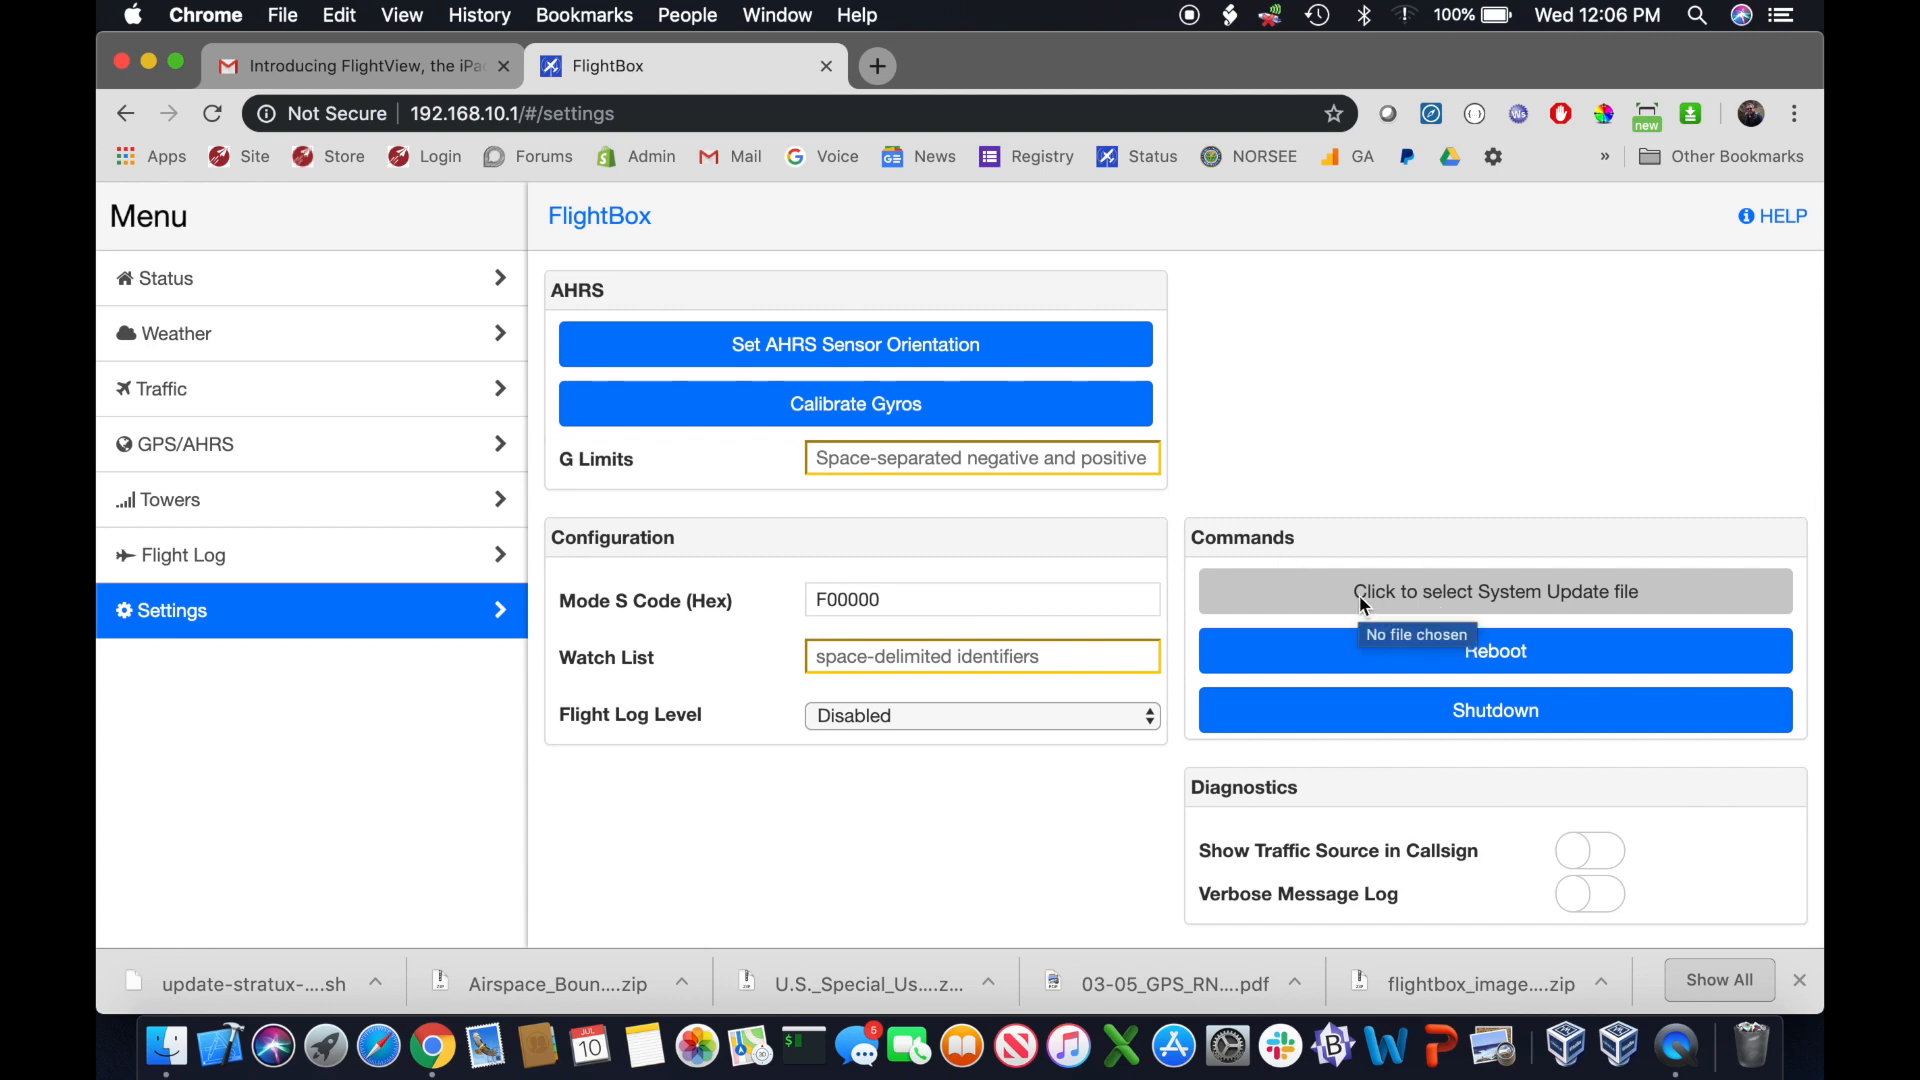
left_click(1496, 592)
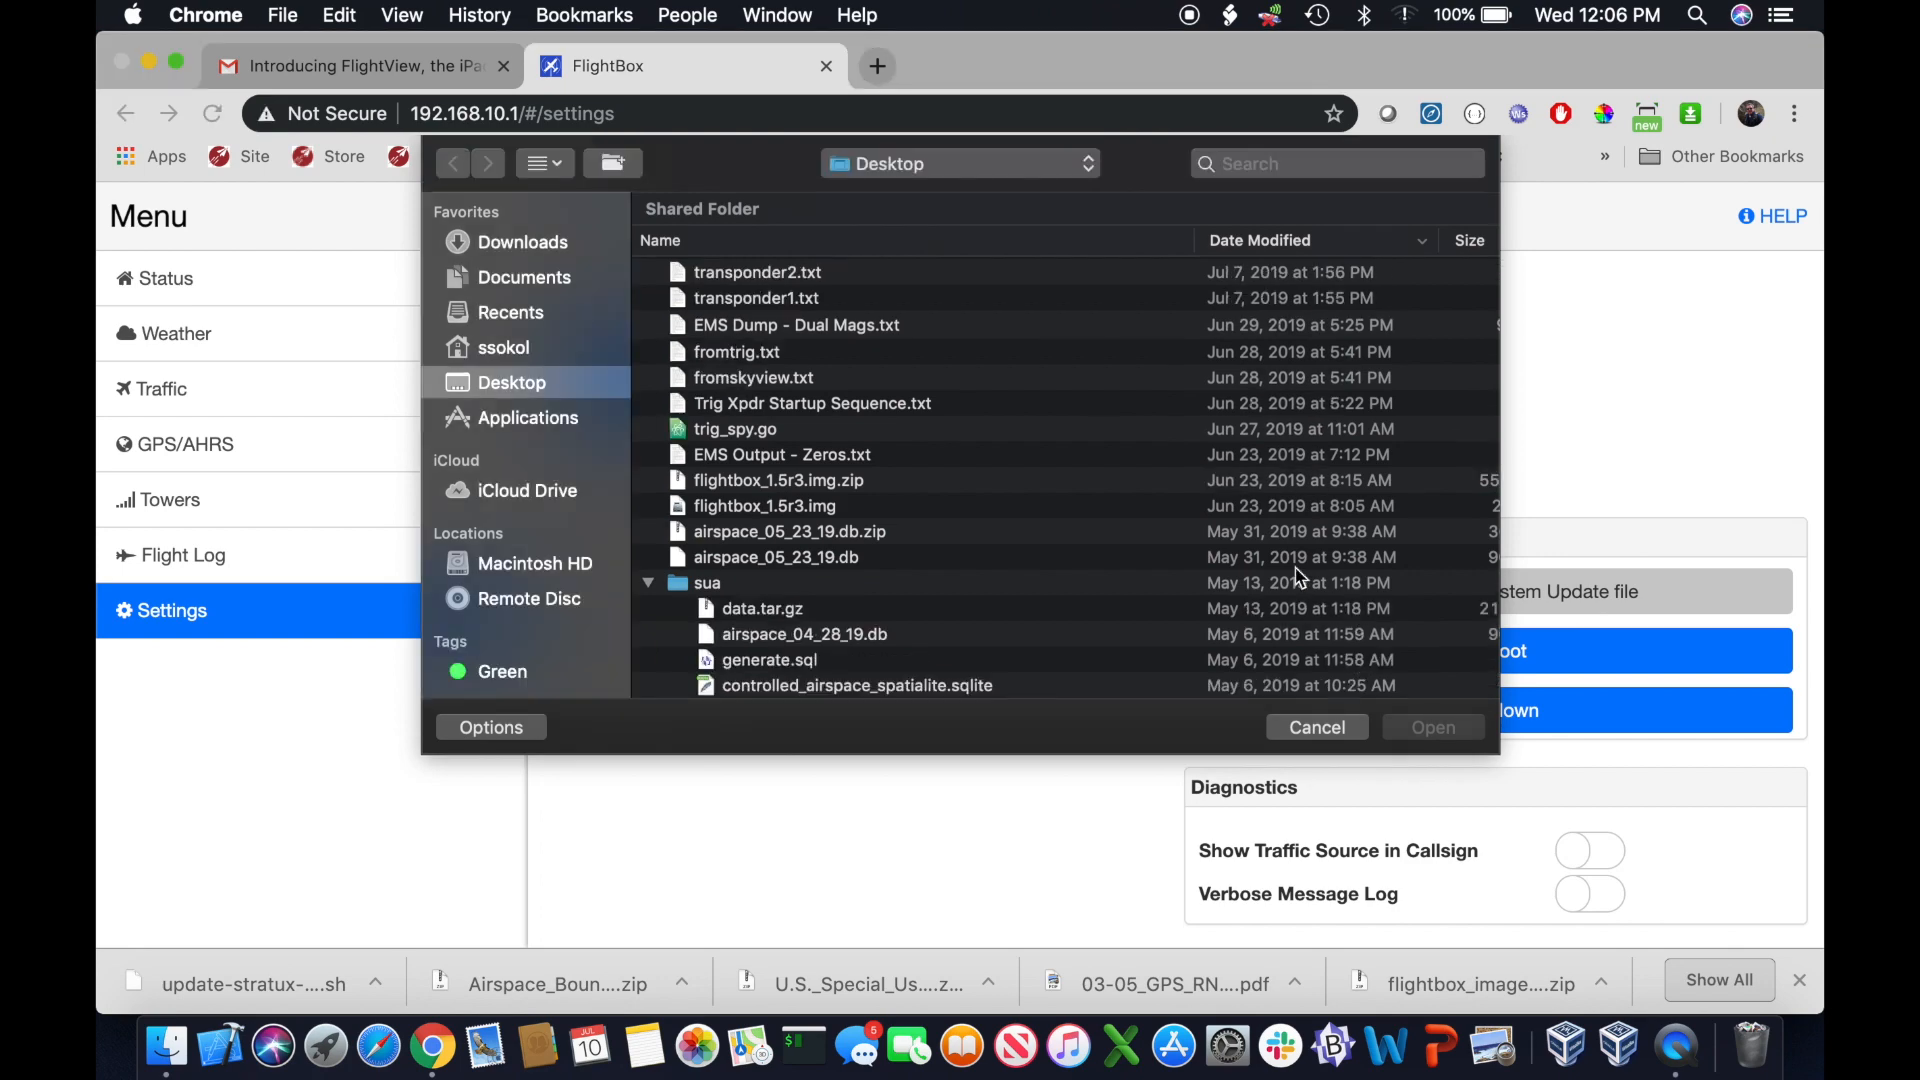
left_click(520, 242)
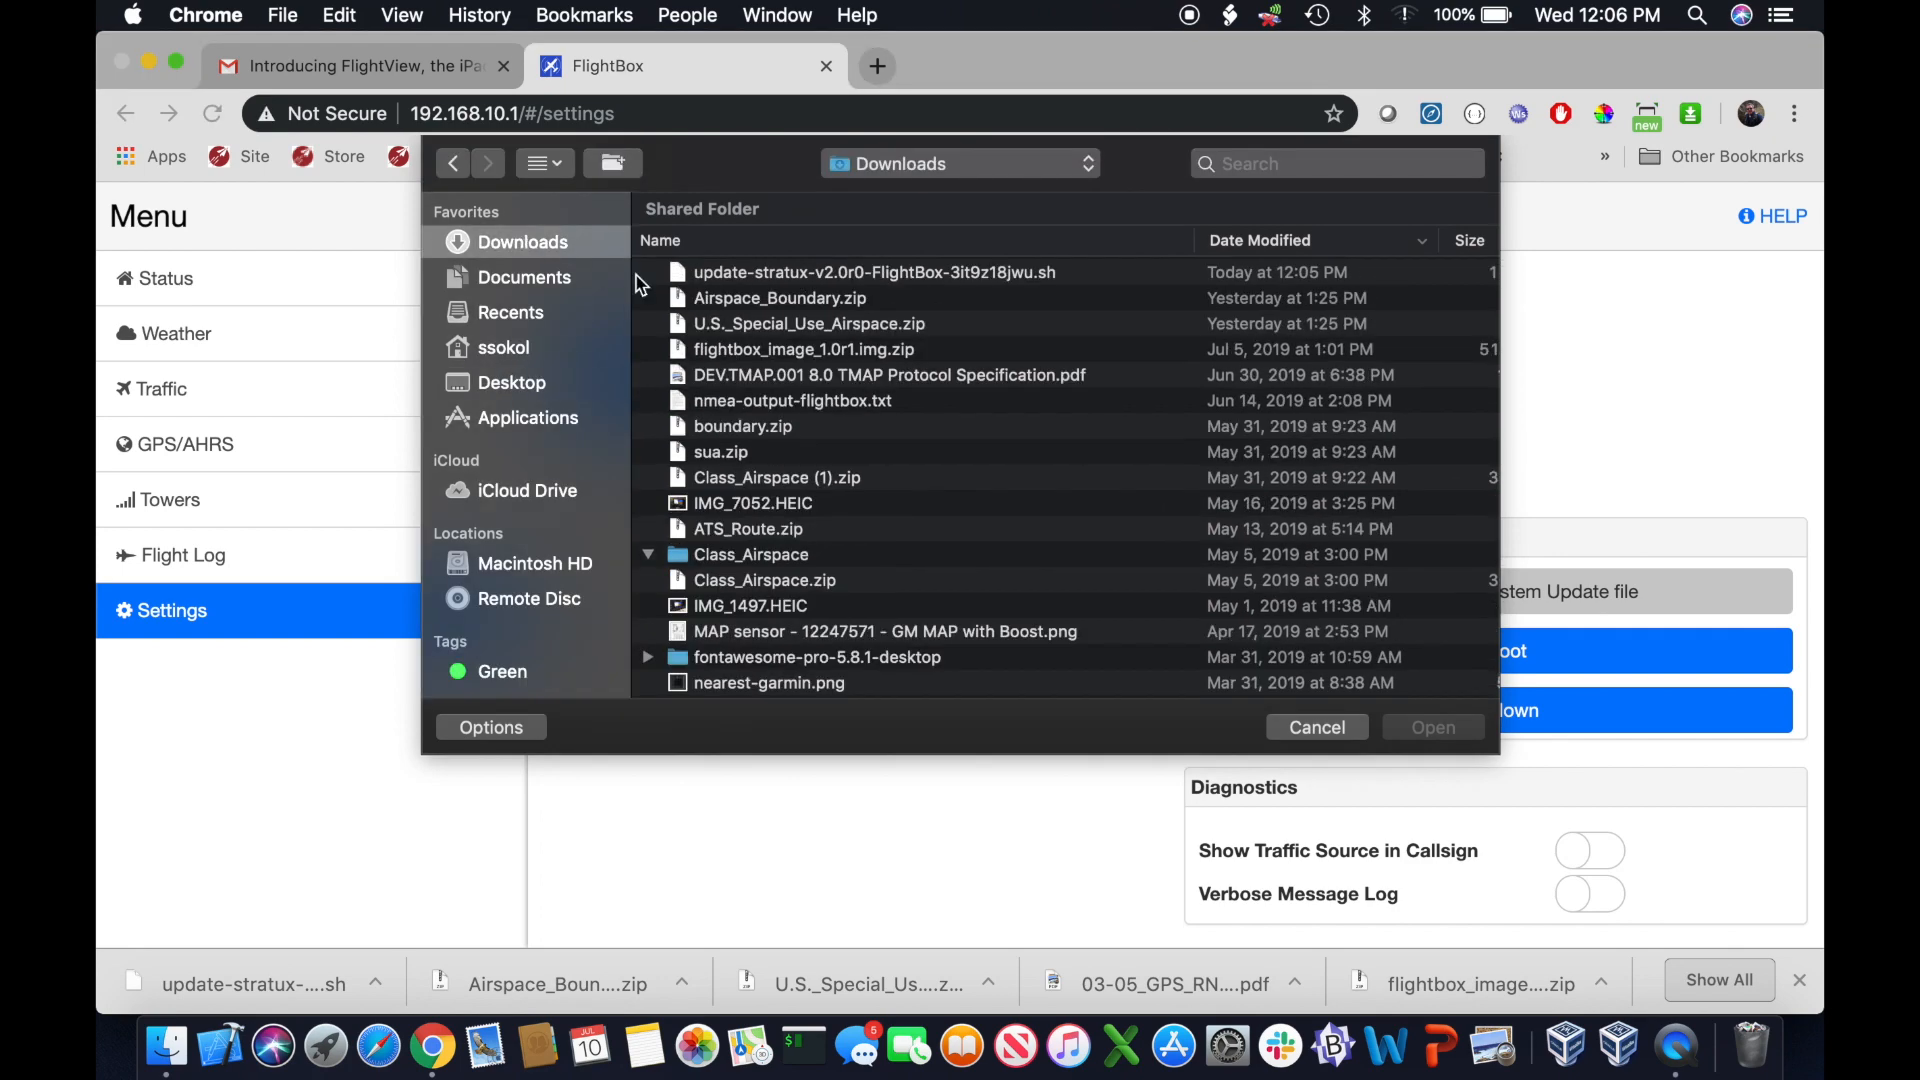
left_click(876, 272)
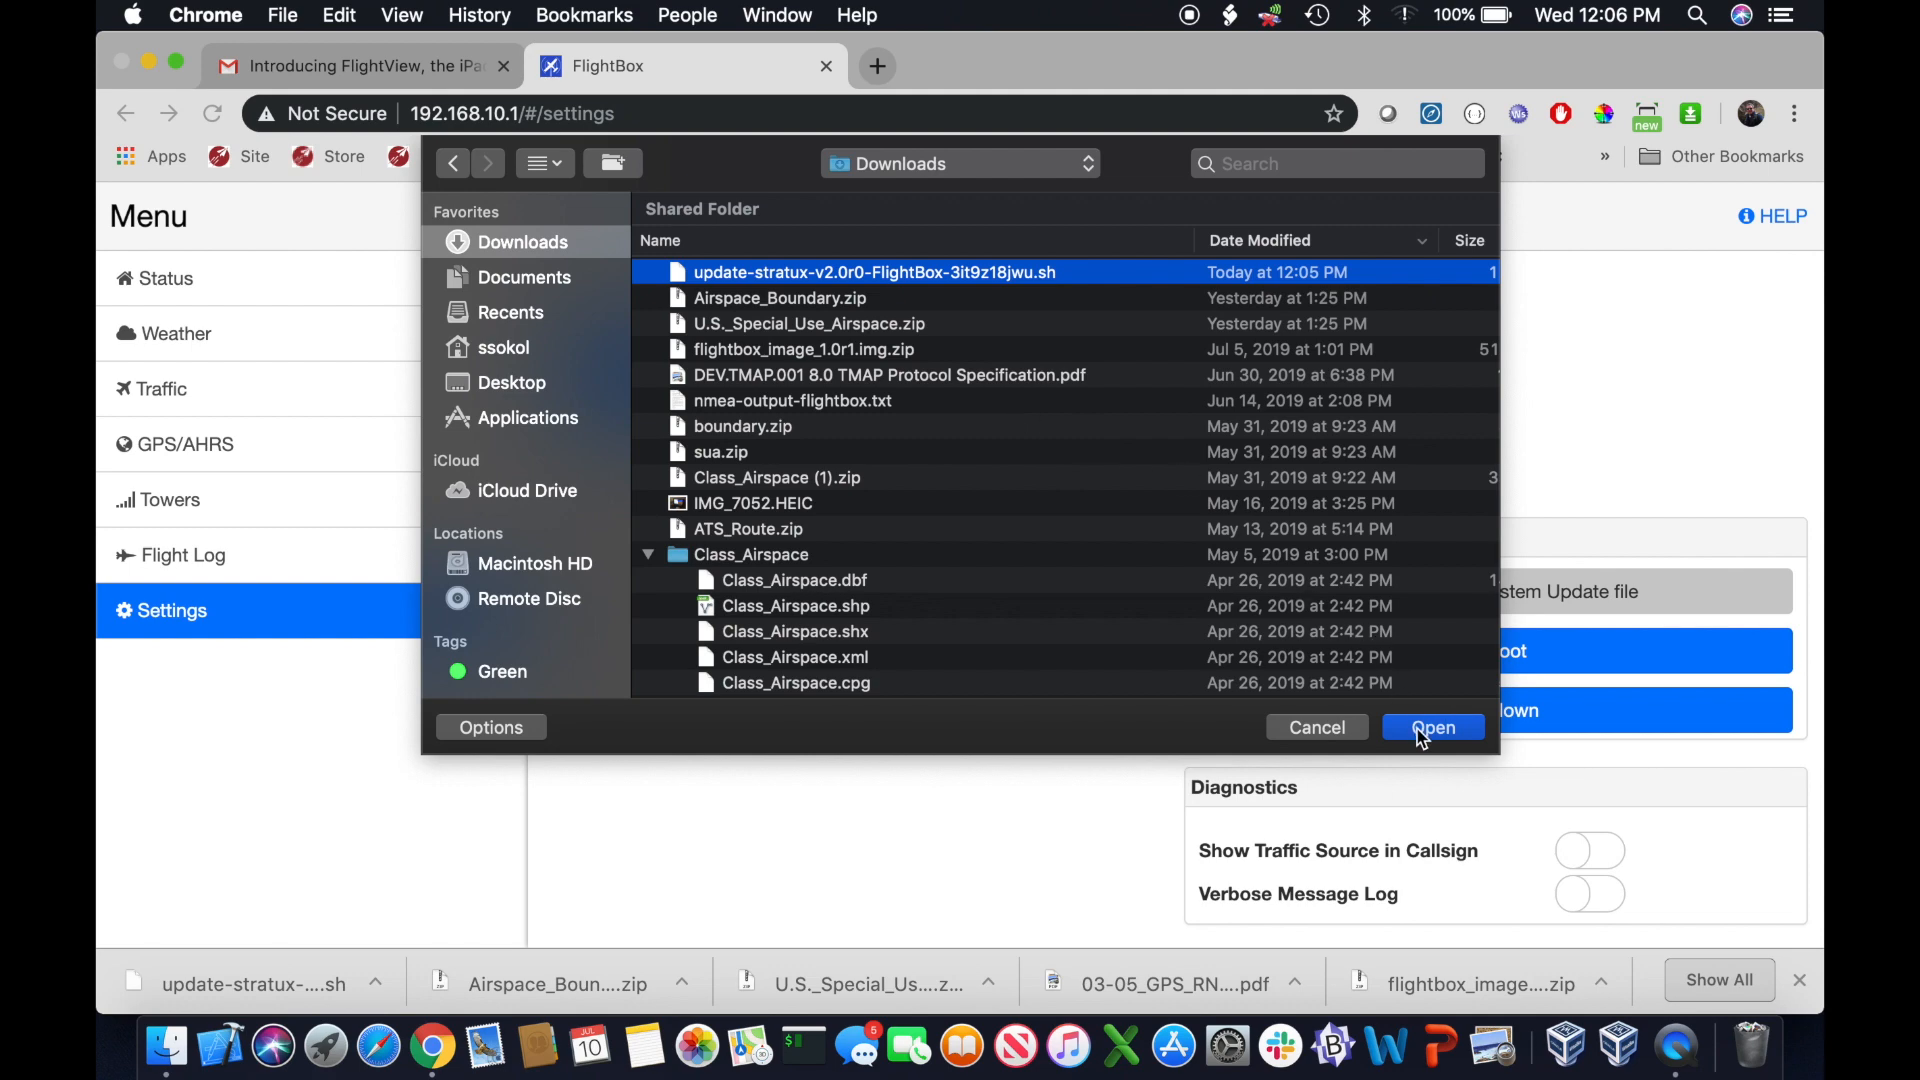
left_click(1432, 726)
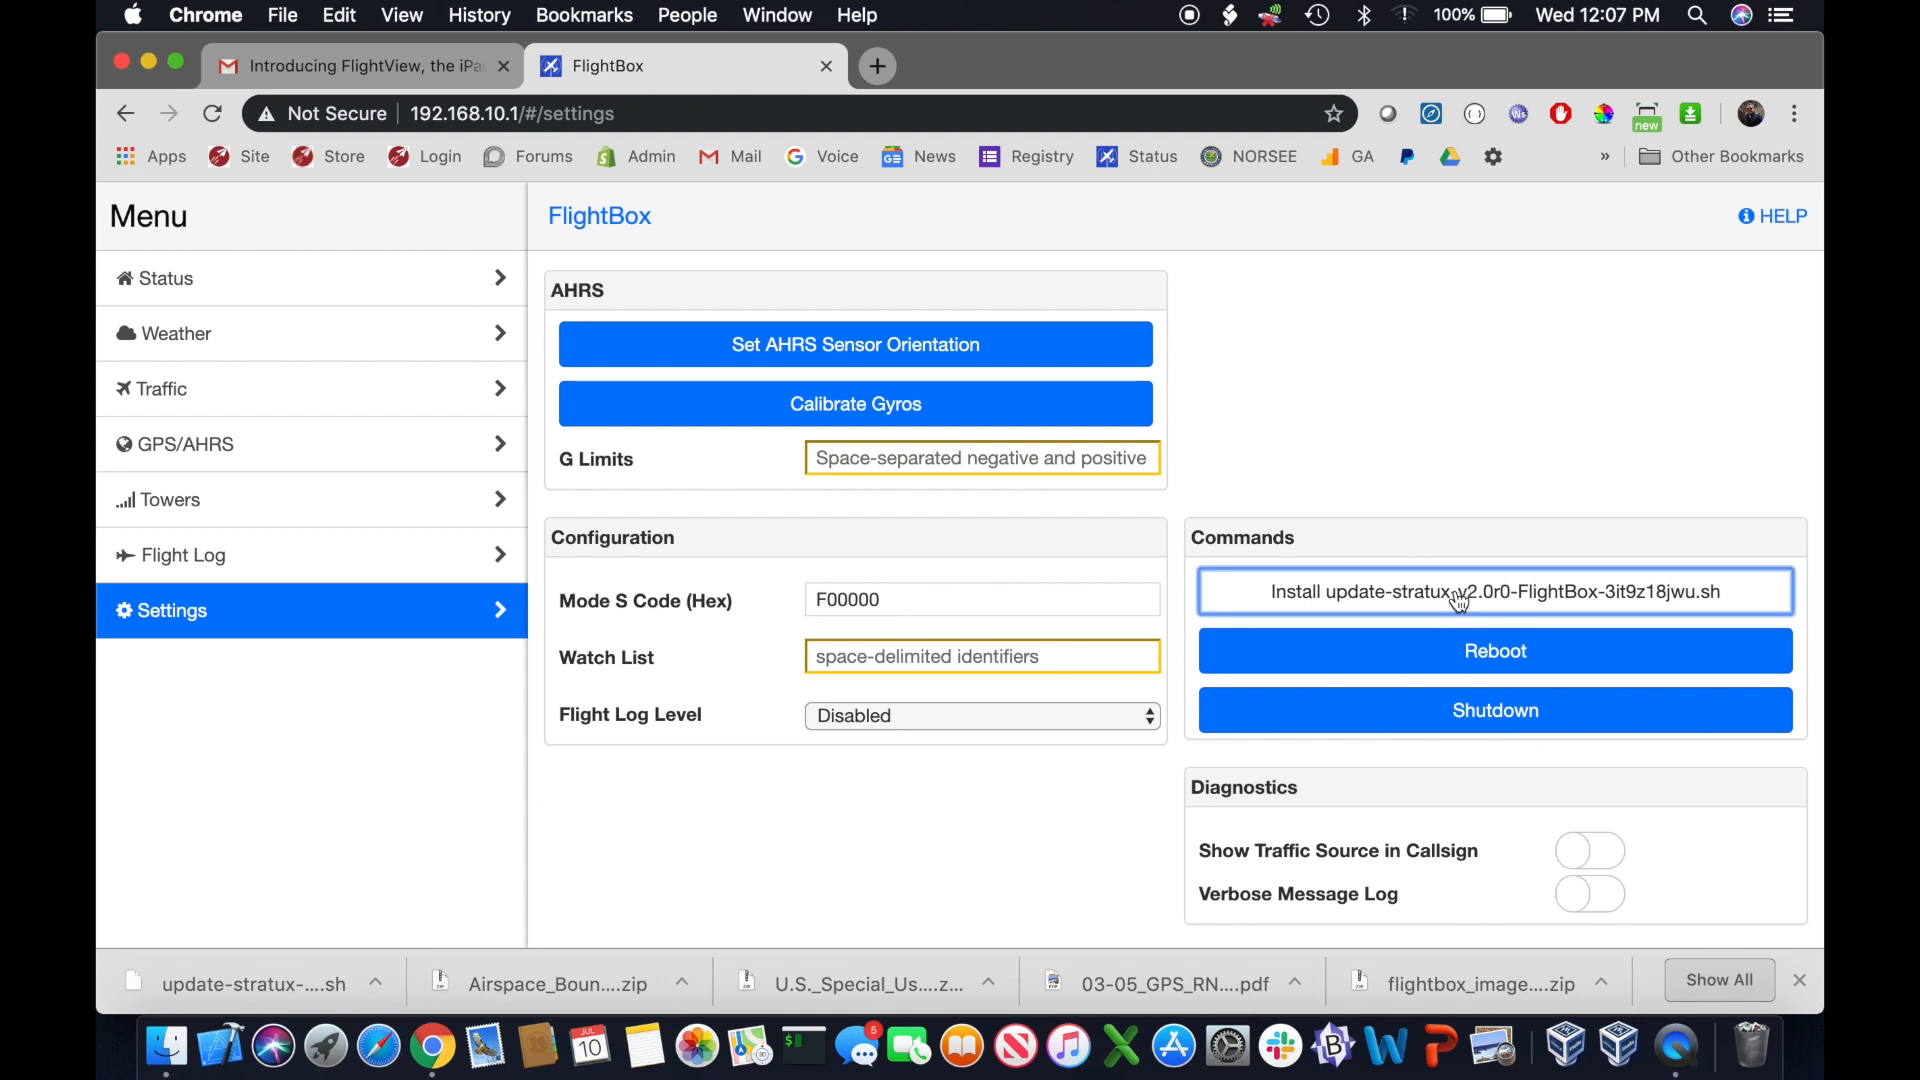
Install the selected update so FlightBox reports the script installed successfully
left_click(1456, 592)
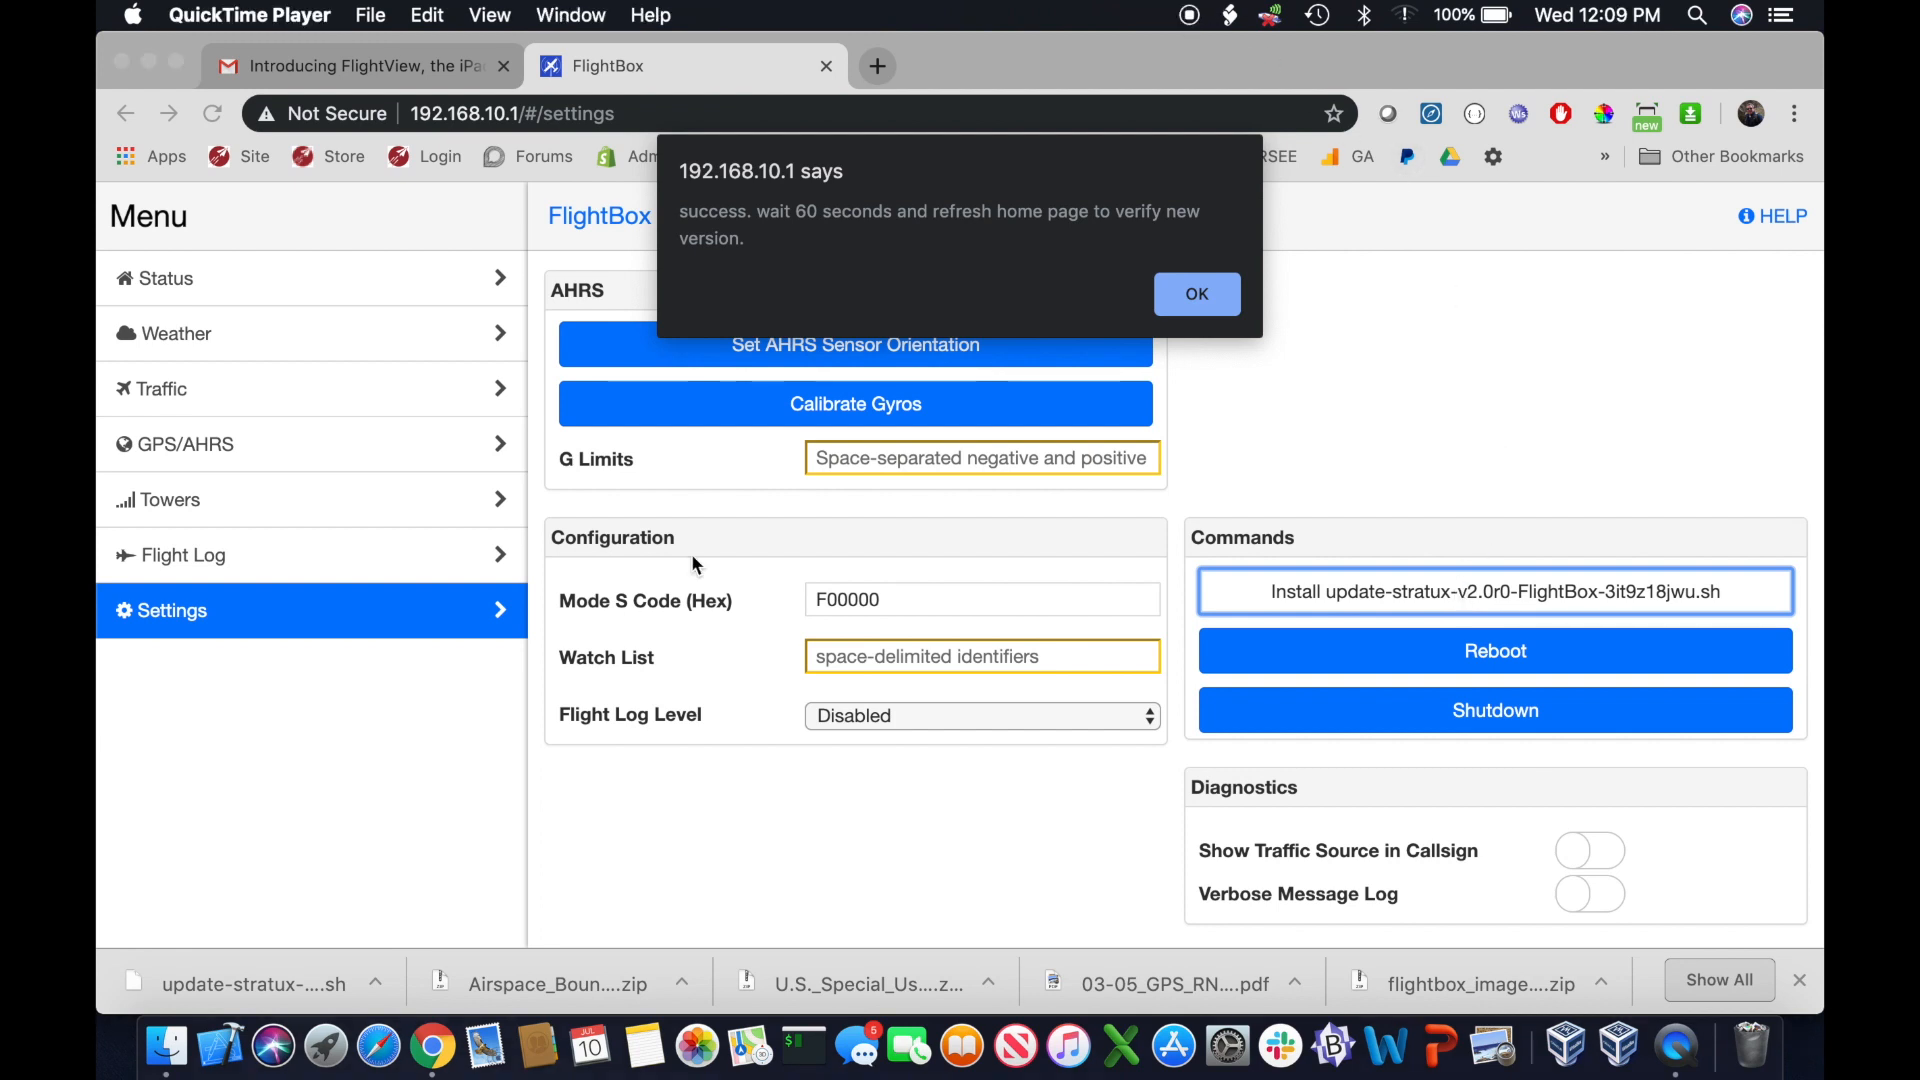
mouse_move(992, 392)
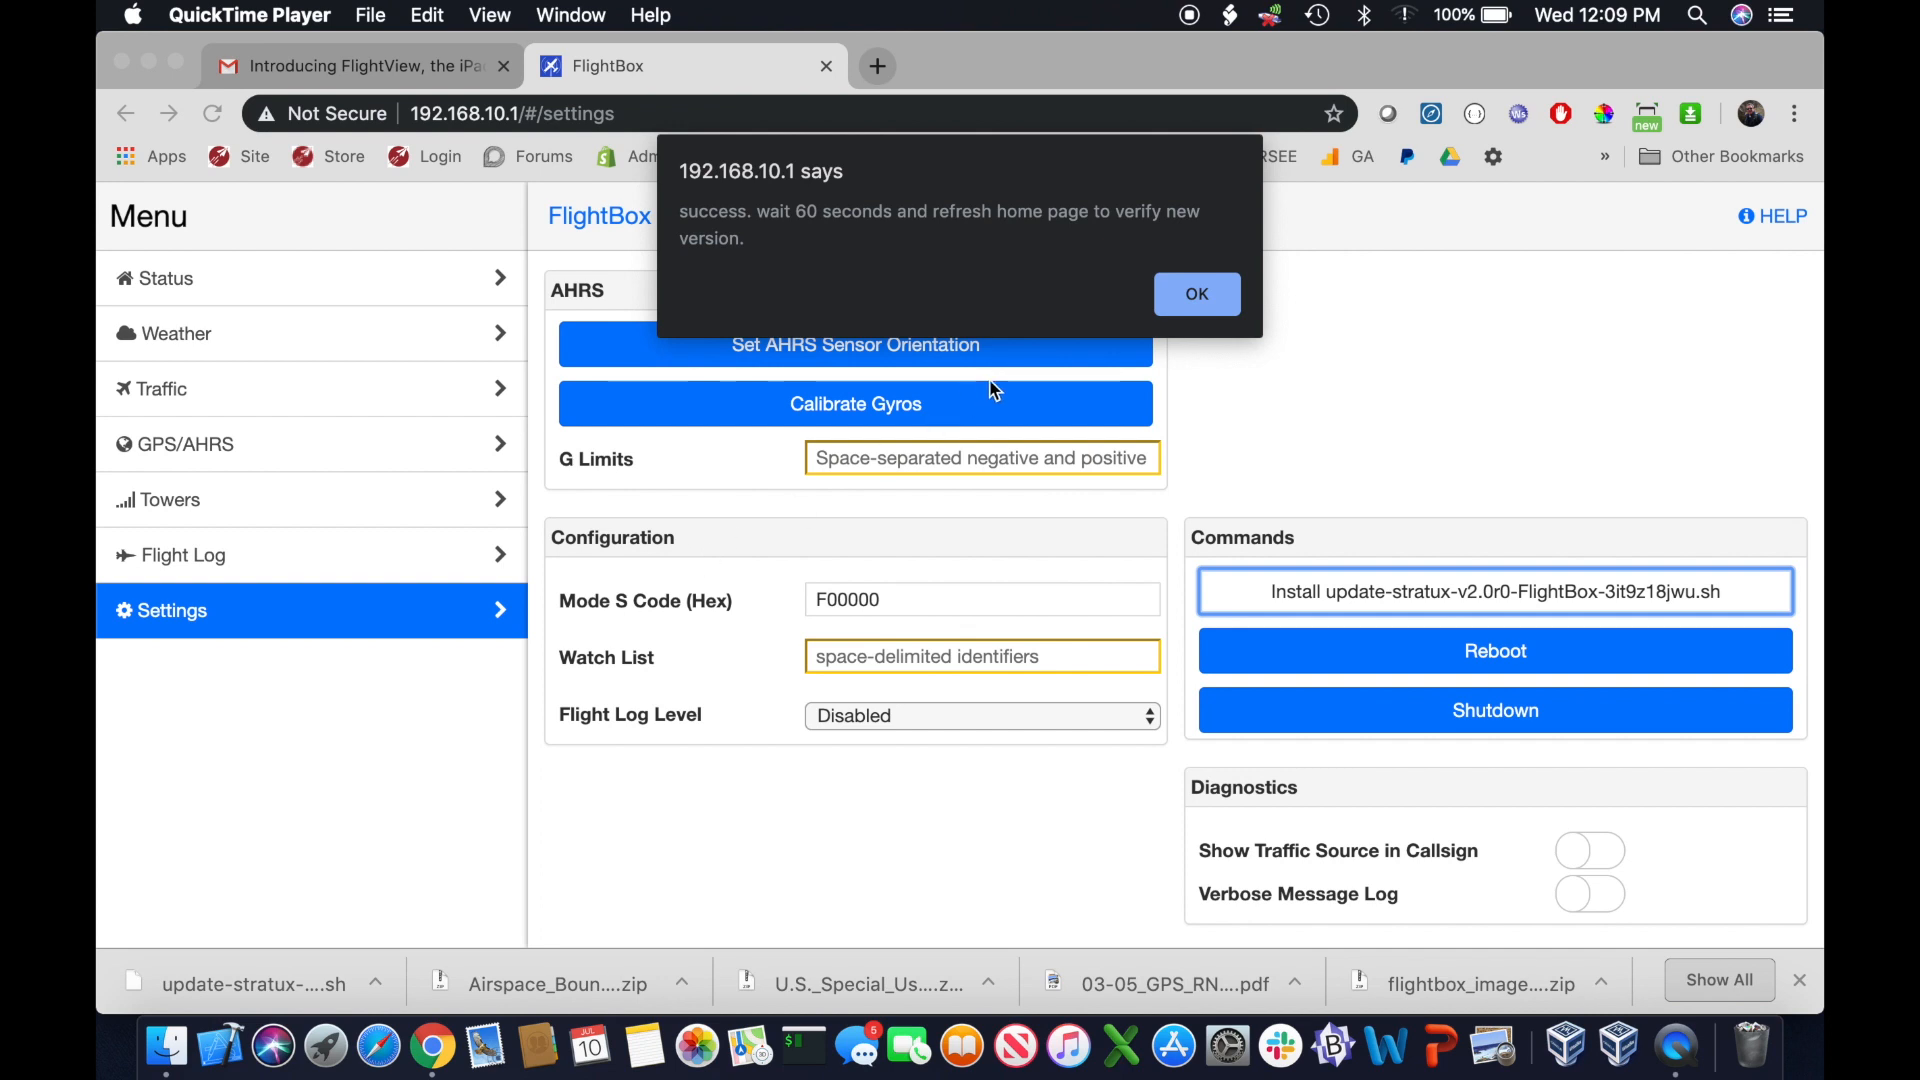
left_click(1196, 294)
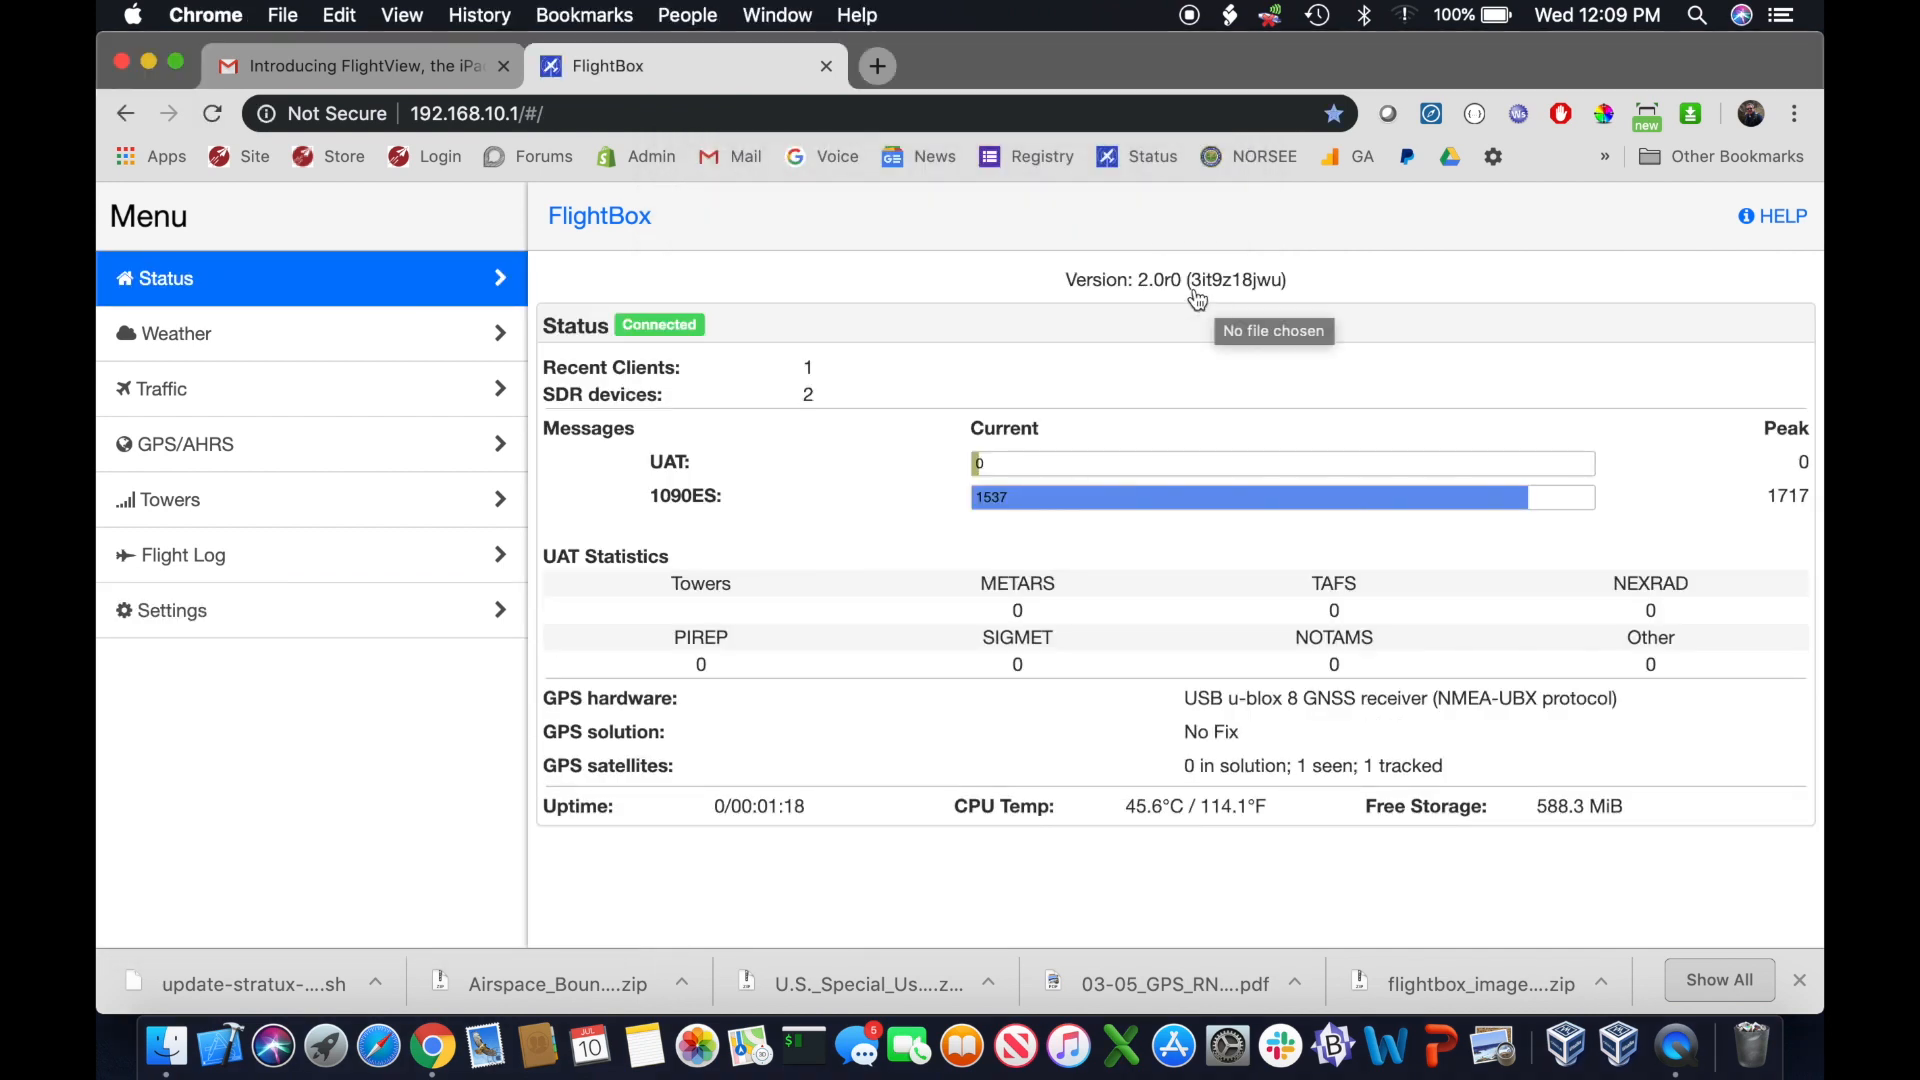
mouse_move(1256, 304)
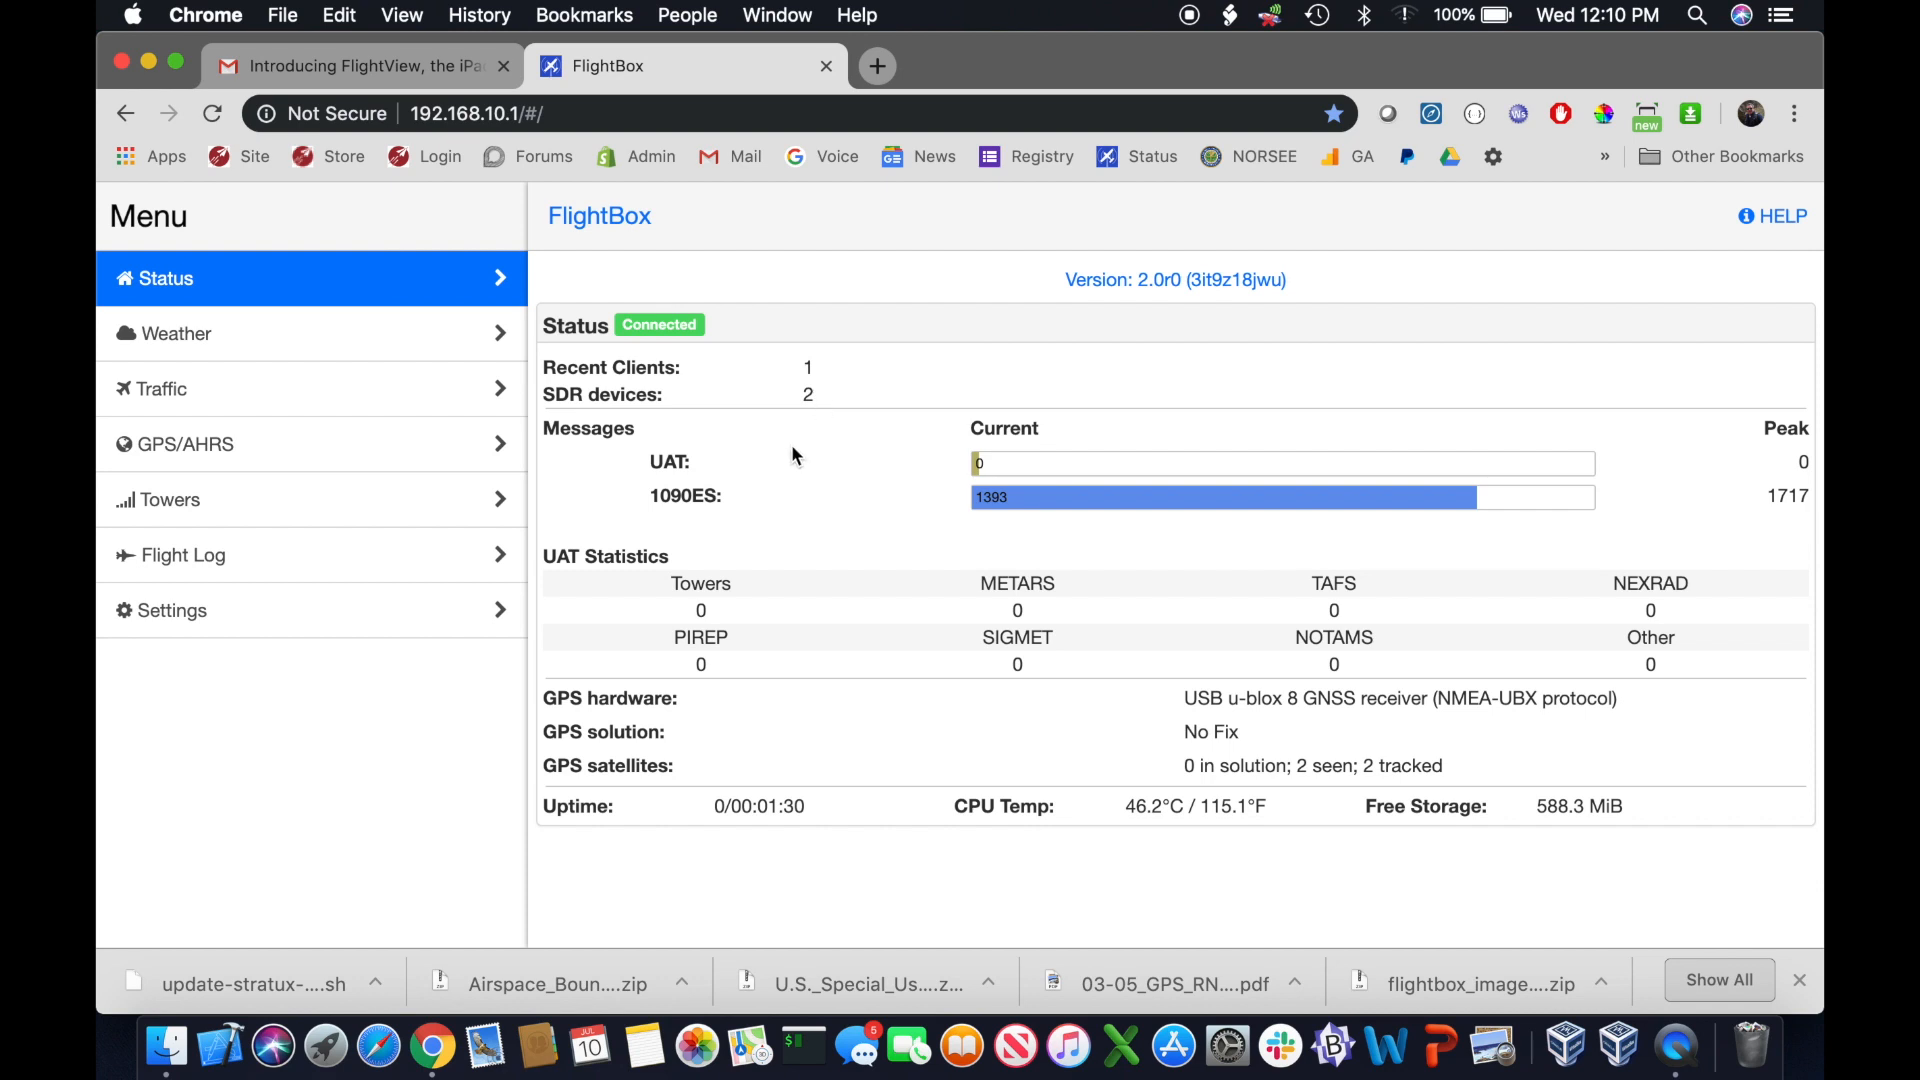
mouse_move(692, 516)
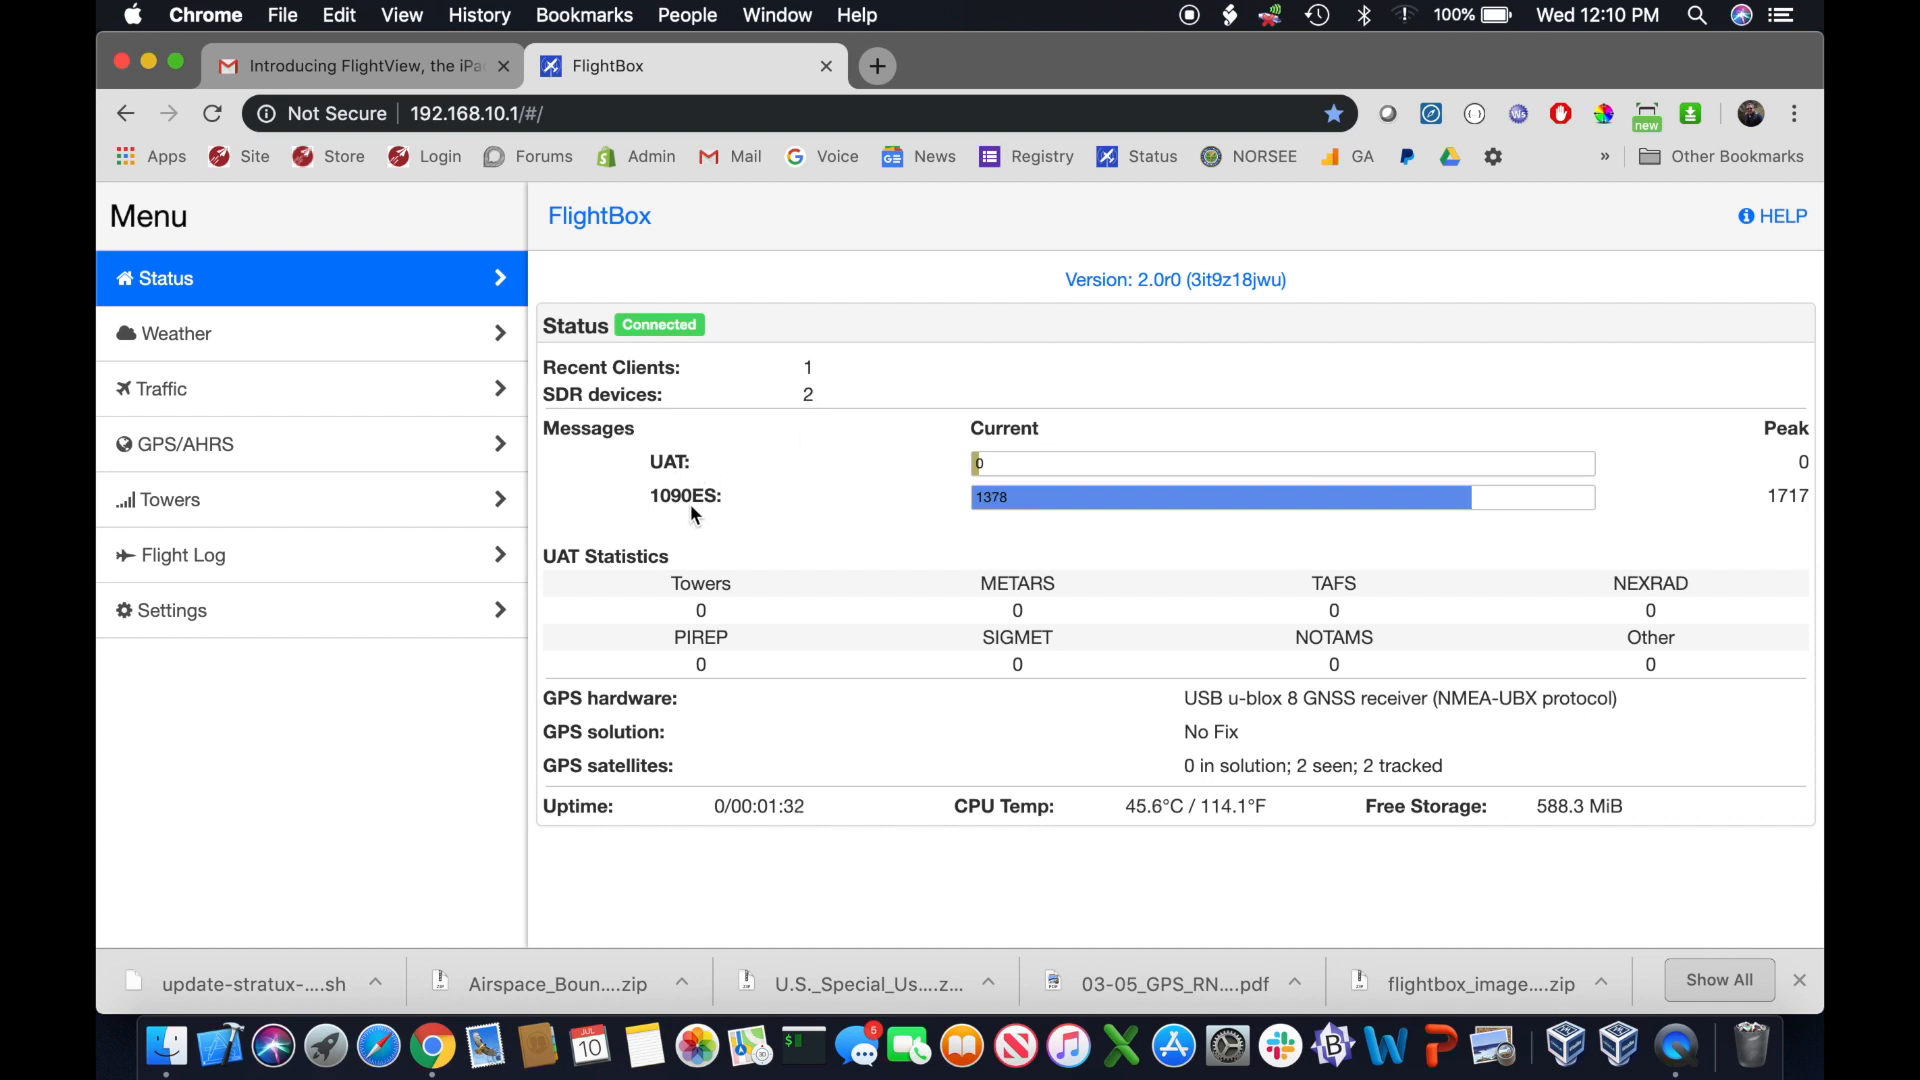
mouse_move(792, 496)
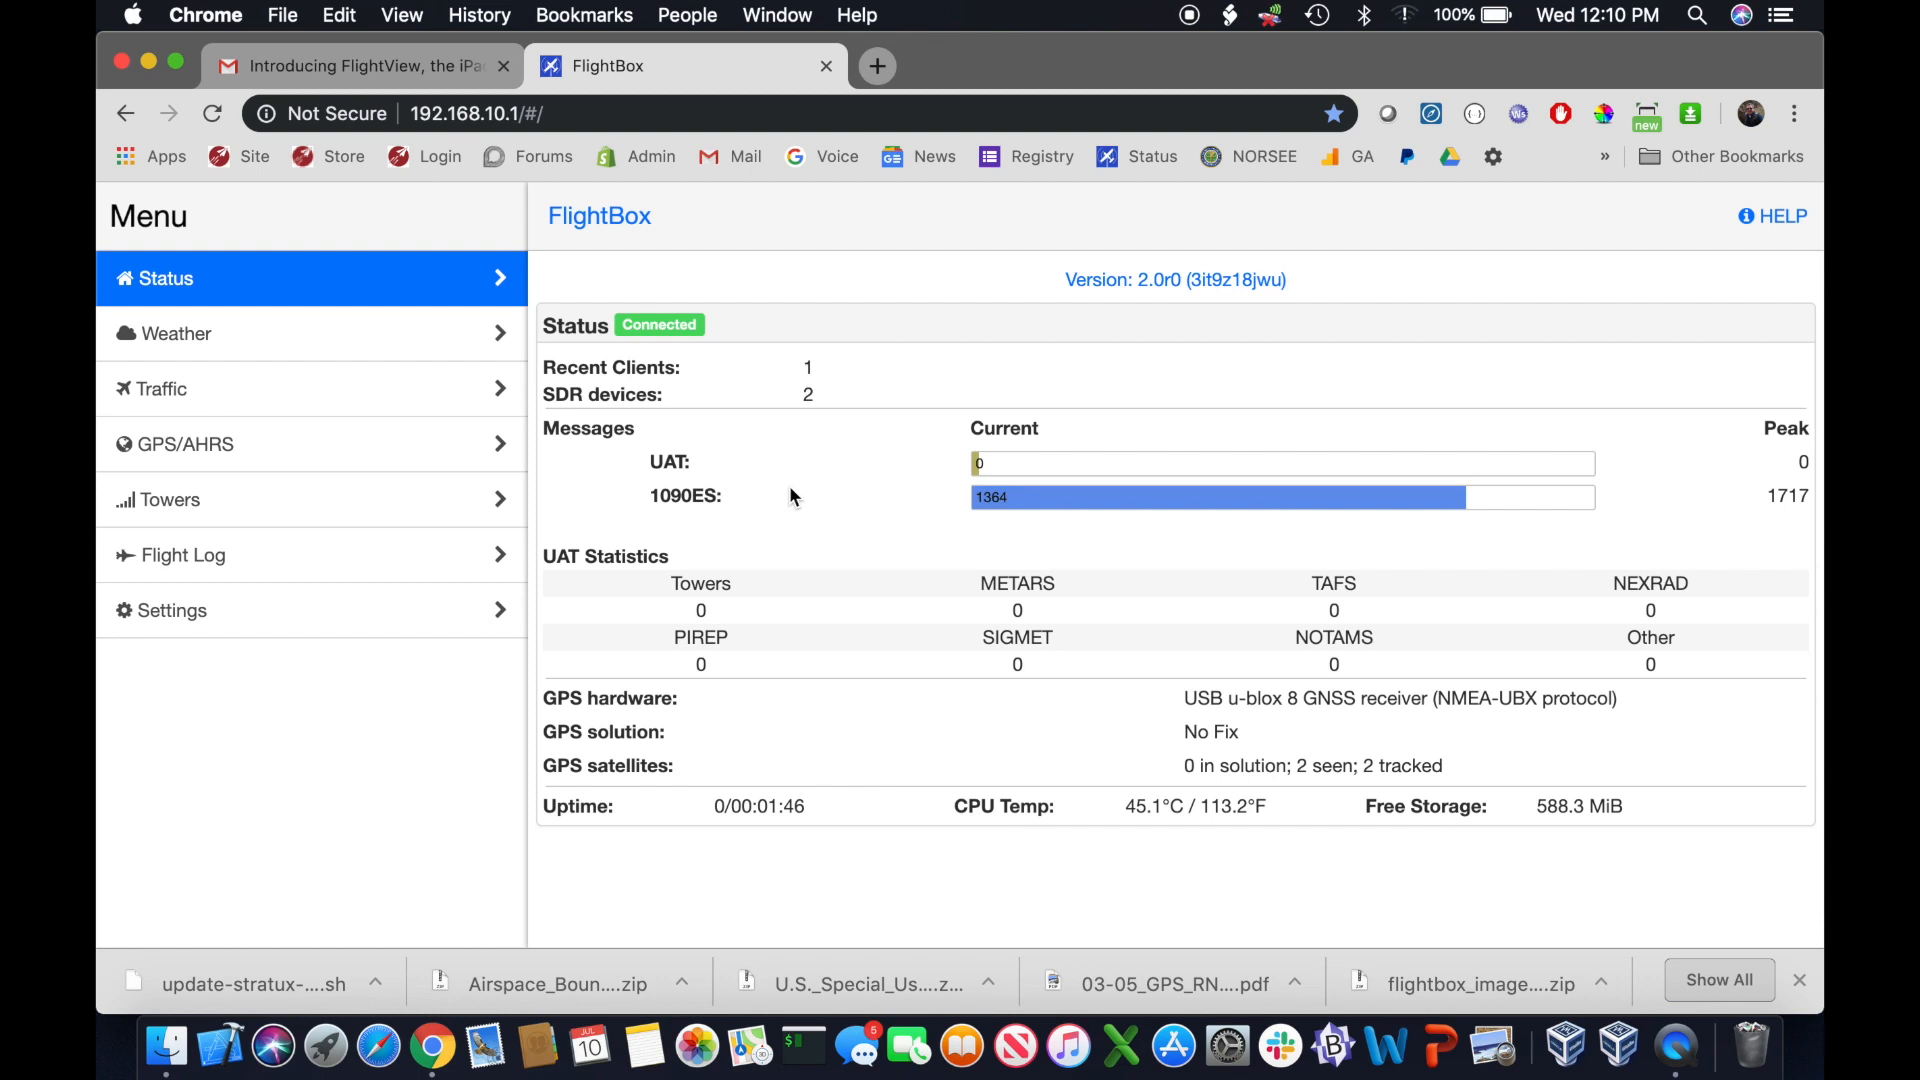
mouse_move(556, 718)
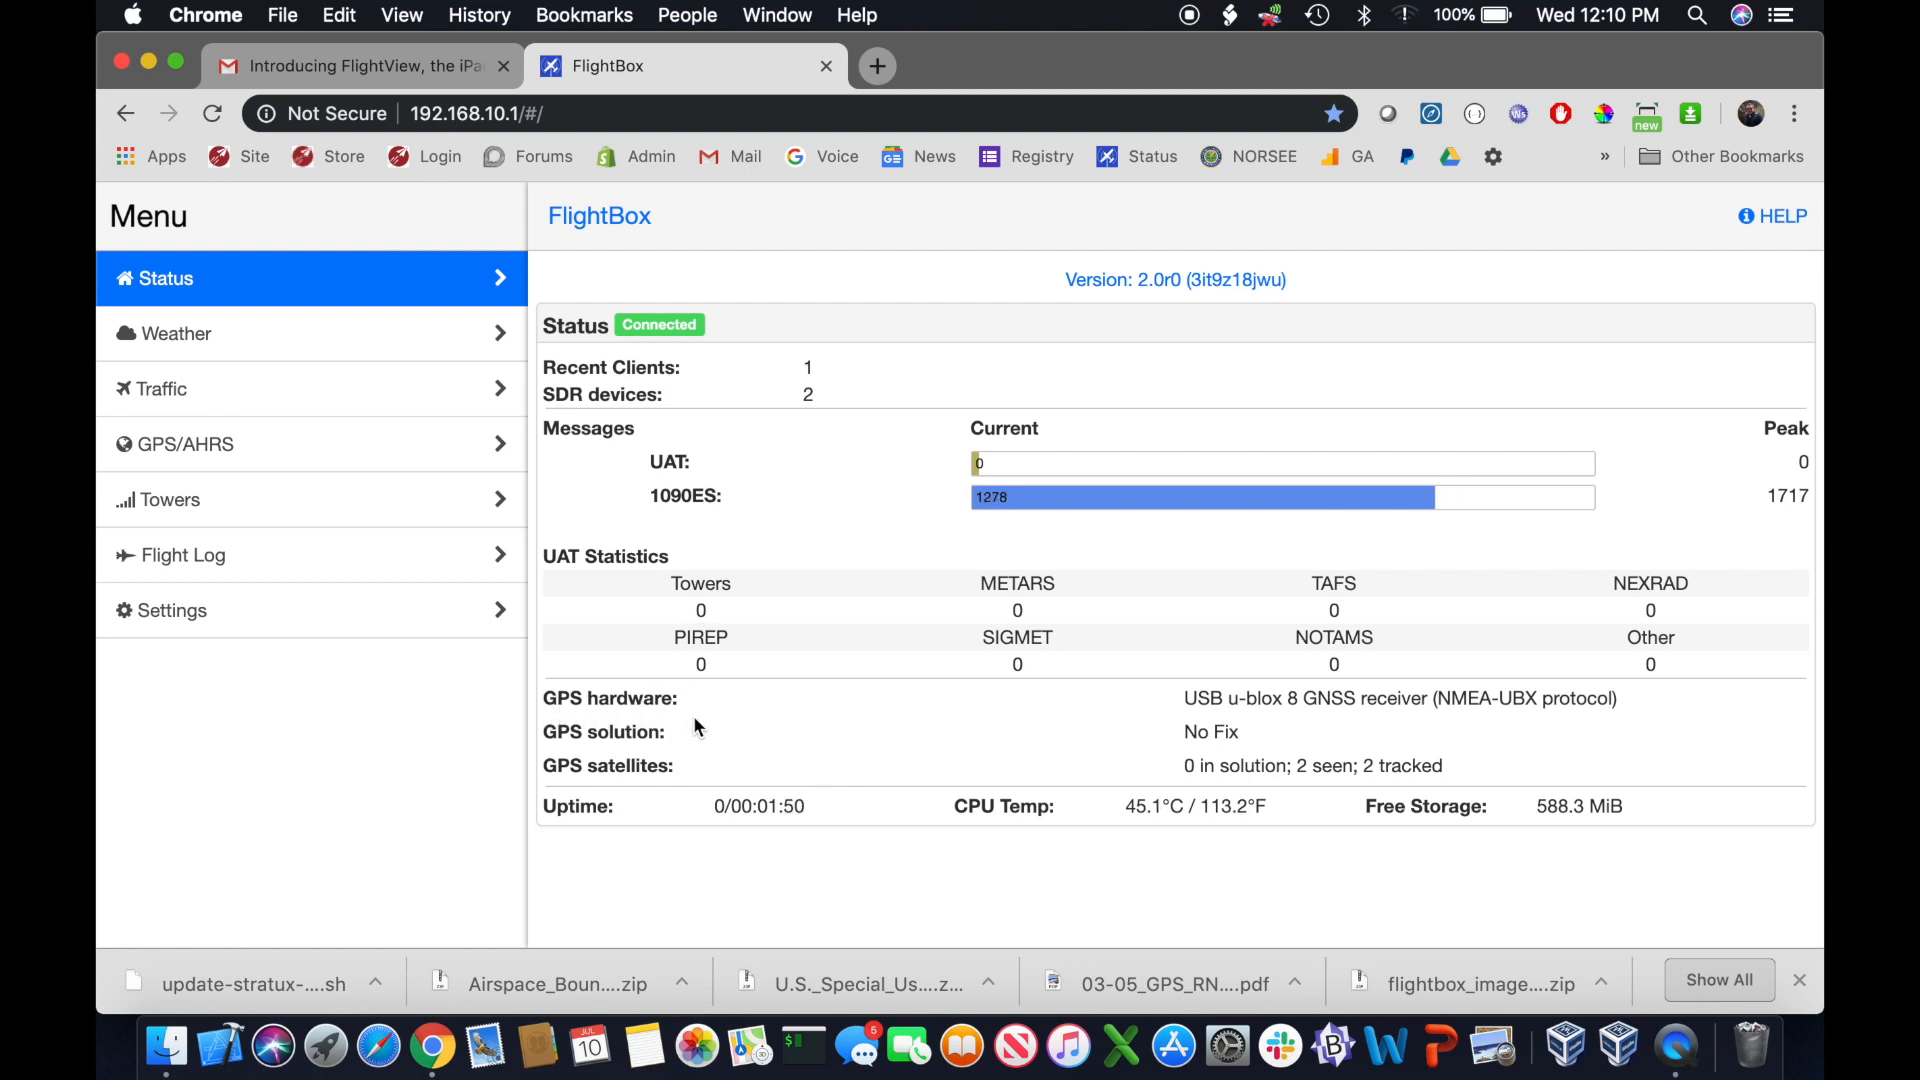
mouse_move(1238, 728)
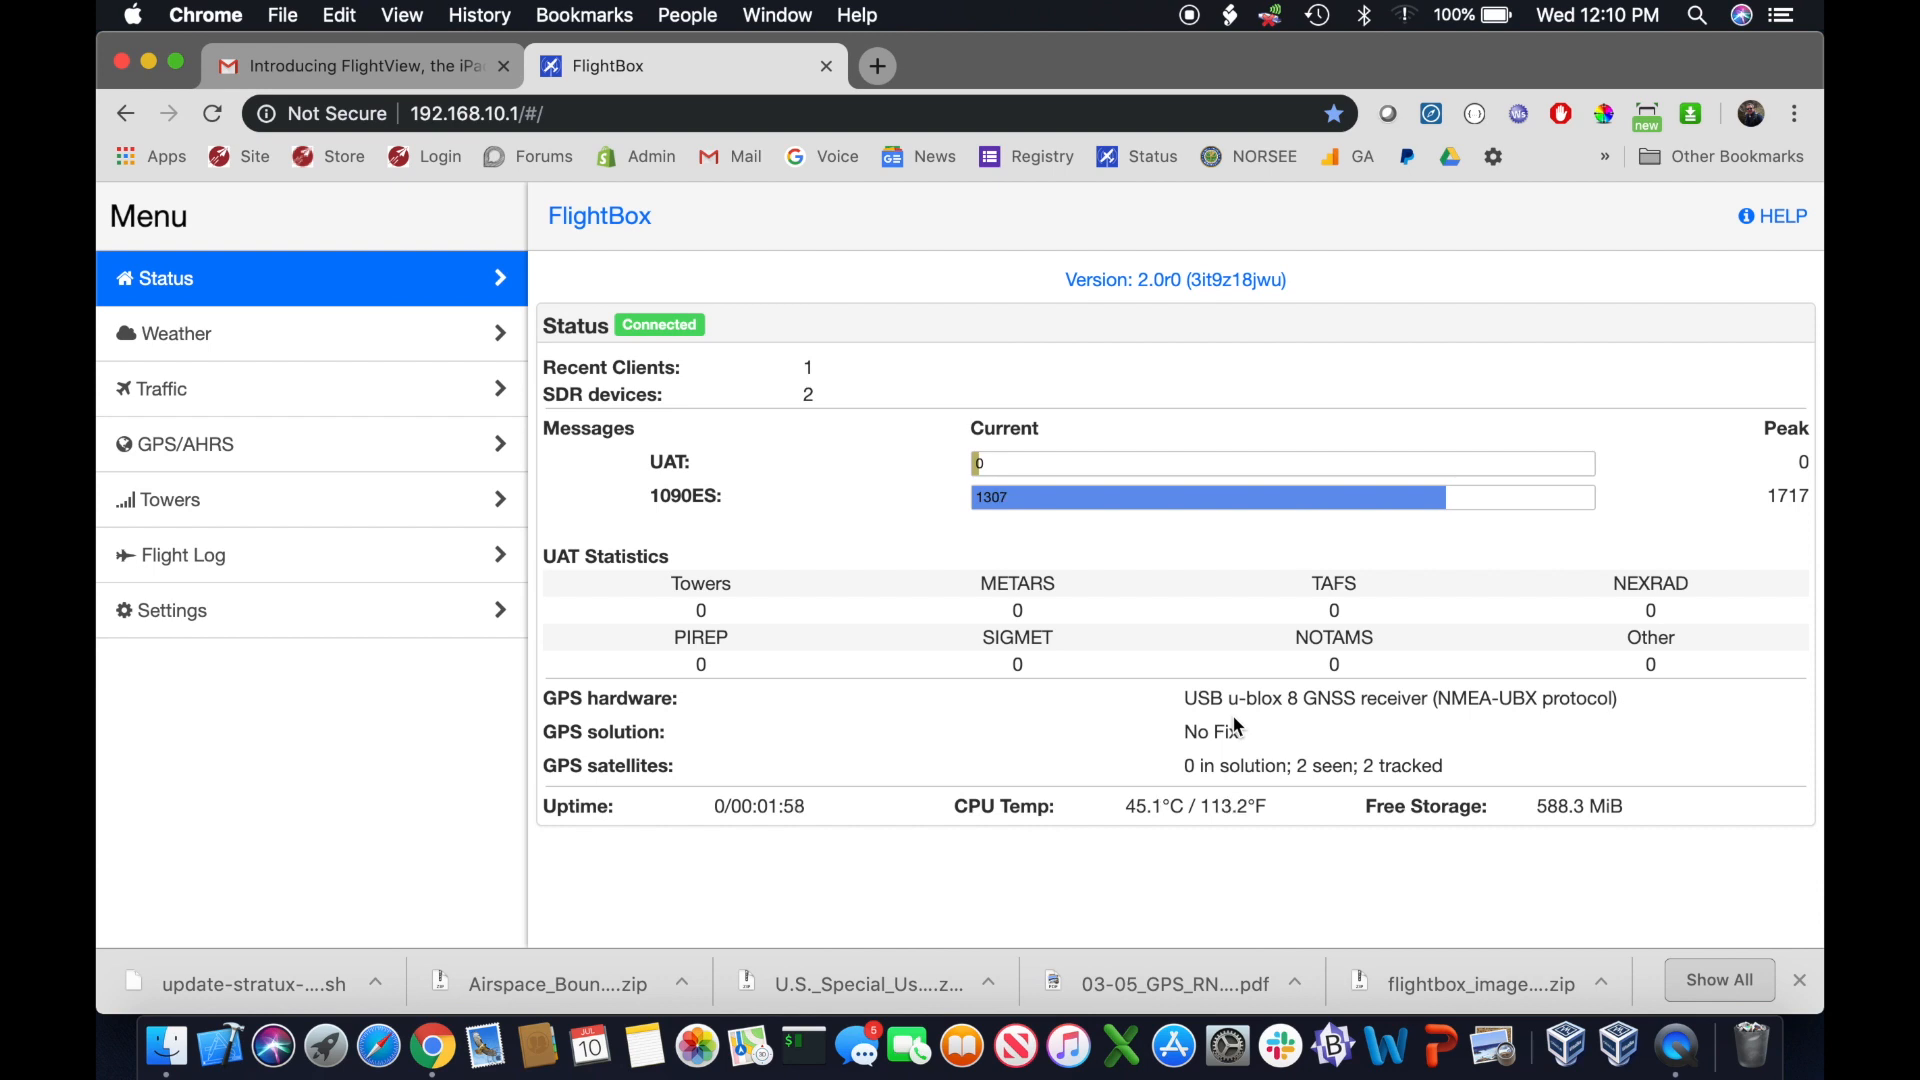
mouse_move(204, 460)
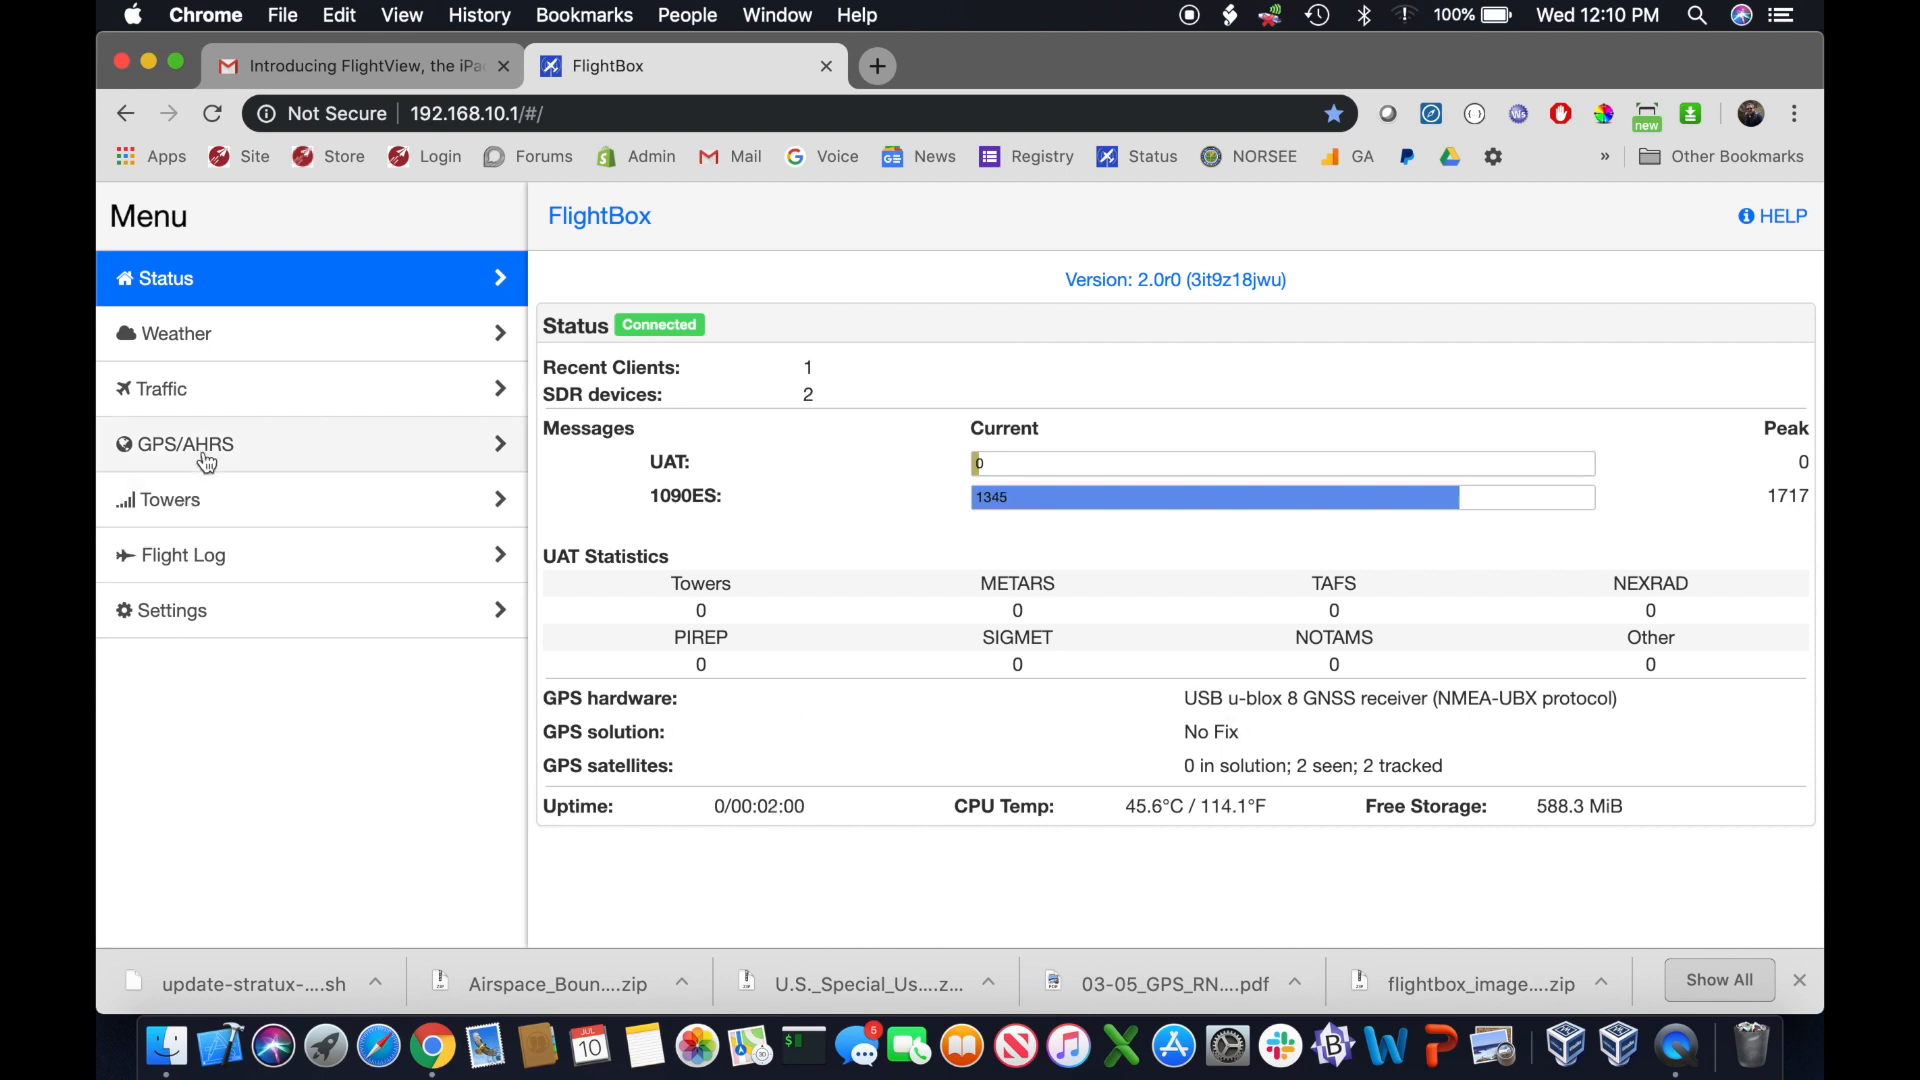
On the GPS/AHRS page, reset the artificial horizon to level
left_click(206, 444)
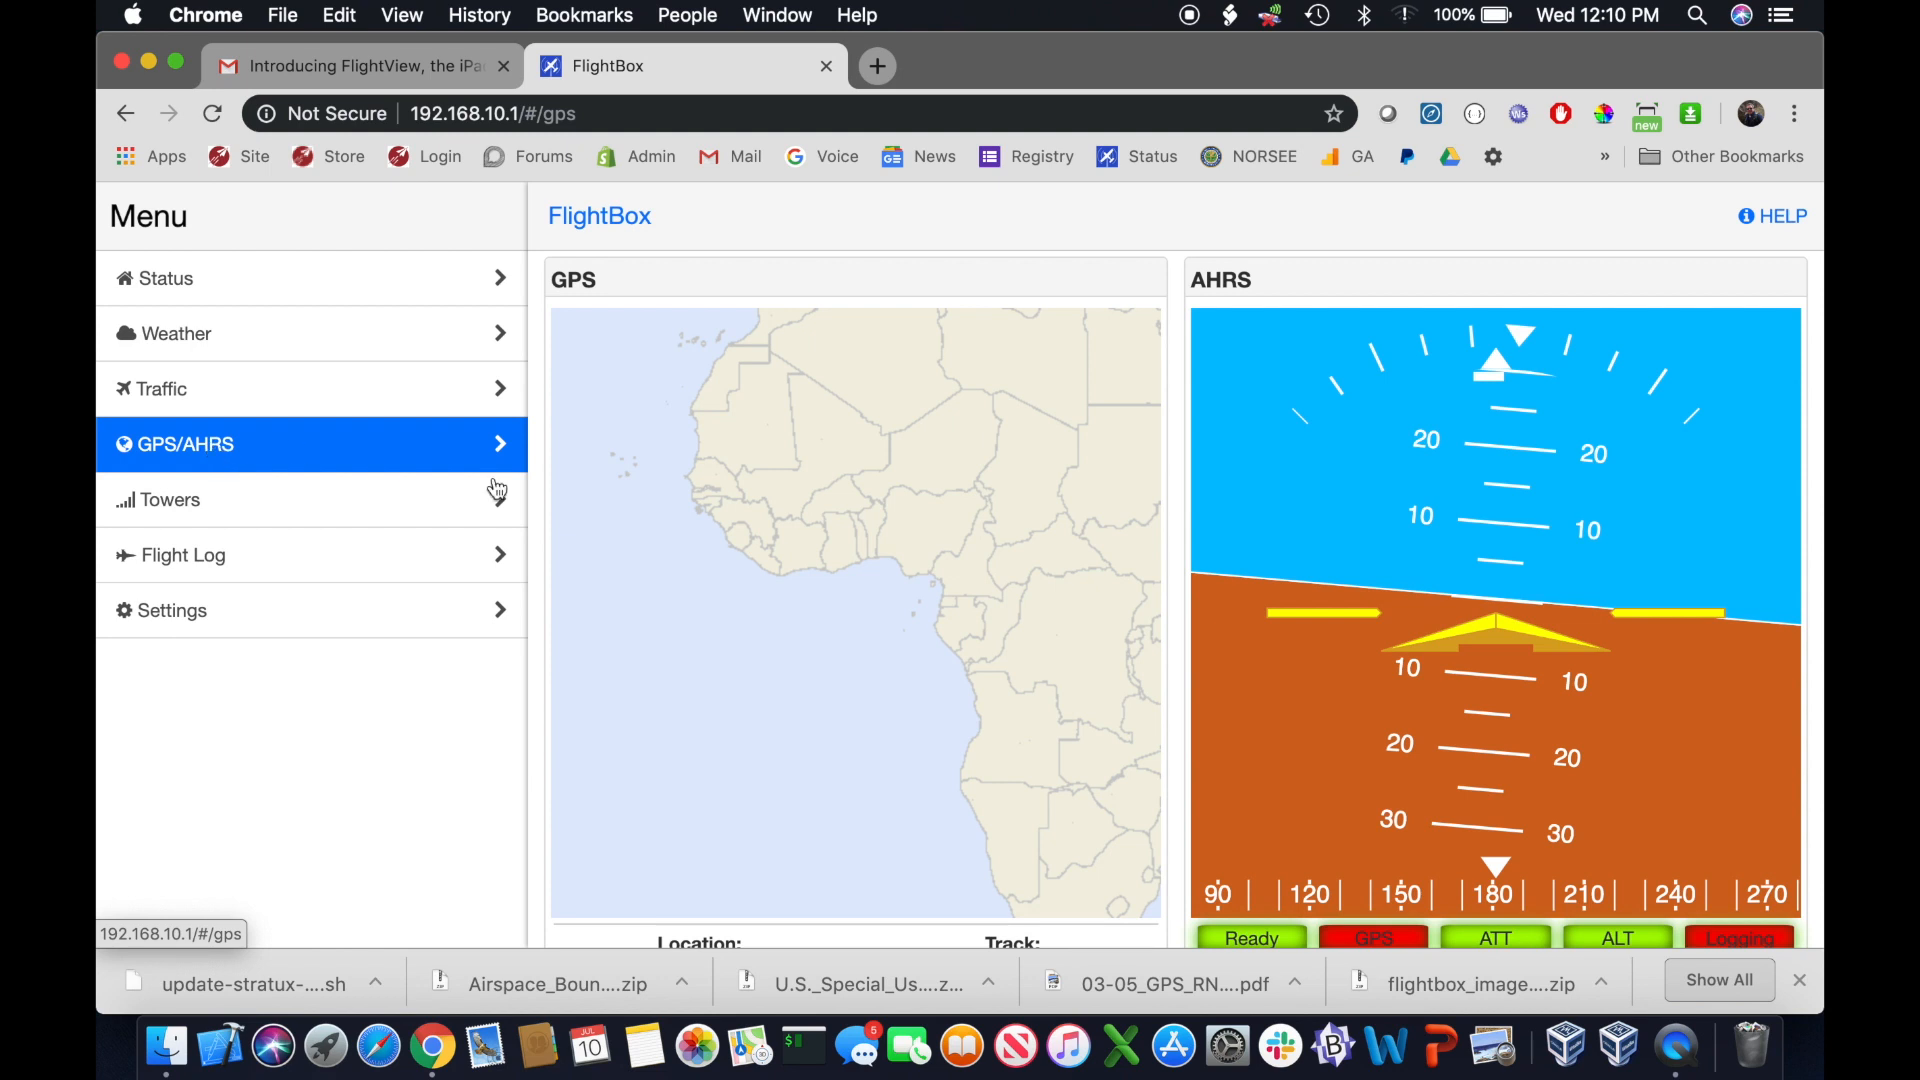
scroll("down", 3)
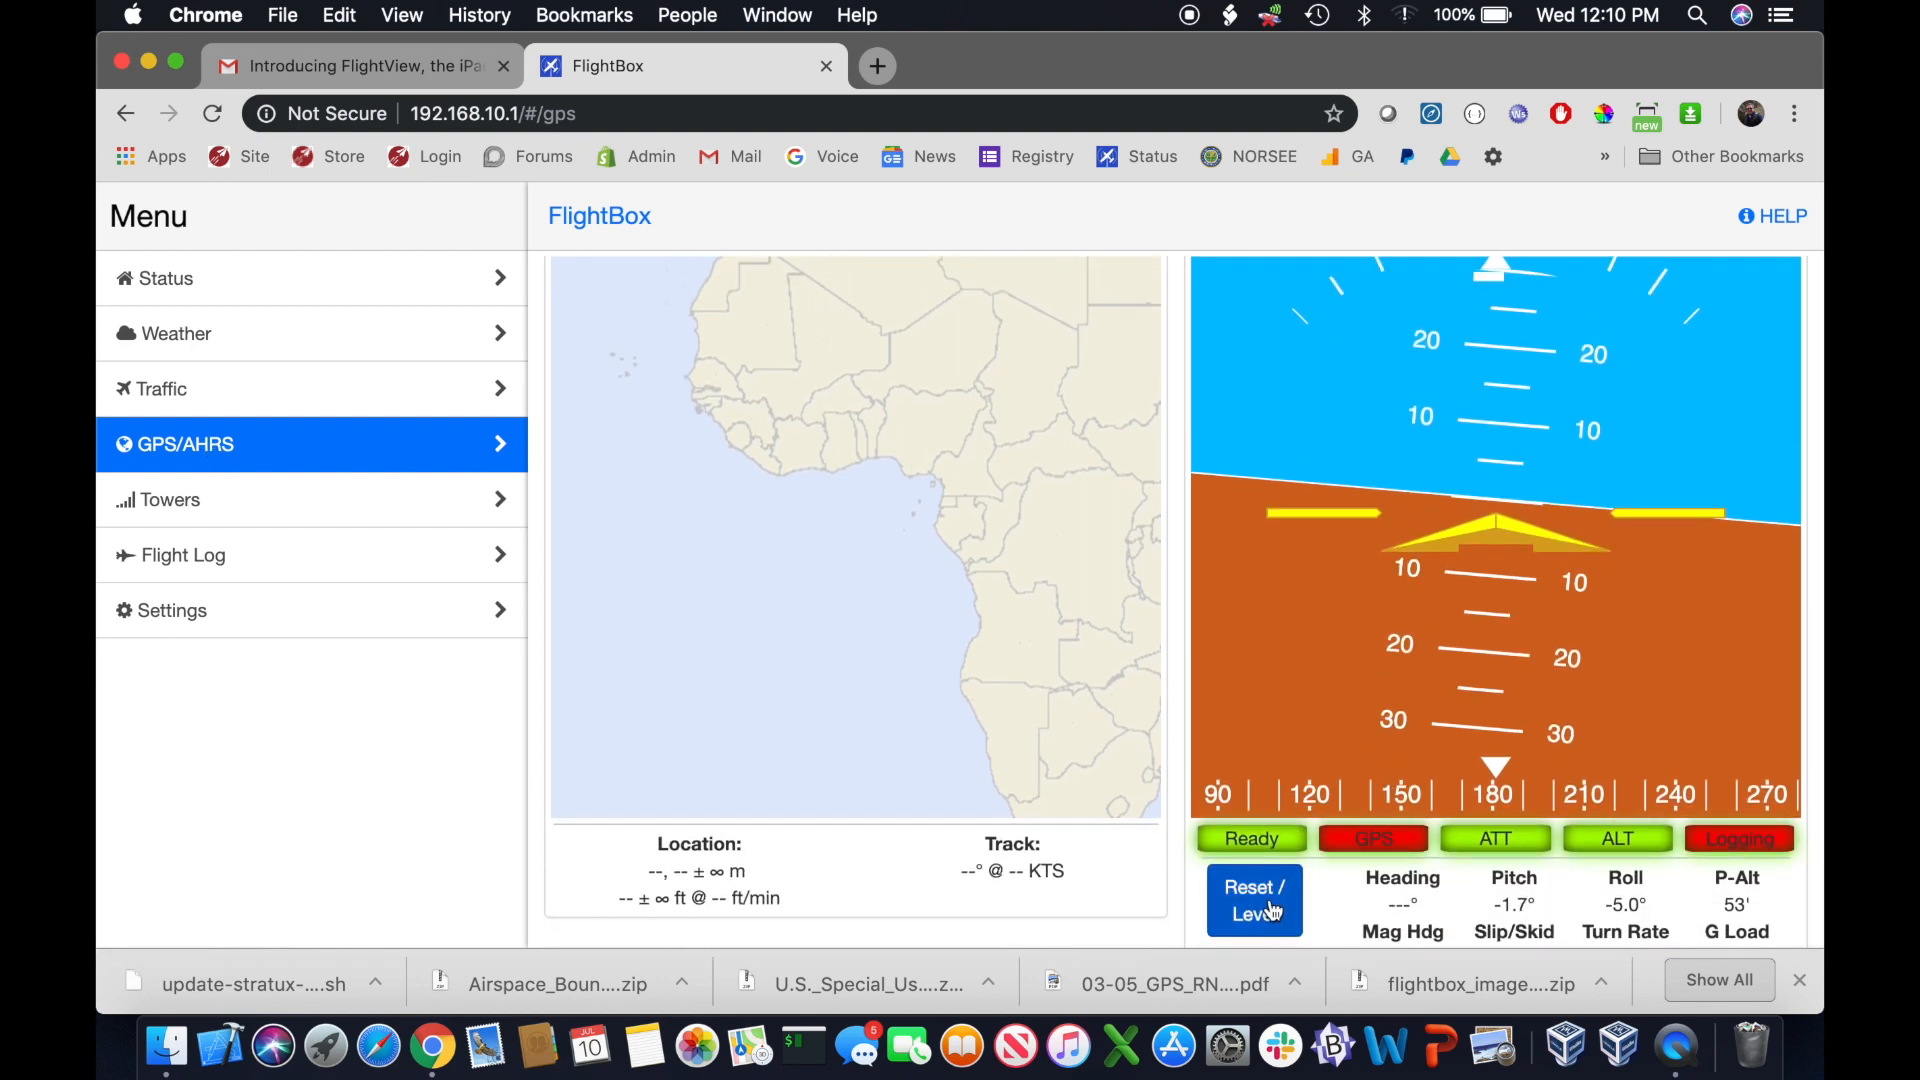
left_click(1254, 900)
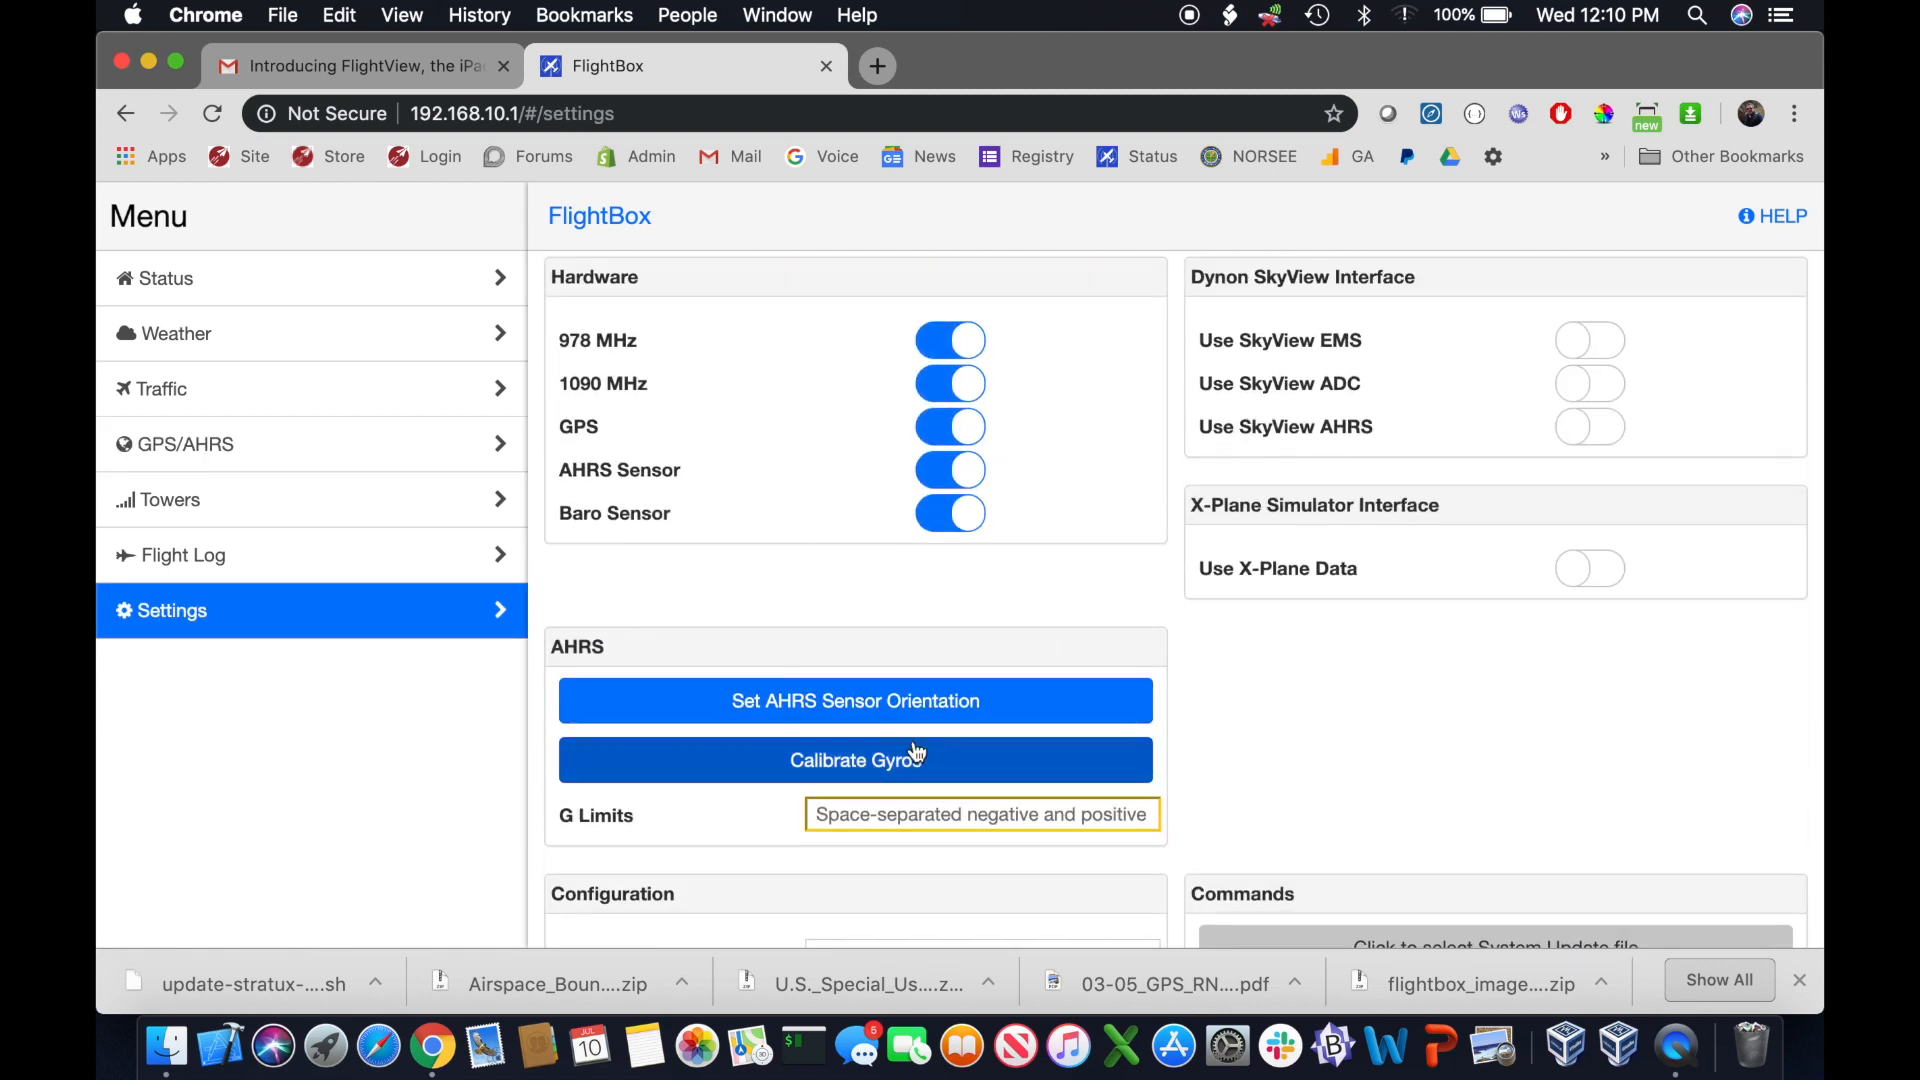
mouse_move(848, 764)
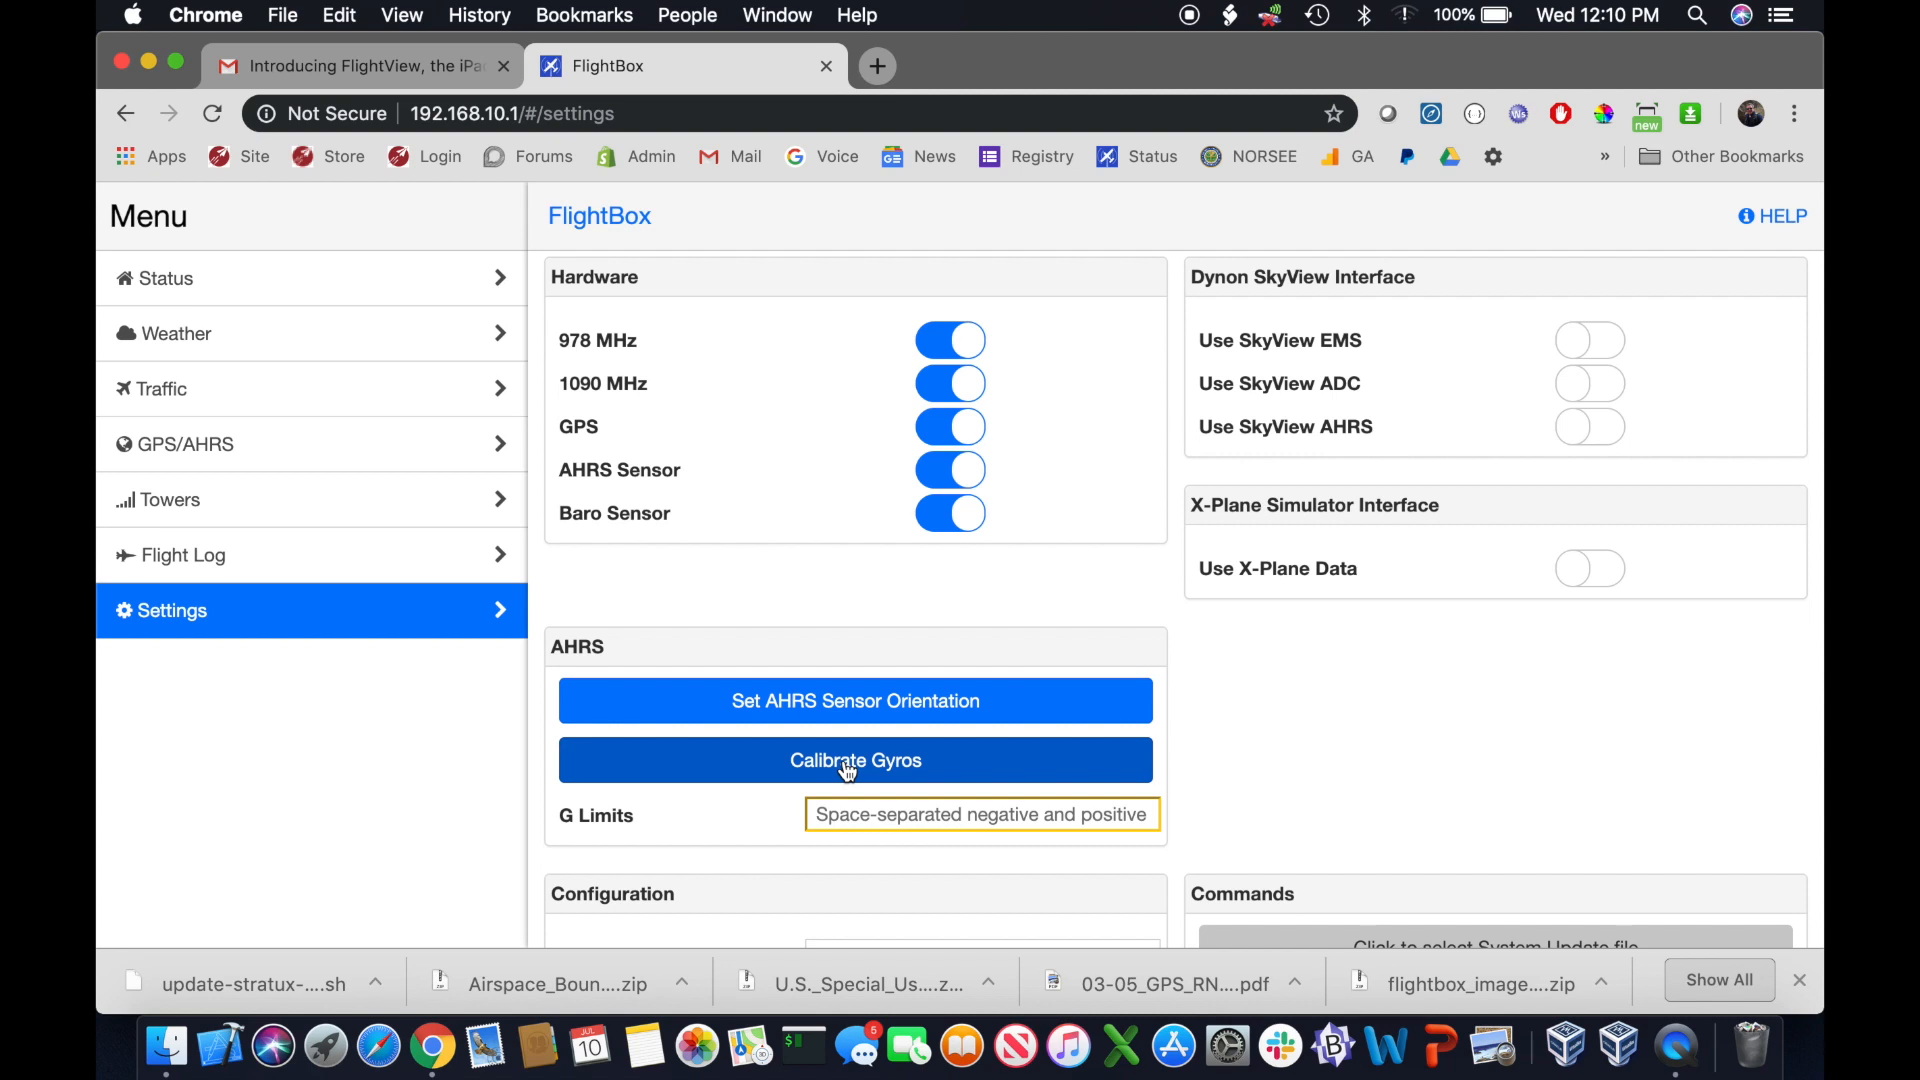
Calibrate the AHRS gyros from Settings, then view the Flight Log page
left_click(856, 760)
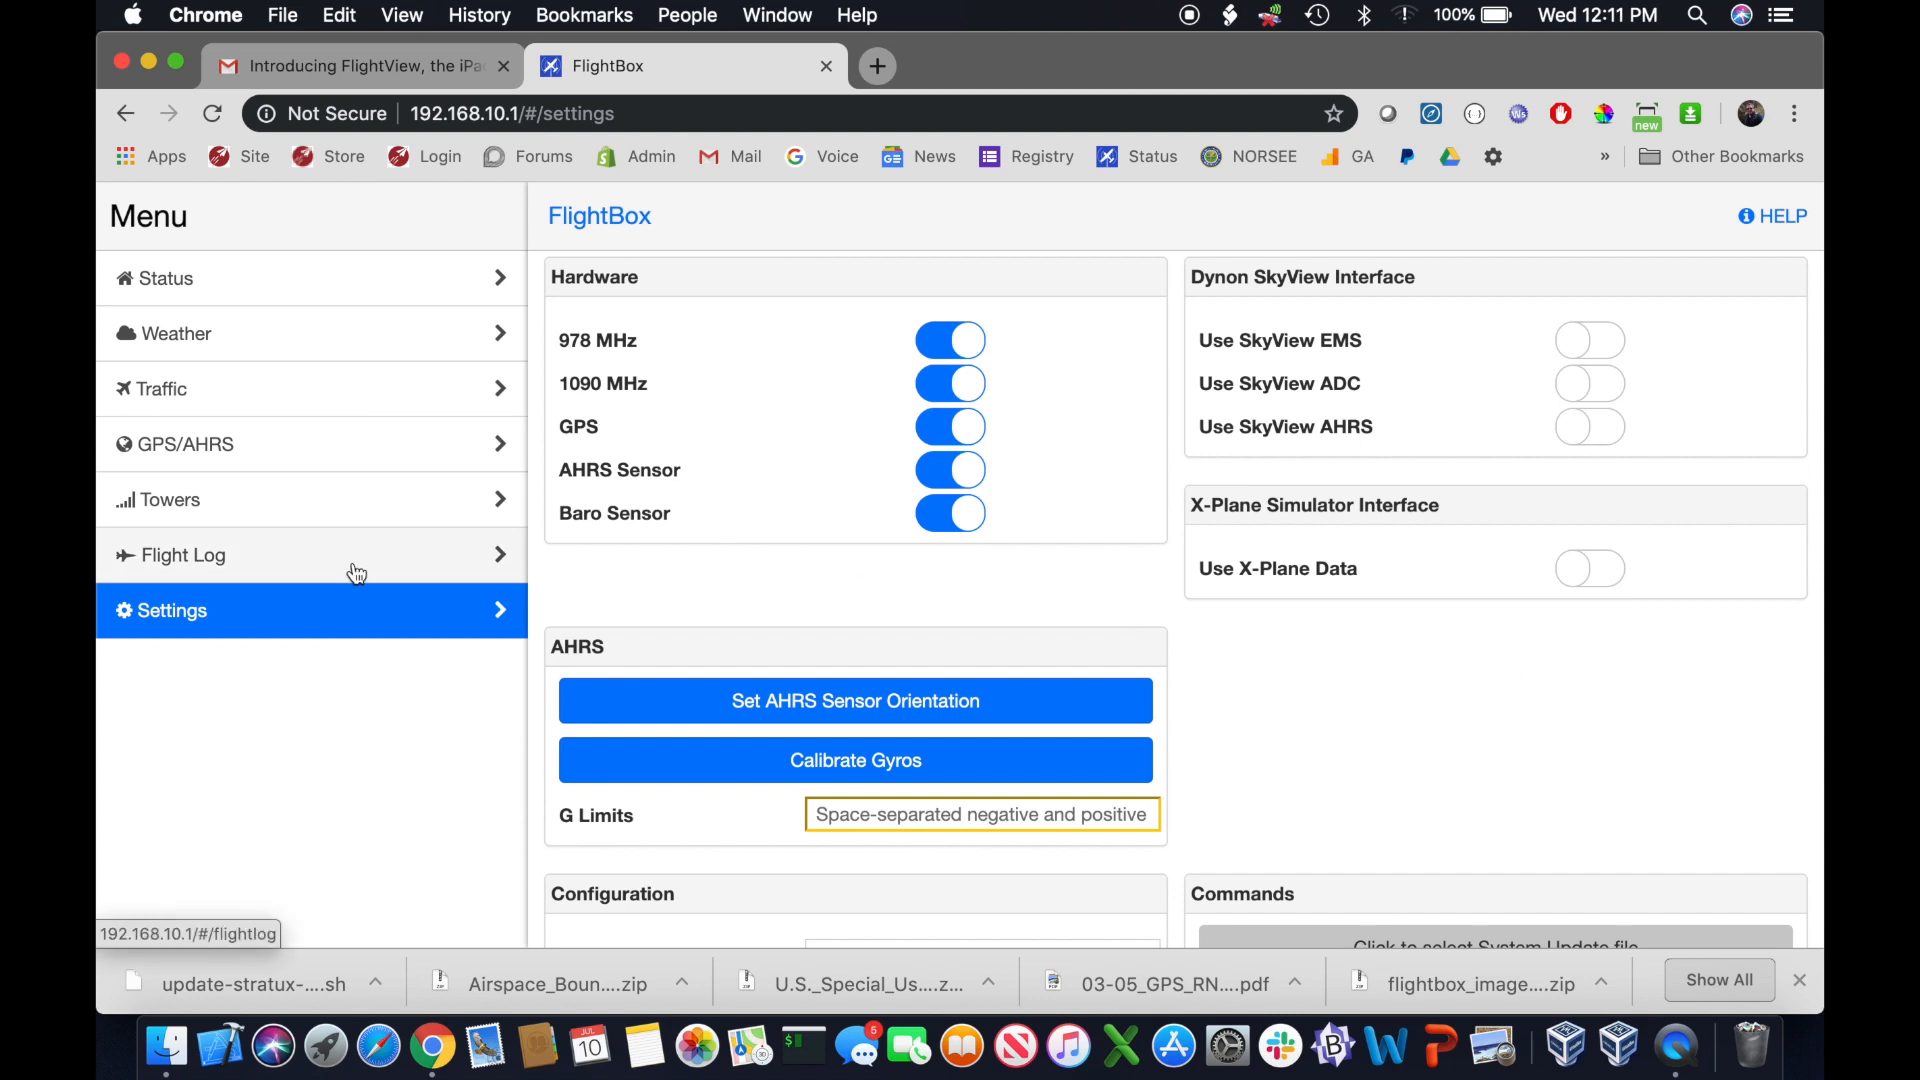
left_click(184, 444)
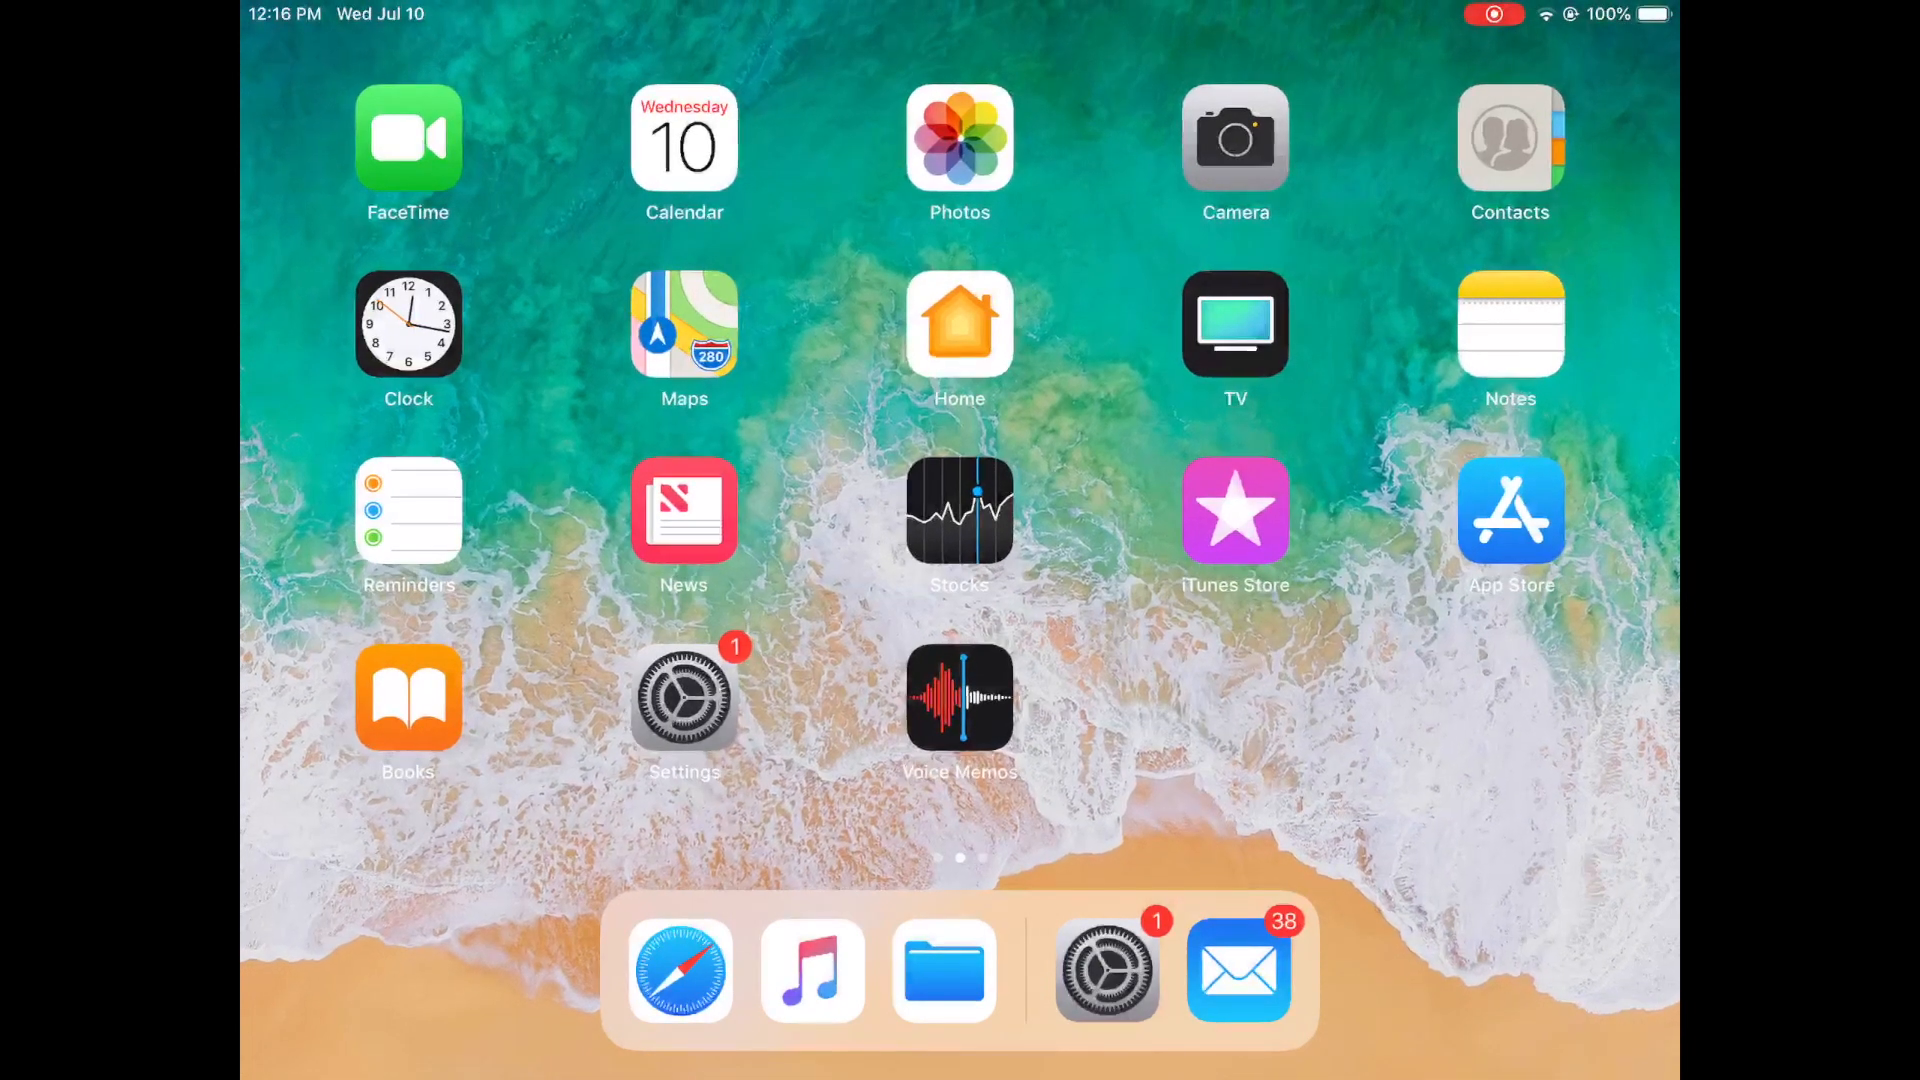
Search the App Store for 'Test' and download the TestFlight app
left_click(1512, 510)
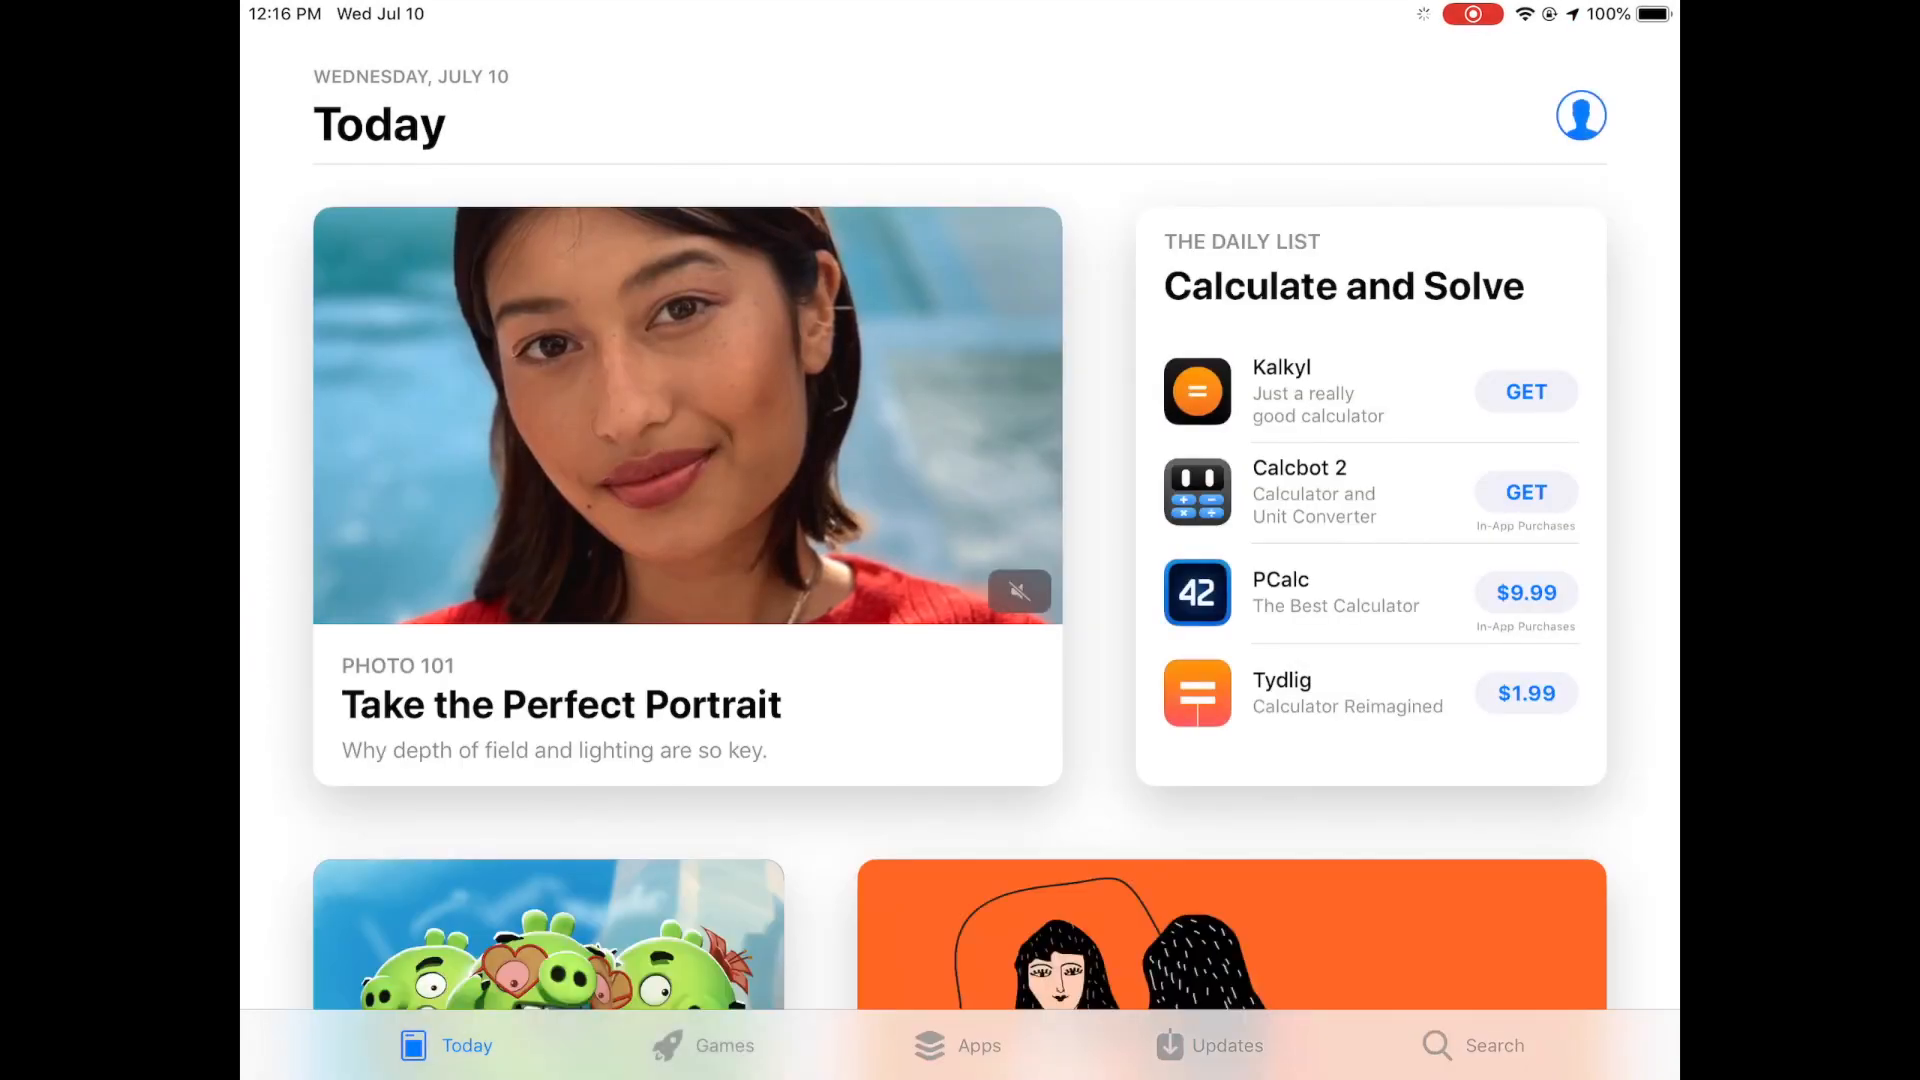
left_click(1472, 1072)
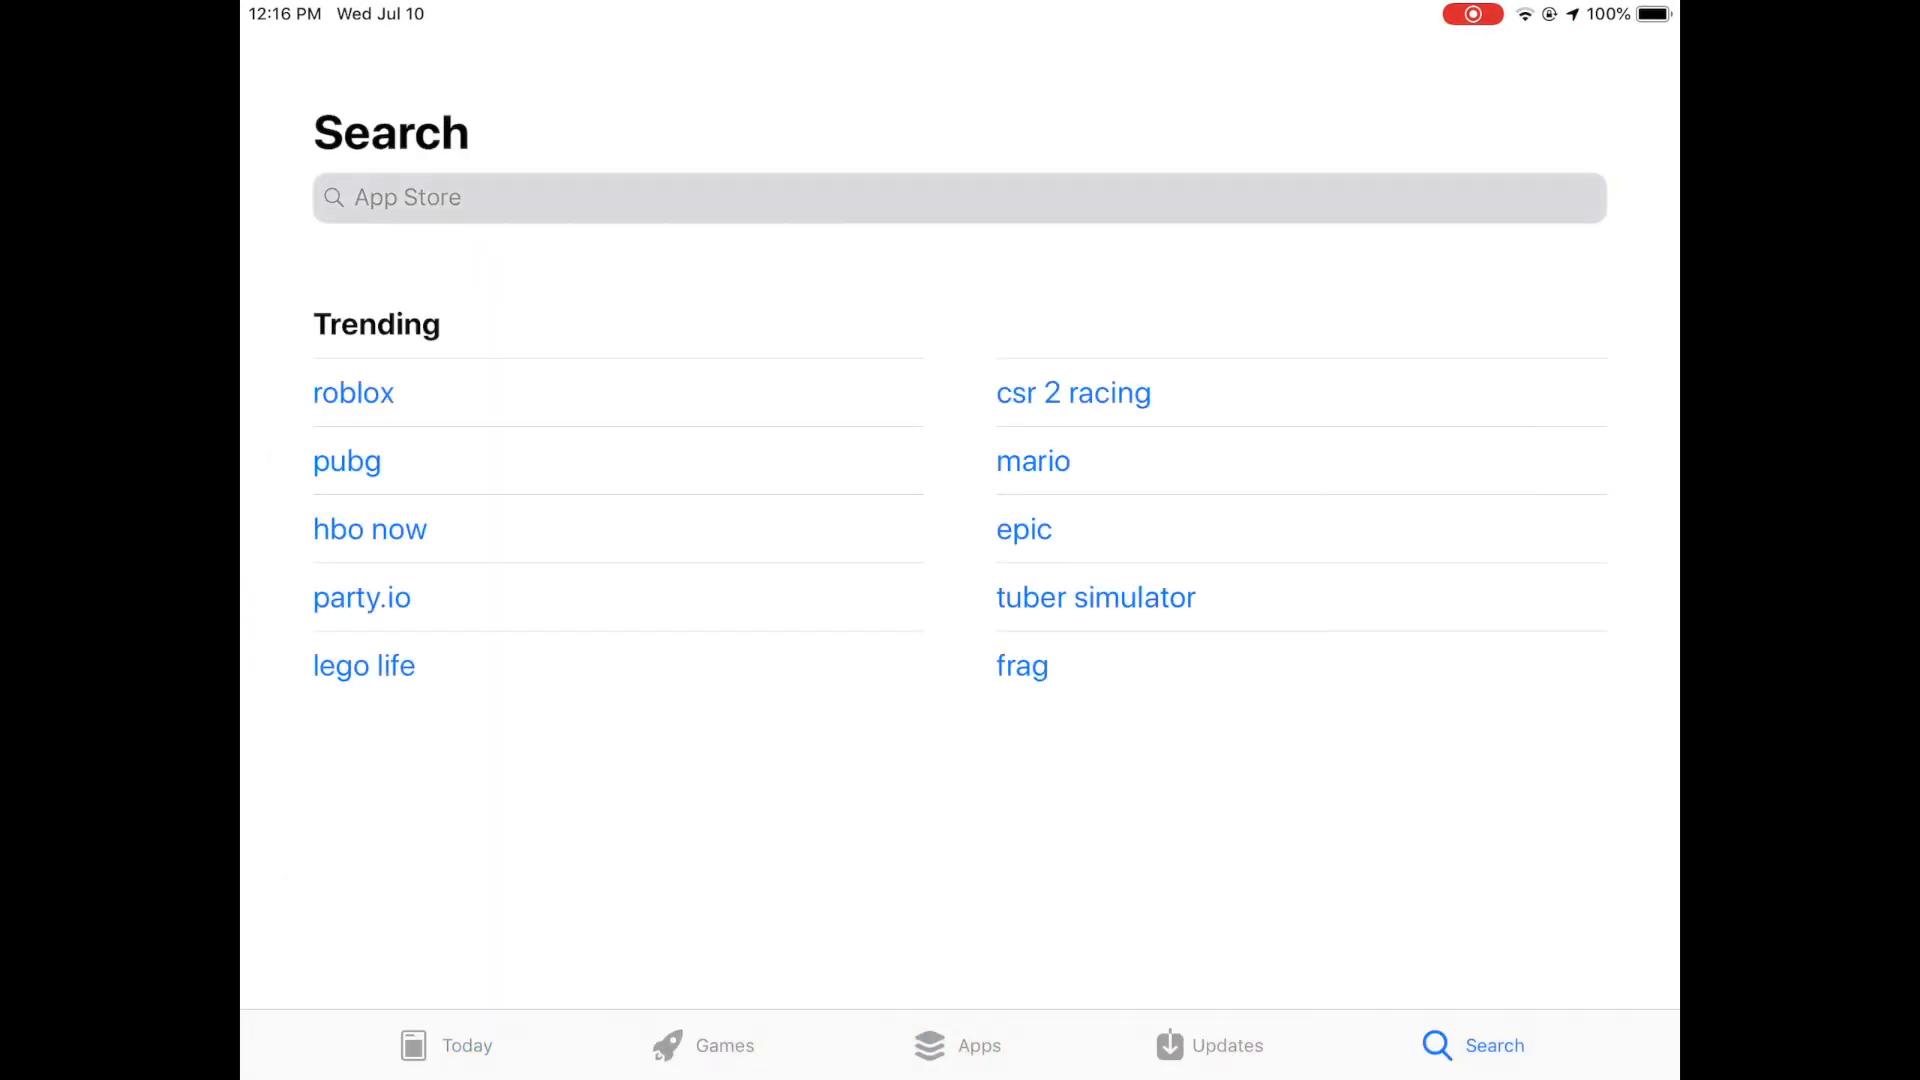
type("Test")
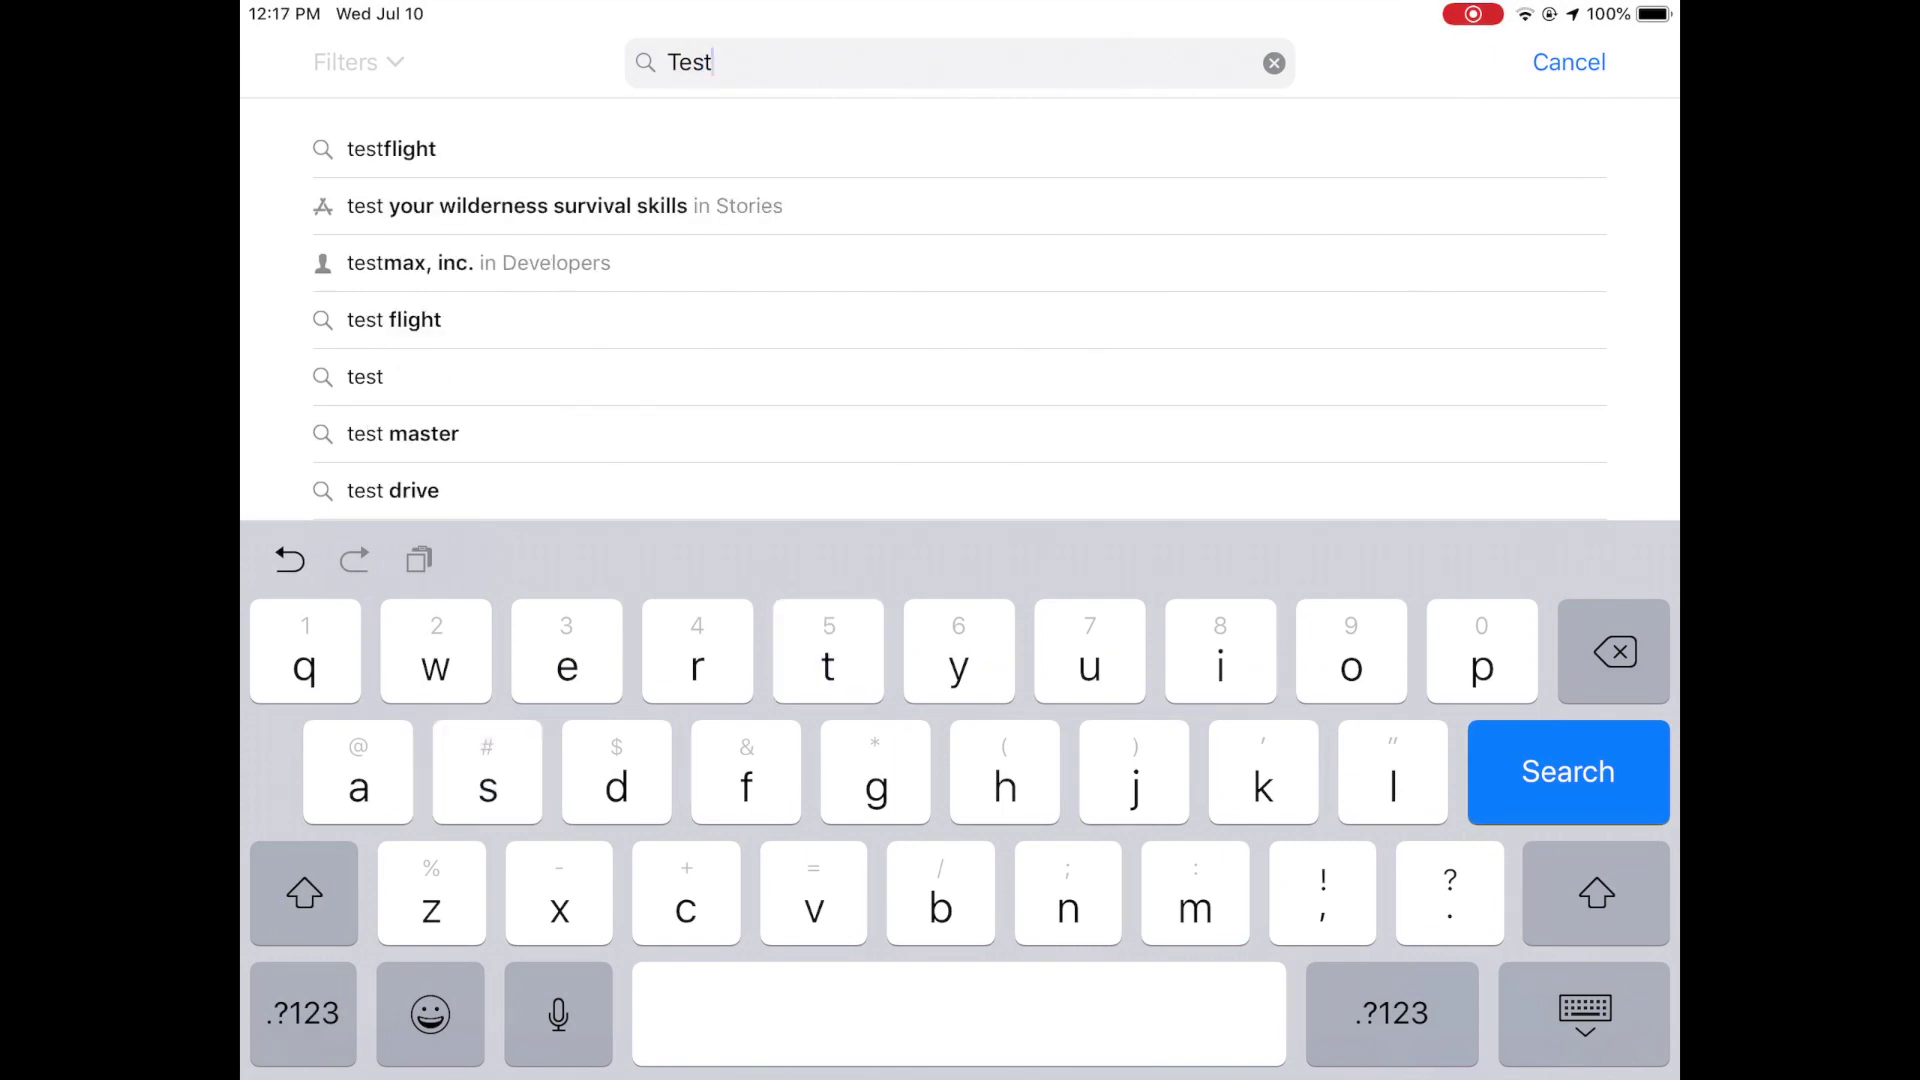
left_click(378, 318)
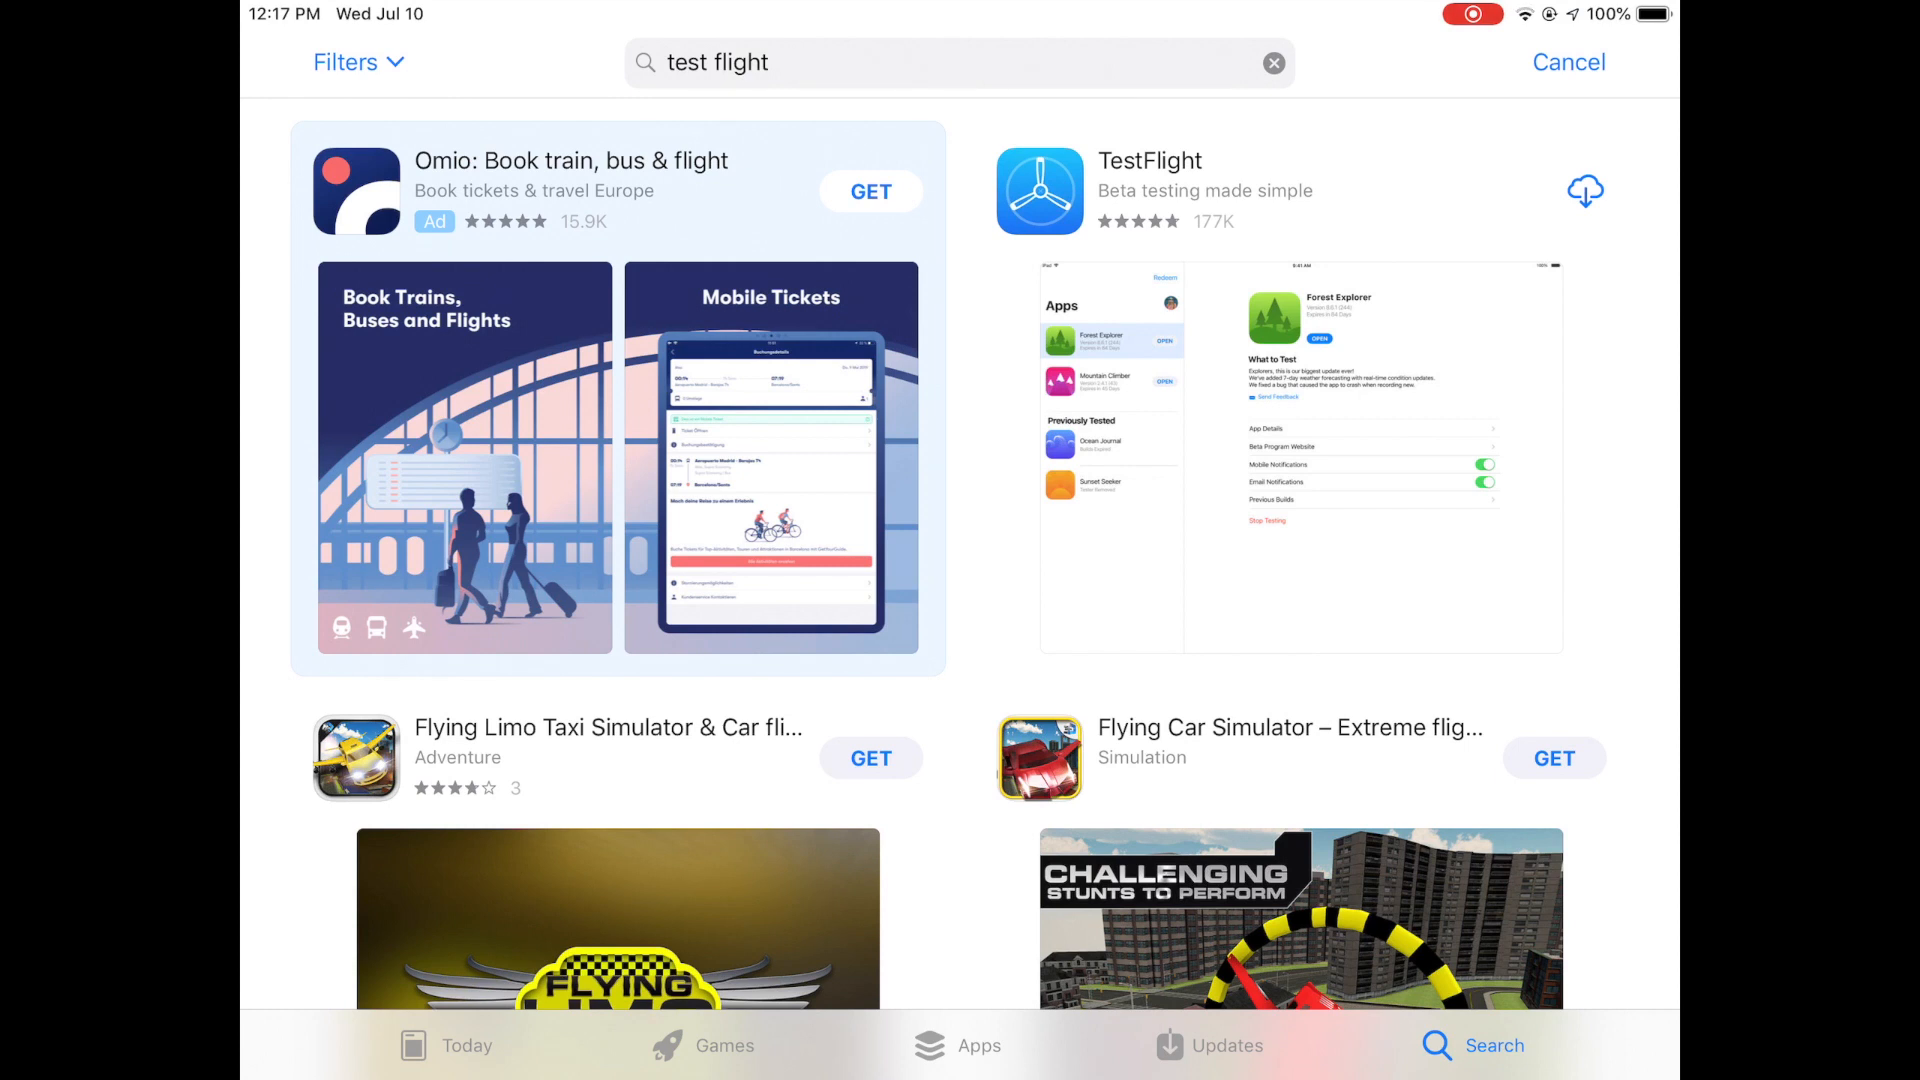
left_click(1584, 190)
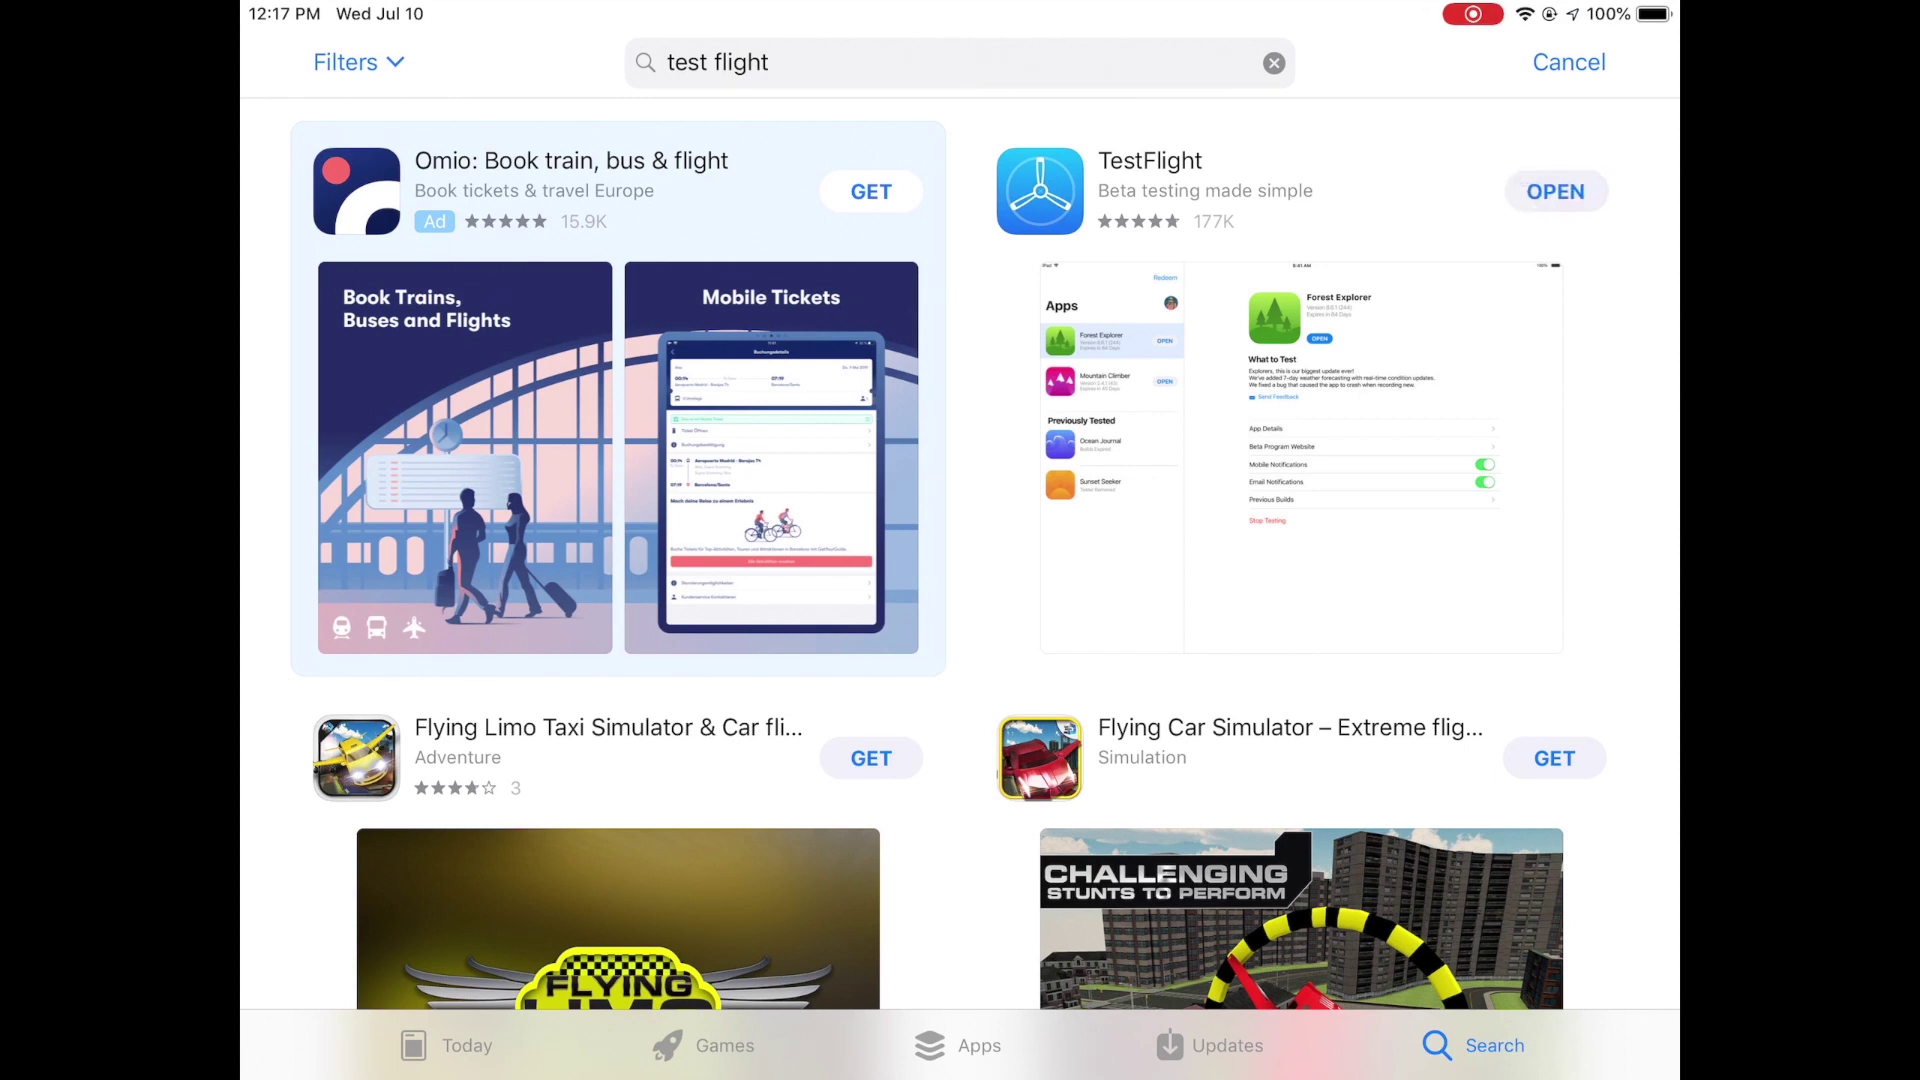
Launch TestFlight, answer its notification prompt and continue past the welcome screen
left_click(1556, 192)
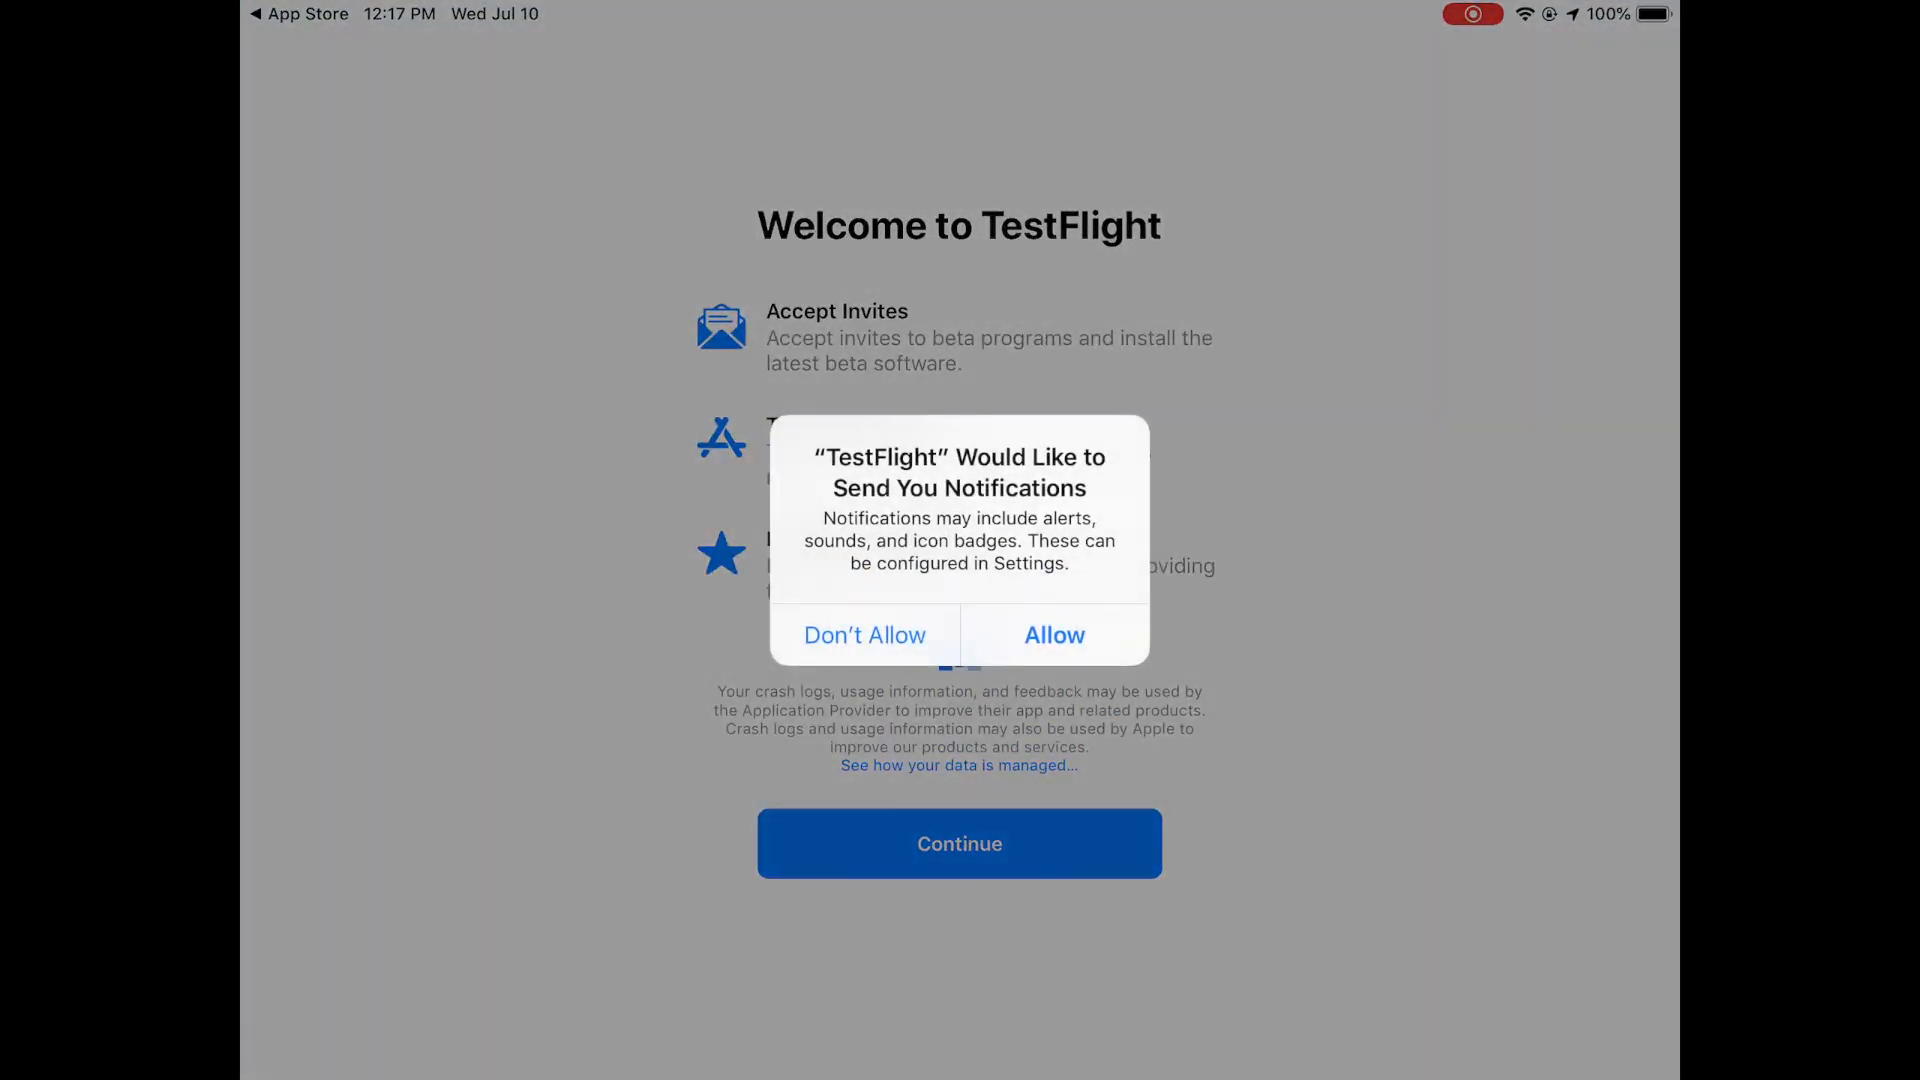
left_click(1054, 636)
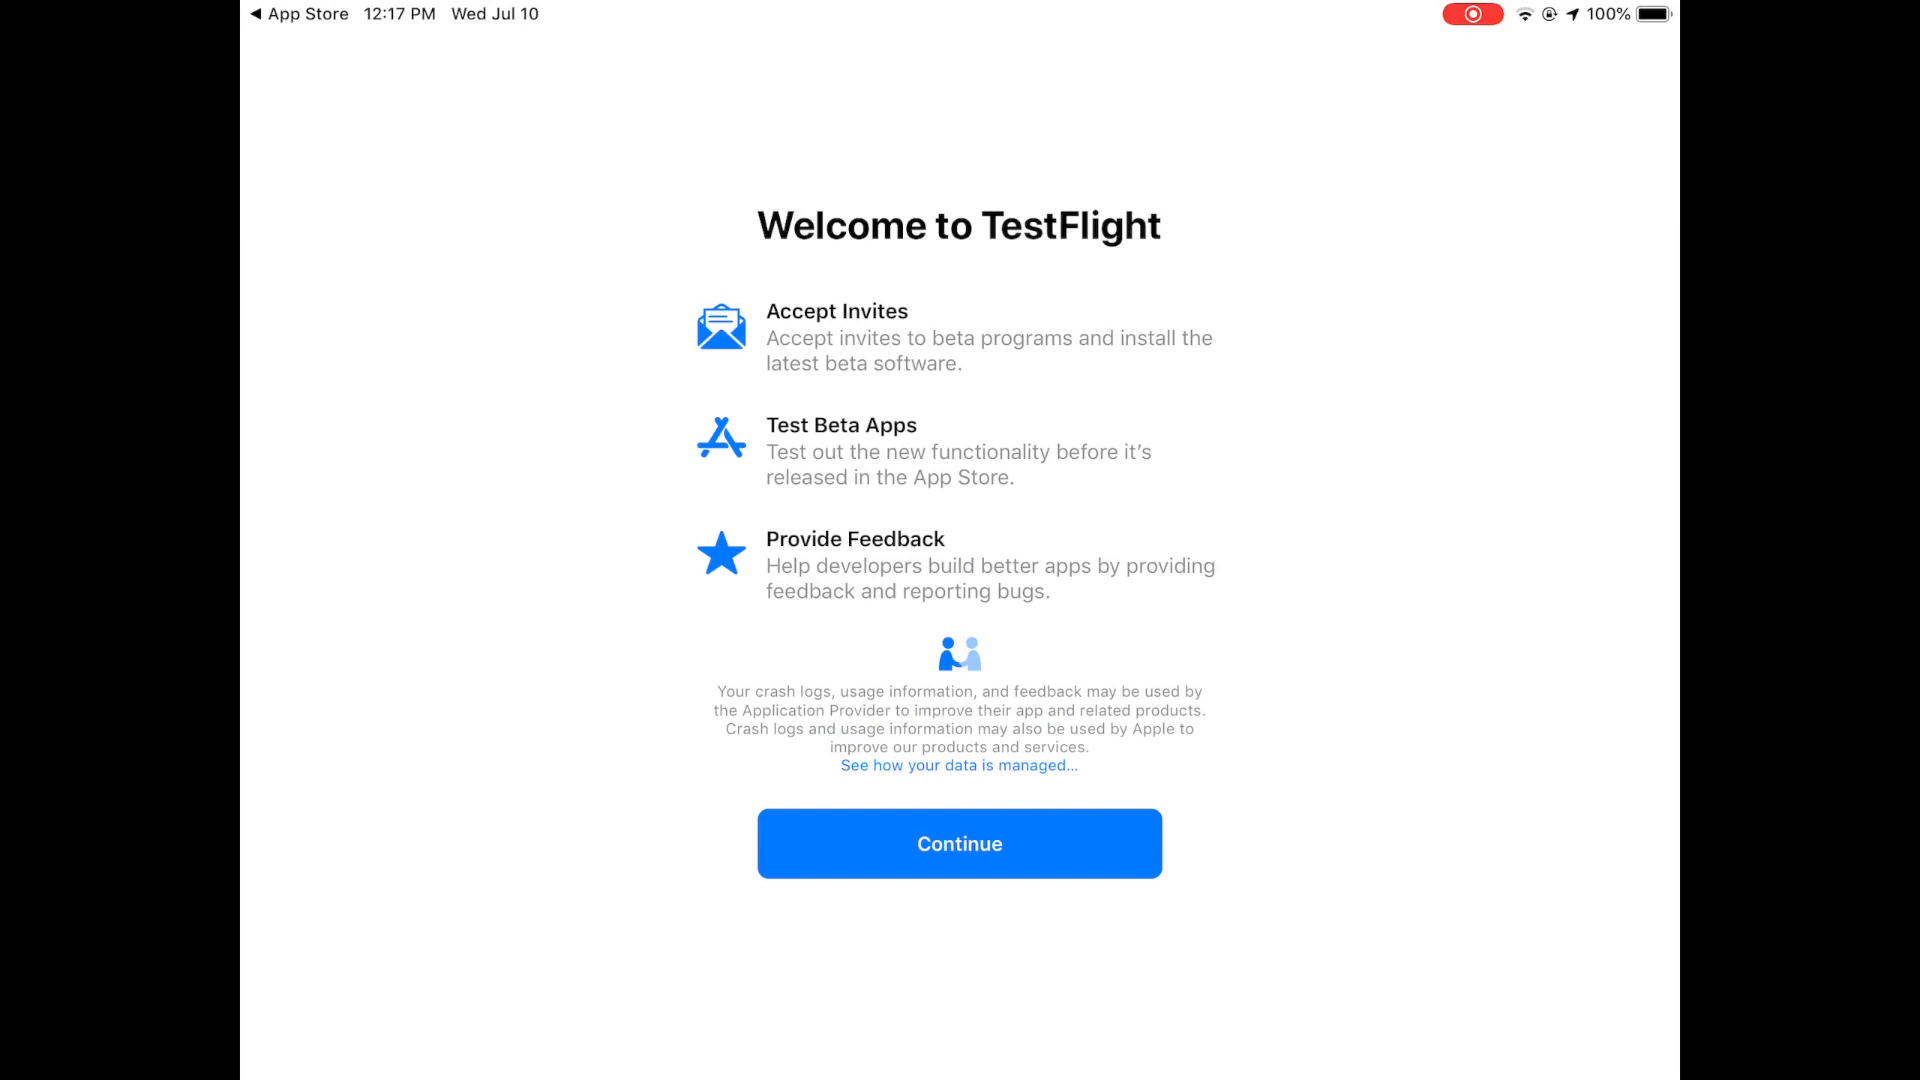
left_click(960, 842)
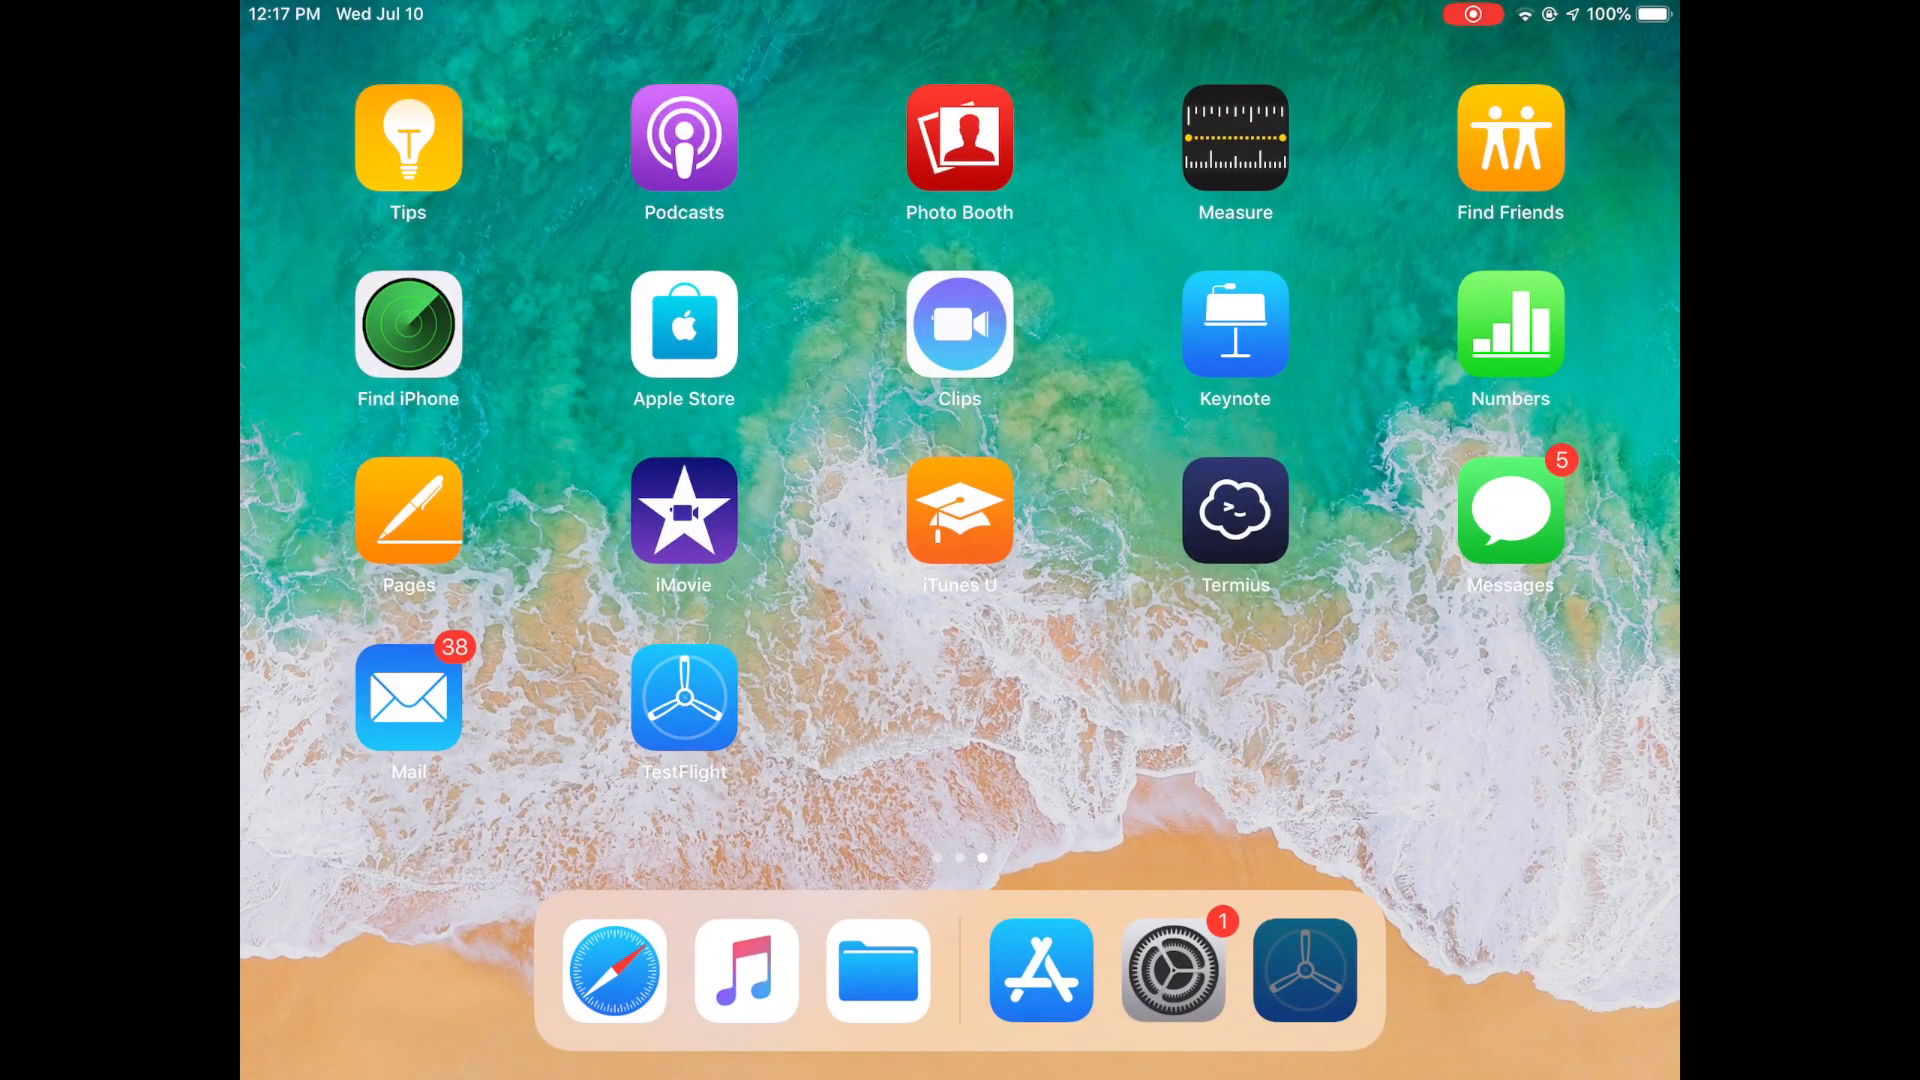
From the FlightView announcement email in Mail, follow the Safari link and tap Start Testing to join the beta
left_click(408, 696)
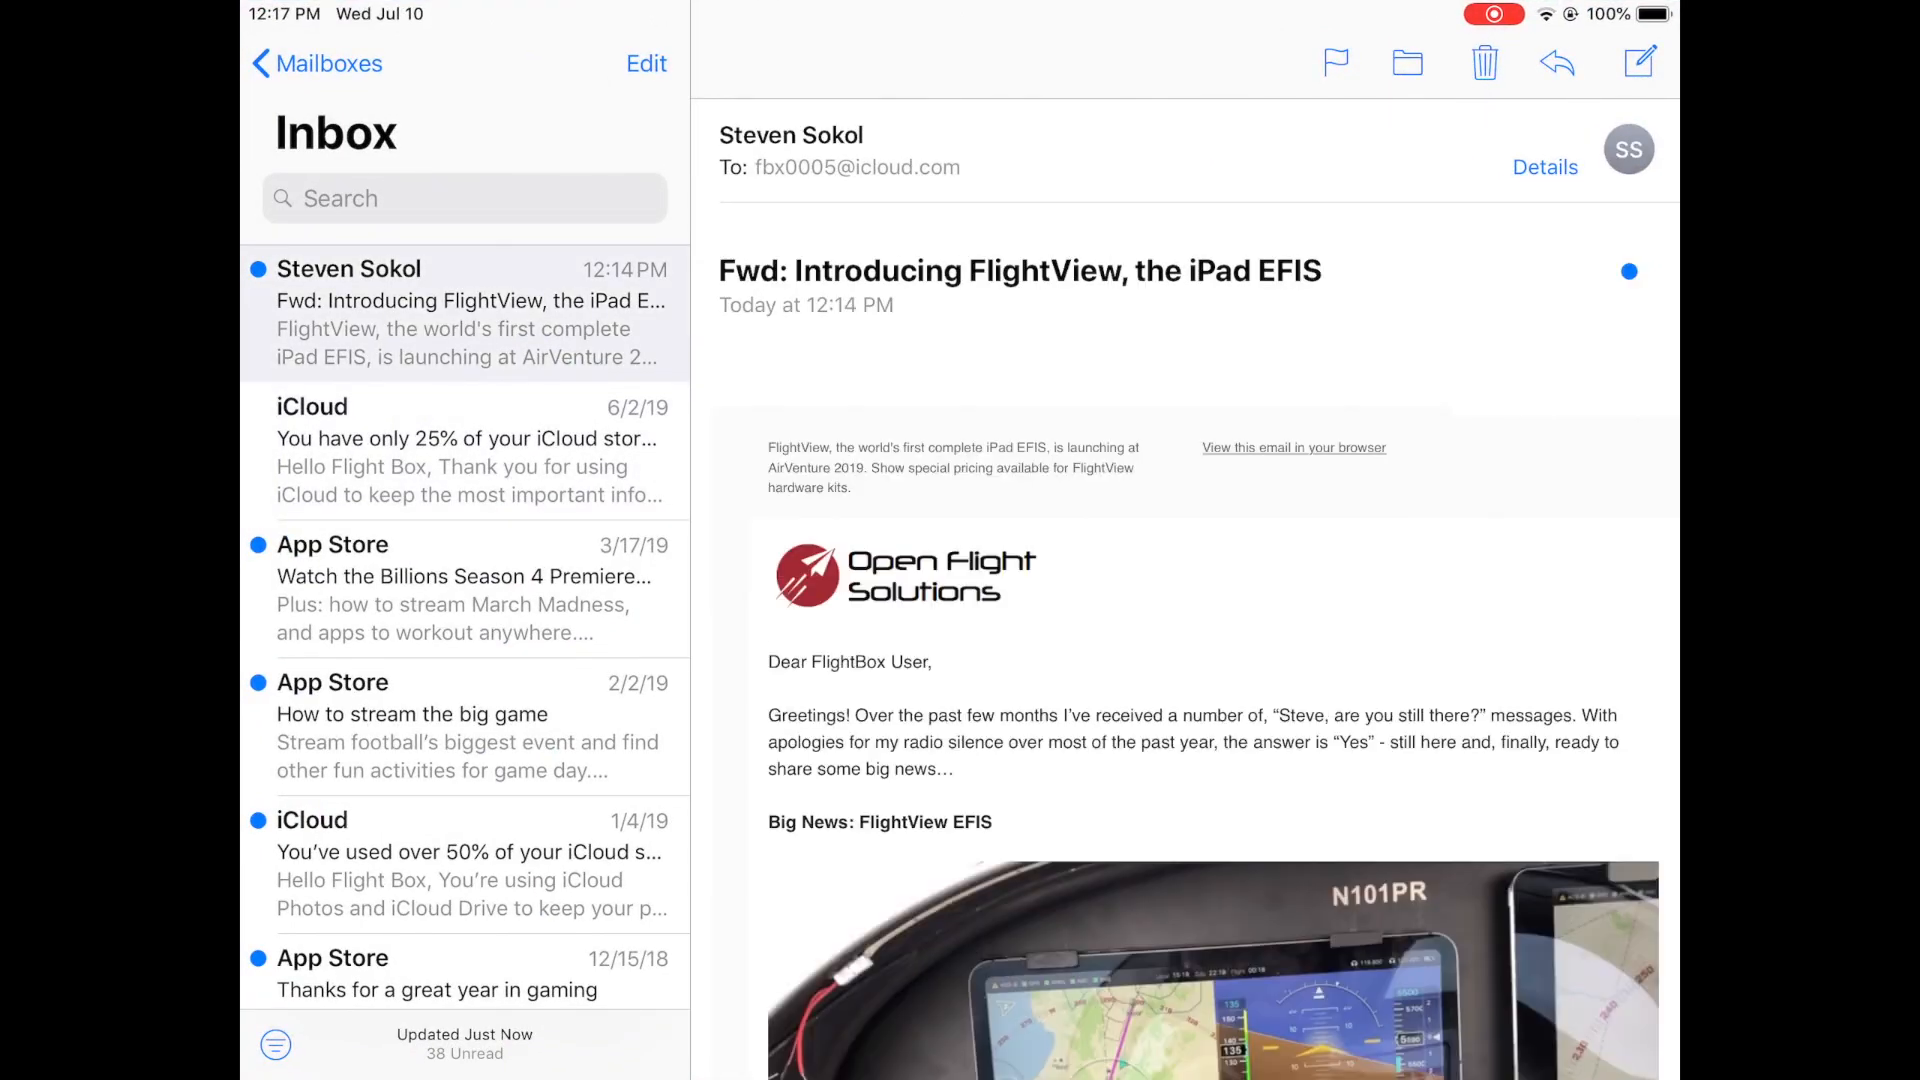
scroll("down", 3)
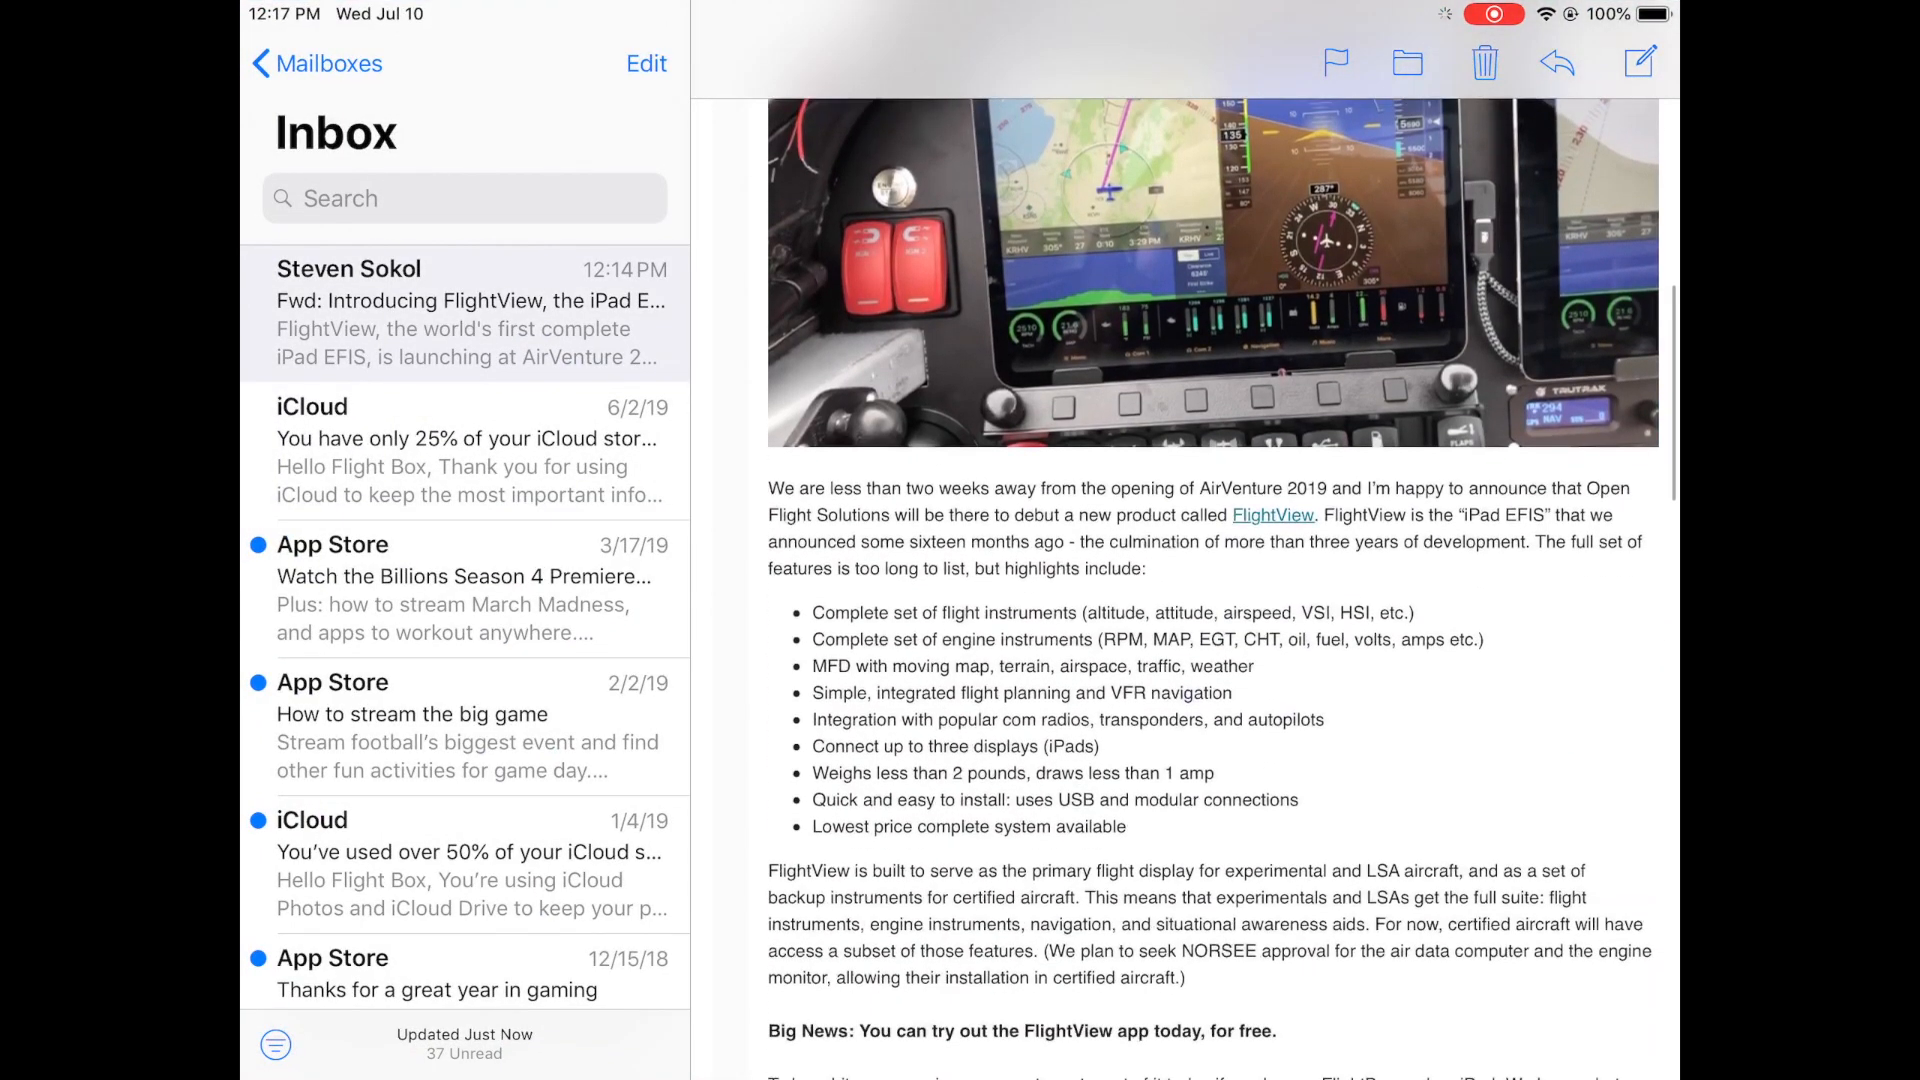
scroll("down", 3)
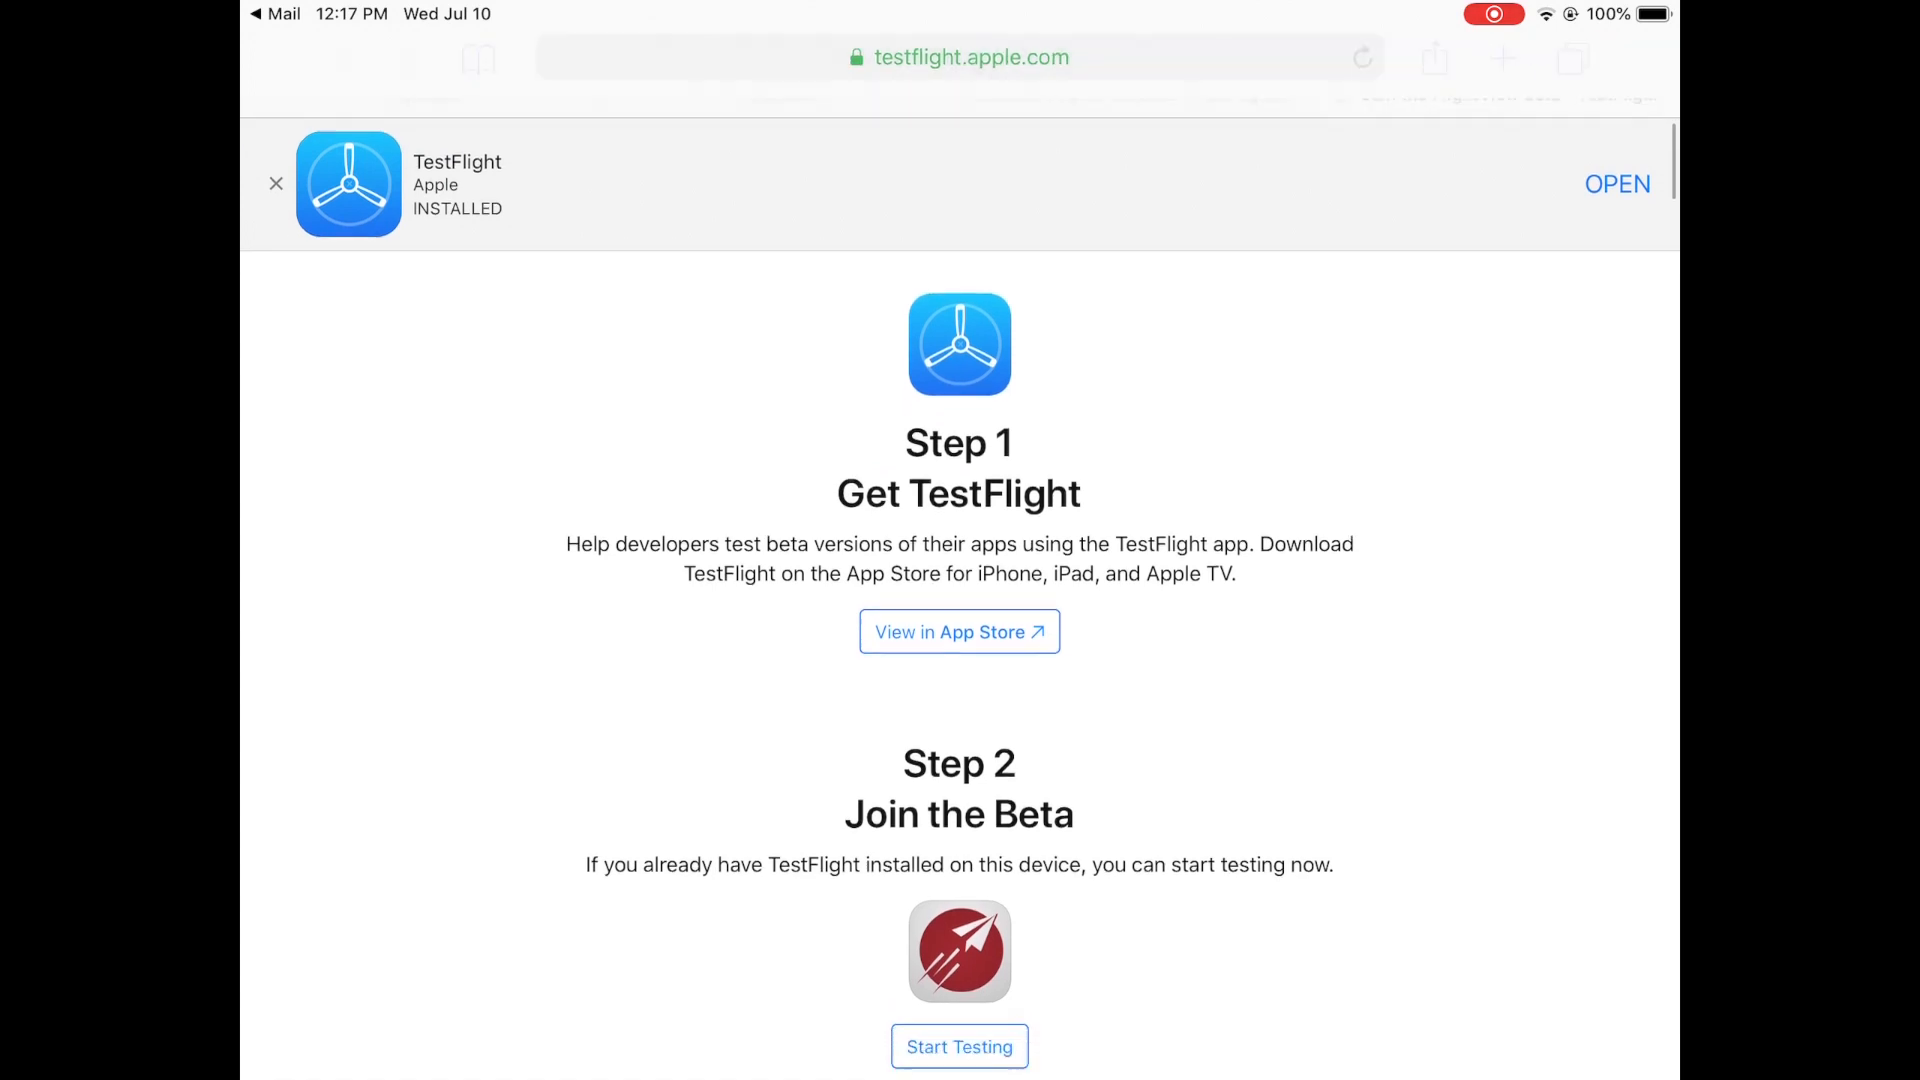
scroll("down", 3)
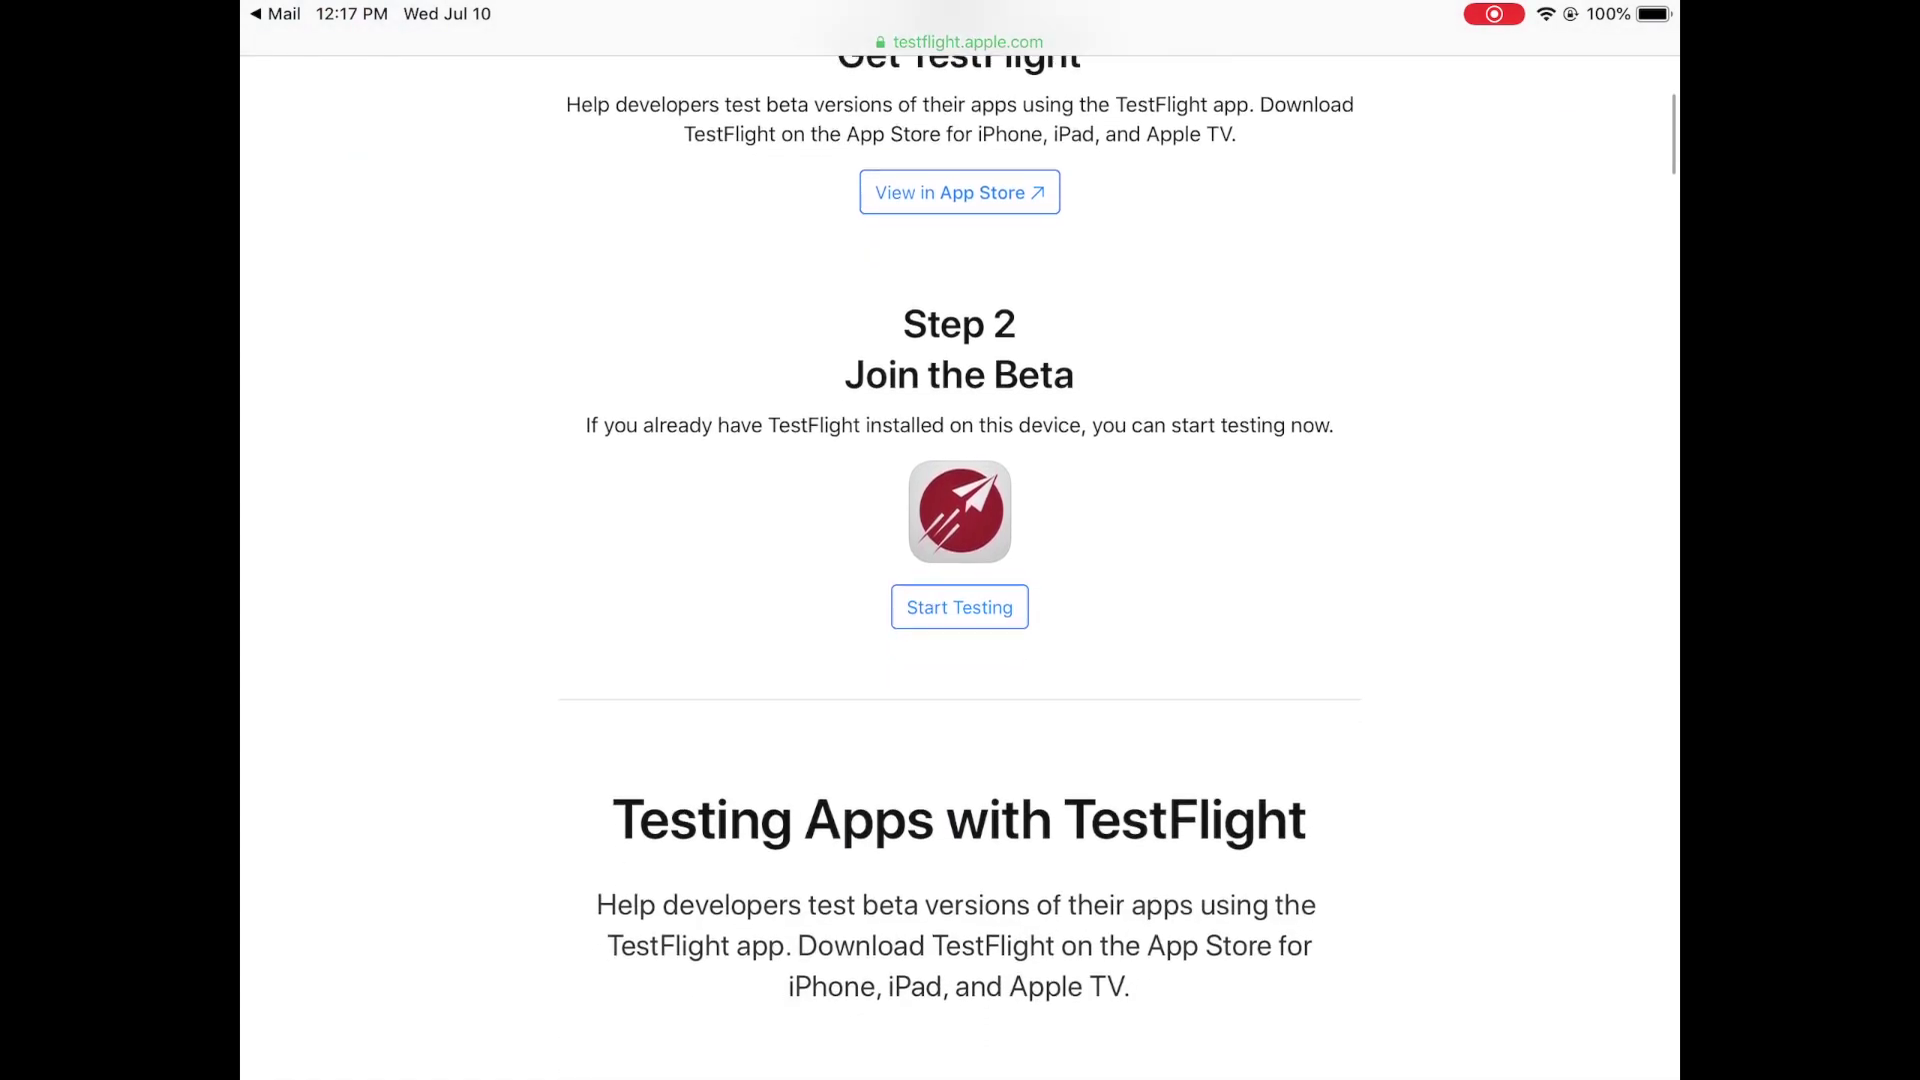
left_click(960, 608)
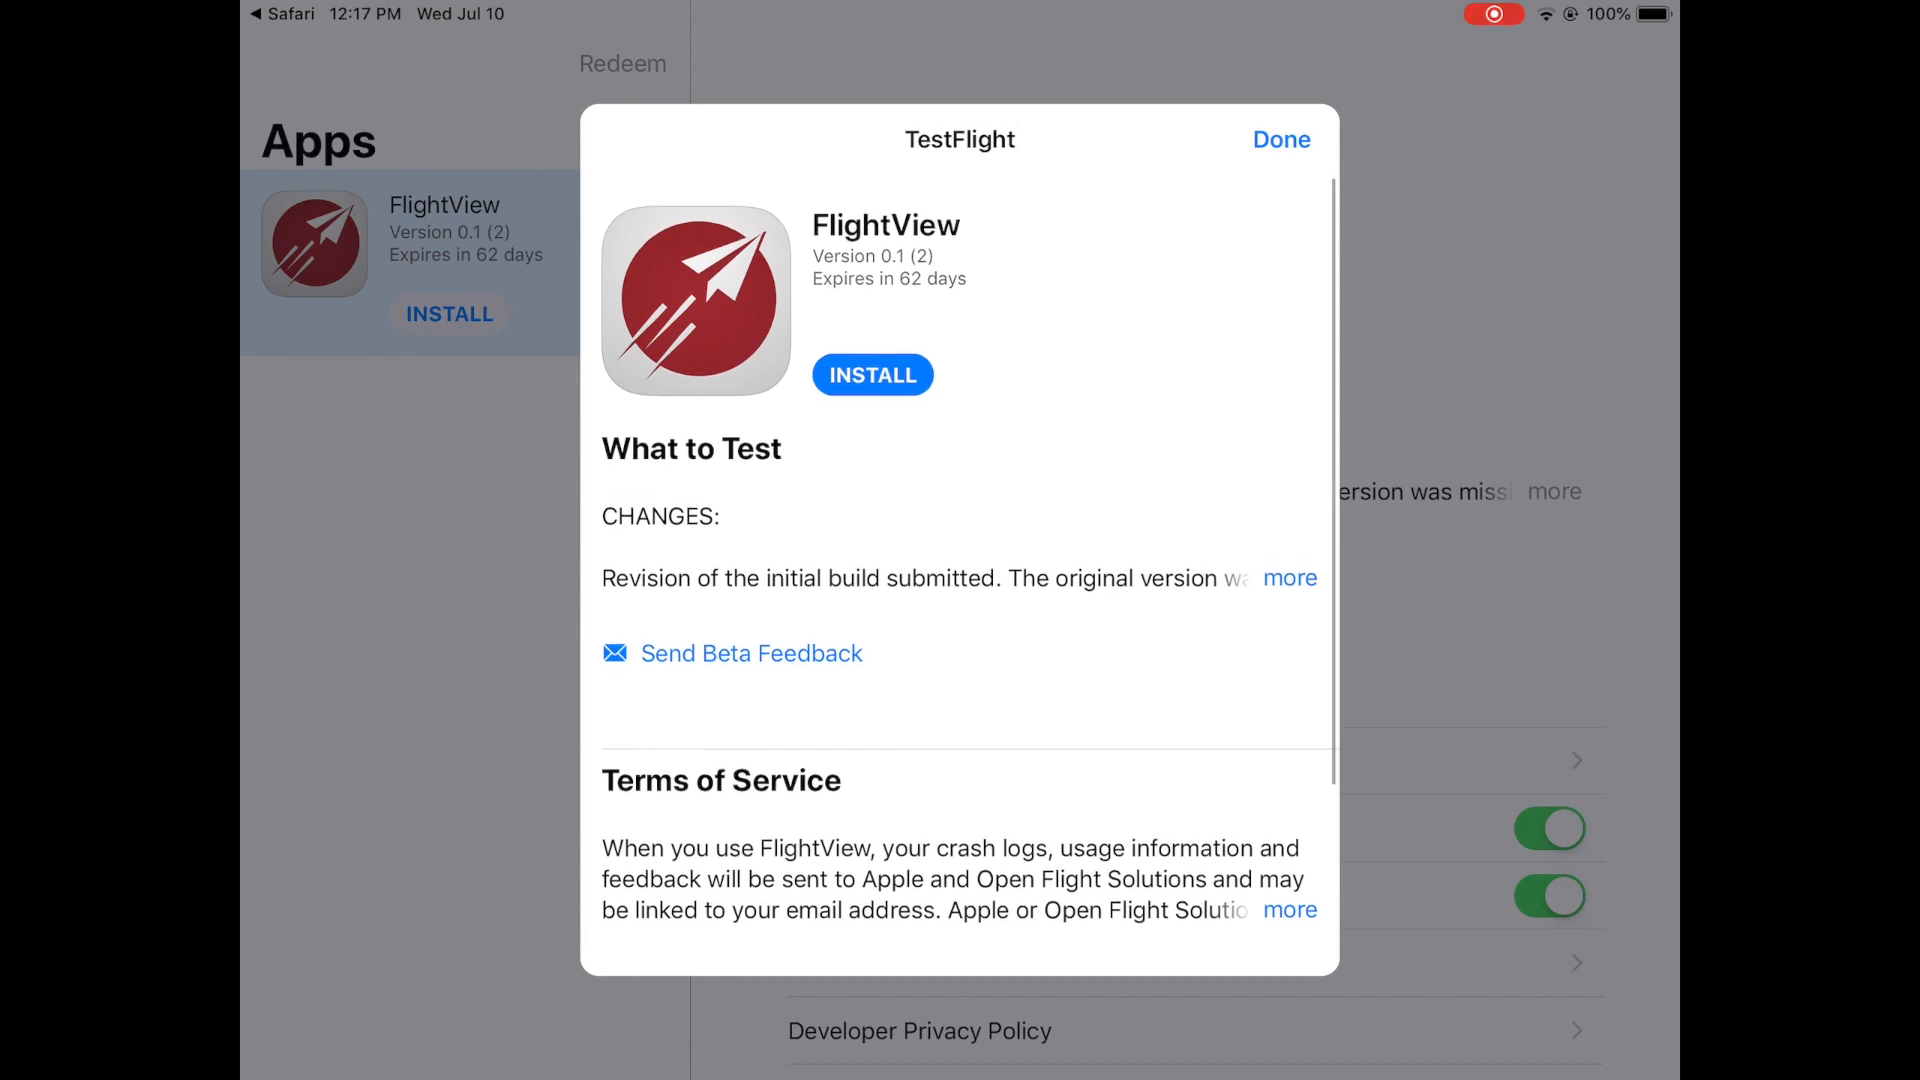
Install the FlightView beta in TestFlight and launch it
left_click(872, 376)
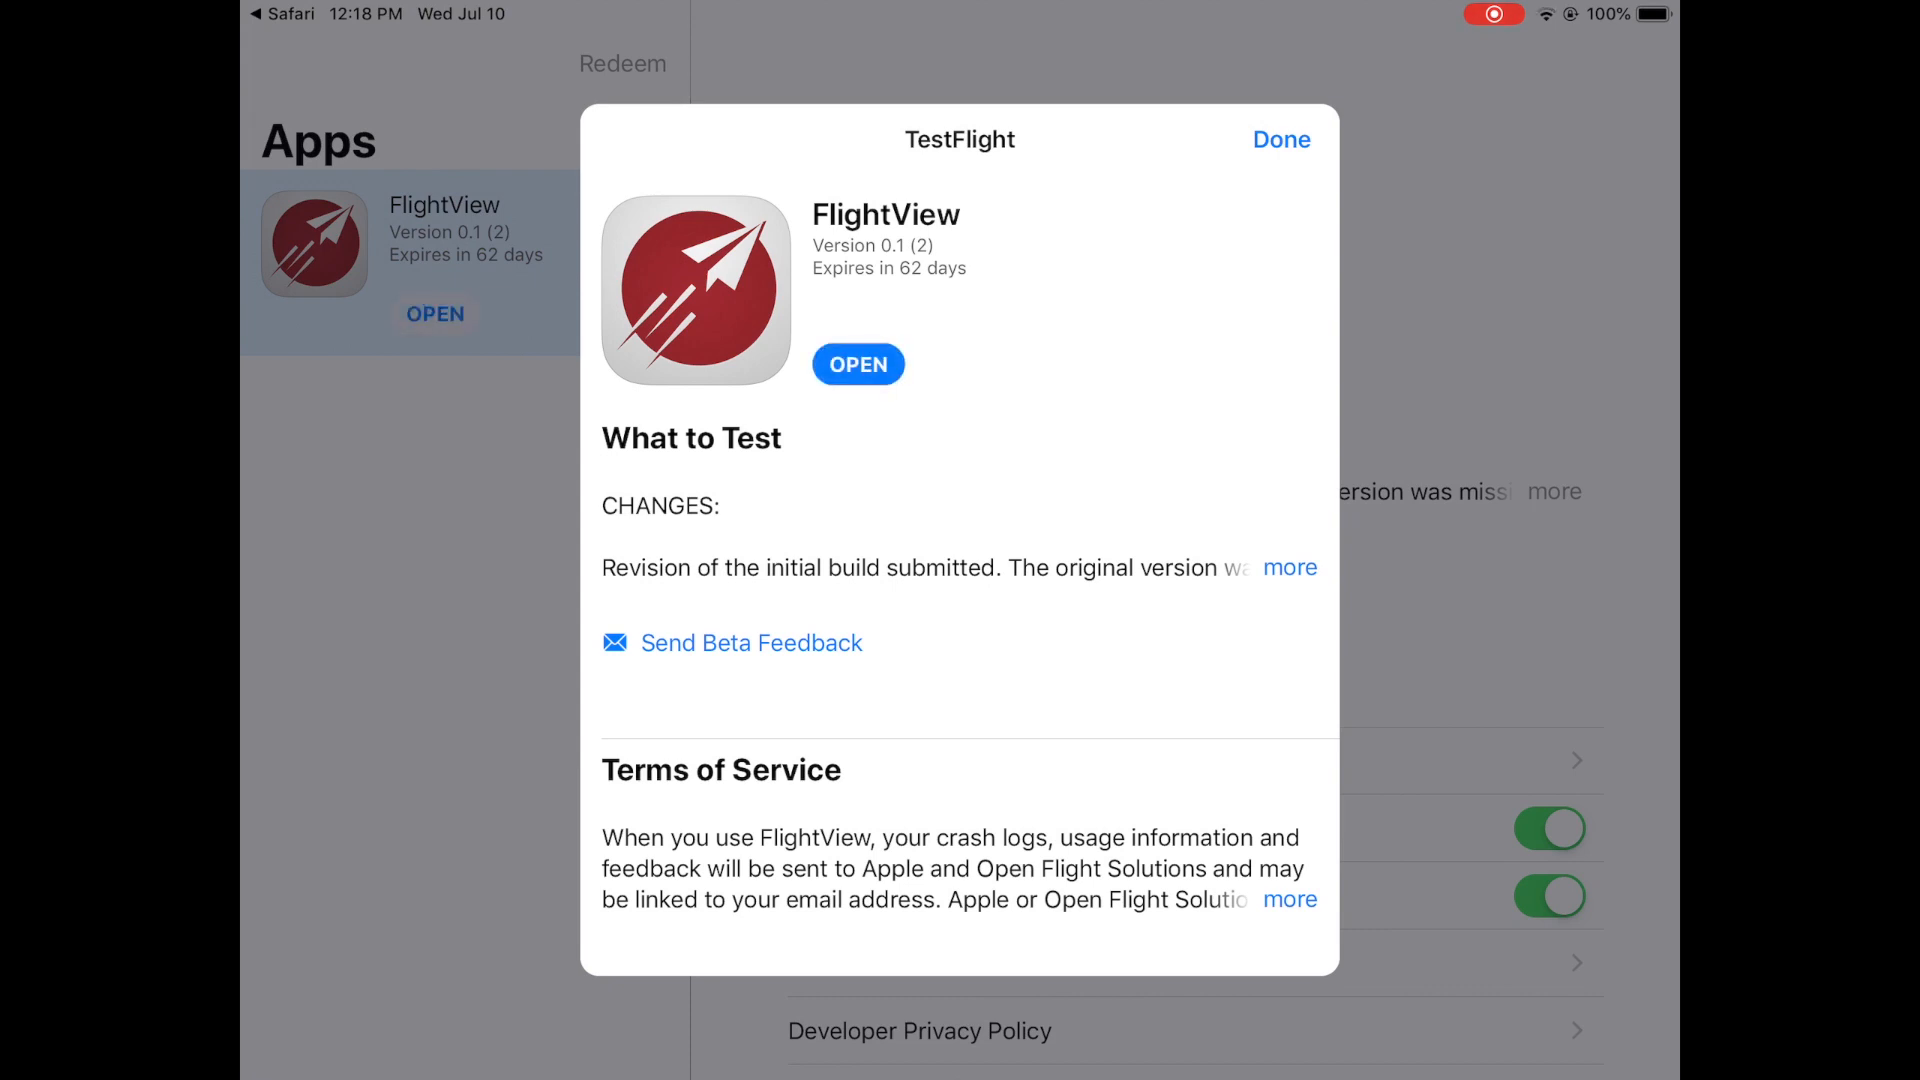
left_click(856, 364)
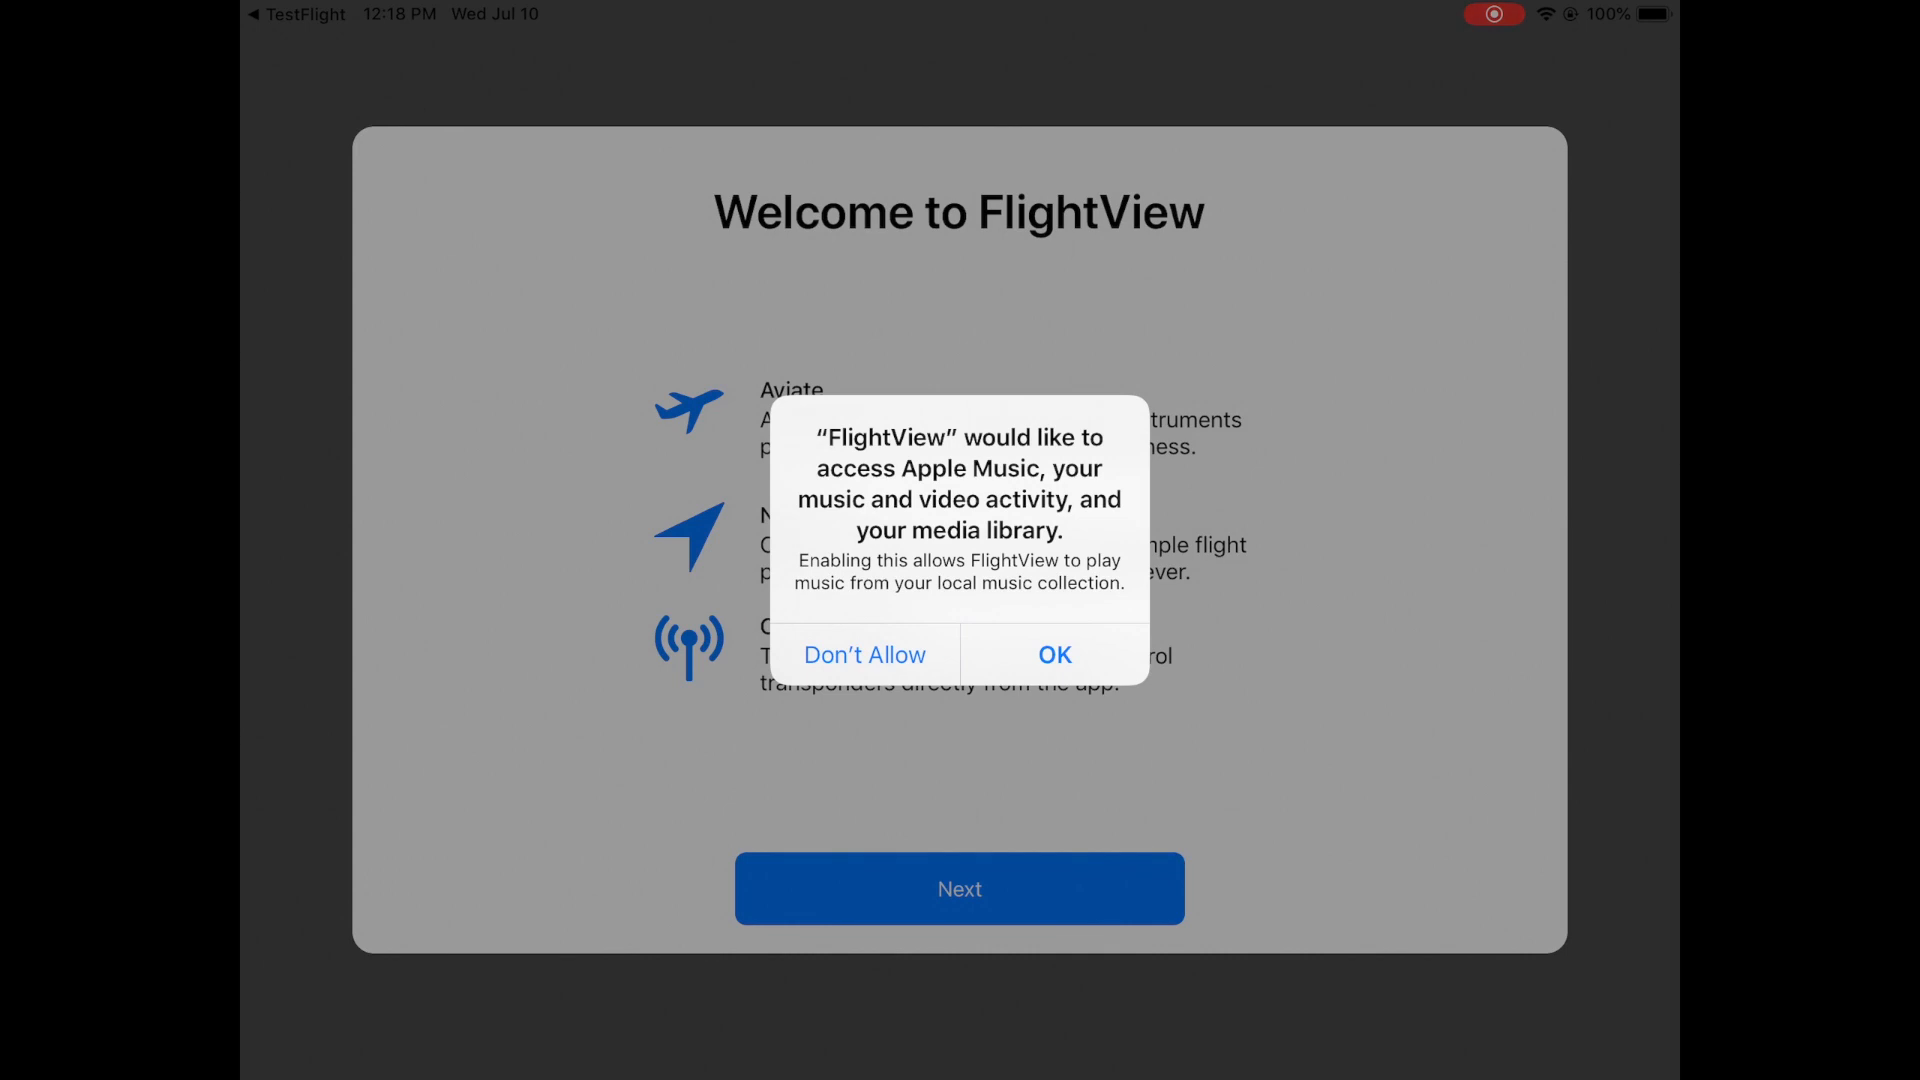
Answer the media library prompt, pass the welcome screen and activate a subscription plan
left_click(1056, 654)
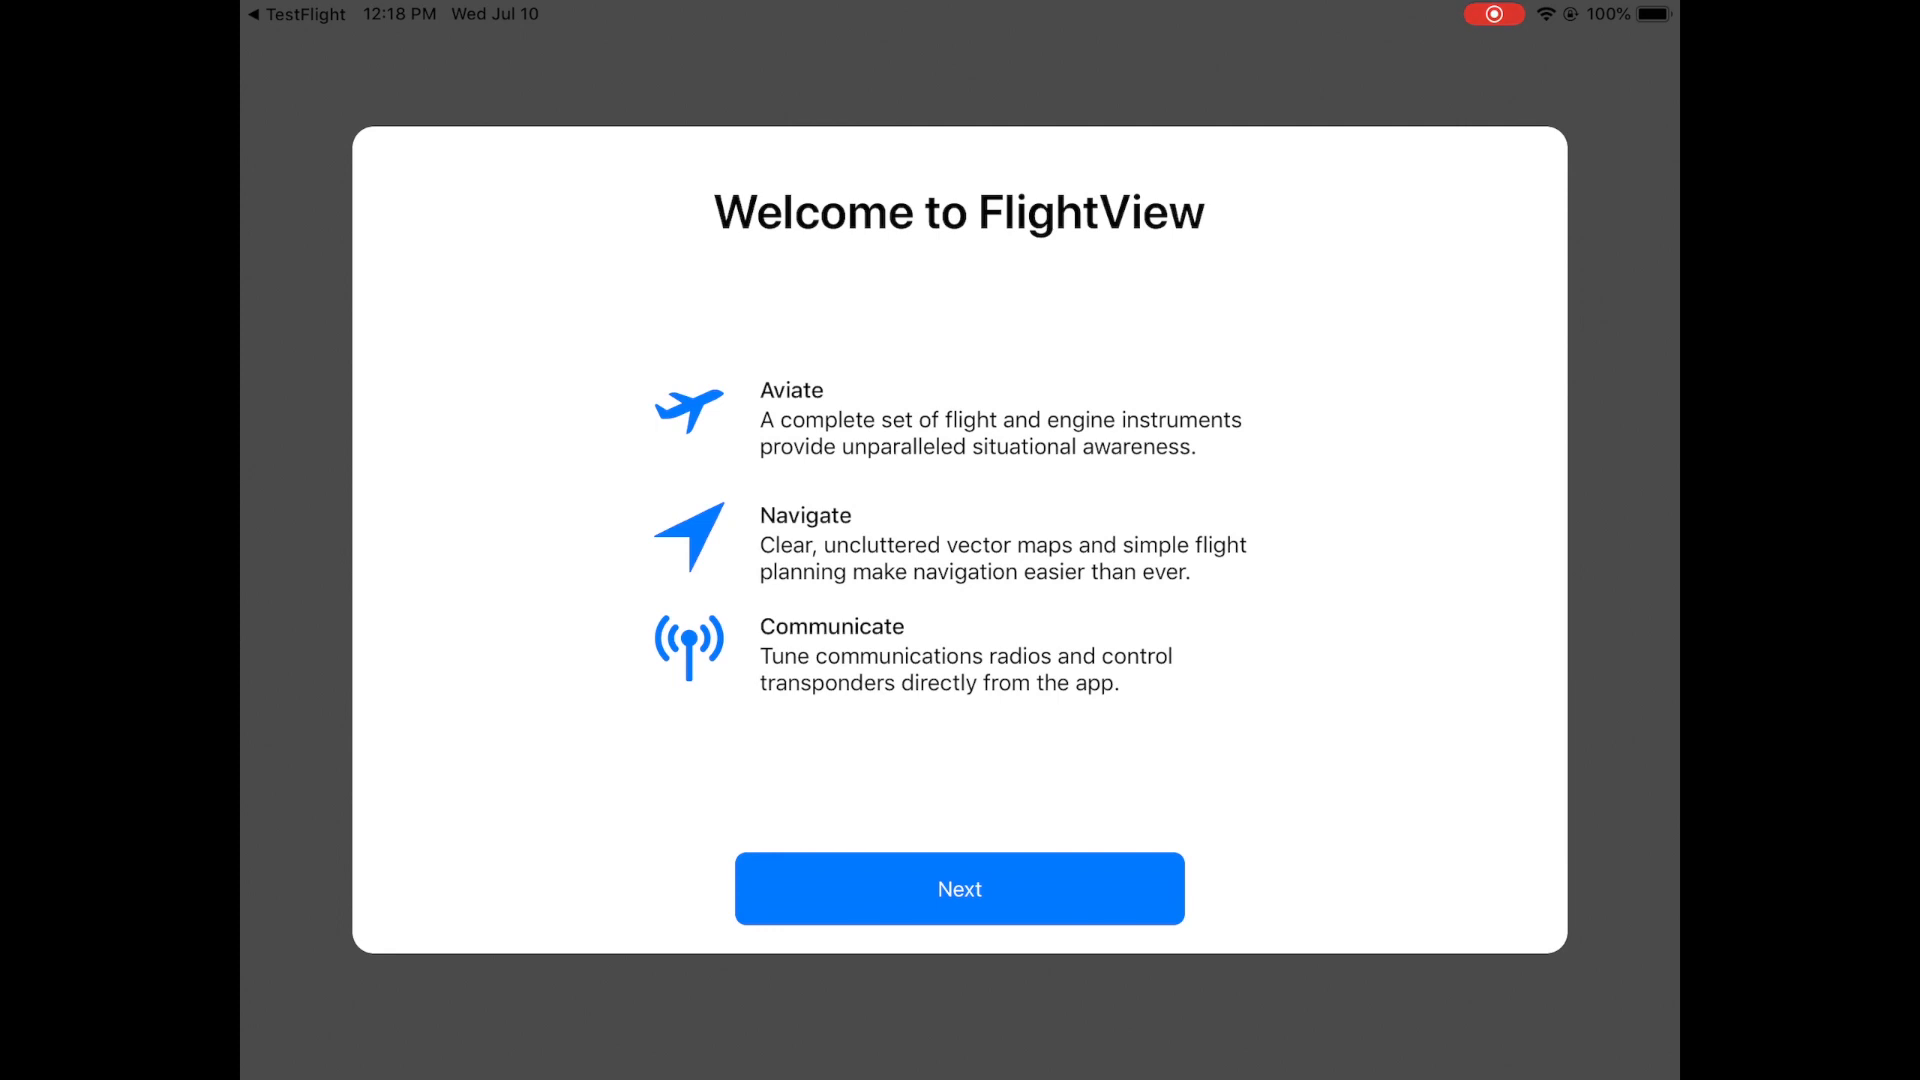
left_click(960, 888)
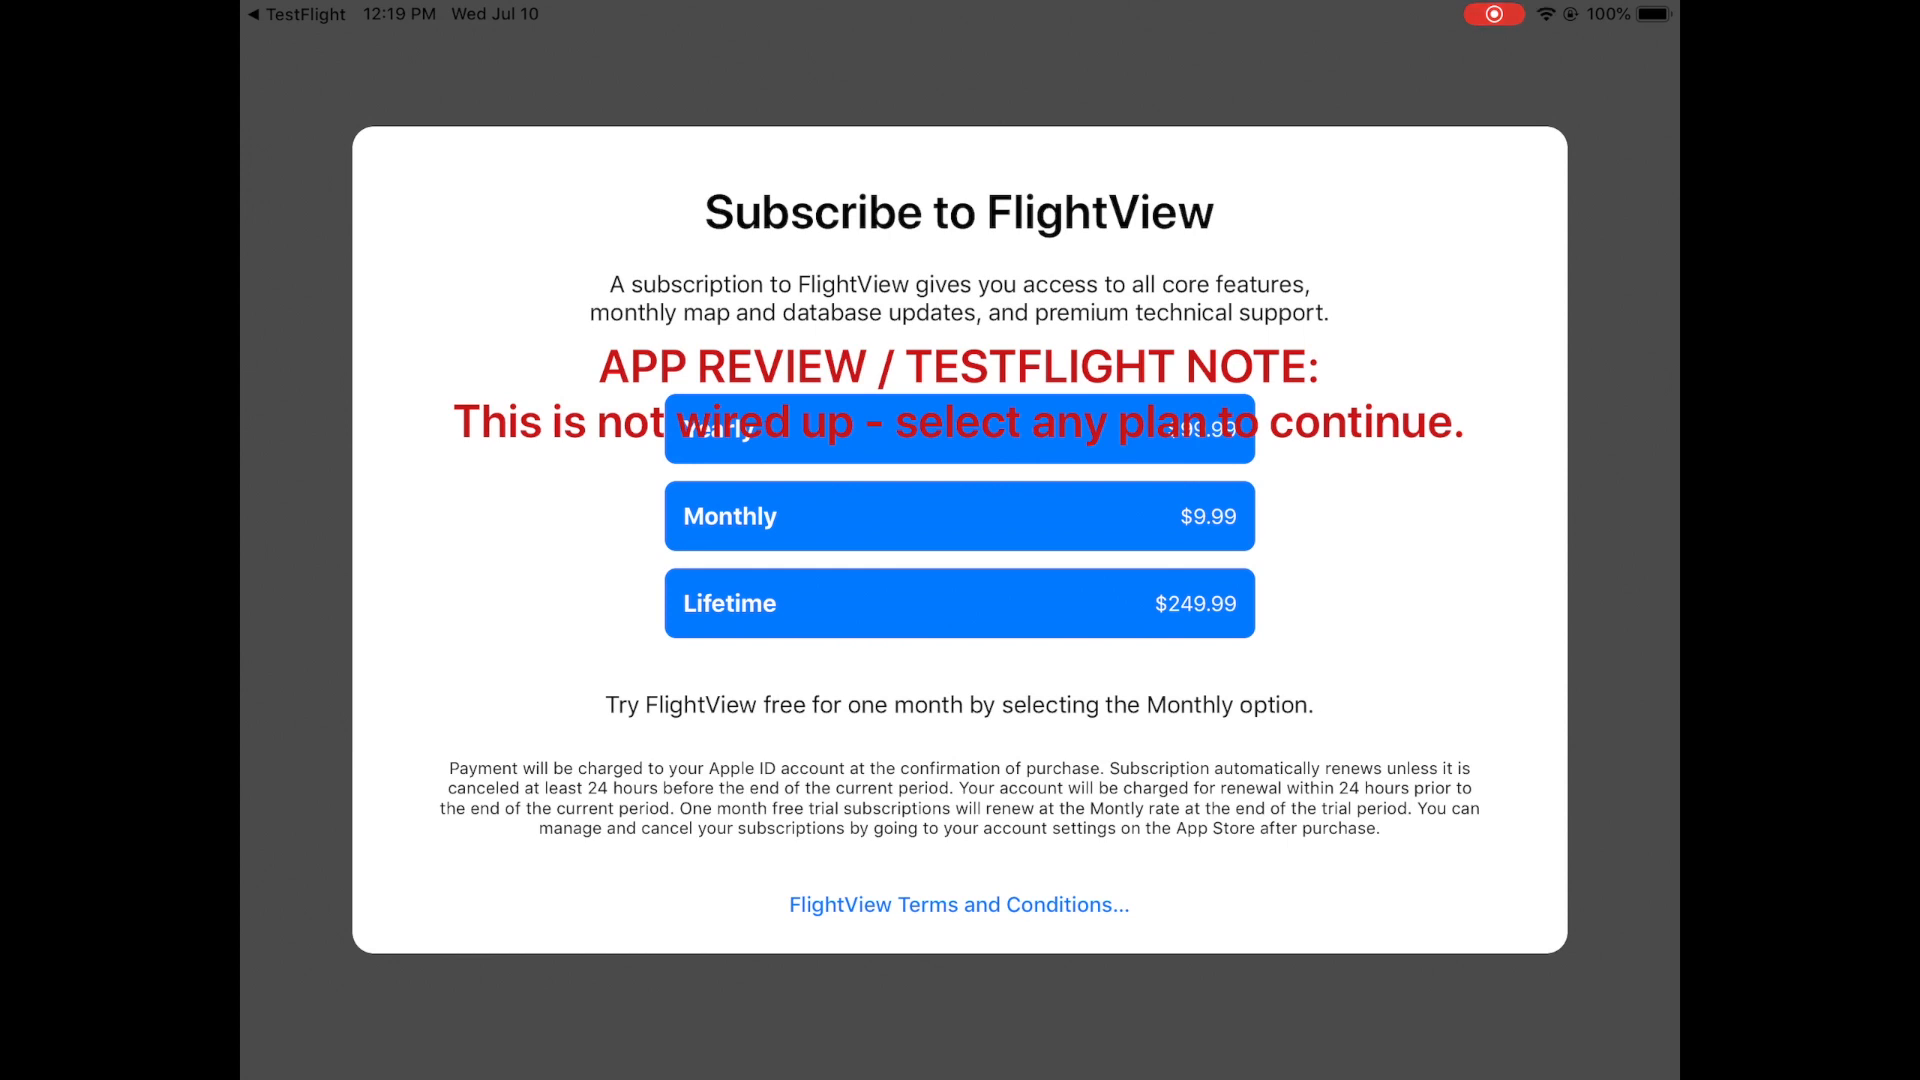
left_click(958, 516)
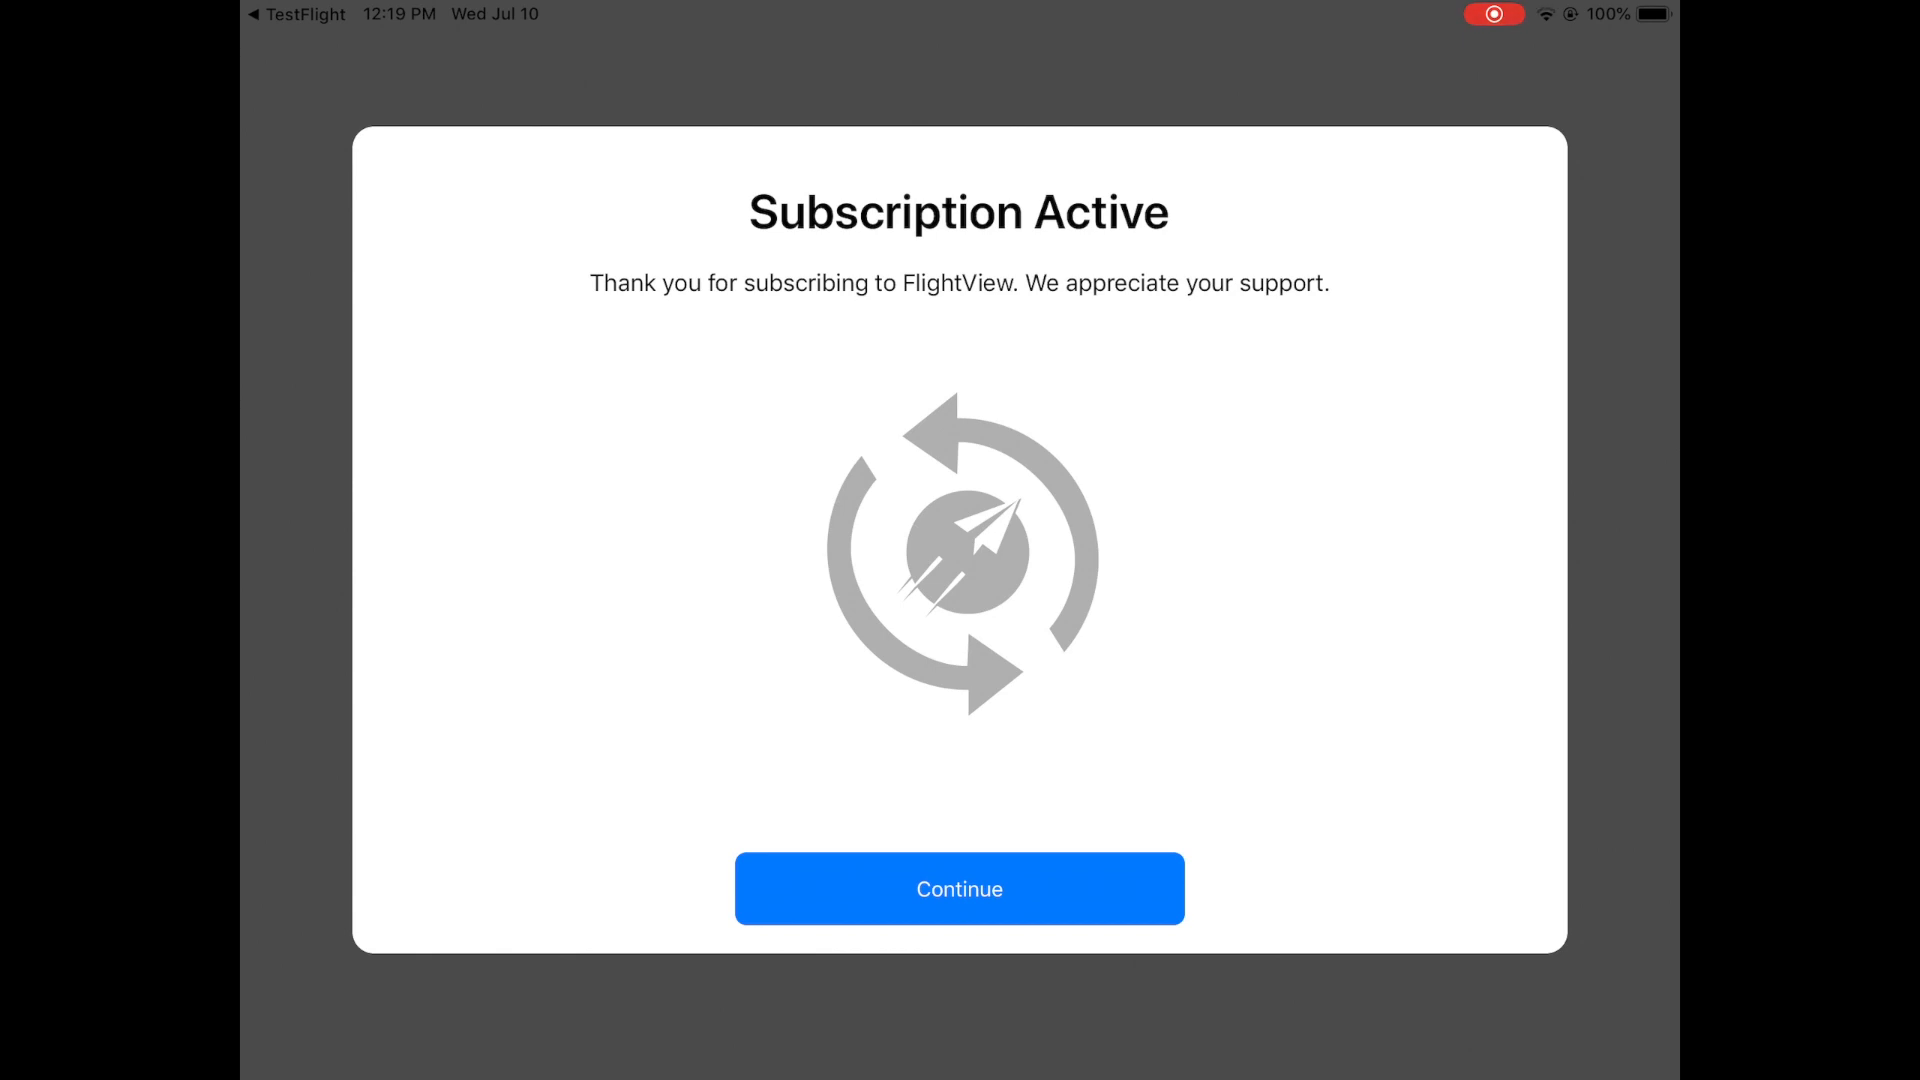
left_click(960, 888)
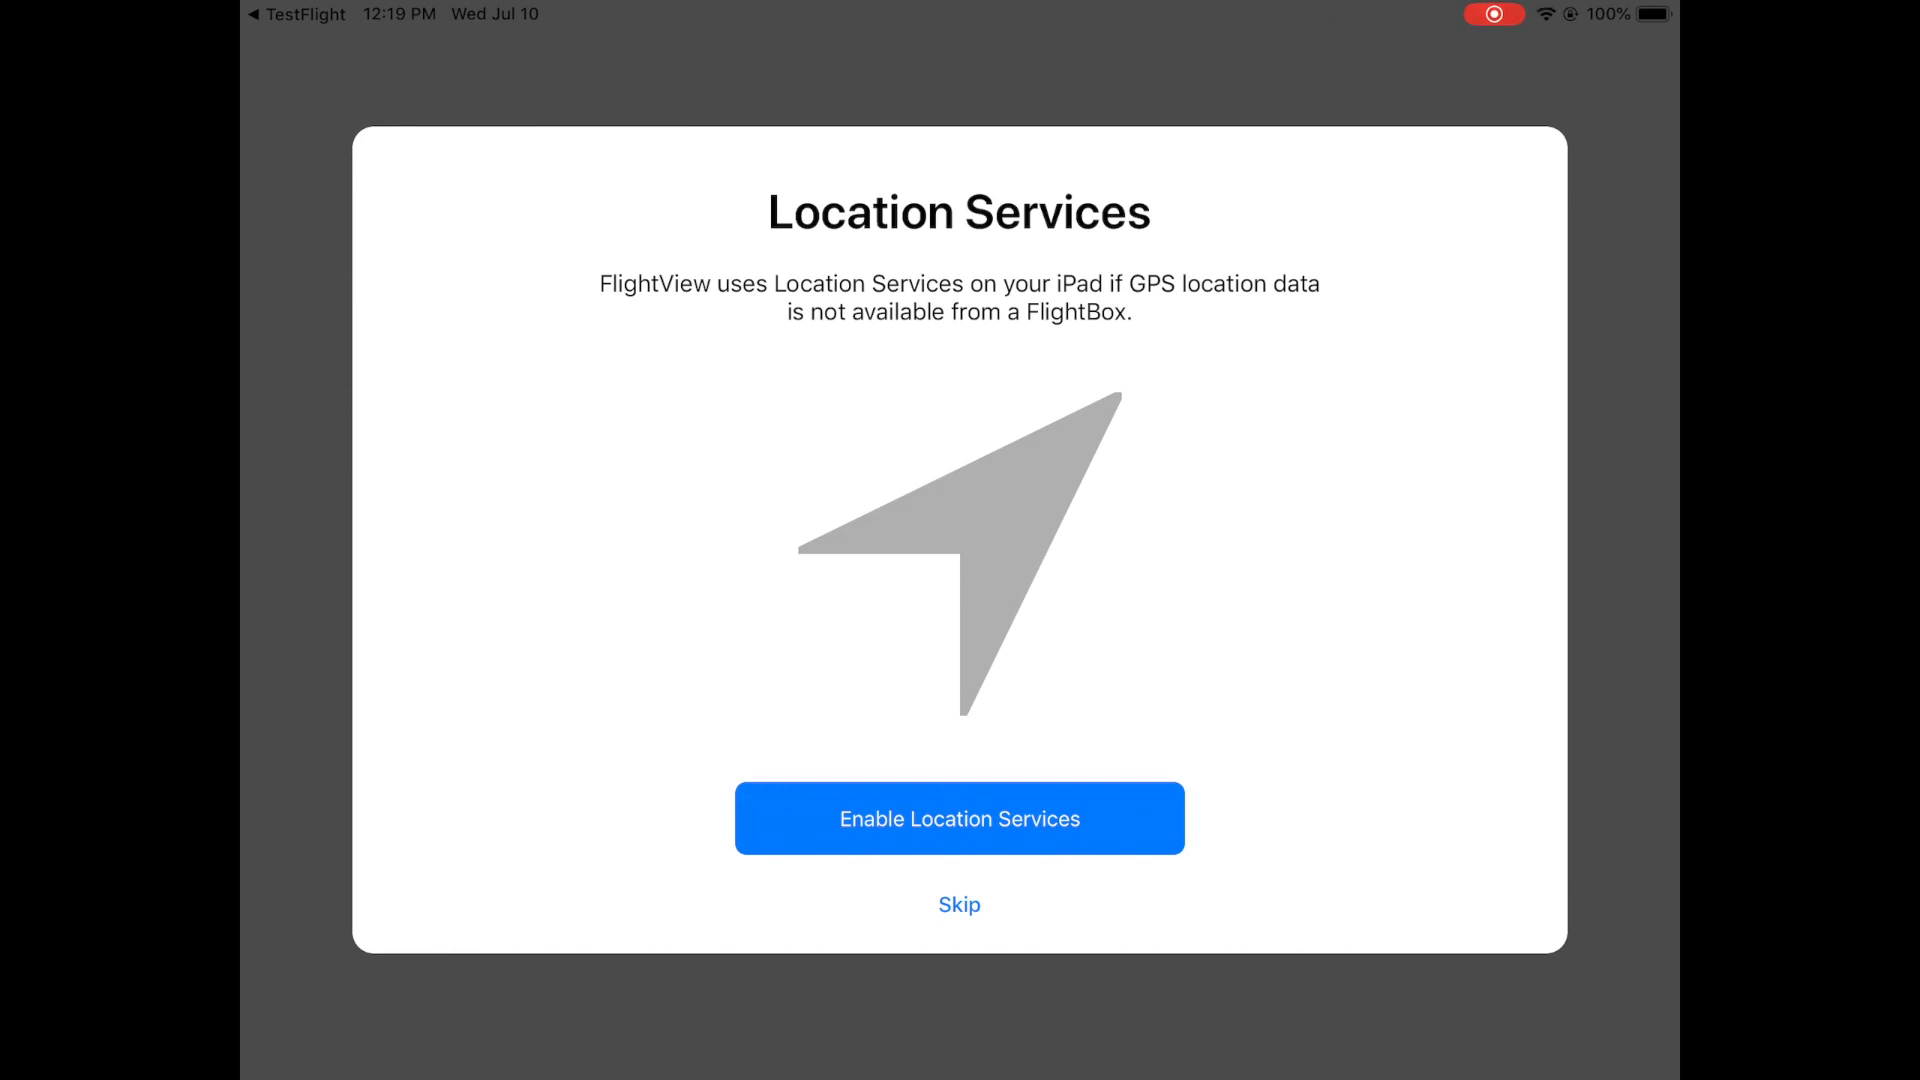
Enable location services with Always Allow access for FlightView
left_click(960, 818)
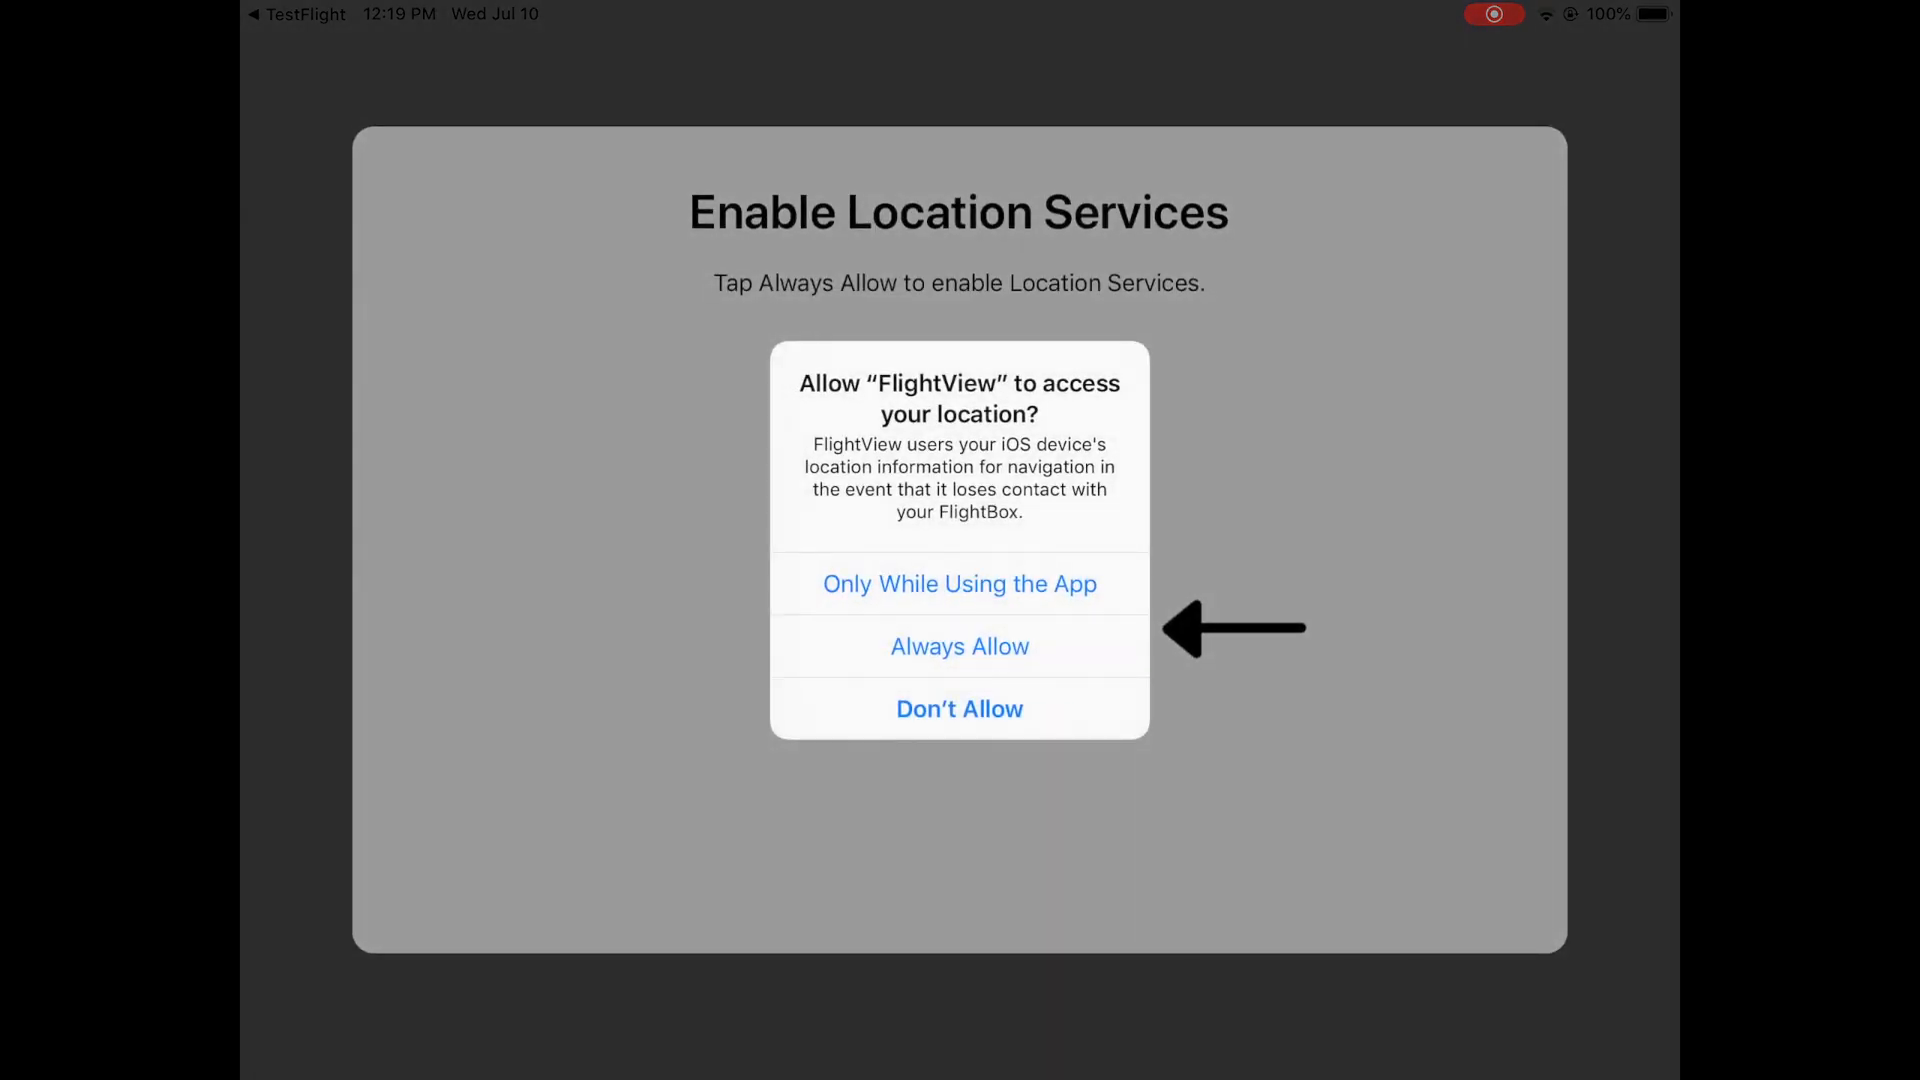
left_click(960, 646)
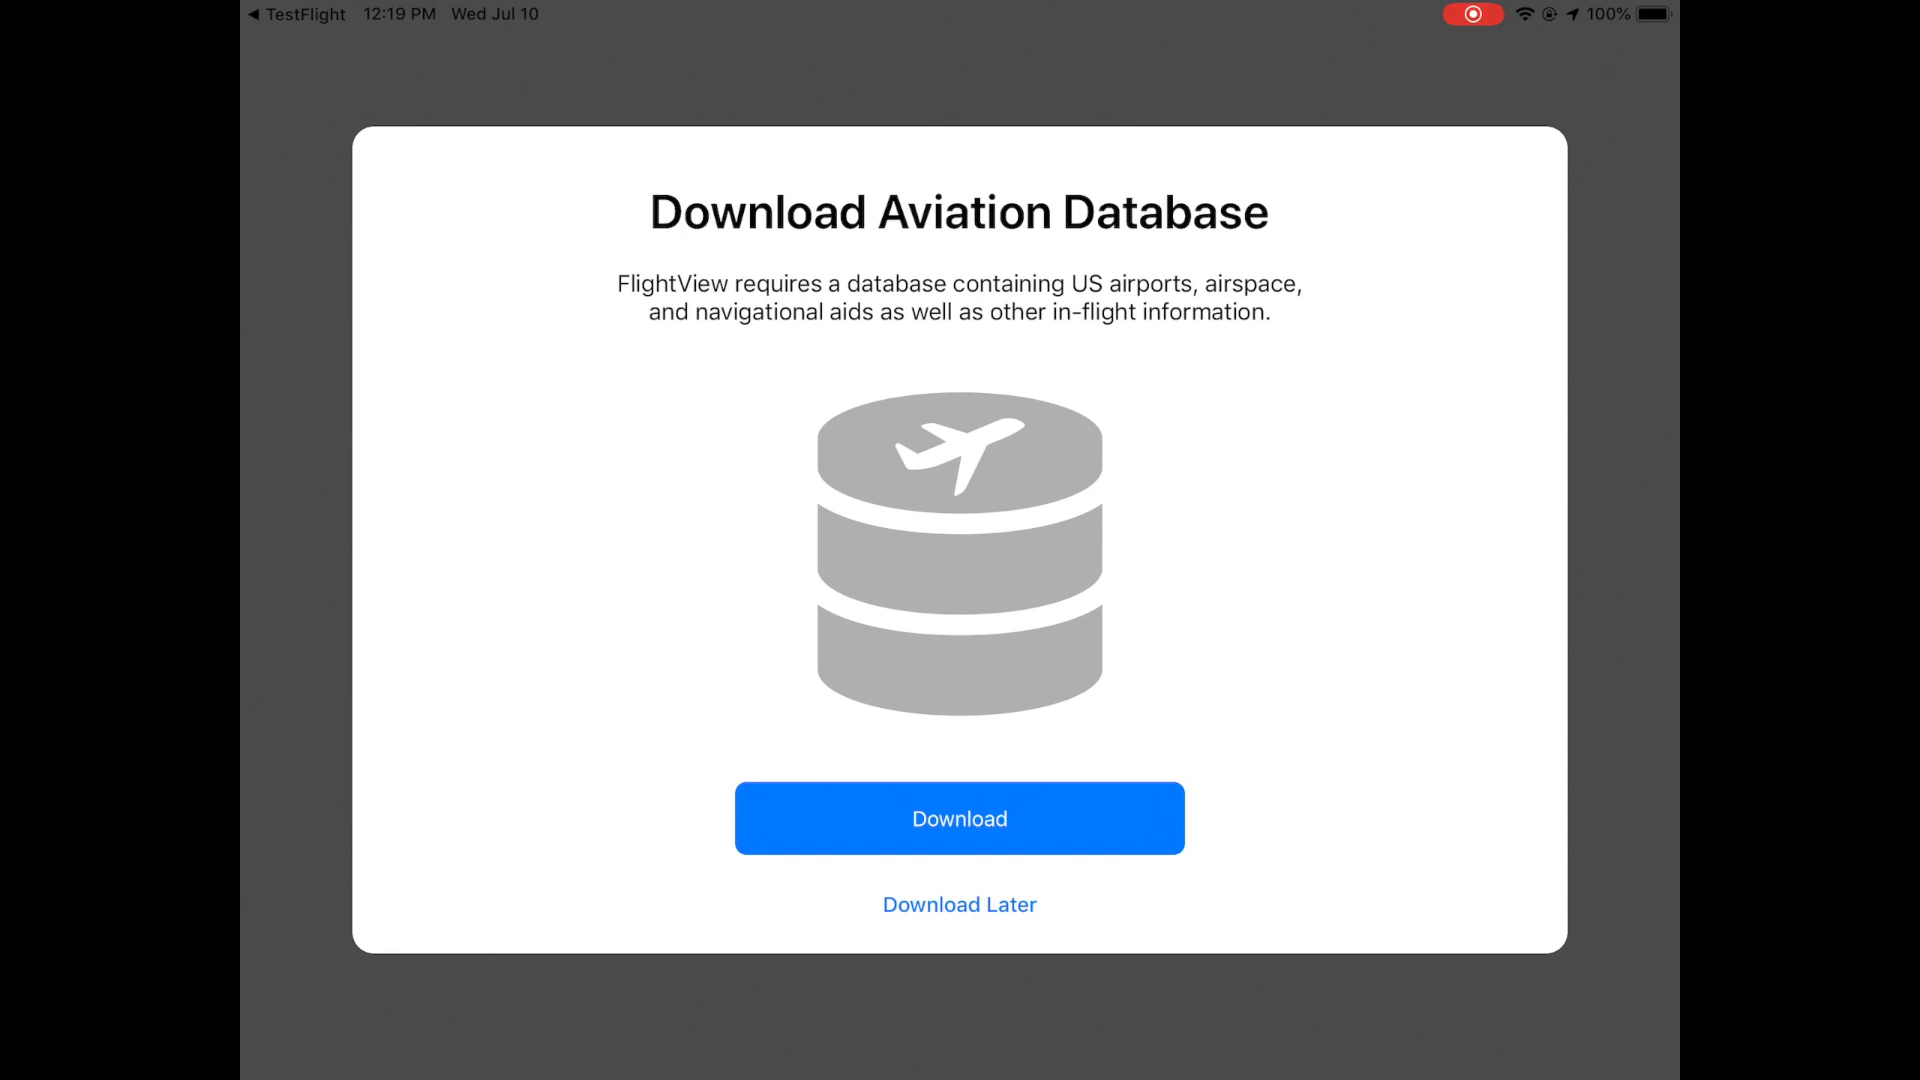
Download the US aviation database and continue to the map download step
left_click(960, 818)
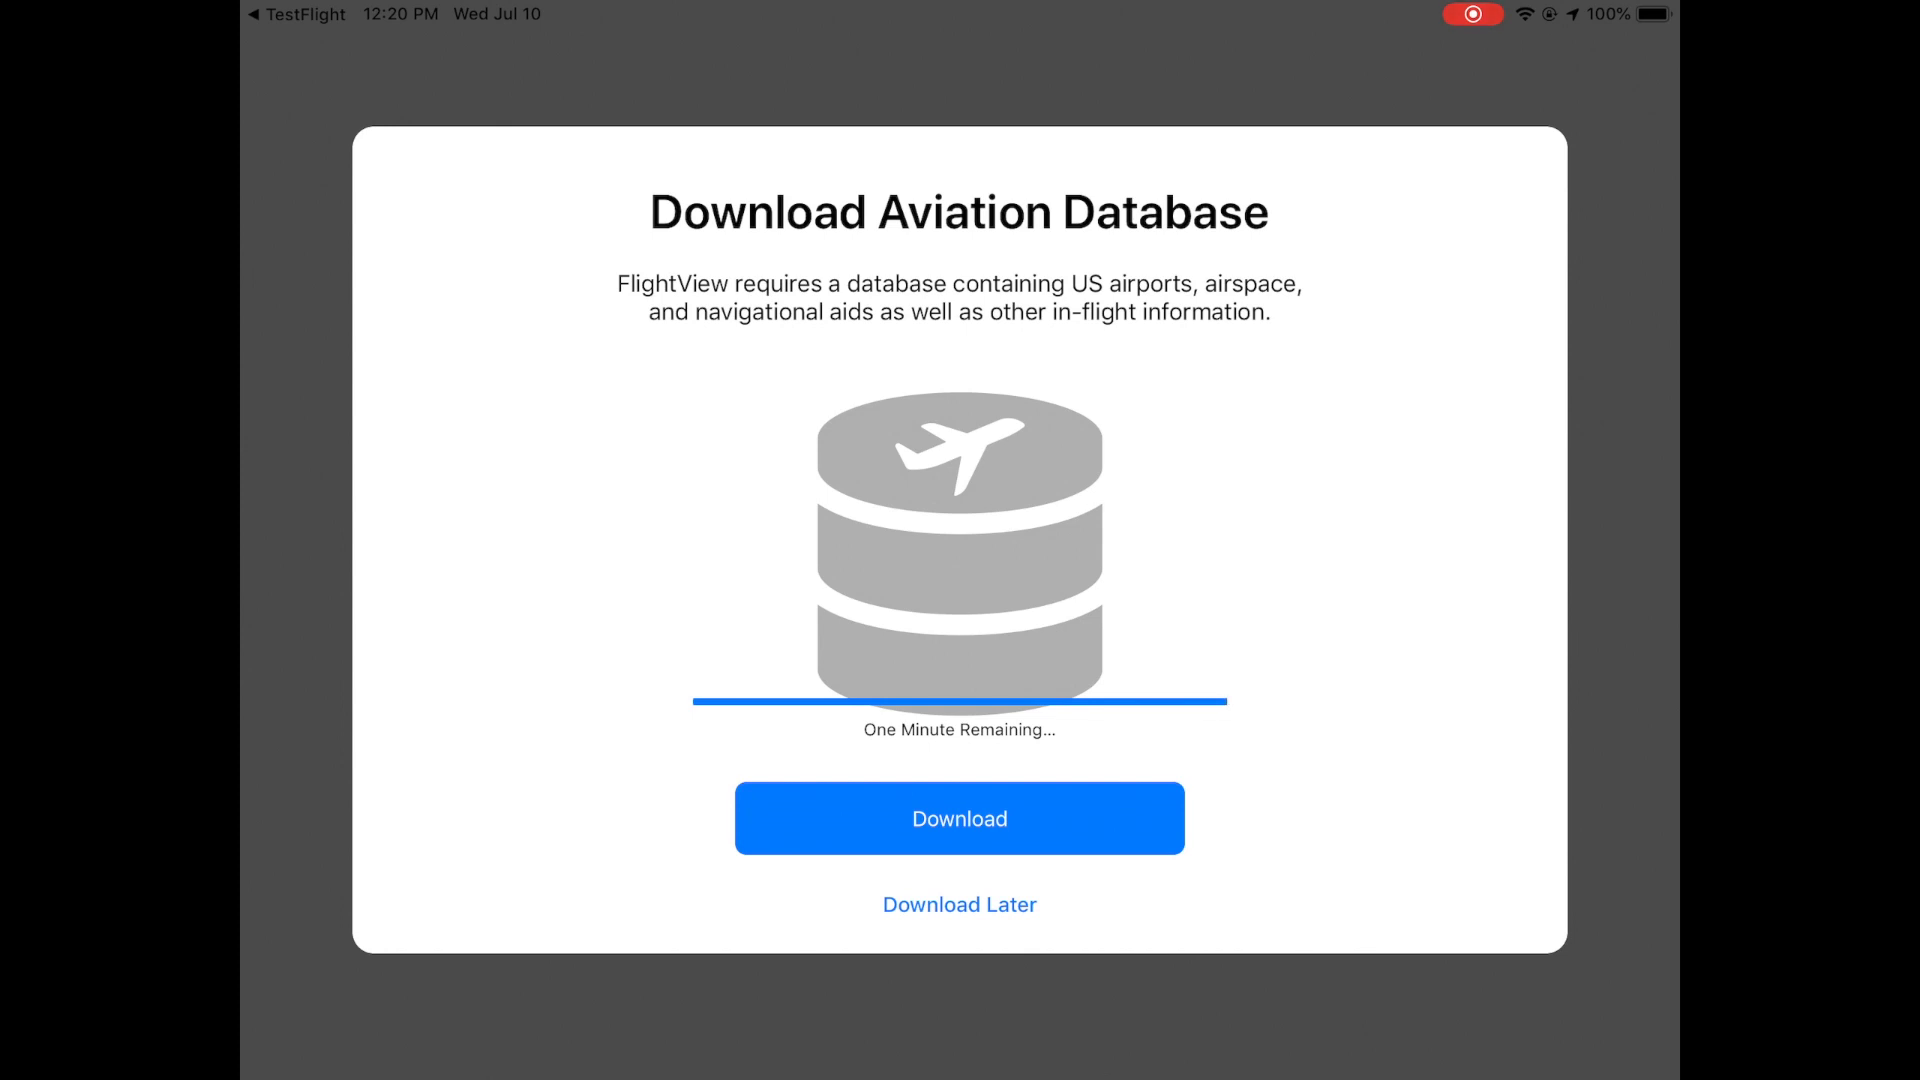
left_click(960, 818)
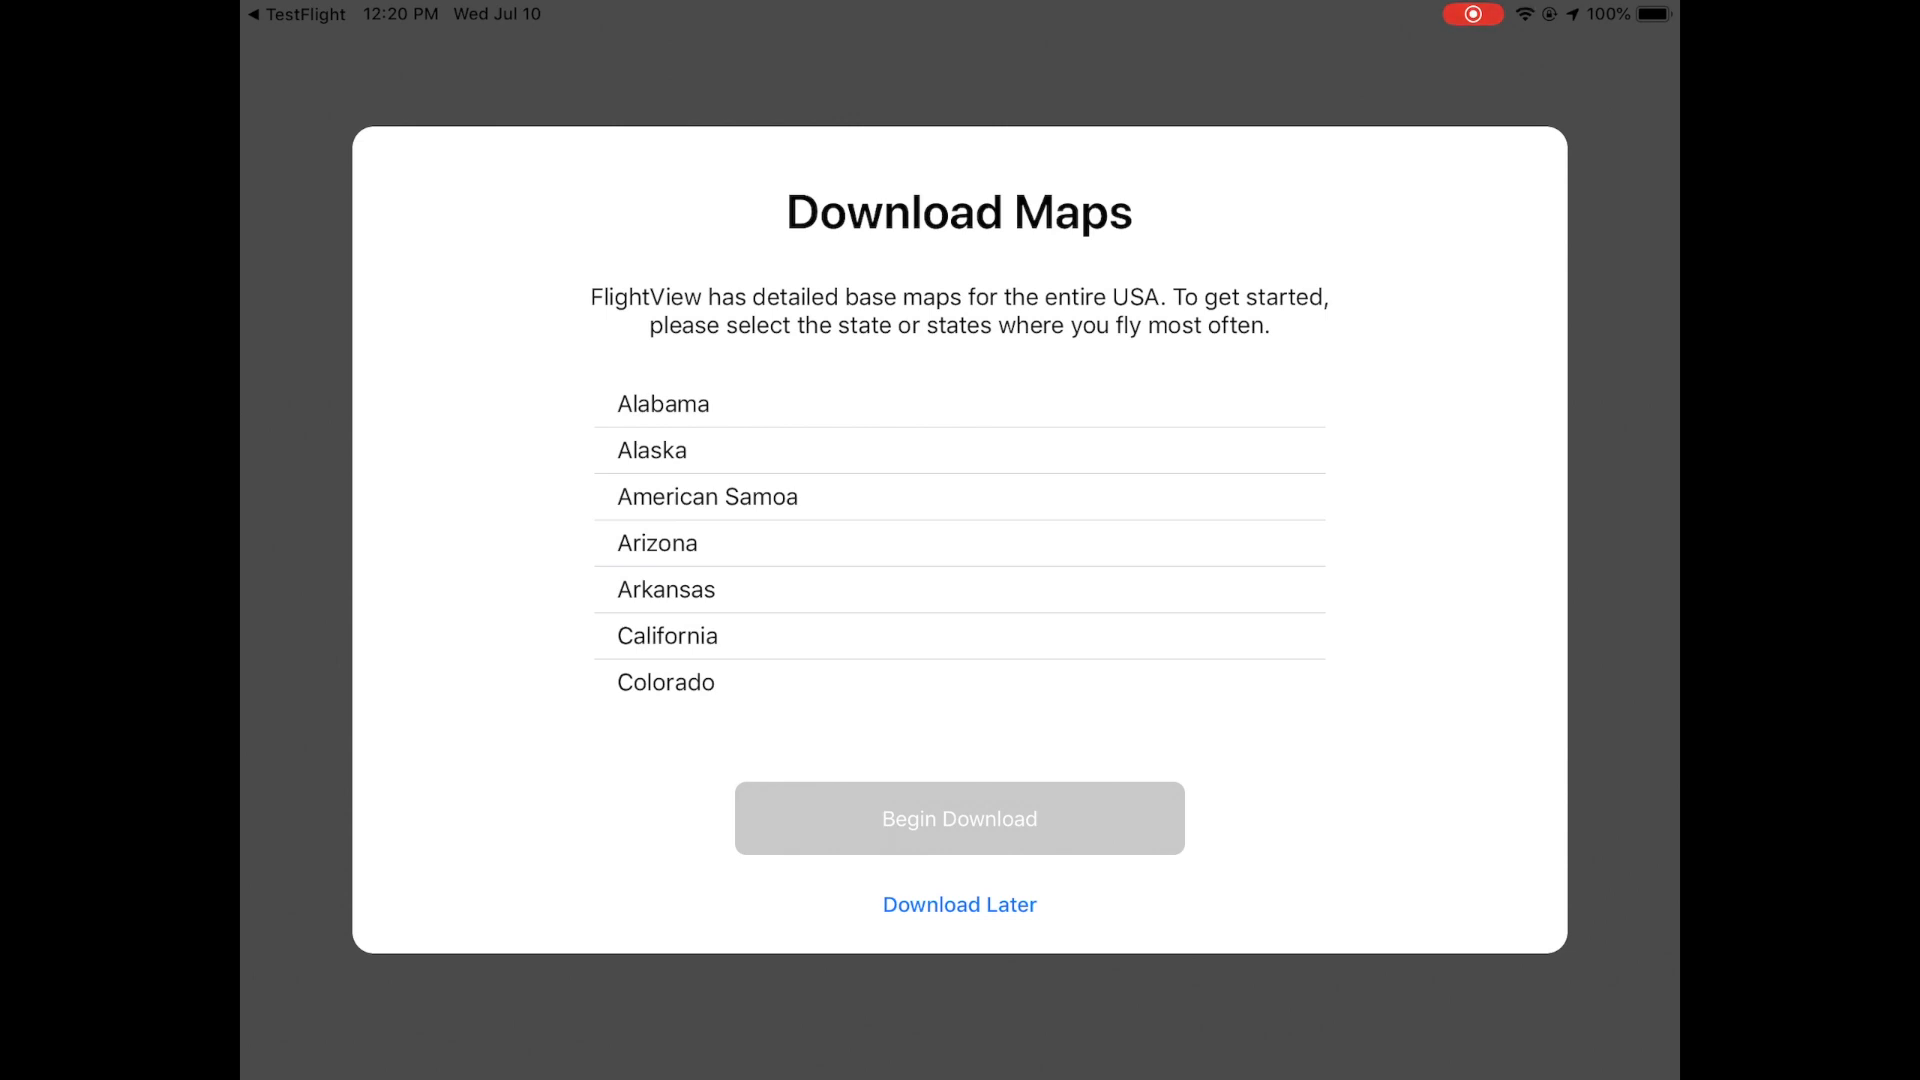
Select California and download its base maps, reaching the terrain data step
left_click(668, 636)
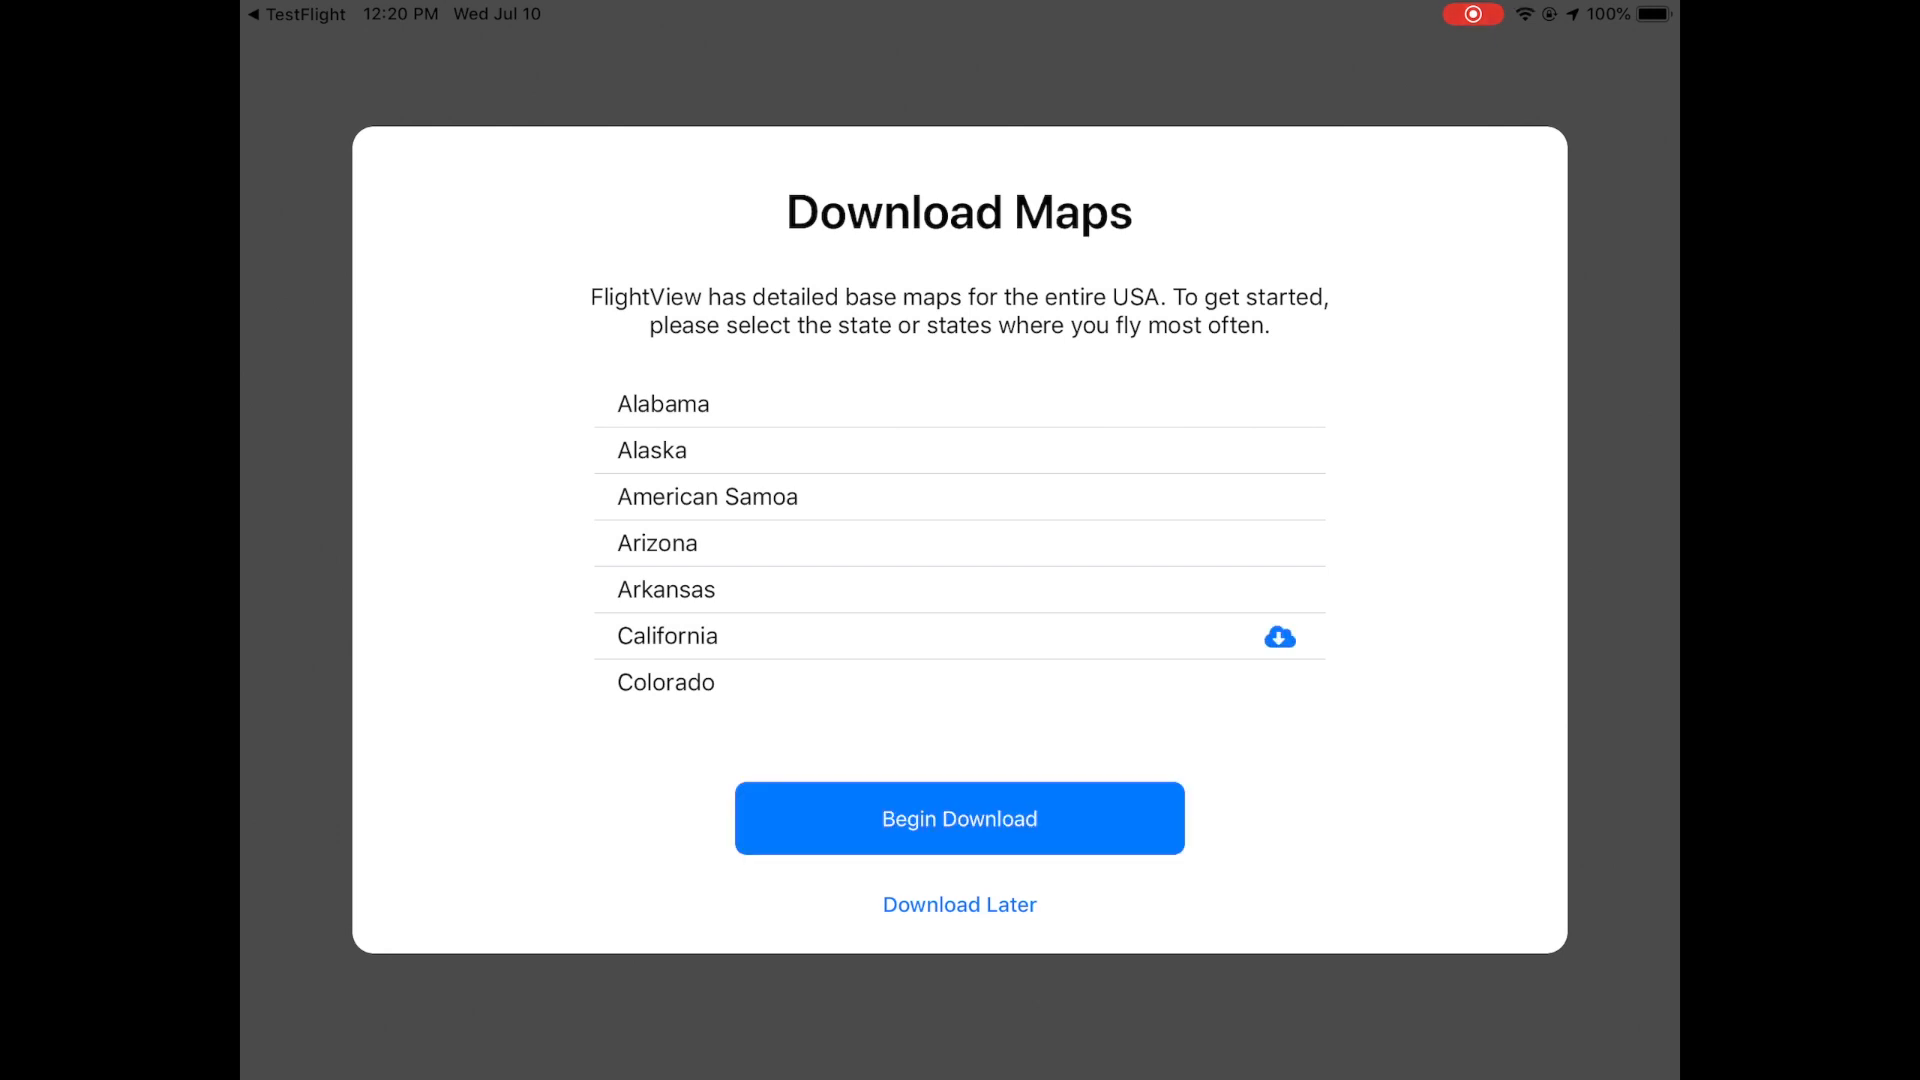
left_click(960, 818)
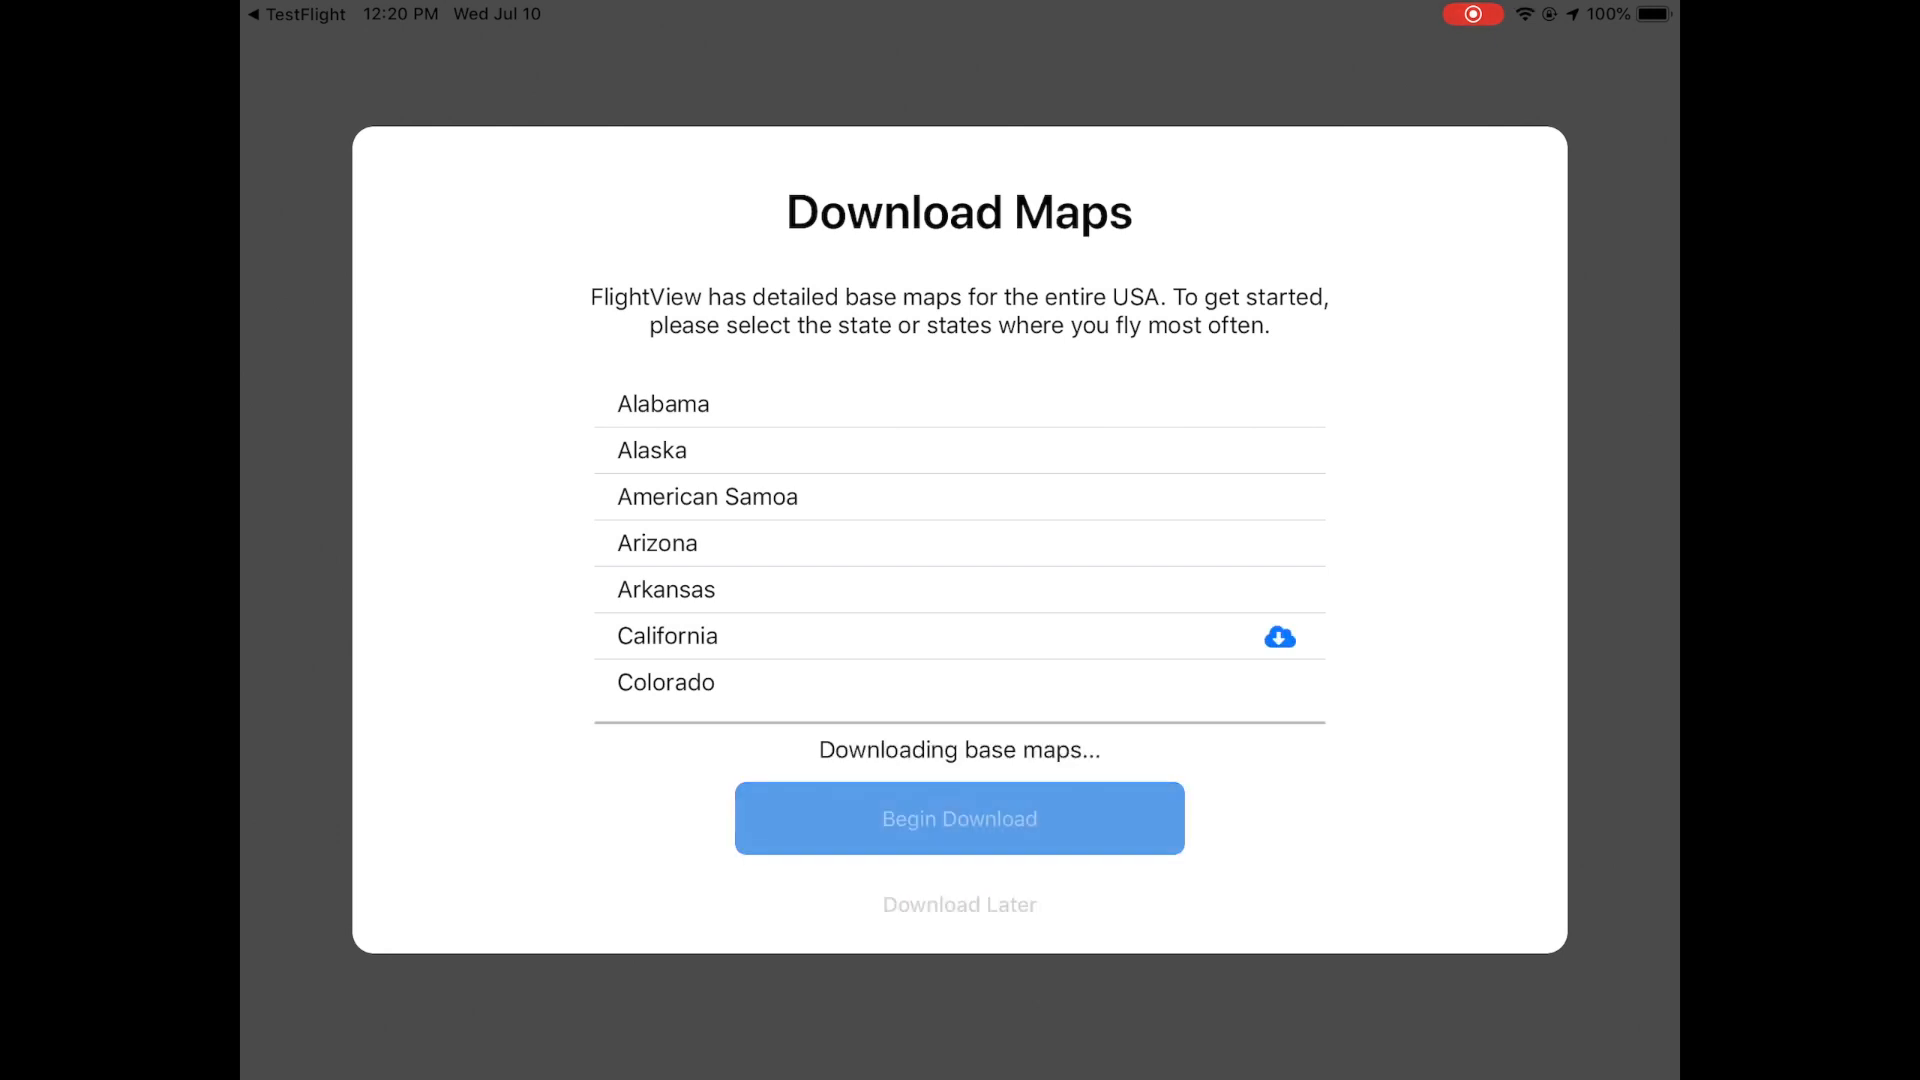
left_click(960, 818)
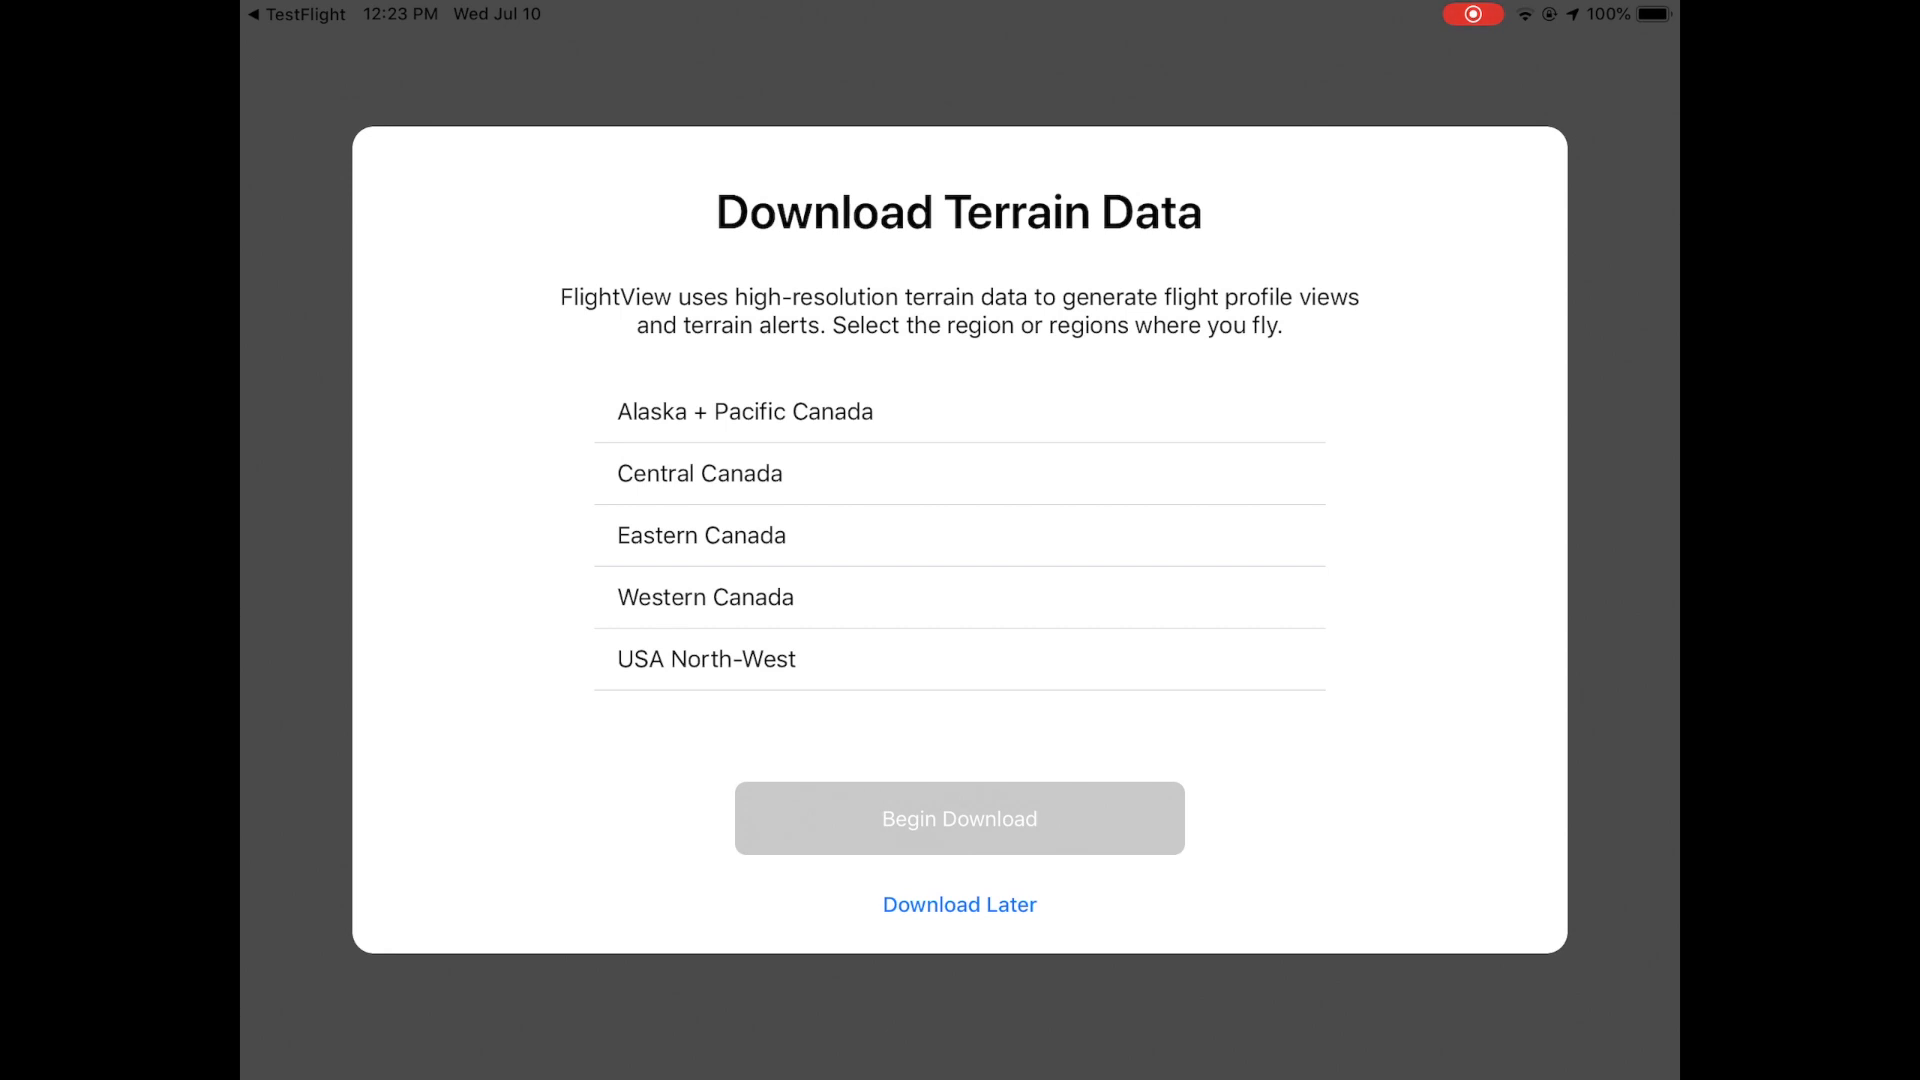
Select the USA North-West and USA South-West terrain regions and begin the download
scroll("down", 3)
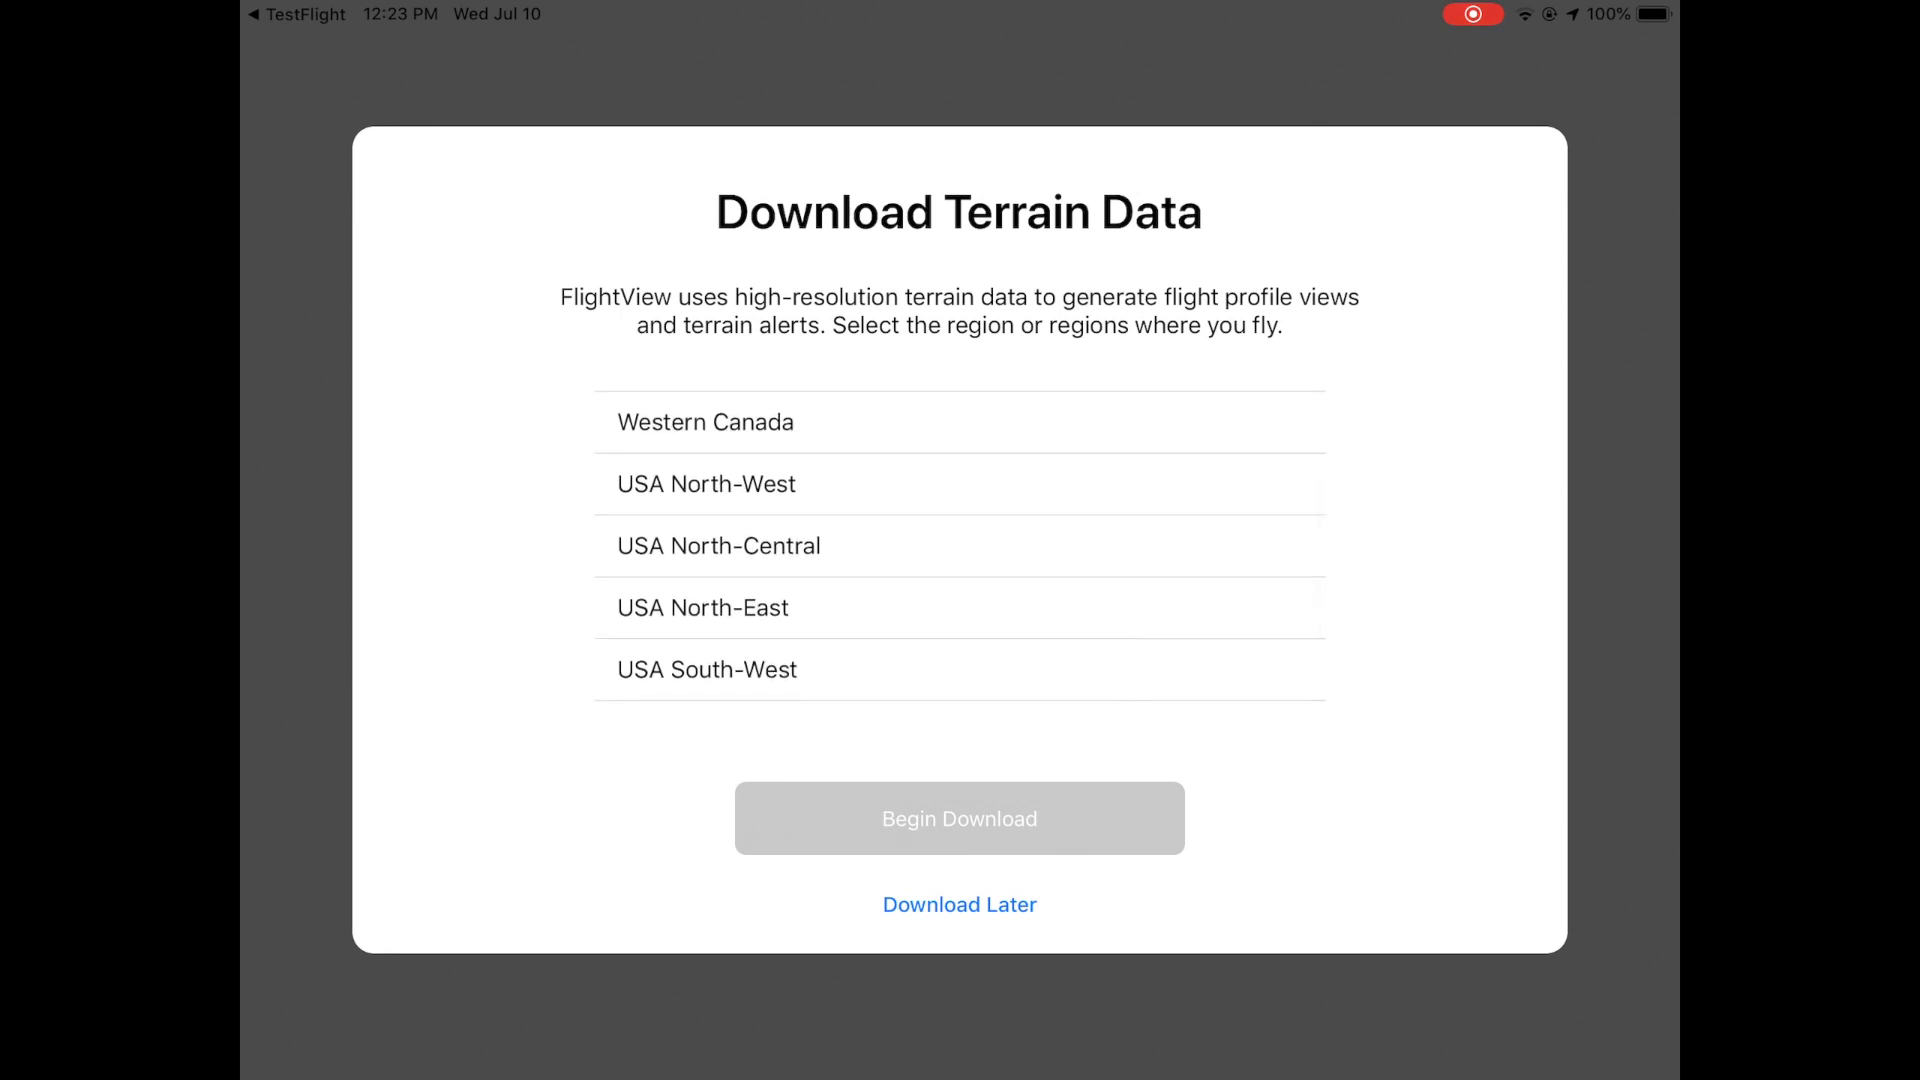
left_click(706, 484)
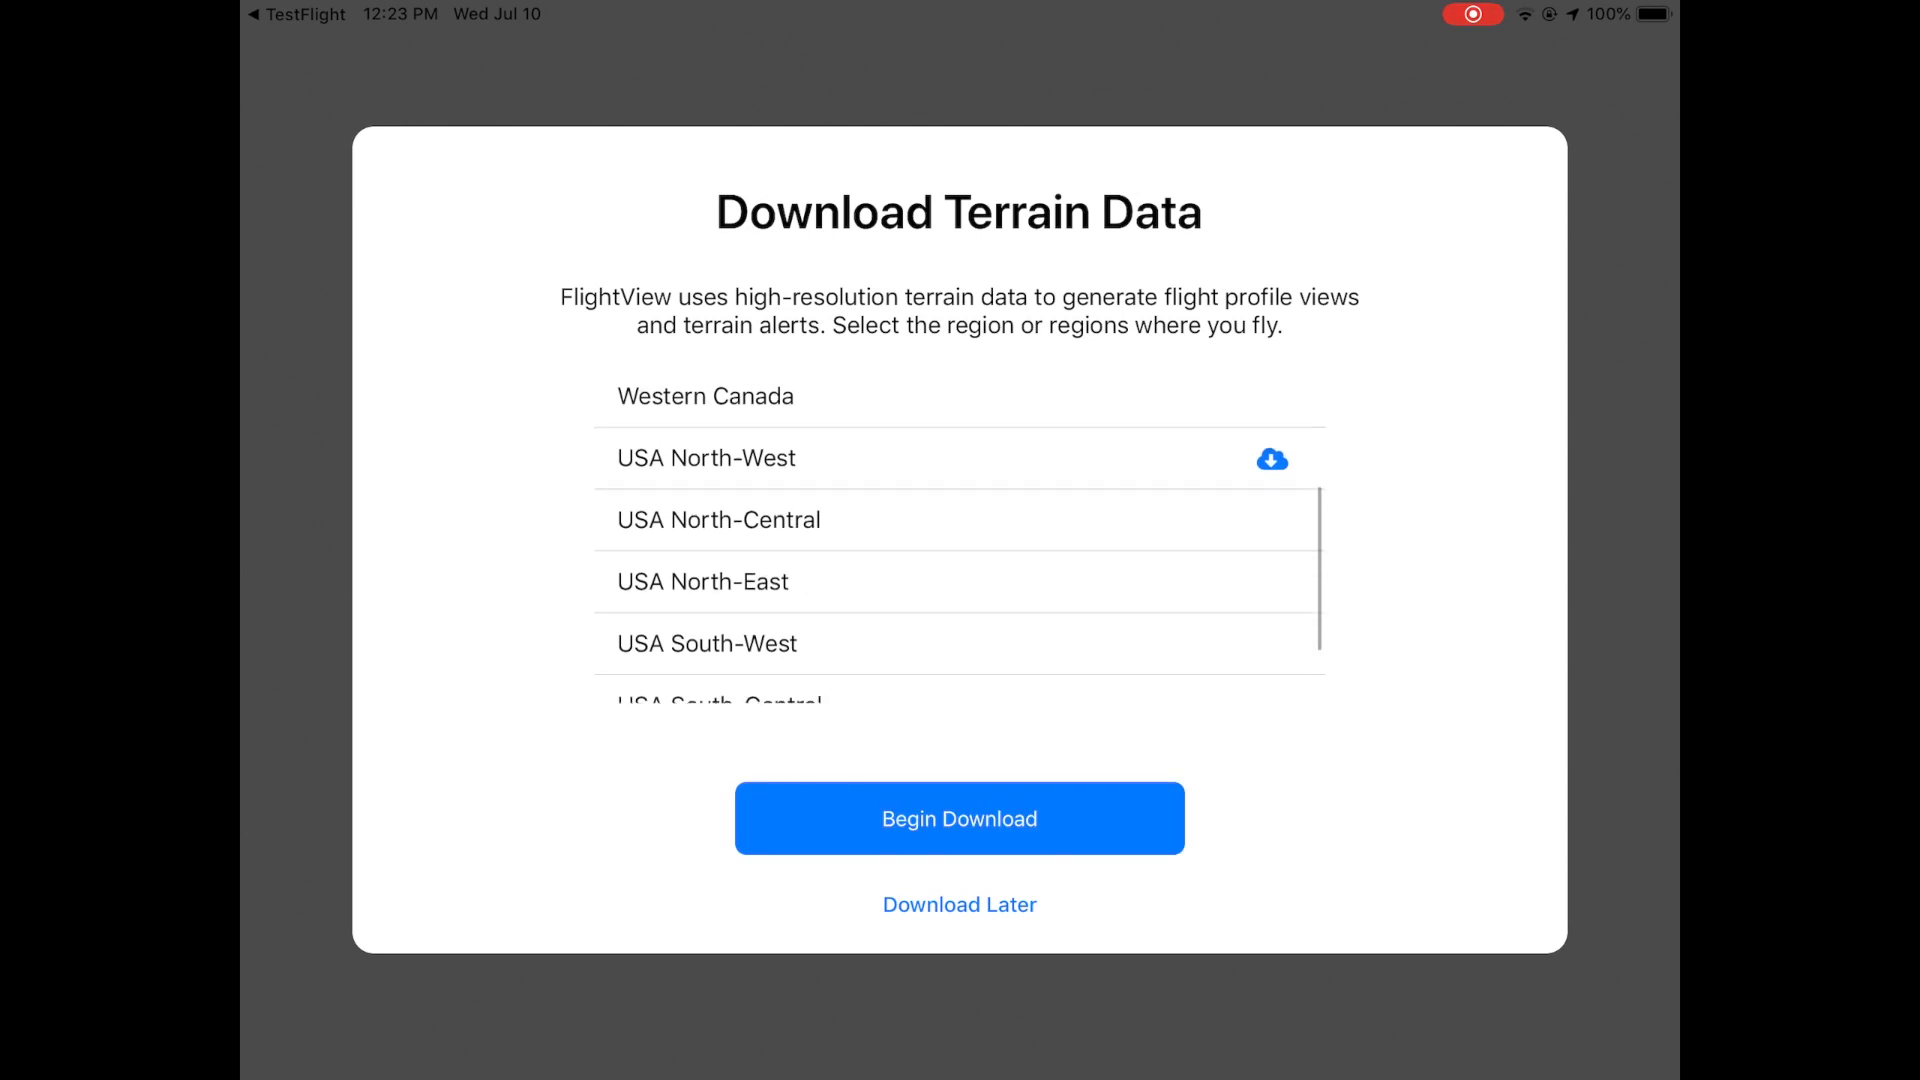
scroll("down", 3)
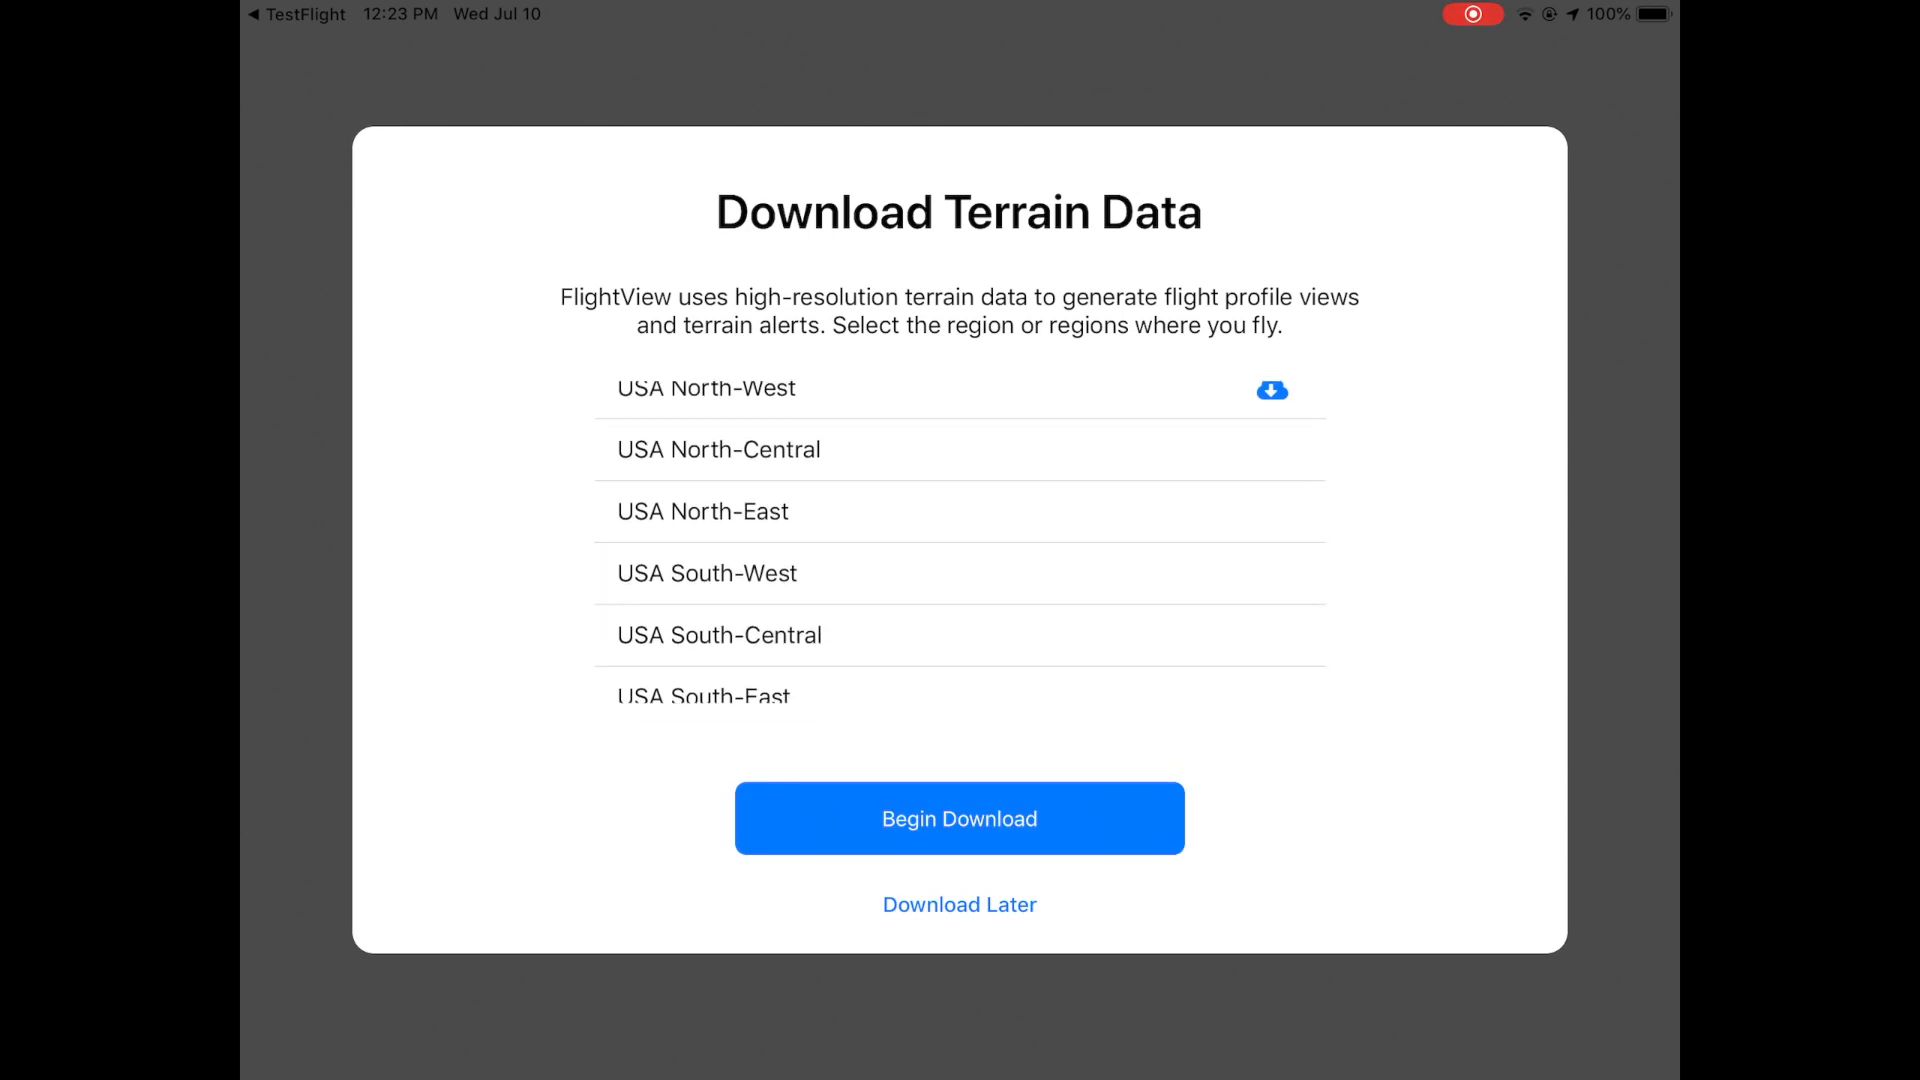
scroll("down", 3)
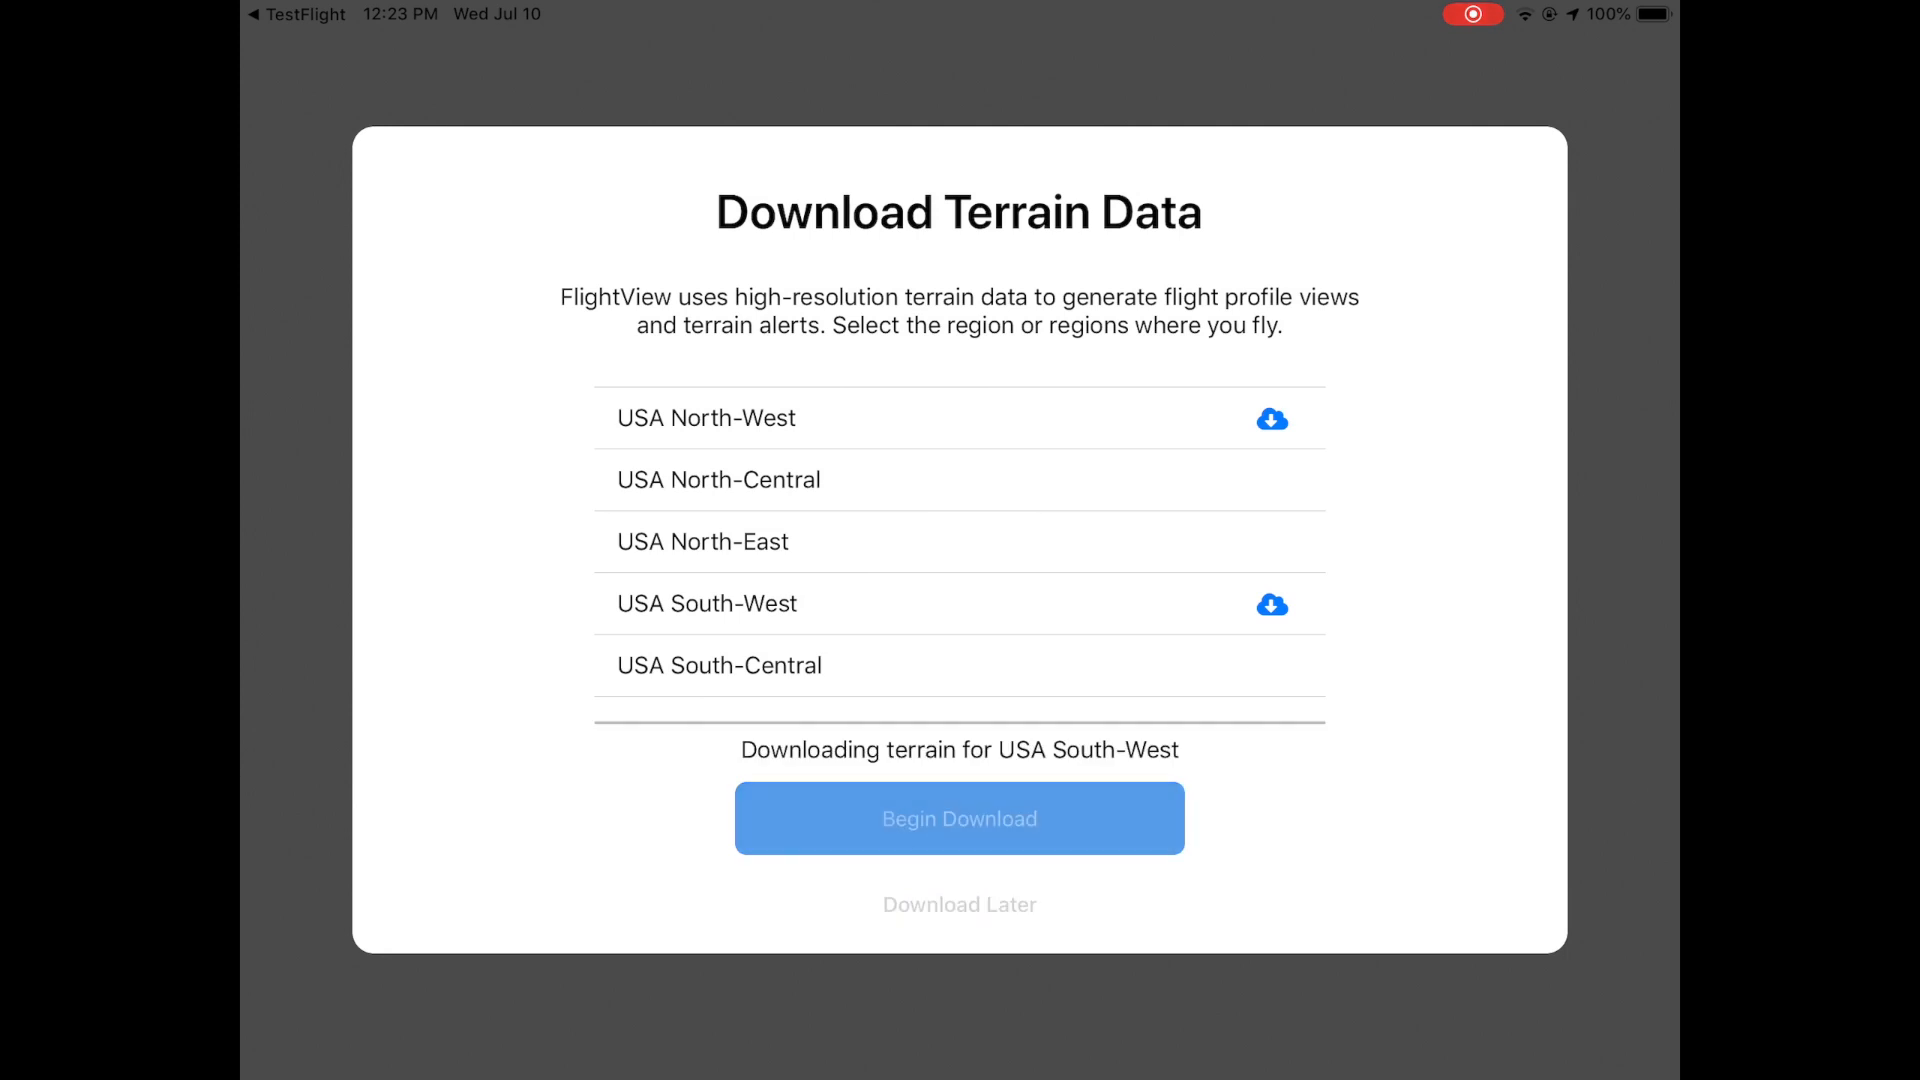
left_click(960, 818)
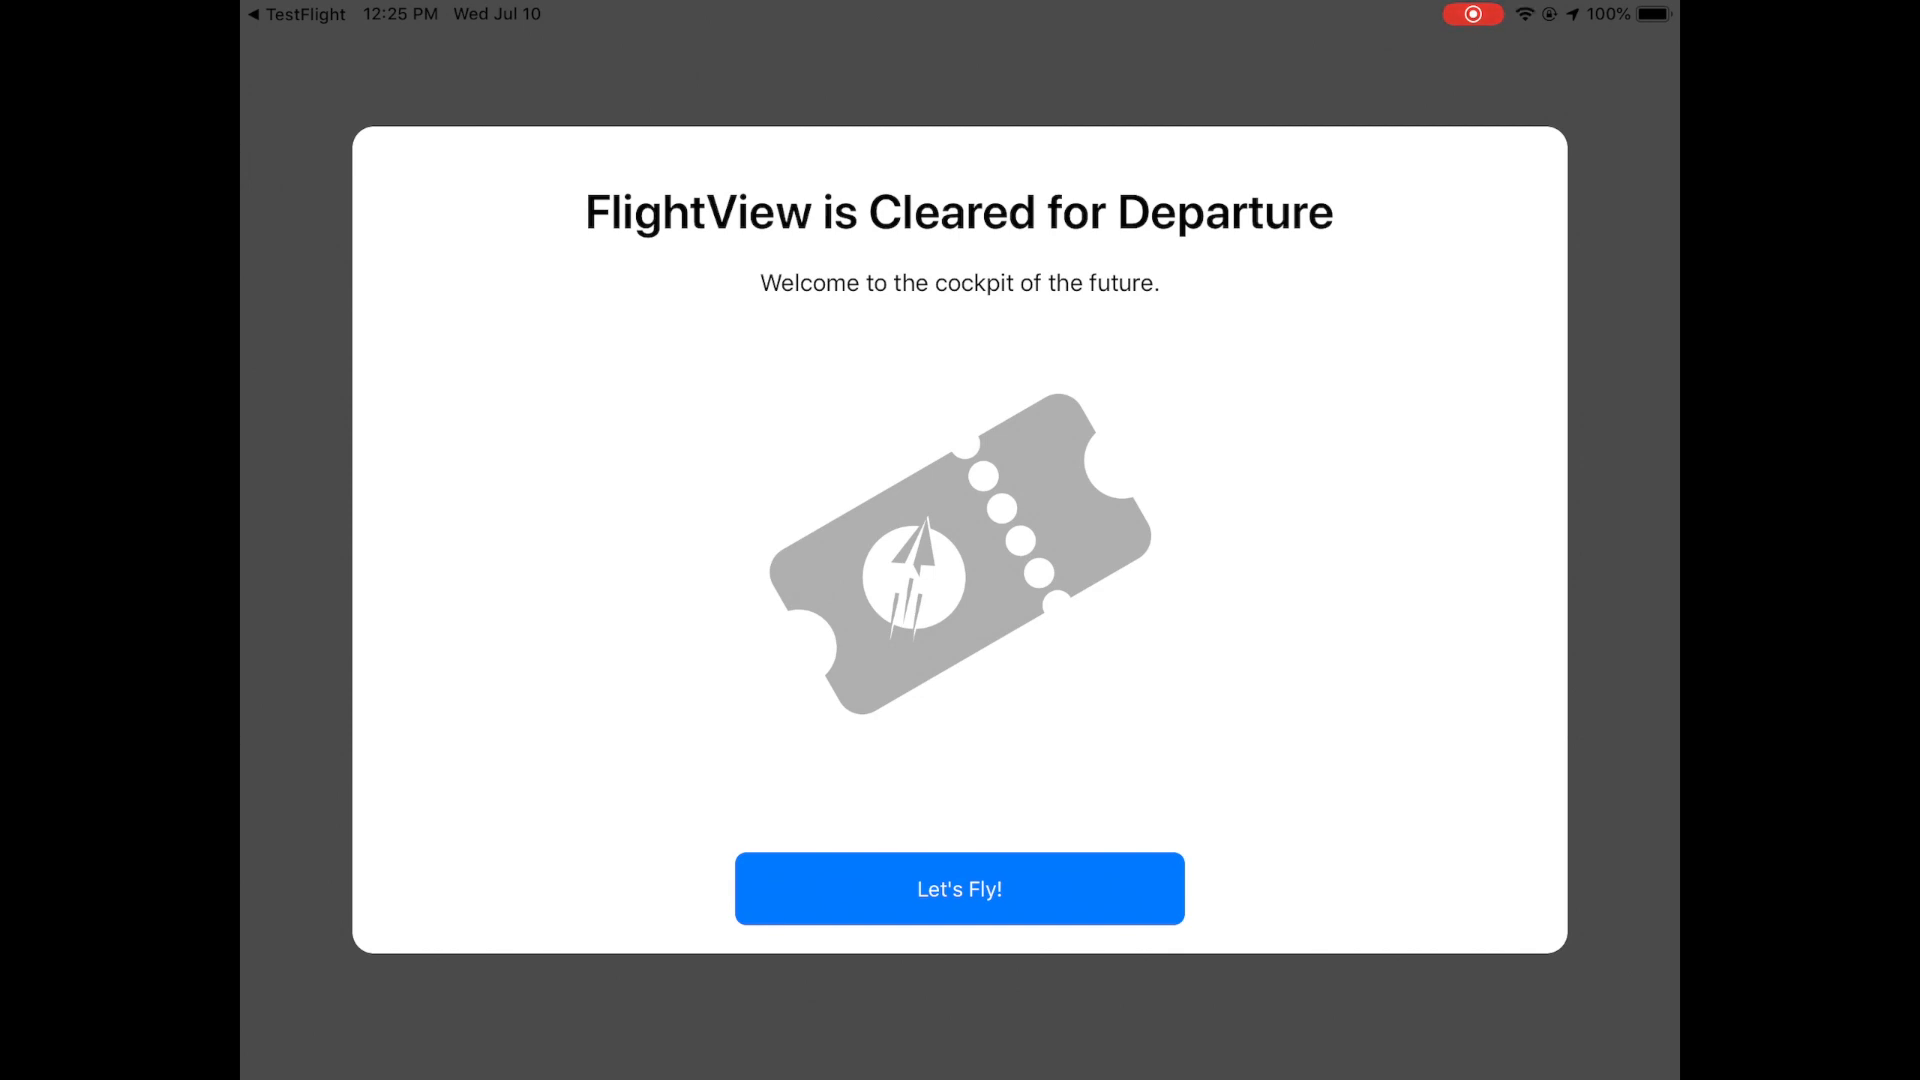
Finish onboarding with Let's Fly! and enter the FlightView app
left_click(960, 888)
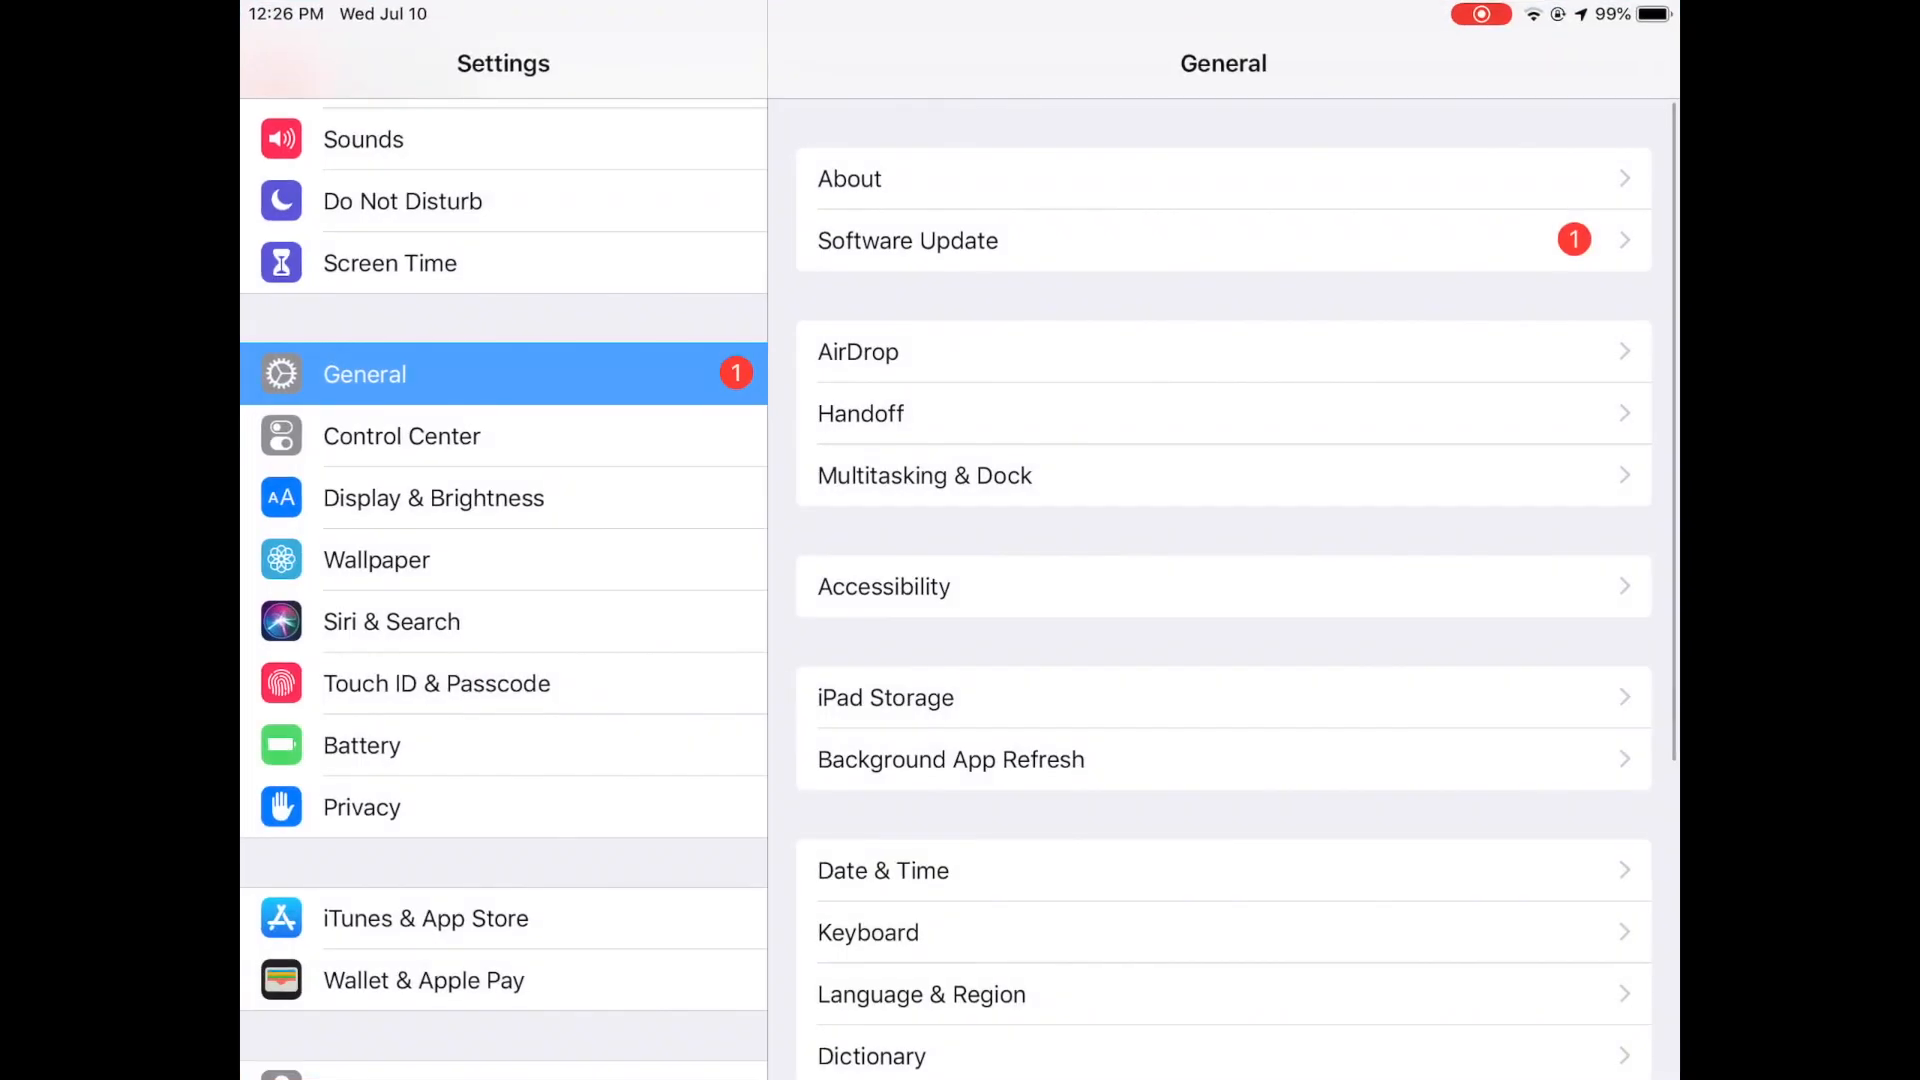
Join the FlightBox Wi-Fi network from the Settings Wi-Fi list
scroll("down", 3)
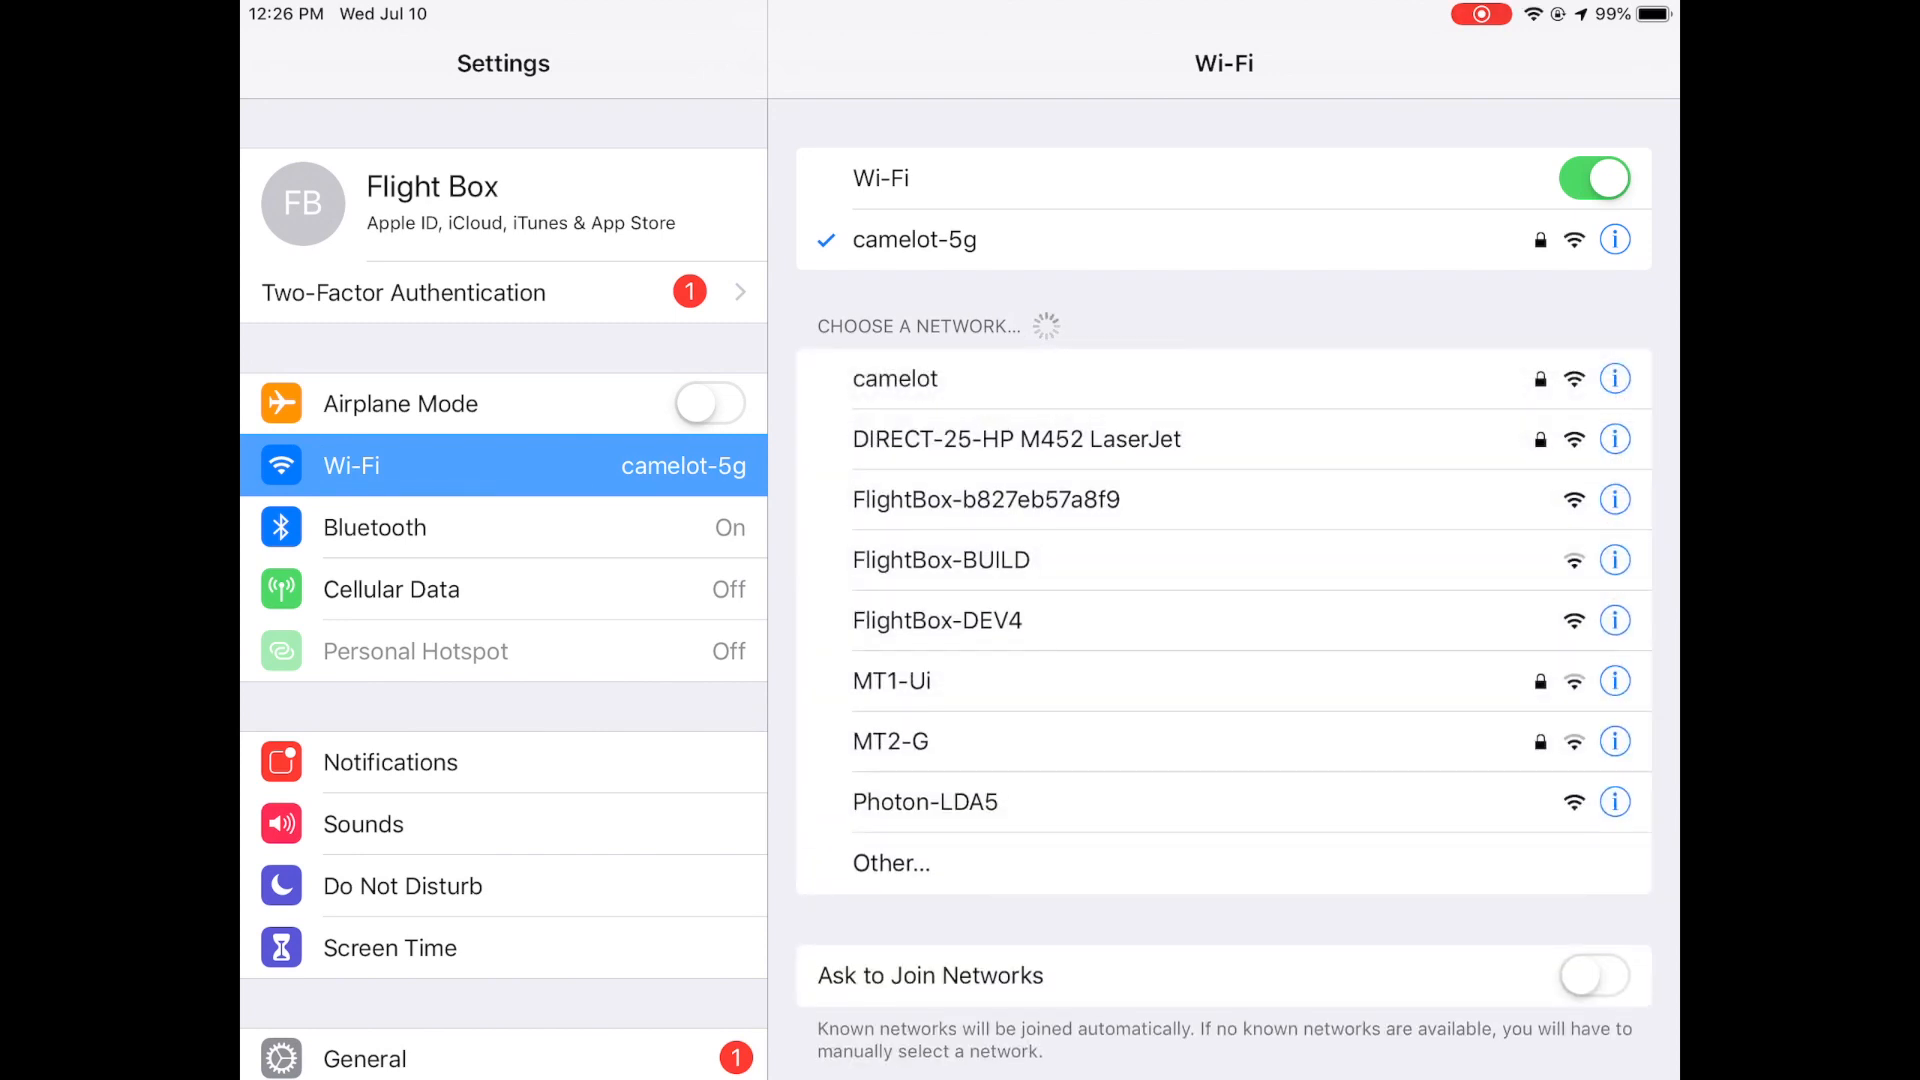
left_click(986, 500)
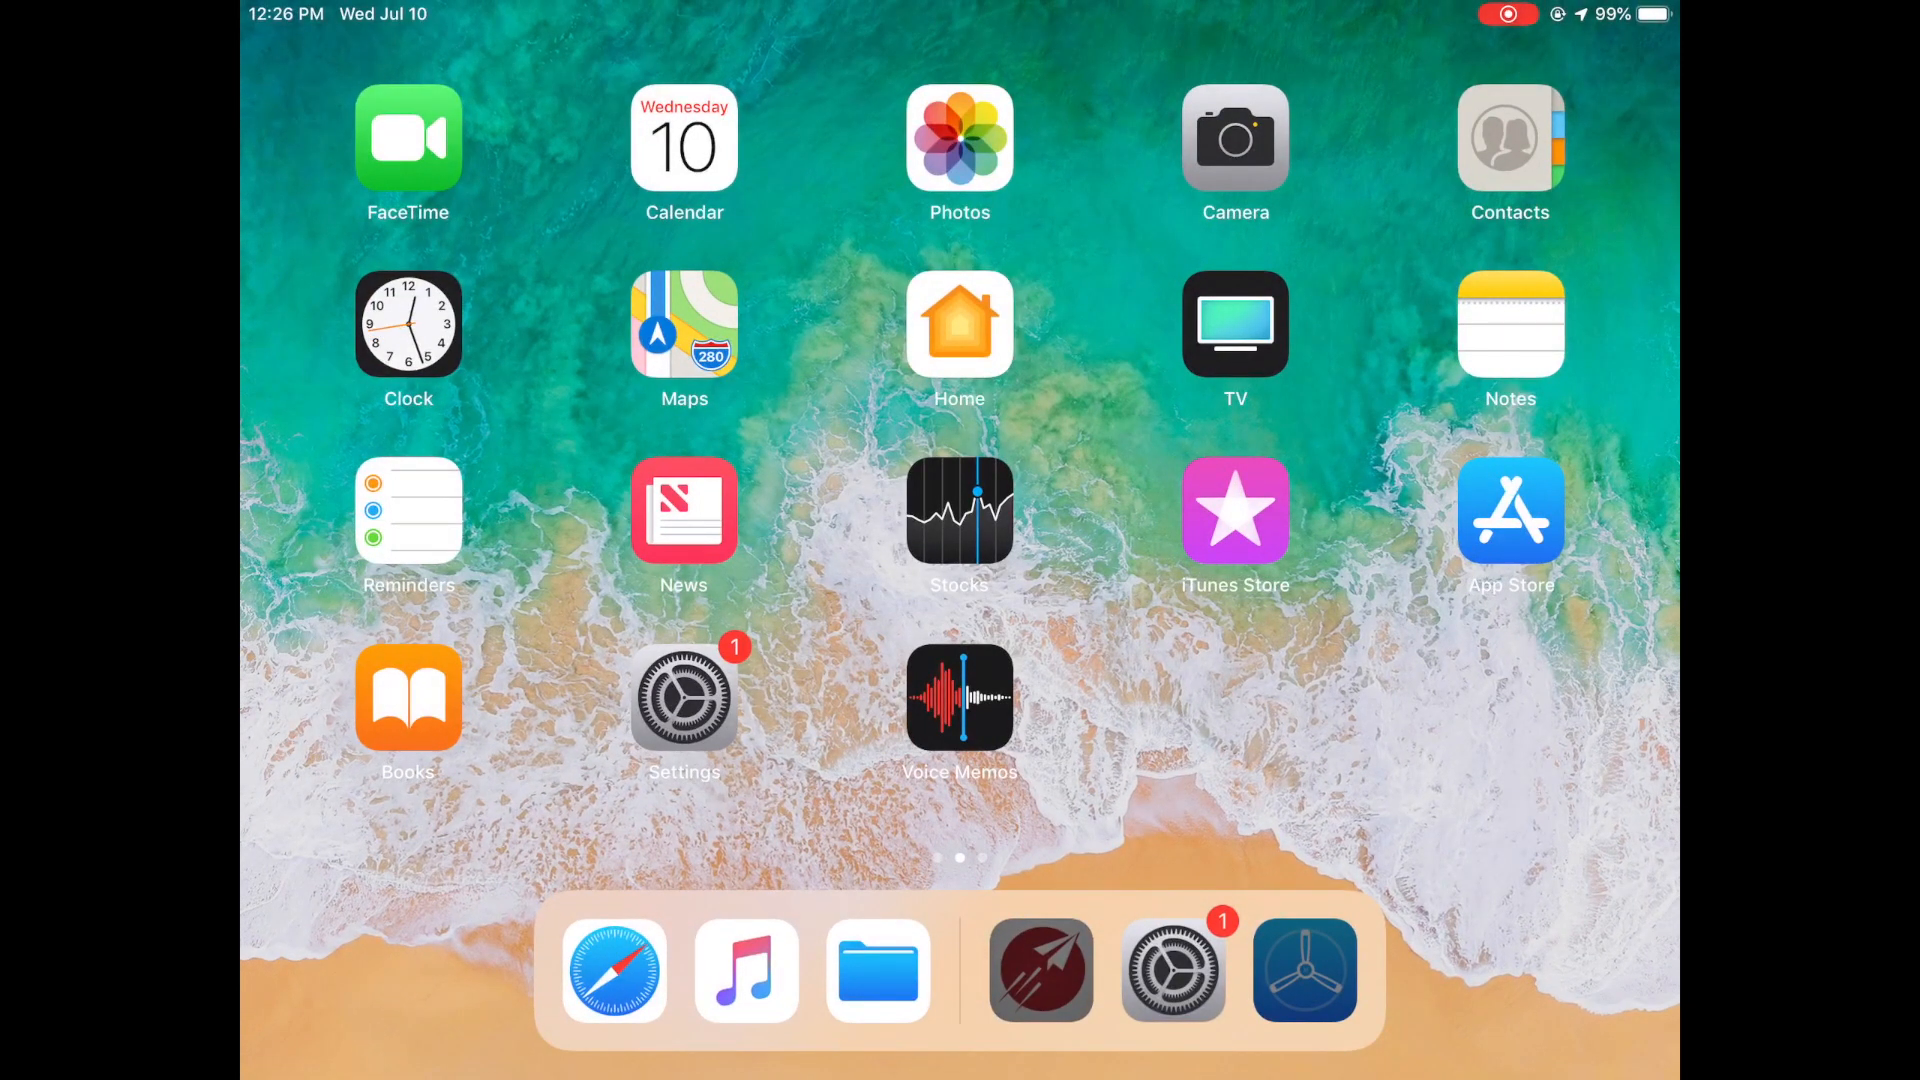
left_click(1308, 976)
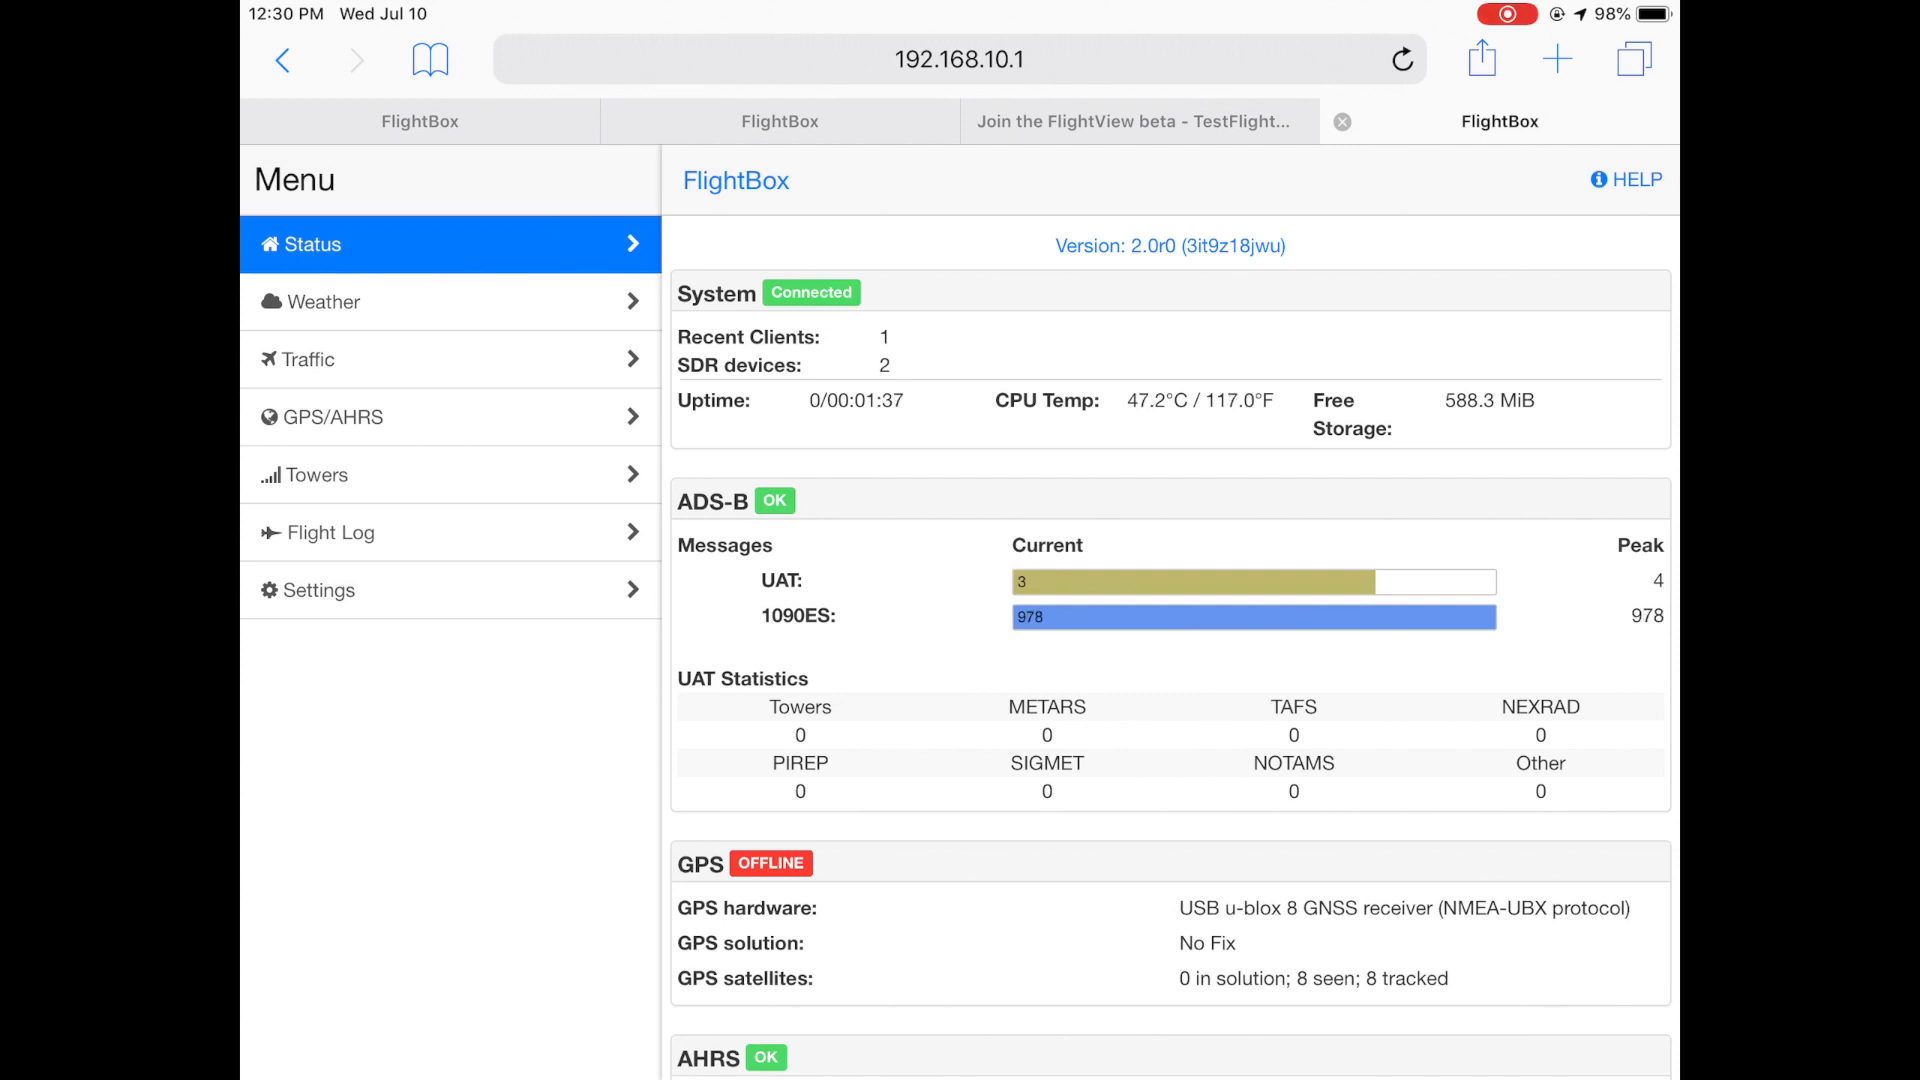
Scroll the status page to the GPS, AHRS, ADC and EMS sections
scroll("down", 3)
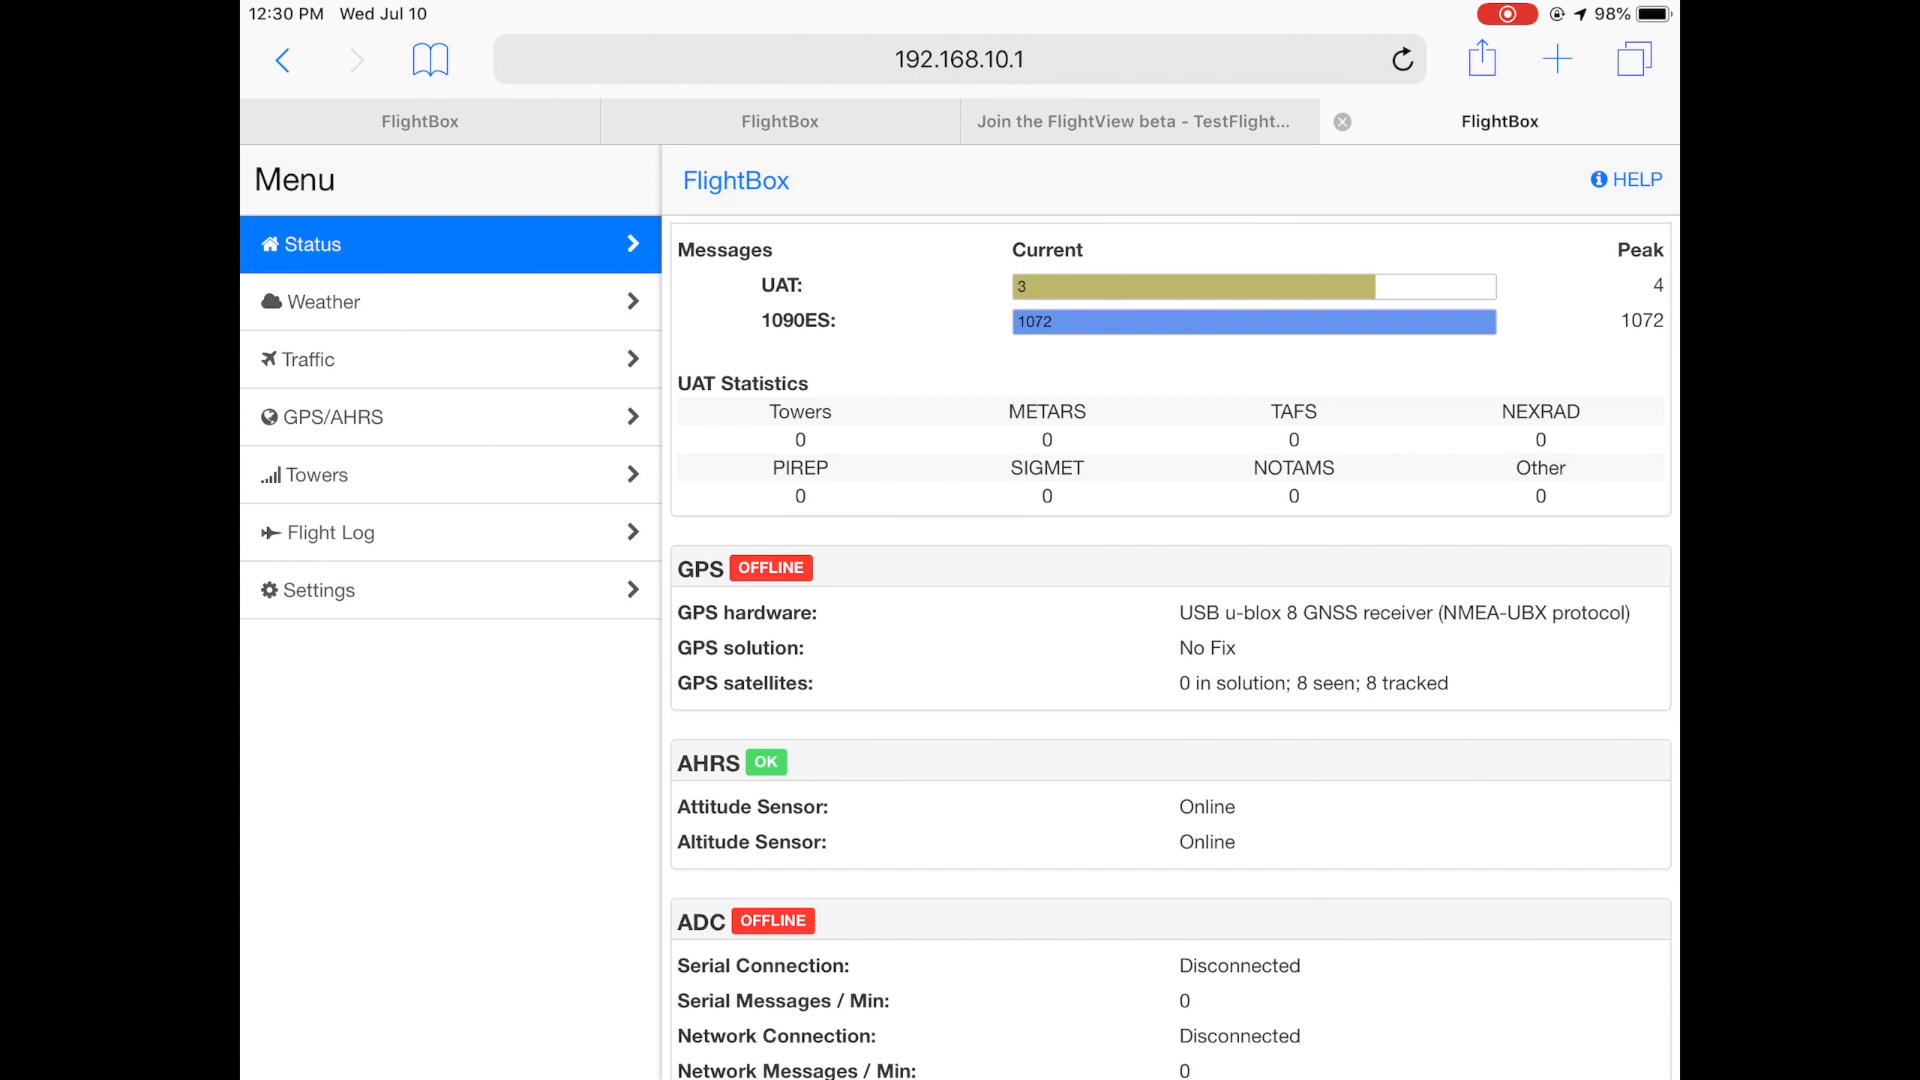
scroll("down", 3)
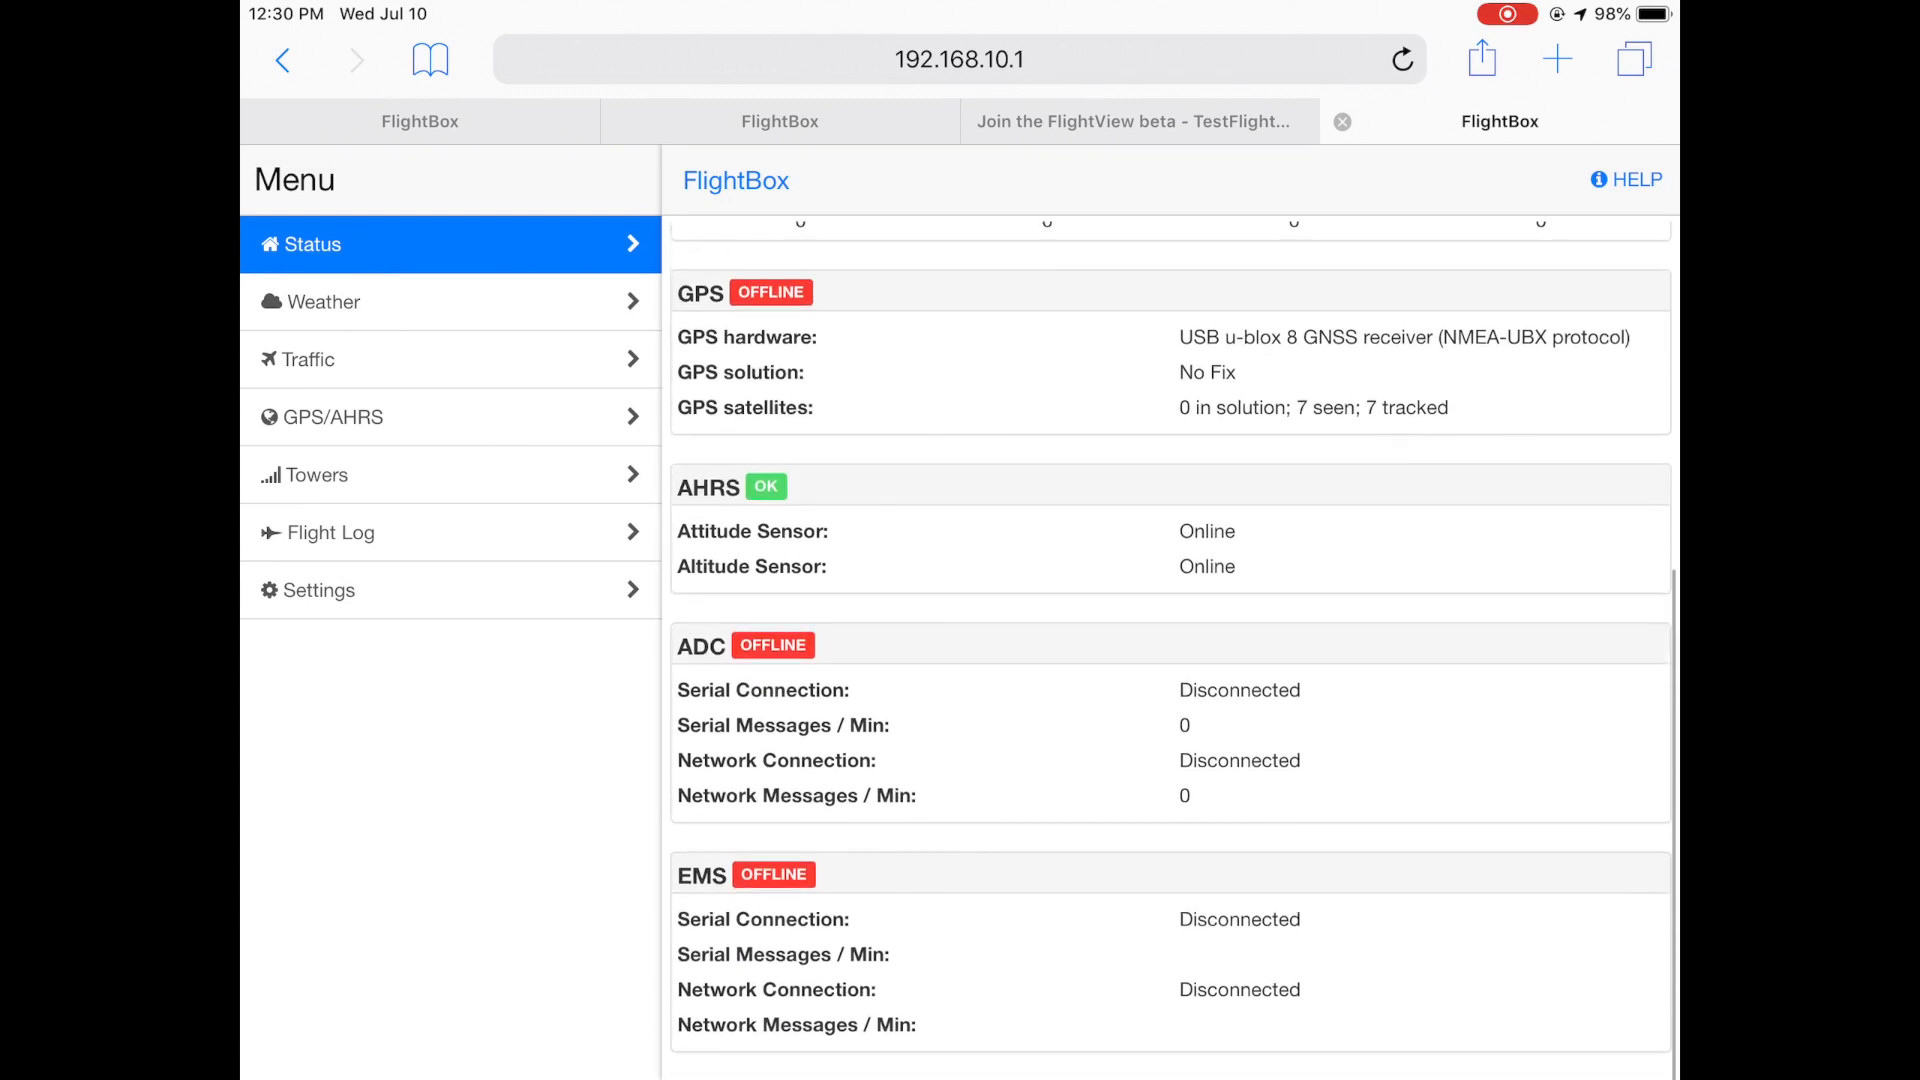